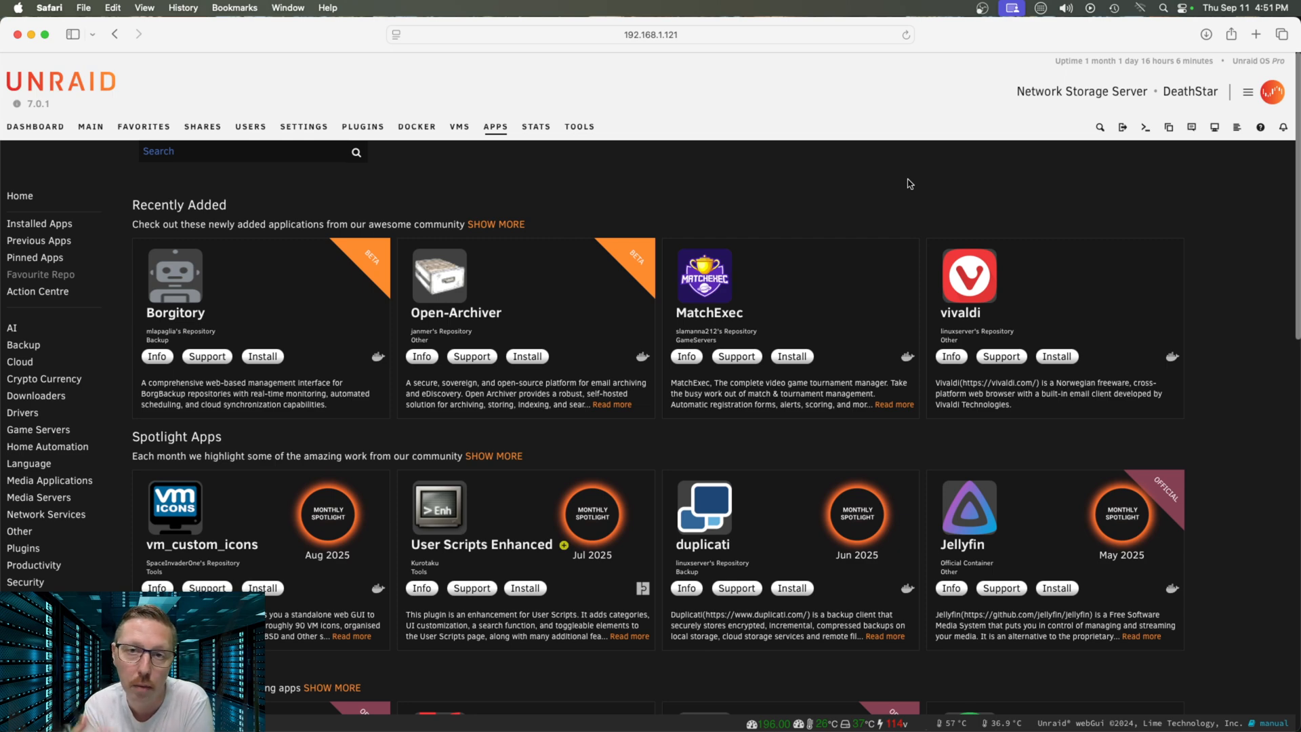
pyautogui.moveTo(842, 186)
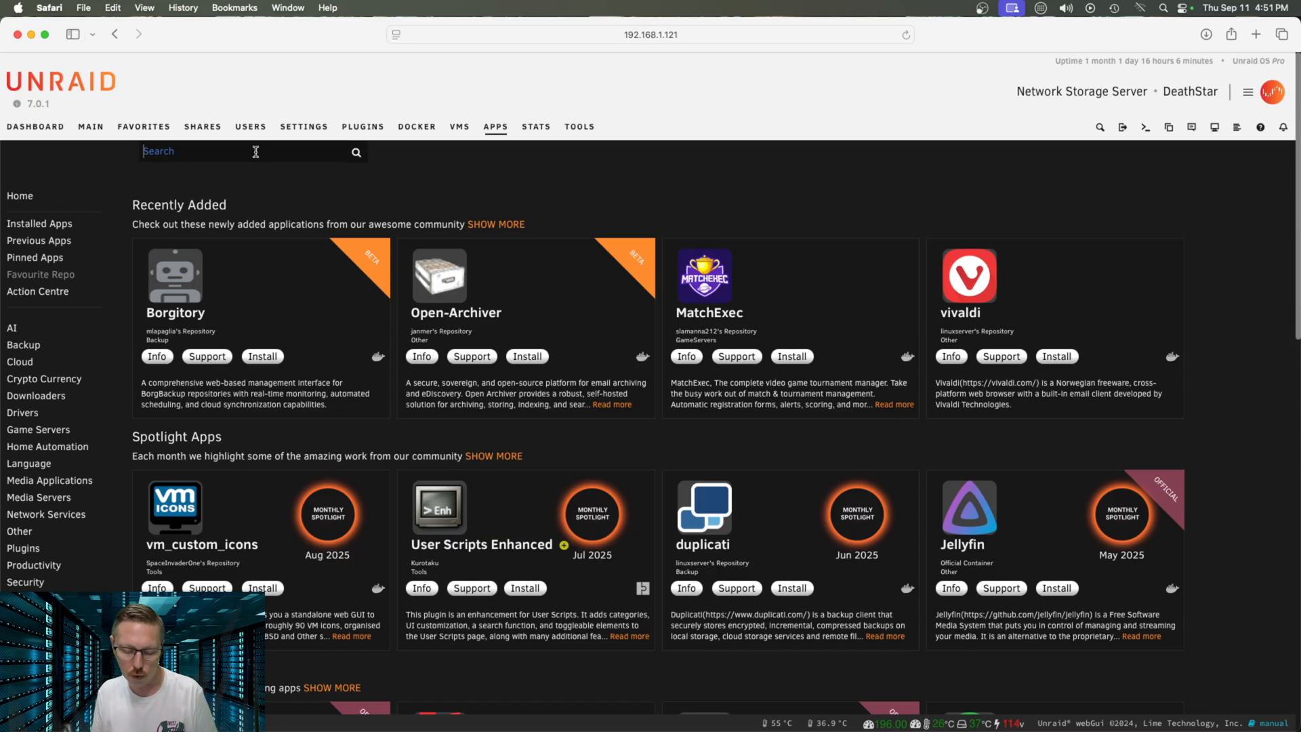
# Step: Search the Apps catalogue for mariadb and bring up the linuxserver mariadb install options
pyautogui.write('mariadb')
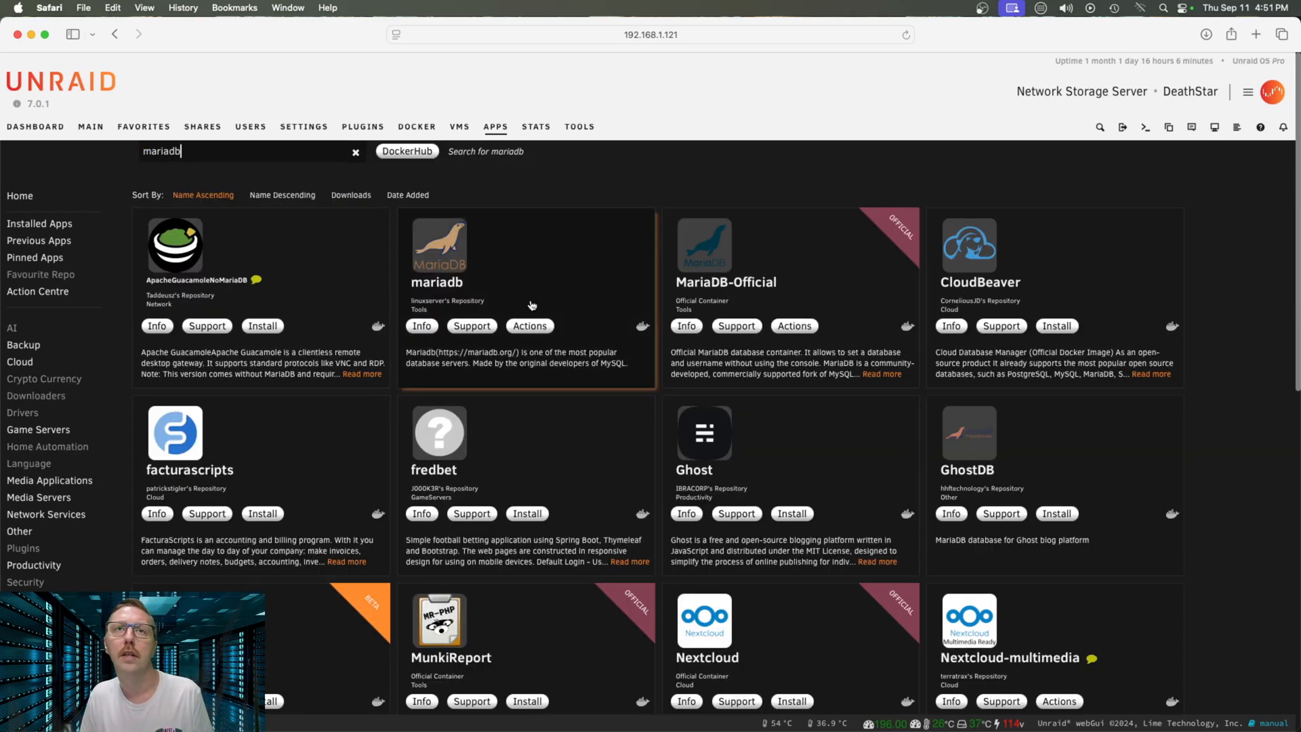
pyautogui.click(530, 325)
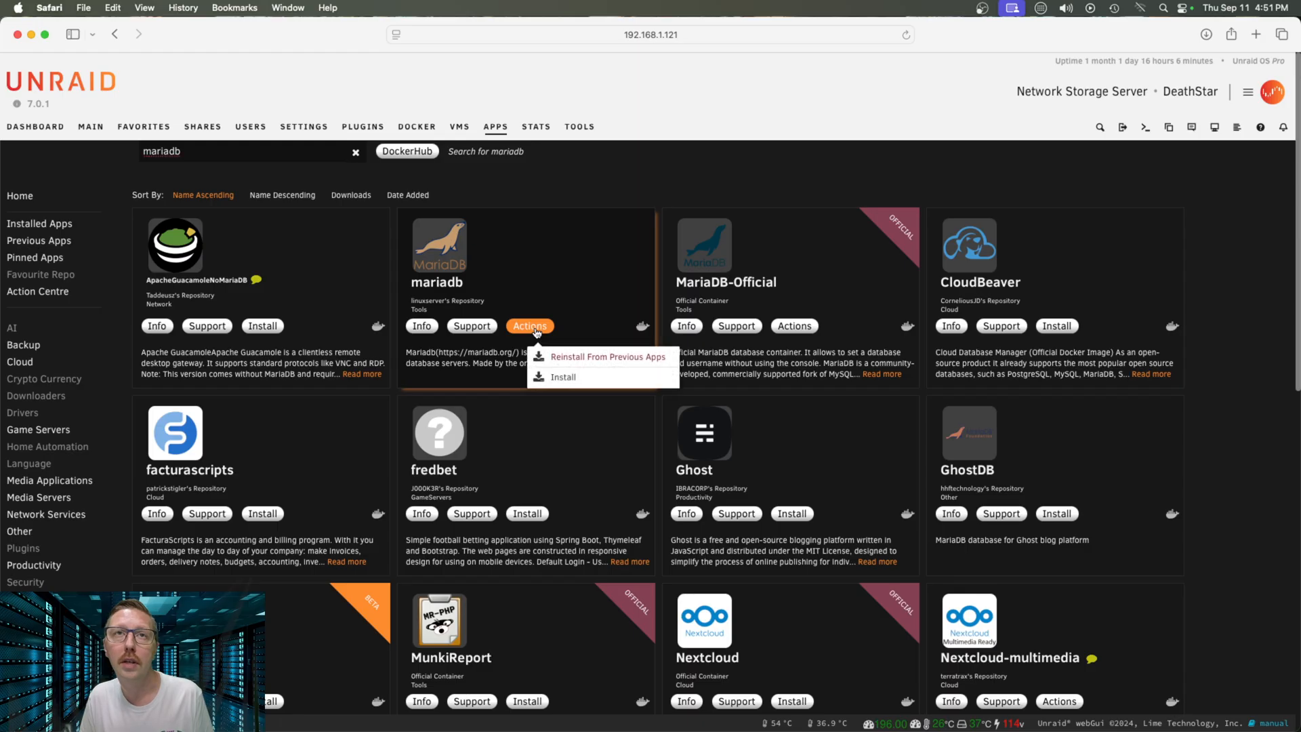
pyautogui.moveTo(658, 331)
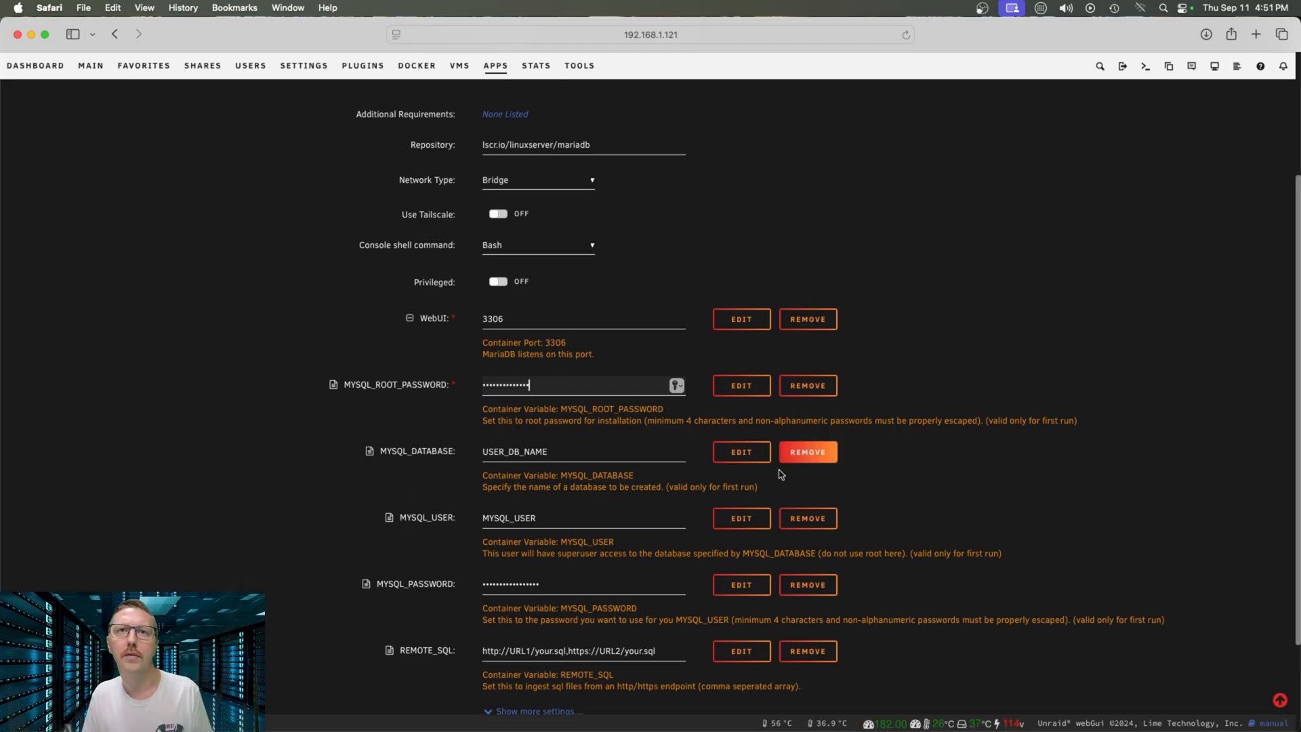
# Step: Set MYSQL_DATABASE and MYSQL_USER to booklore, edit the password, and apply the container template
pyautogui.doubleClick(513, 451)
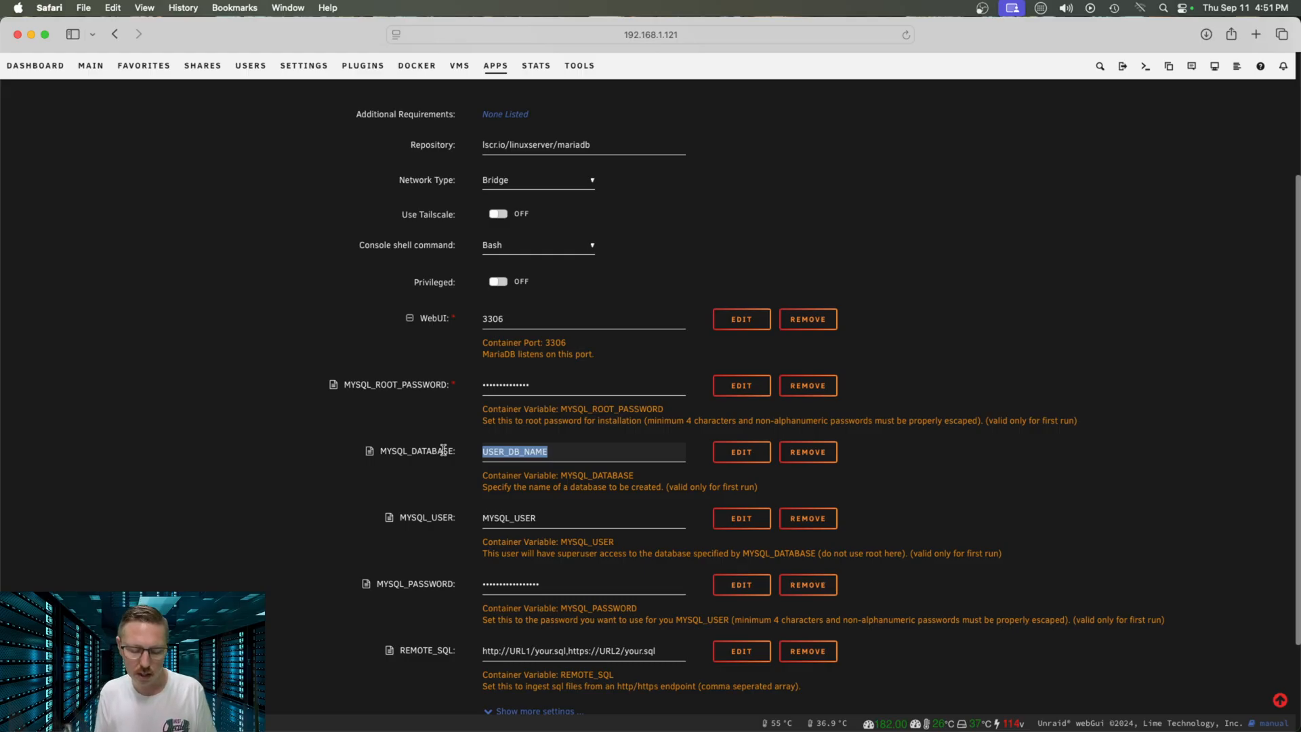
pyautogui.write('booklore')
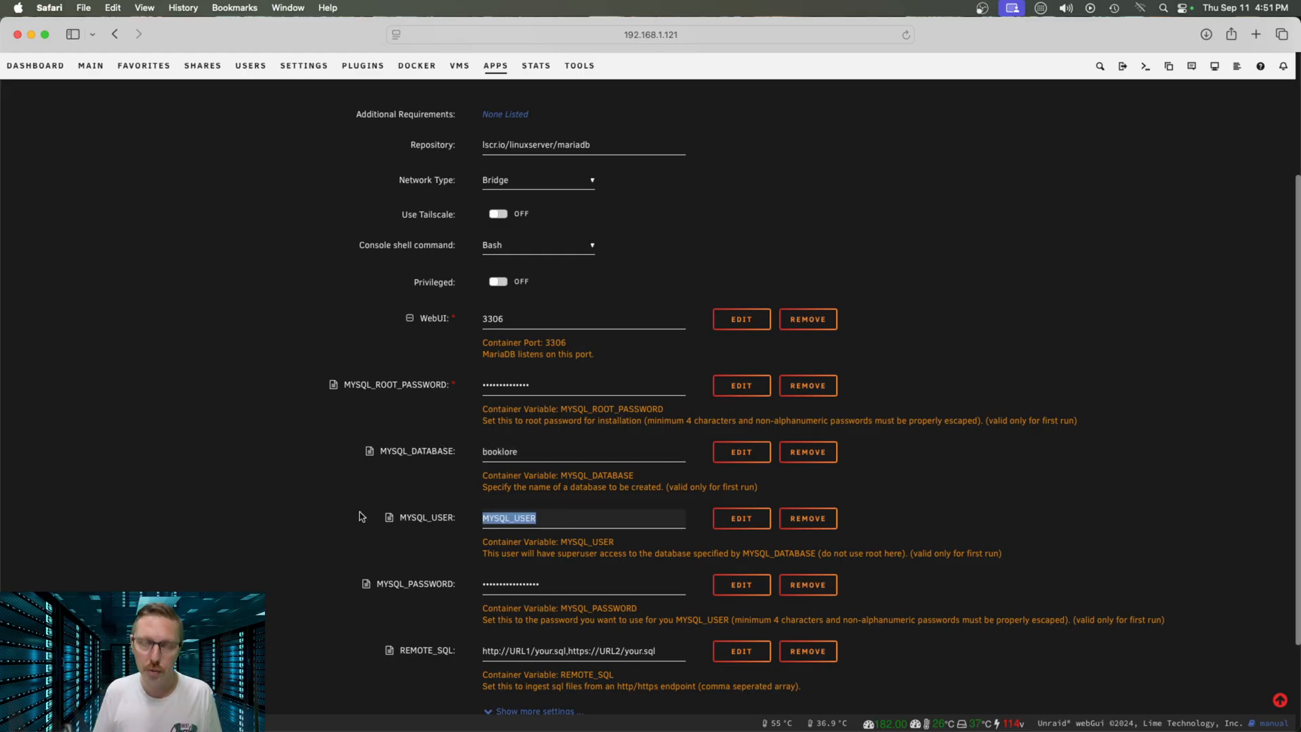
pyautogui.write('booklore')
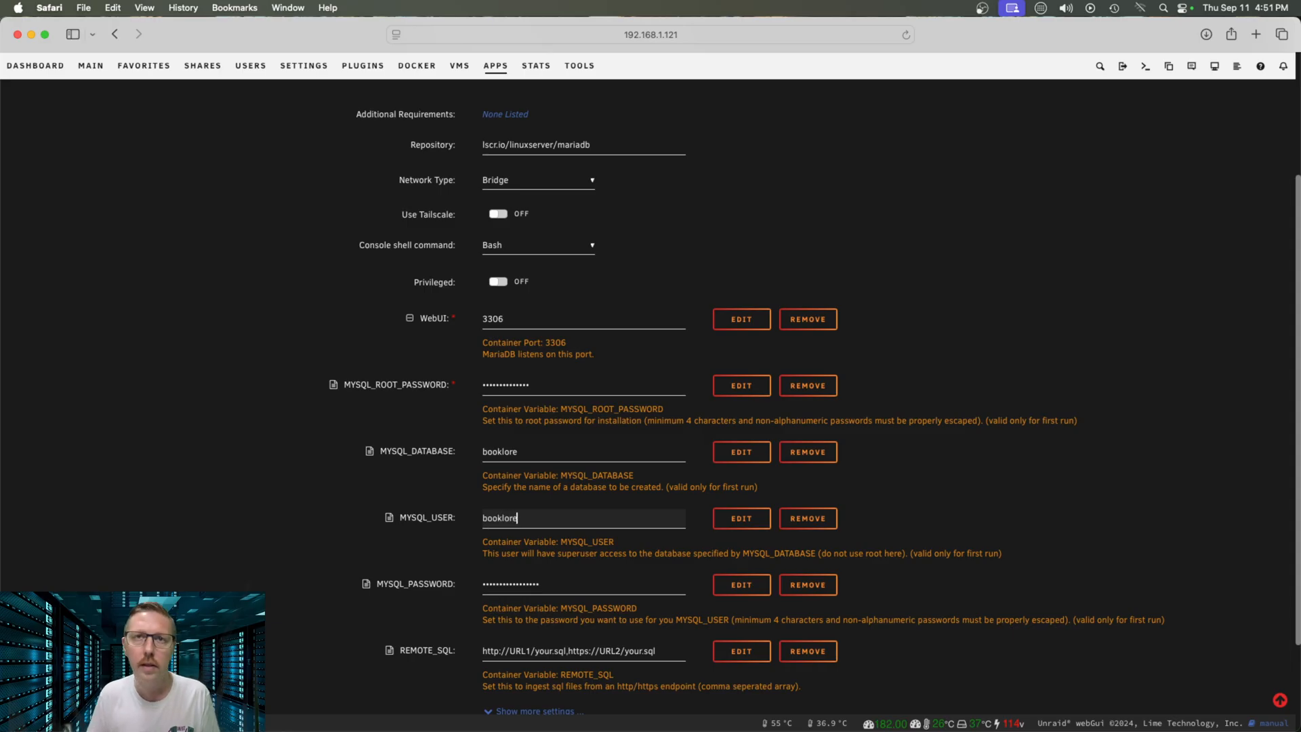
pyautogui.click(583, 584)
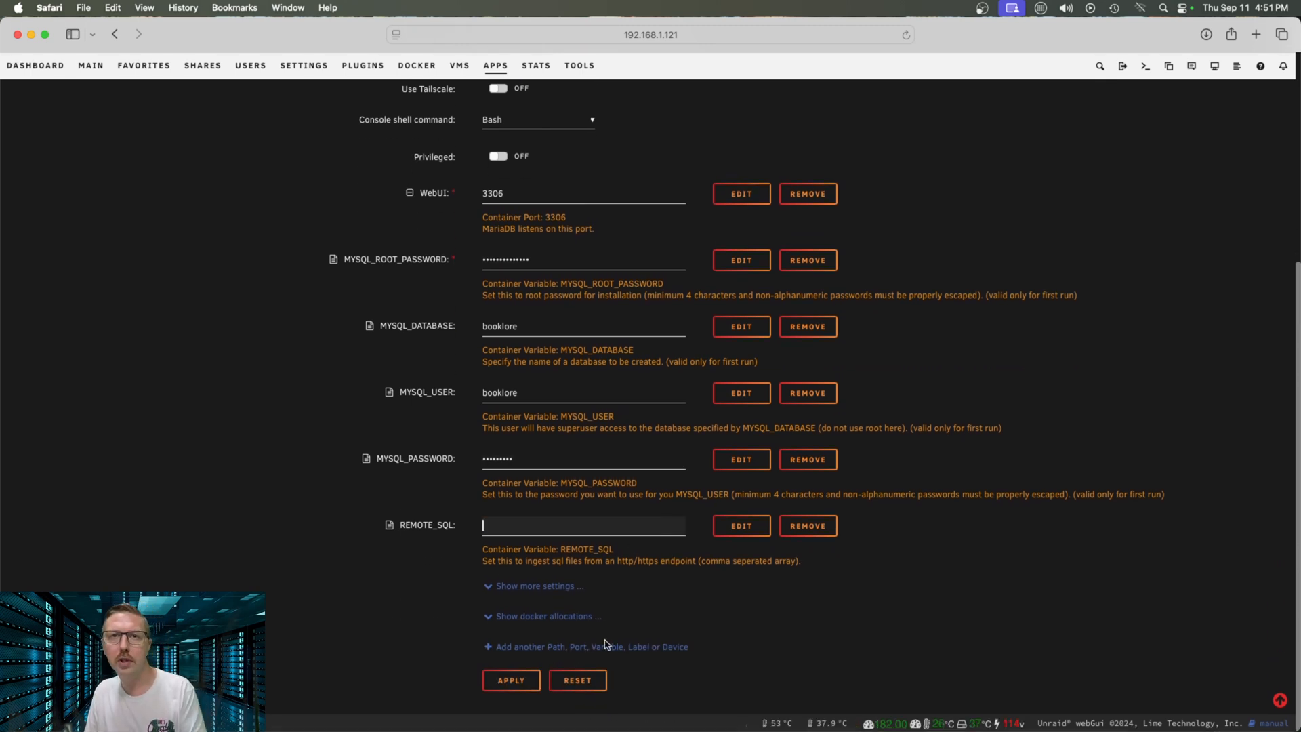
pyautogui.click(511, 679)
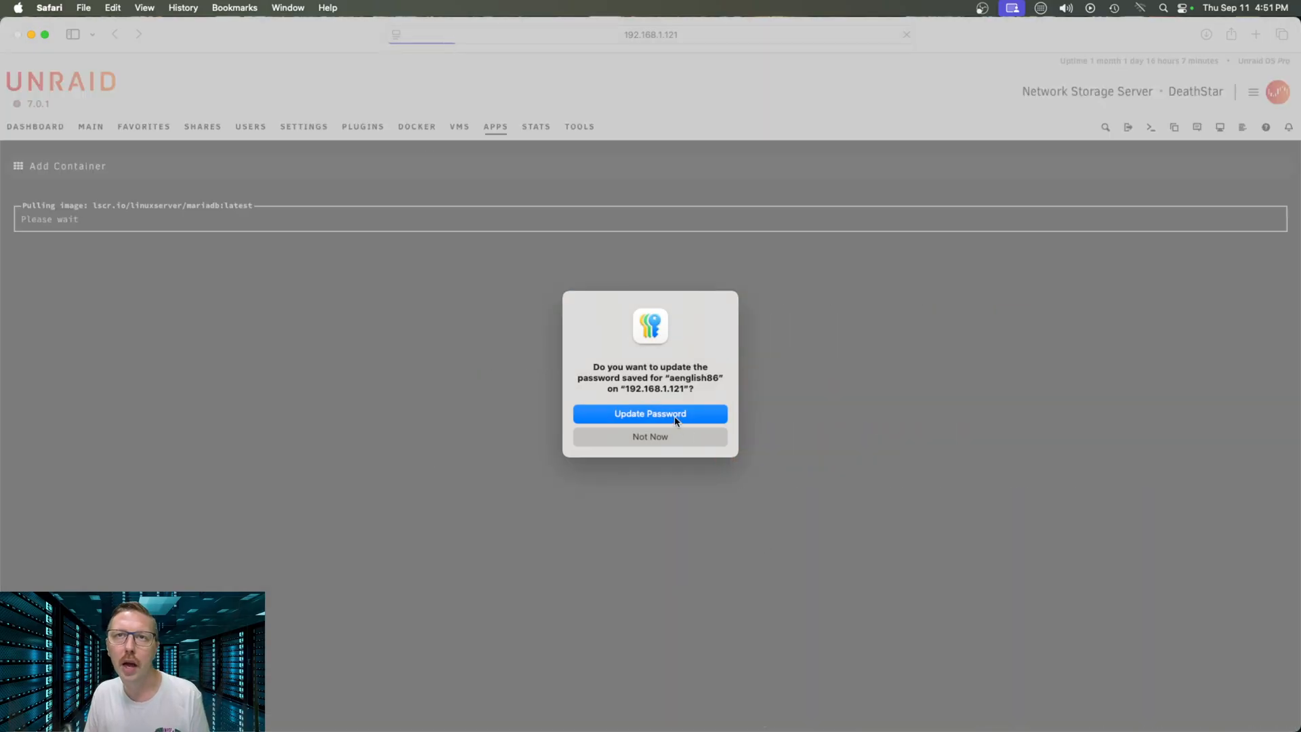
# Step: Dismiss the saved-password prompt and finish the mariadb install once the image pull completes
pyautogui.click(650, 413)
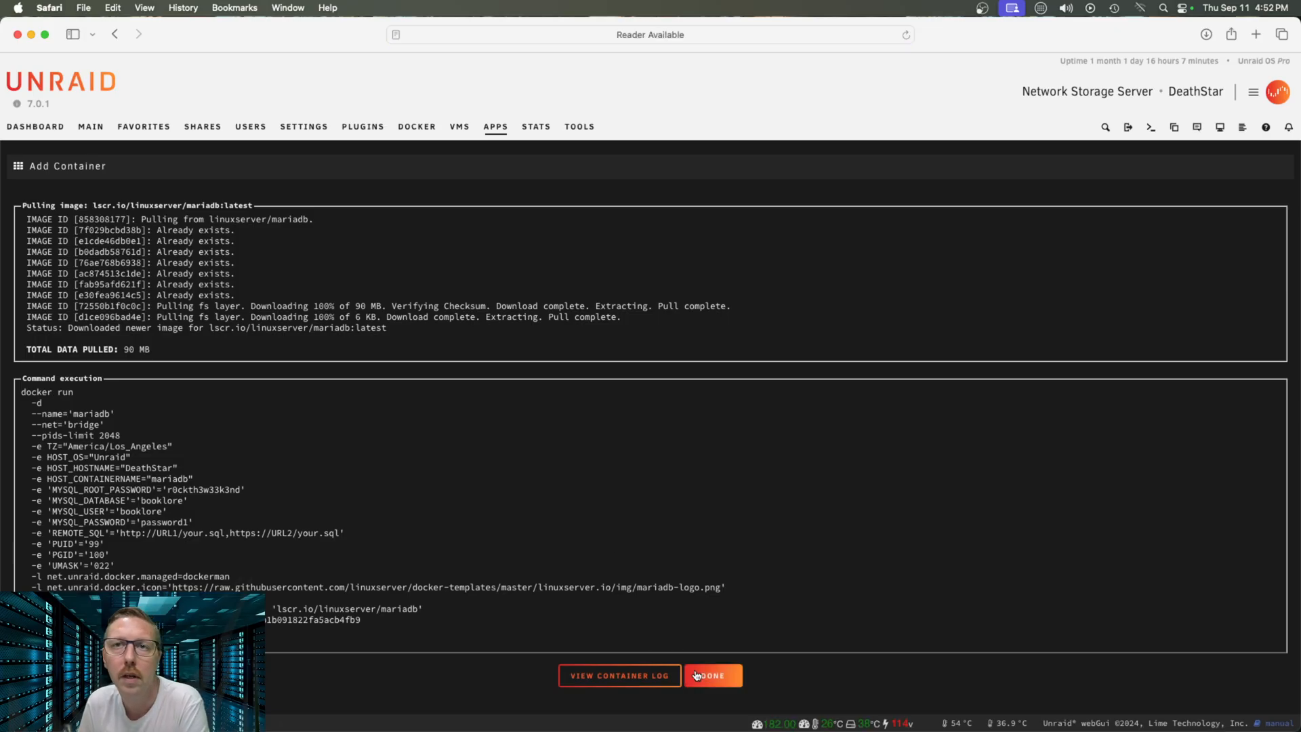
pyautogui.click(711, 675)
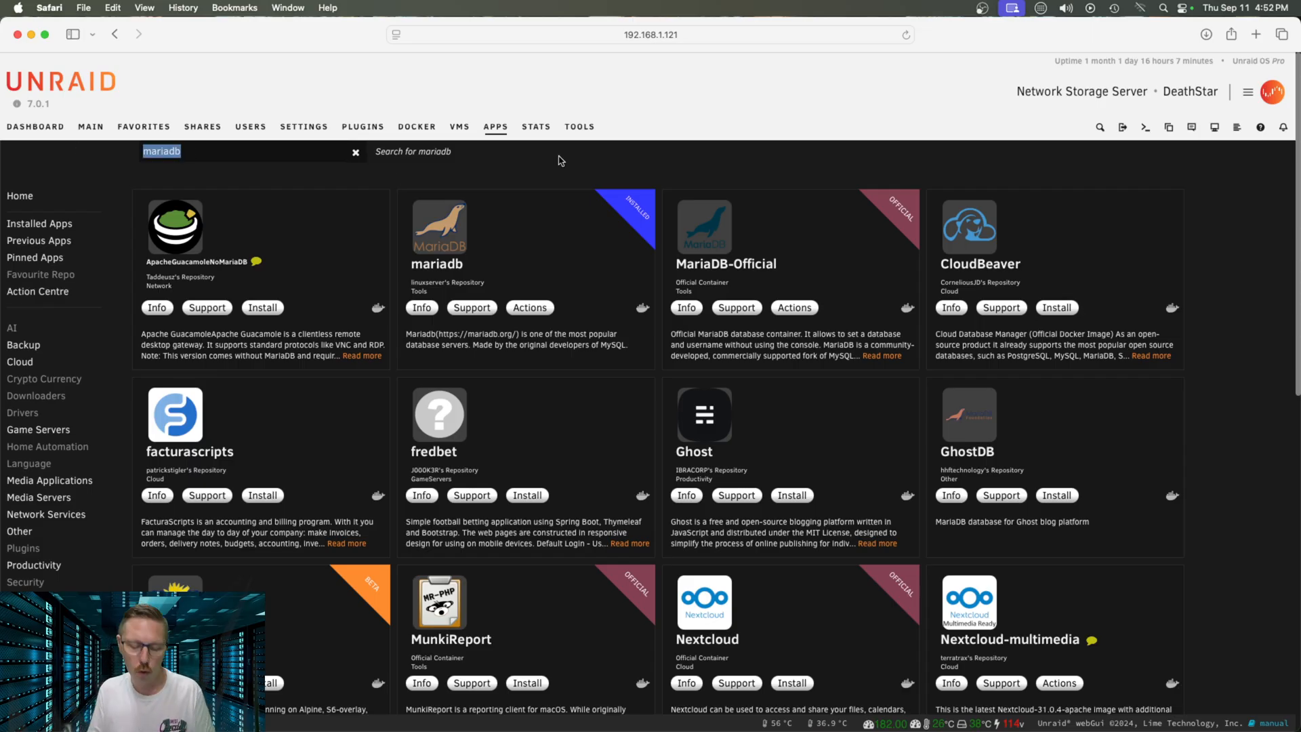
# Step: Search the catalogue for booklore, view the BookLore app details and start its install
pyautogui.write('booklore')
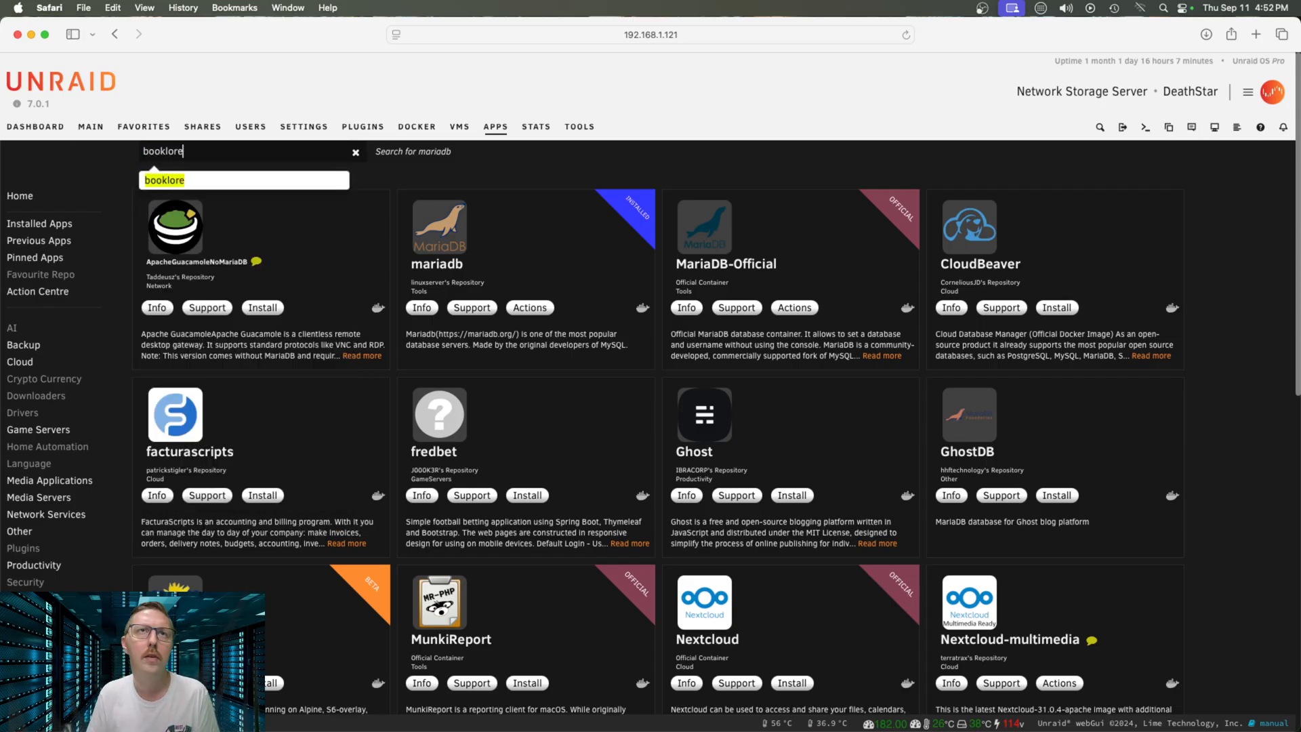
pyautogui.click(164, 180)
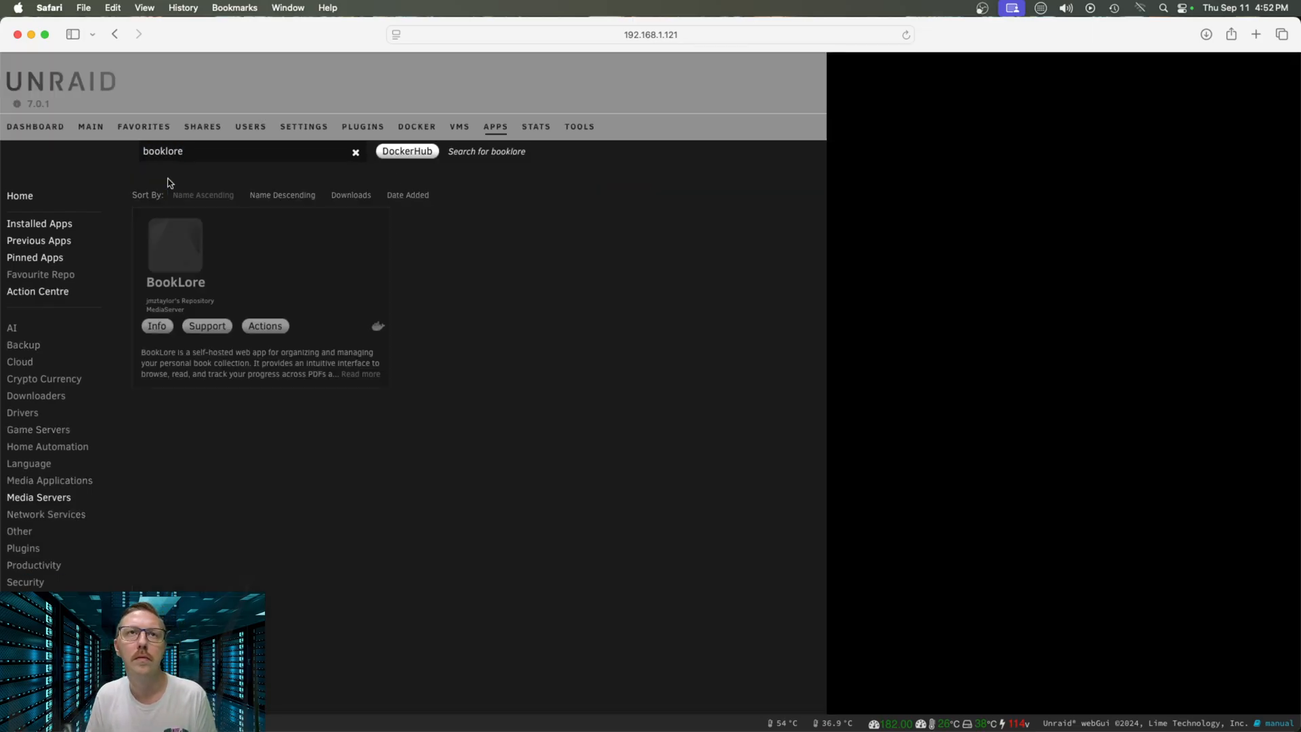
pyautogui.click(156, 325)
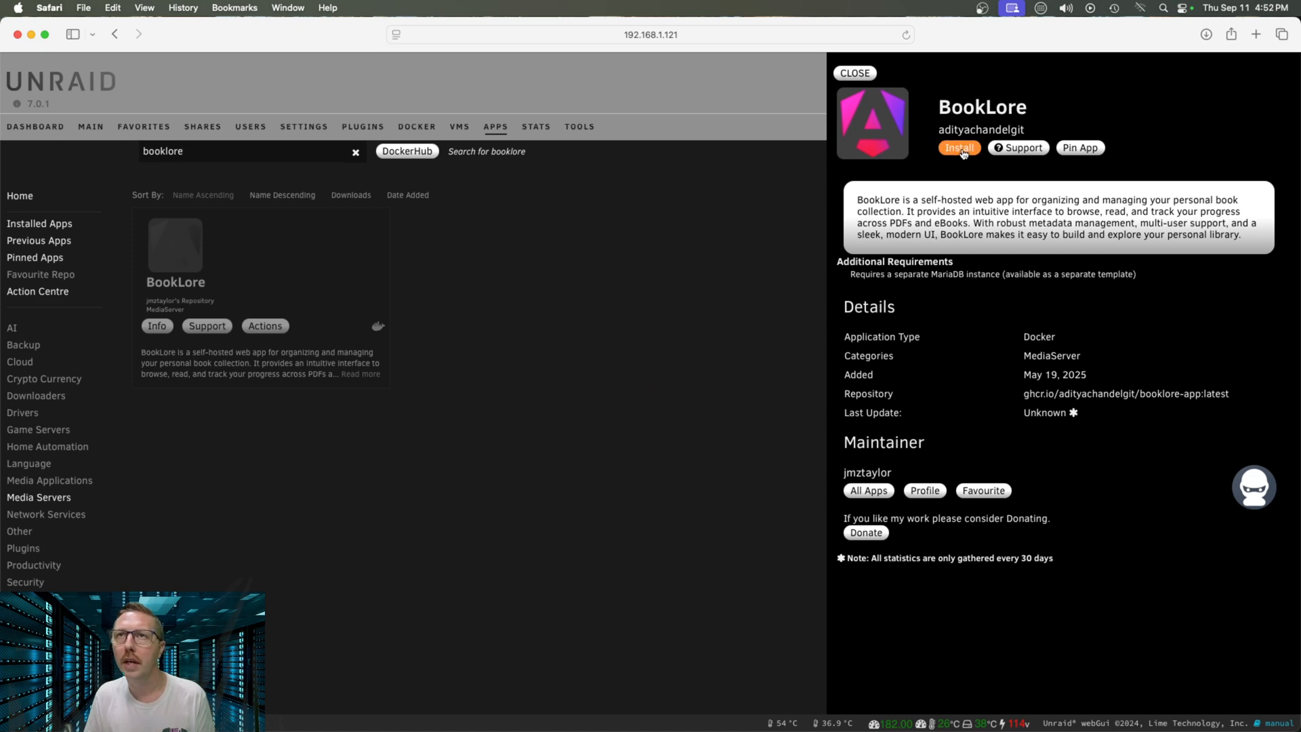
pyautogui.click(958, 147)
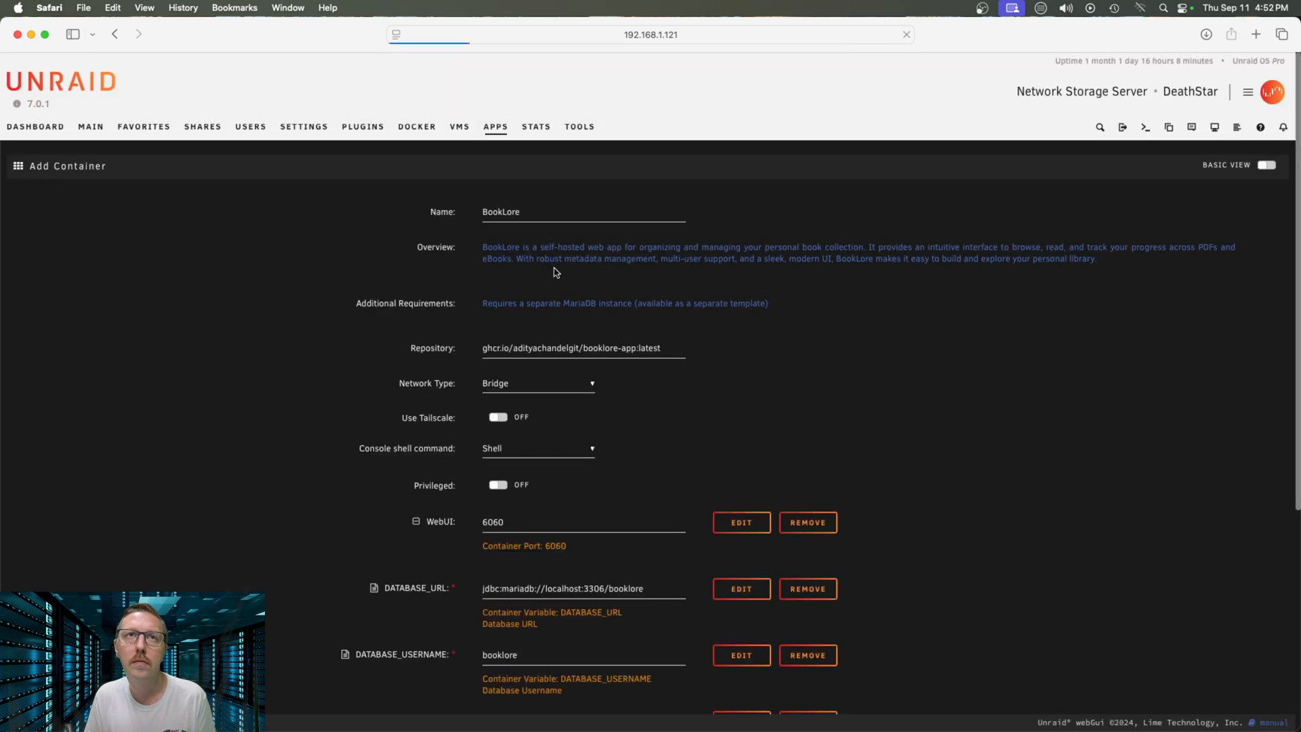
# Step: Point DATABASE_URL at 192.168.1.121, append 1 to DATABASE_PASSWORD, and apply the BookLore template
pyautogui.scroll(-3)
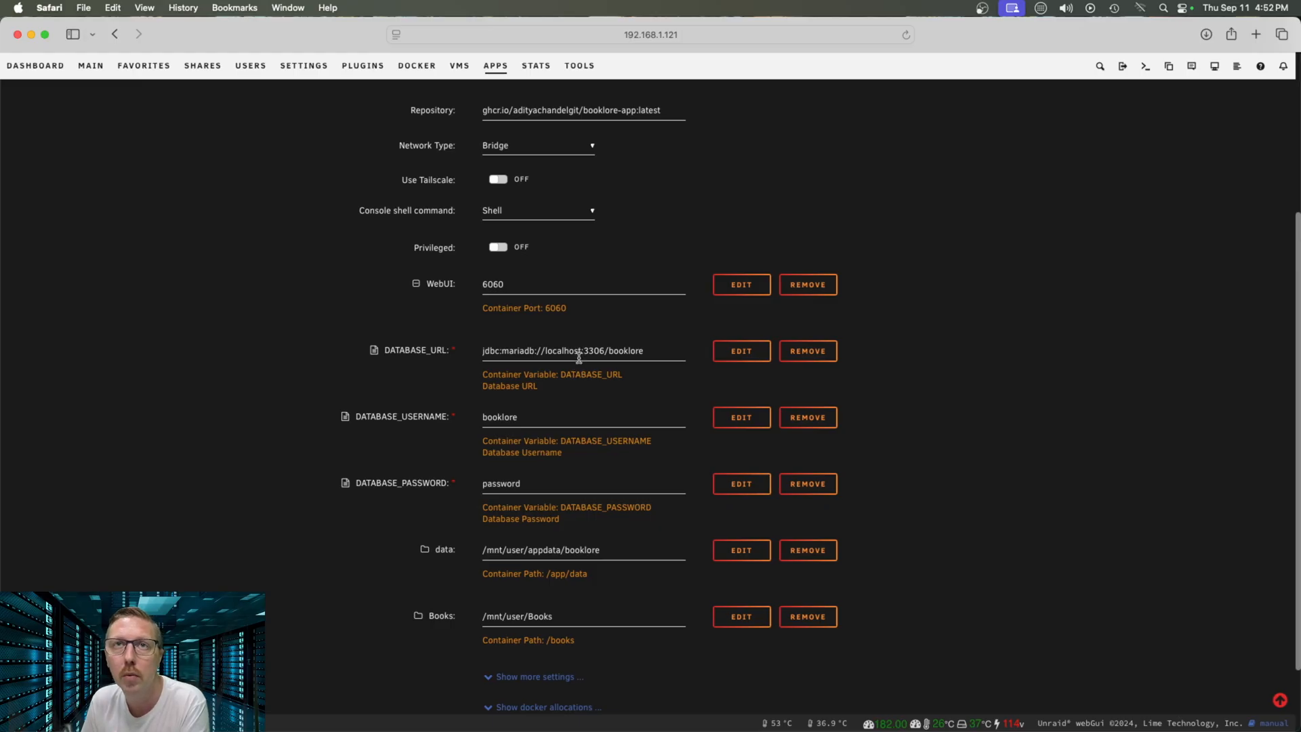
pyautogui.doubleClick(564, 350)
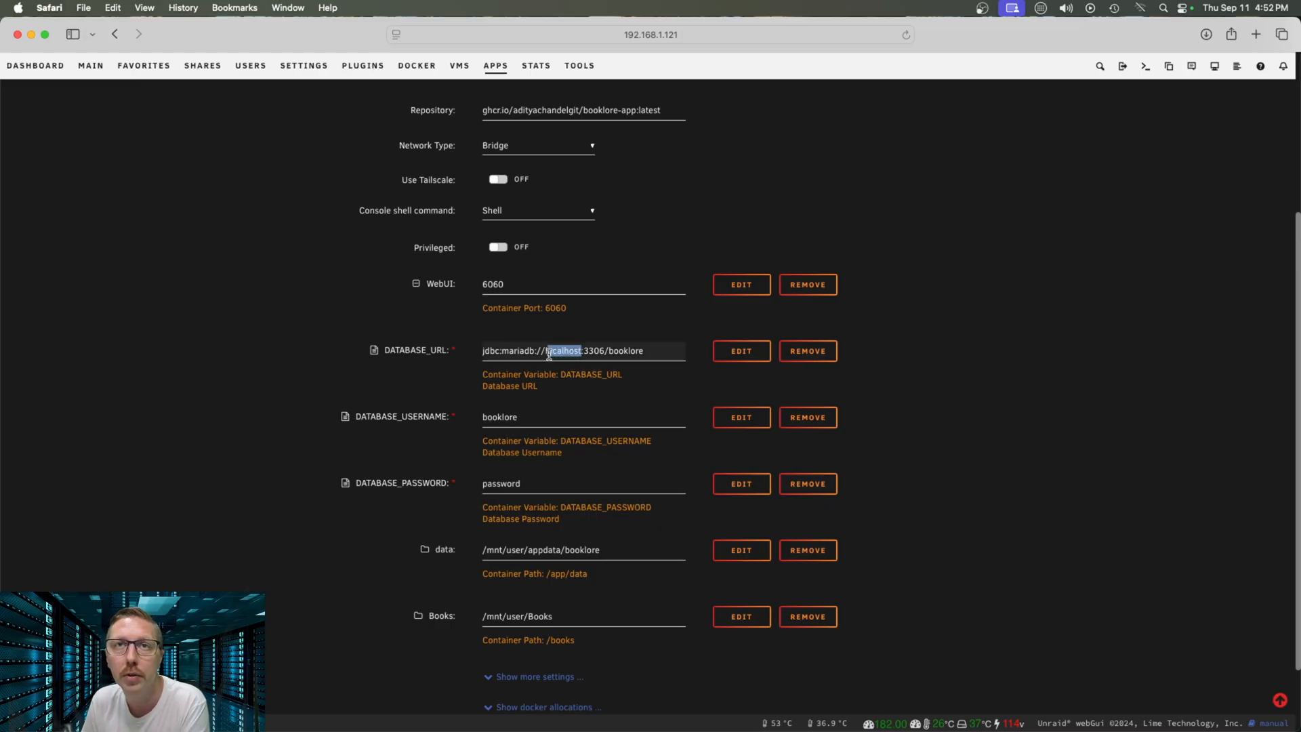
pyautogui.moveTo(918, 355)
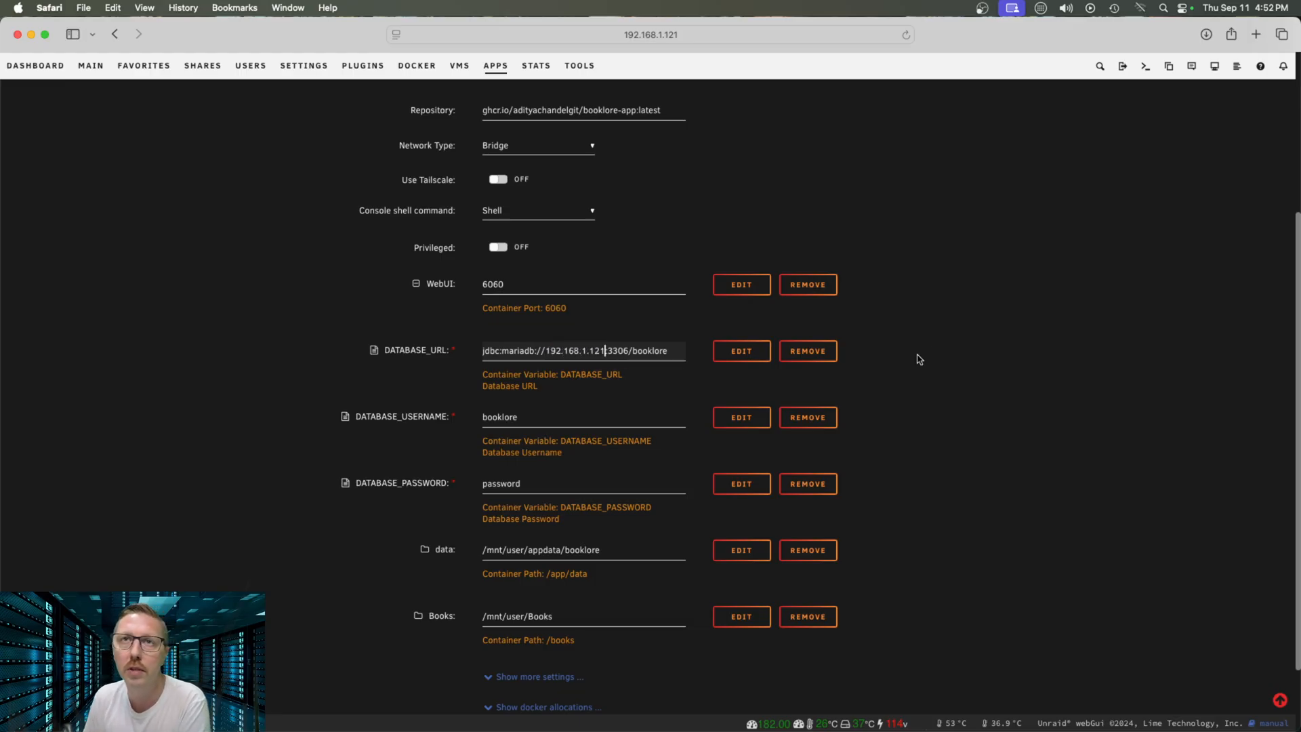
pyautogui.moveTo(600, 408)
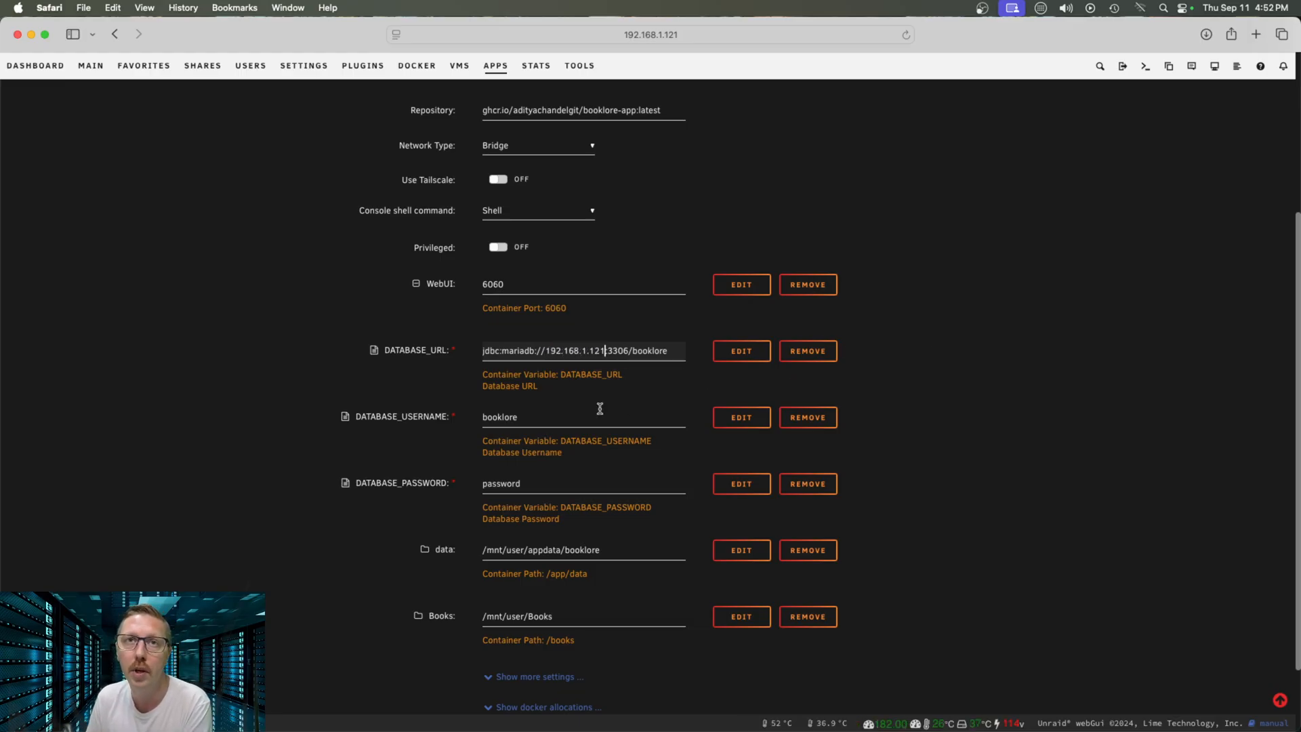
pyautogui.moveTo(597, 416)
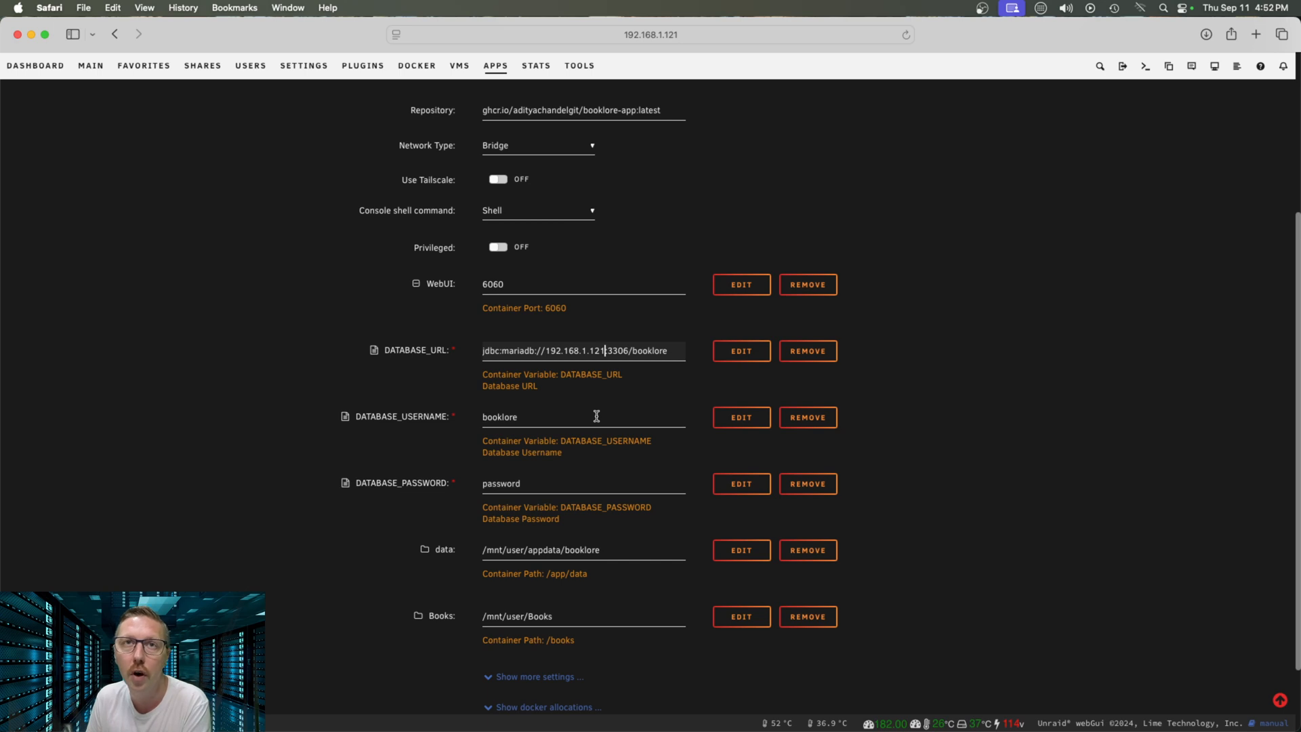
pyautogui.moveTo(593, 399)
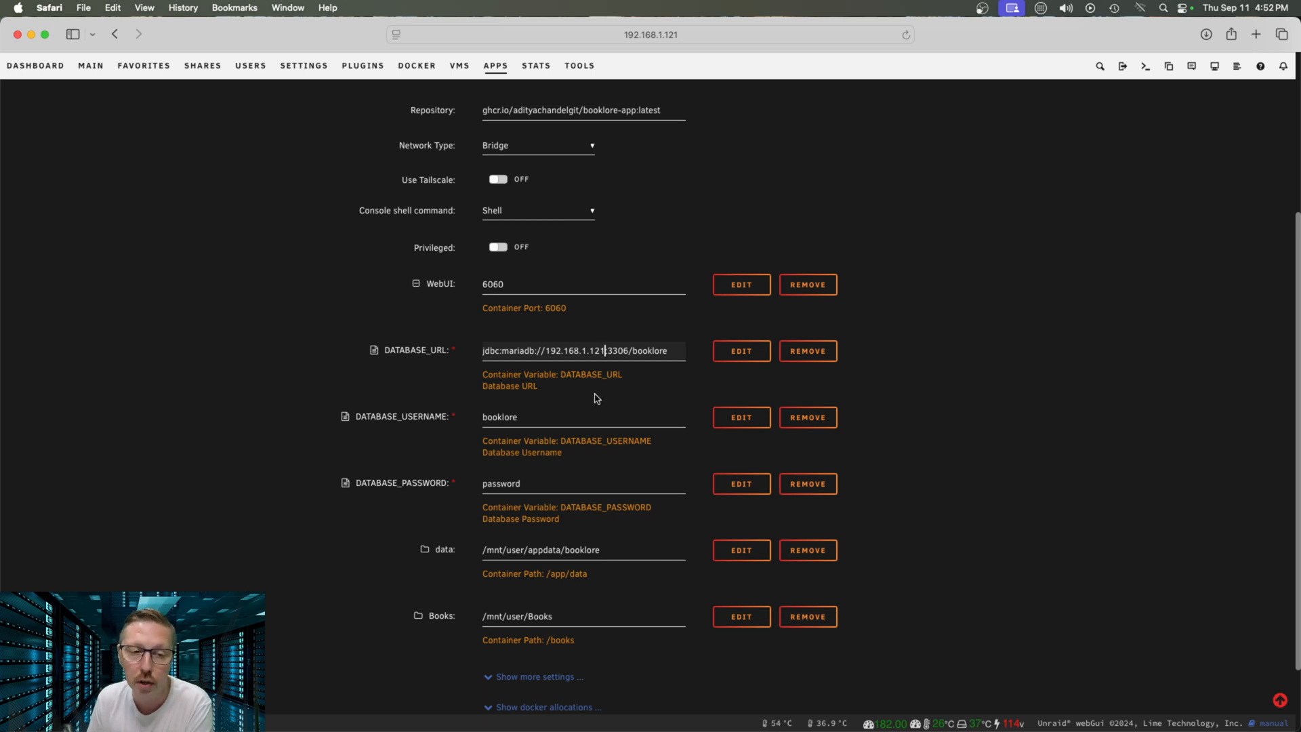
pyautogui.moveTo(471, 426)
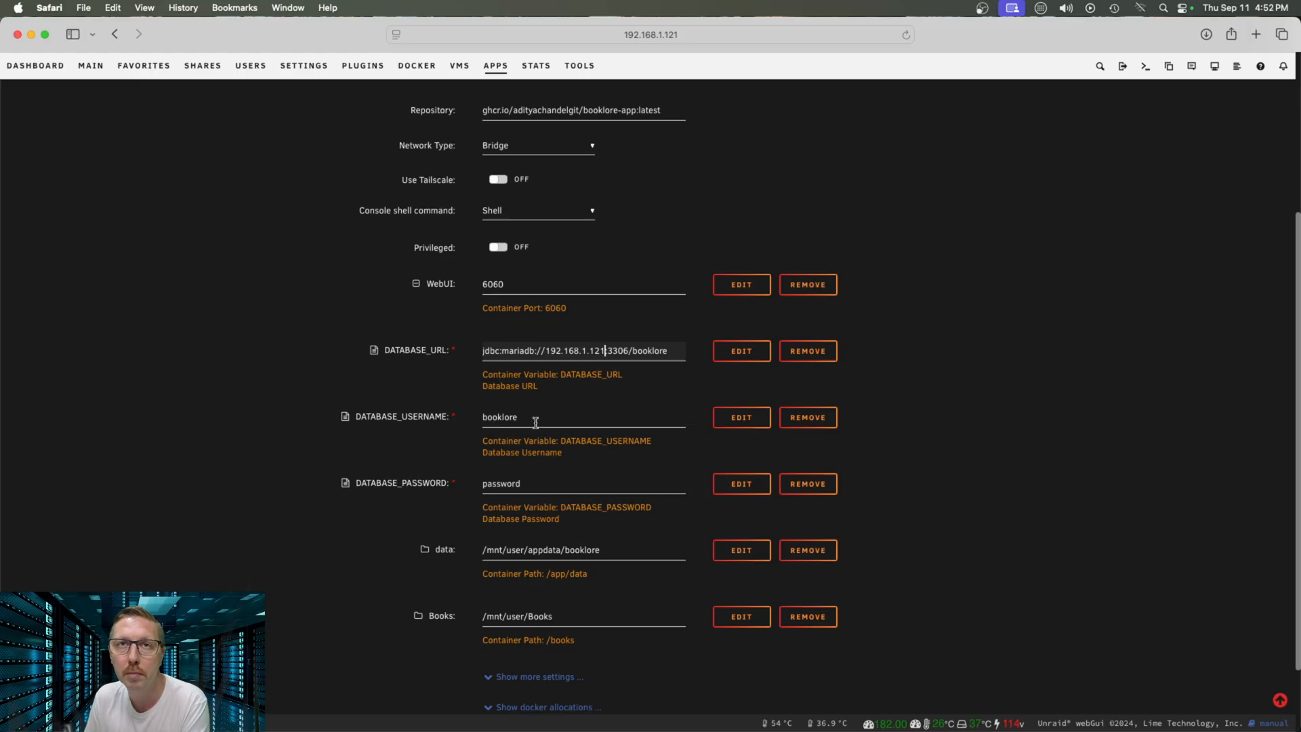
pyautogui.doubleClick(500, 483)
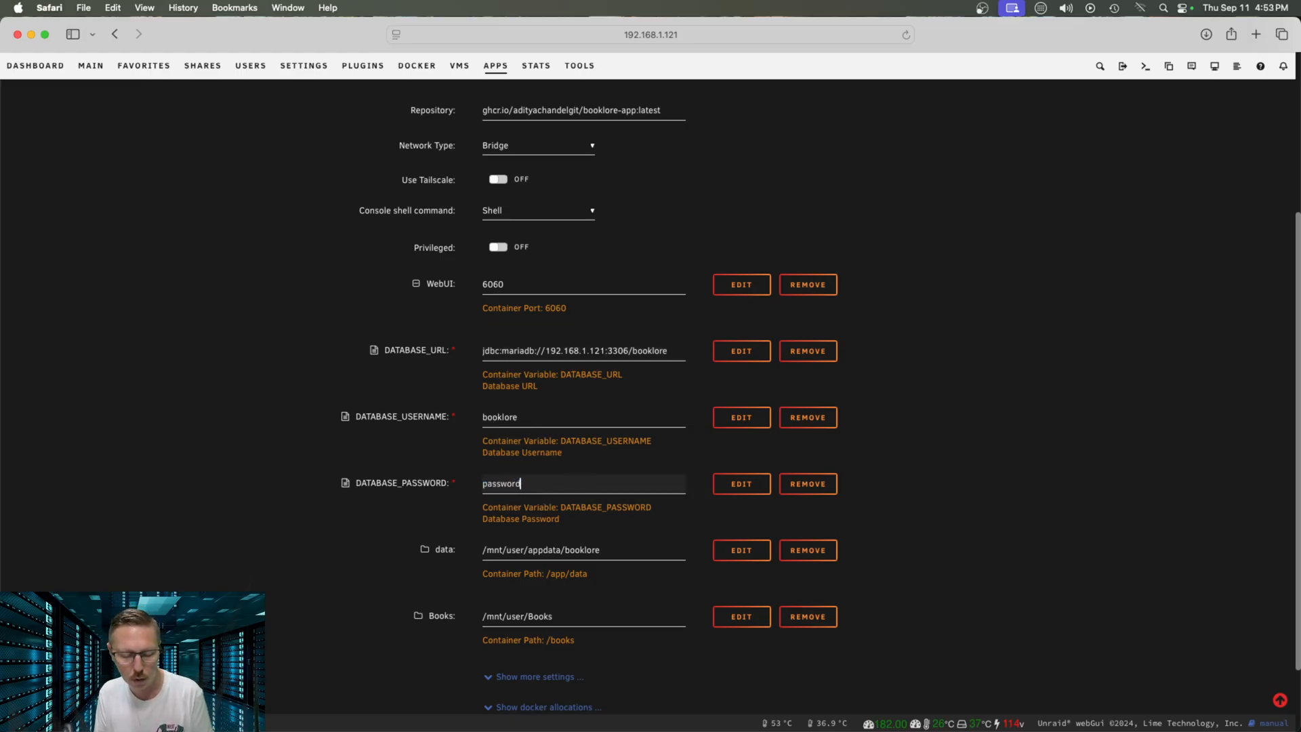
pyautogui.write('1')
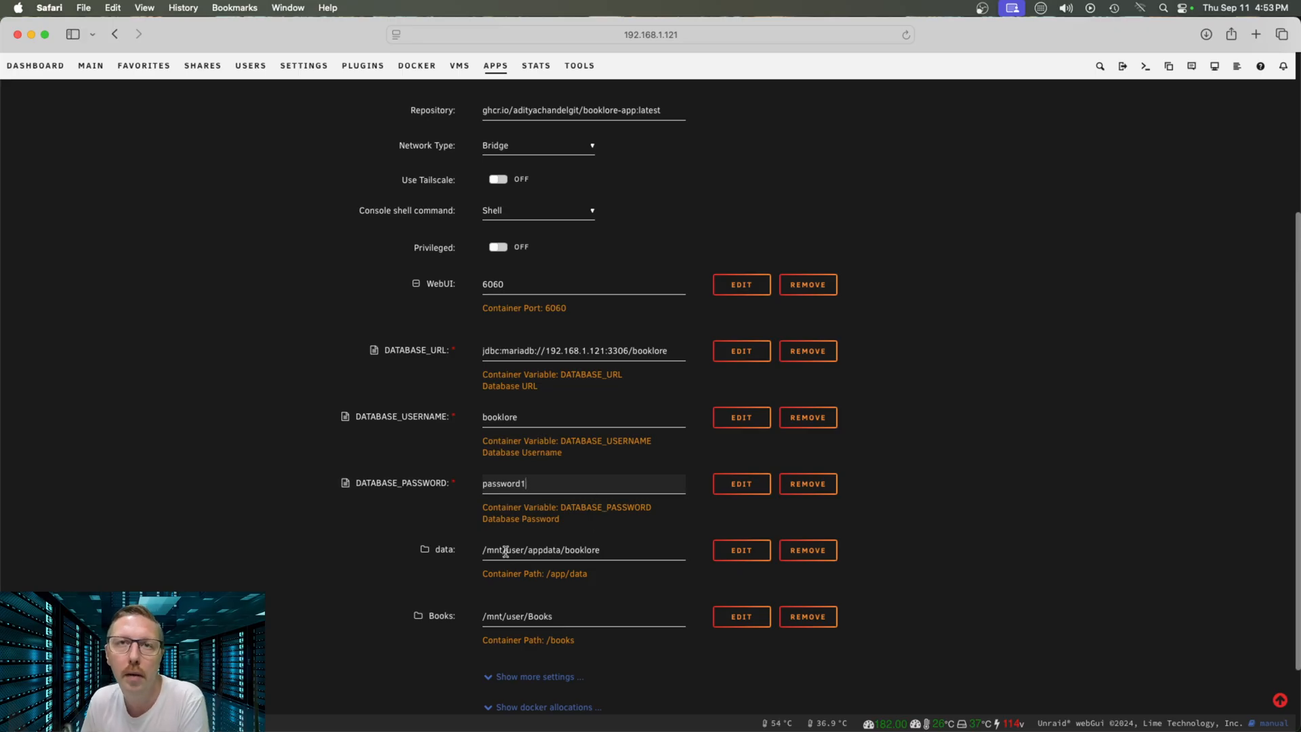
pyautogui.scroll(-3)
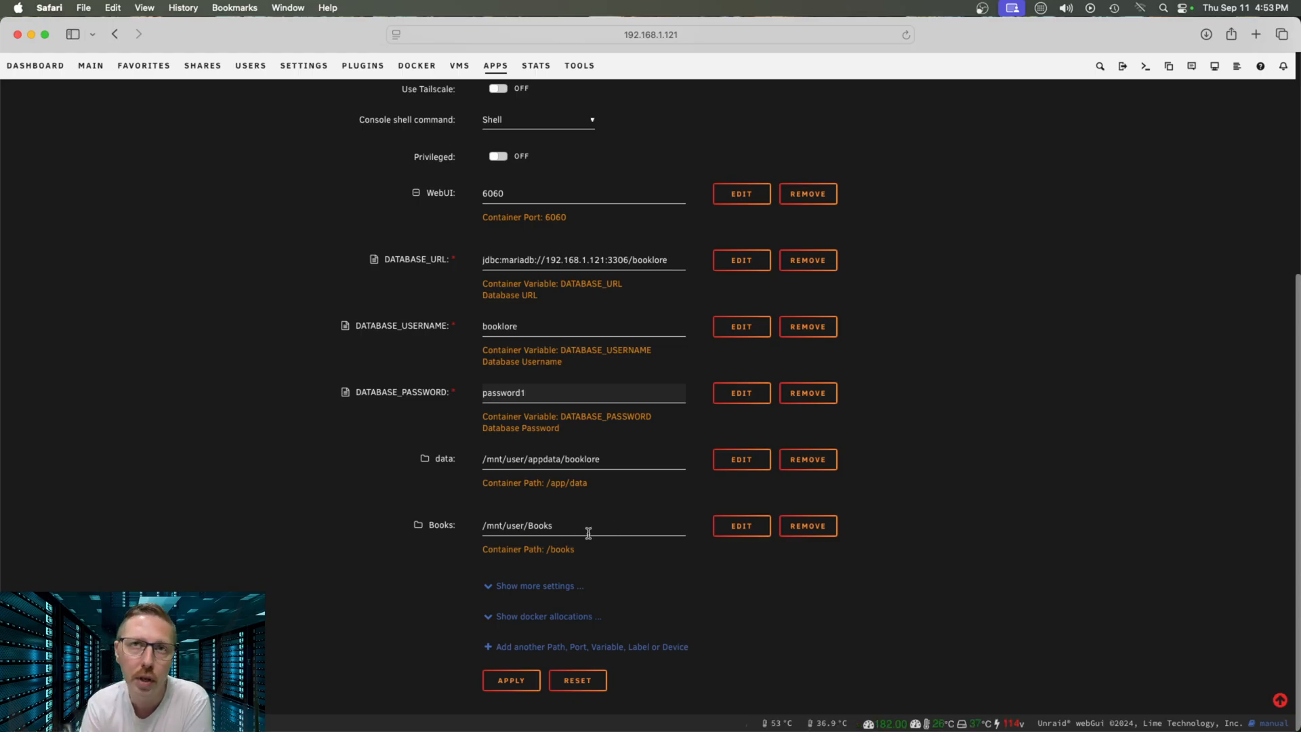
pyautogui.scroll(3)
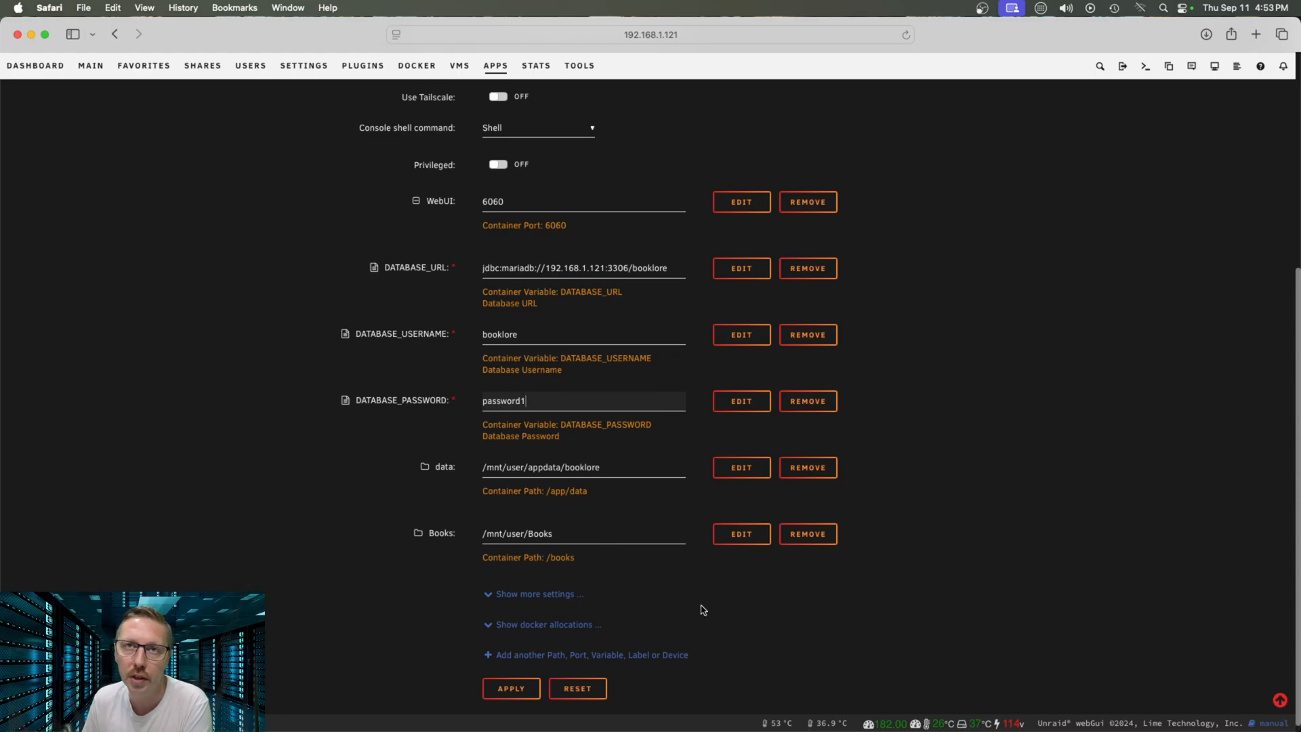
pyautogui.click(511, 689)
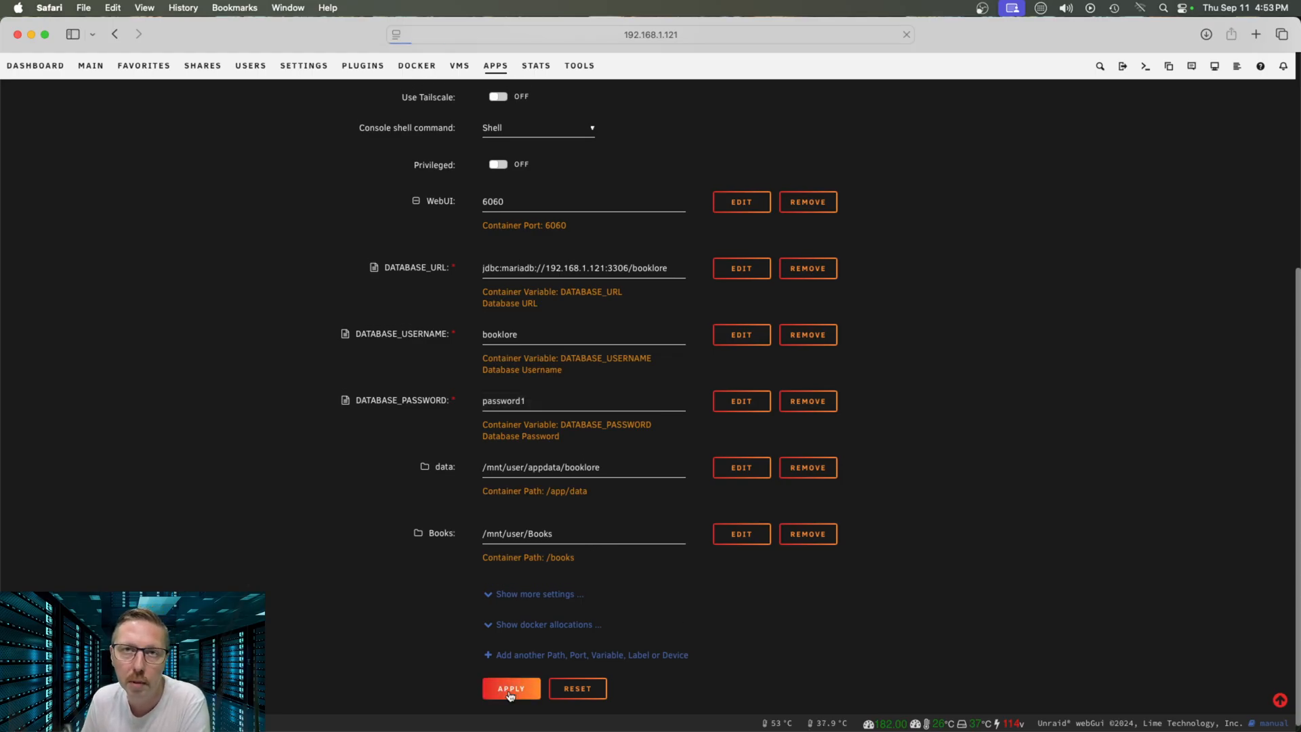
# Step: Complete the BookLore install and return to the Docker container list showing it started
pyautogui.click(511, 689)
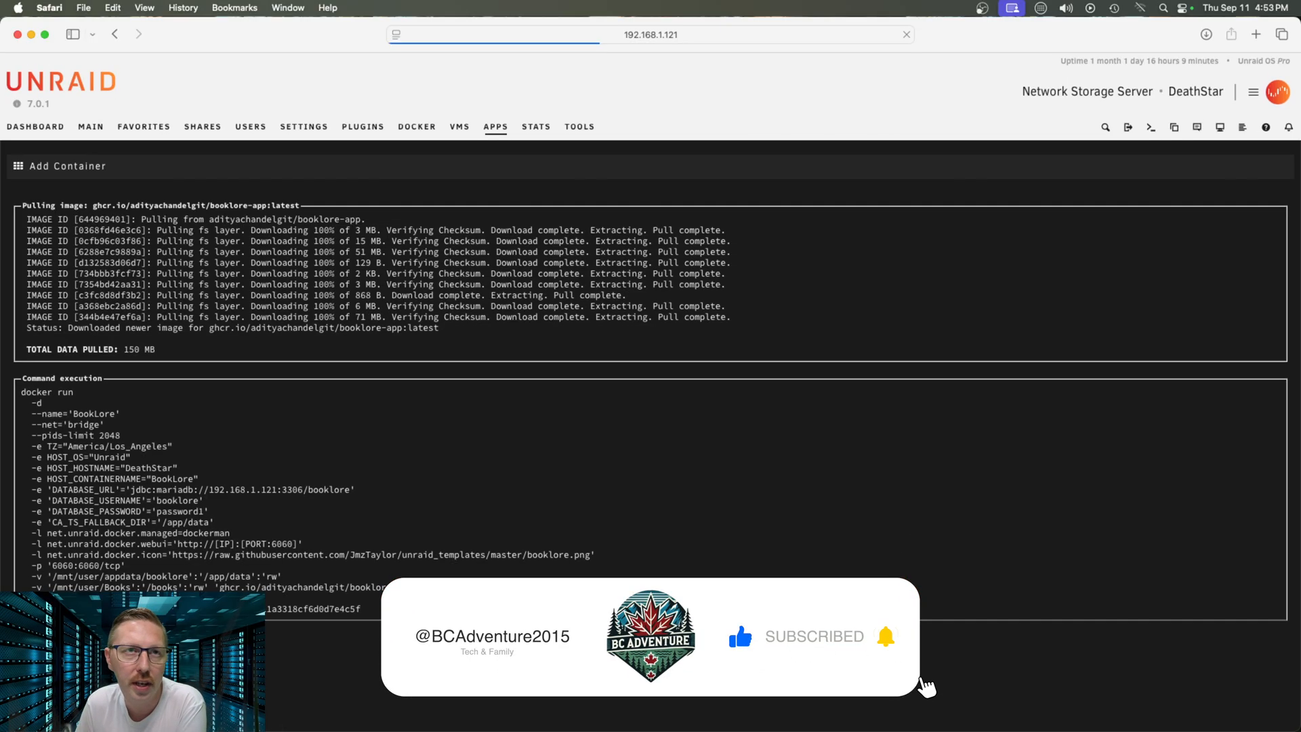
pyautogui.click(416, 126)
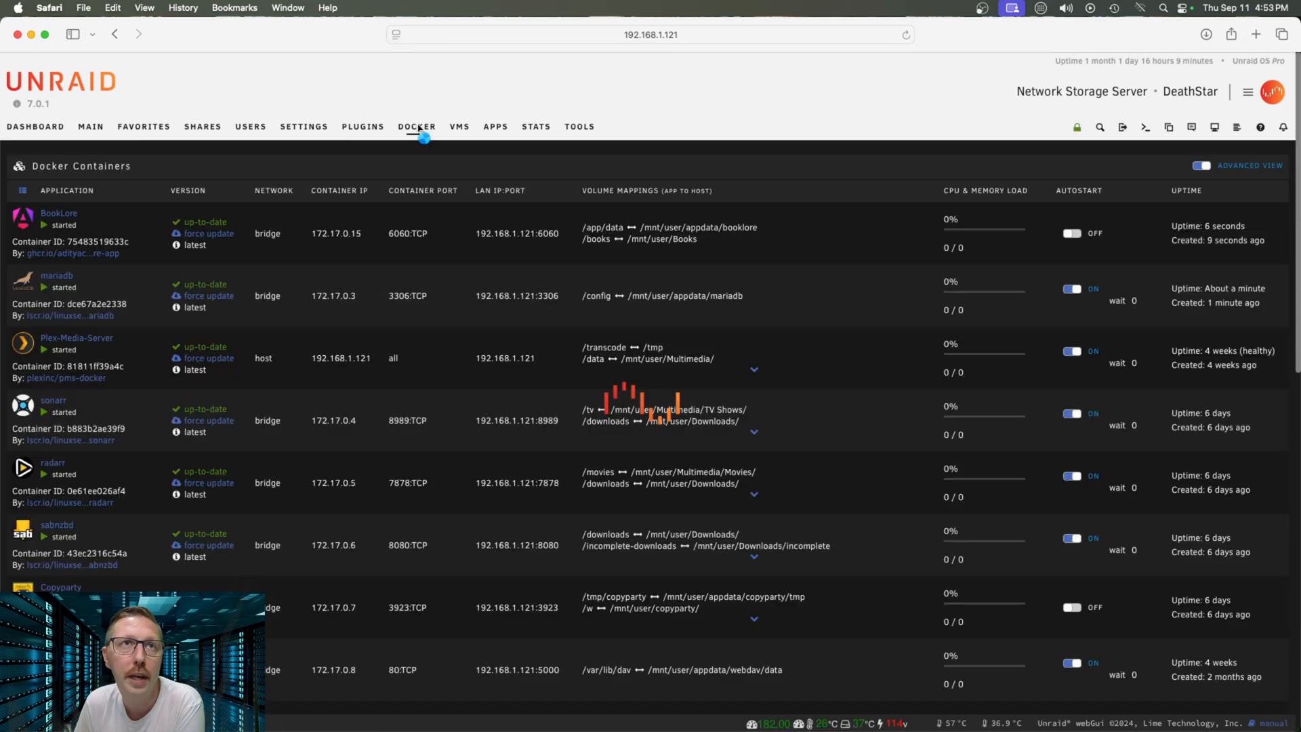
pyautogui.click(26, 217)
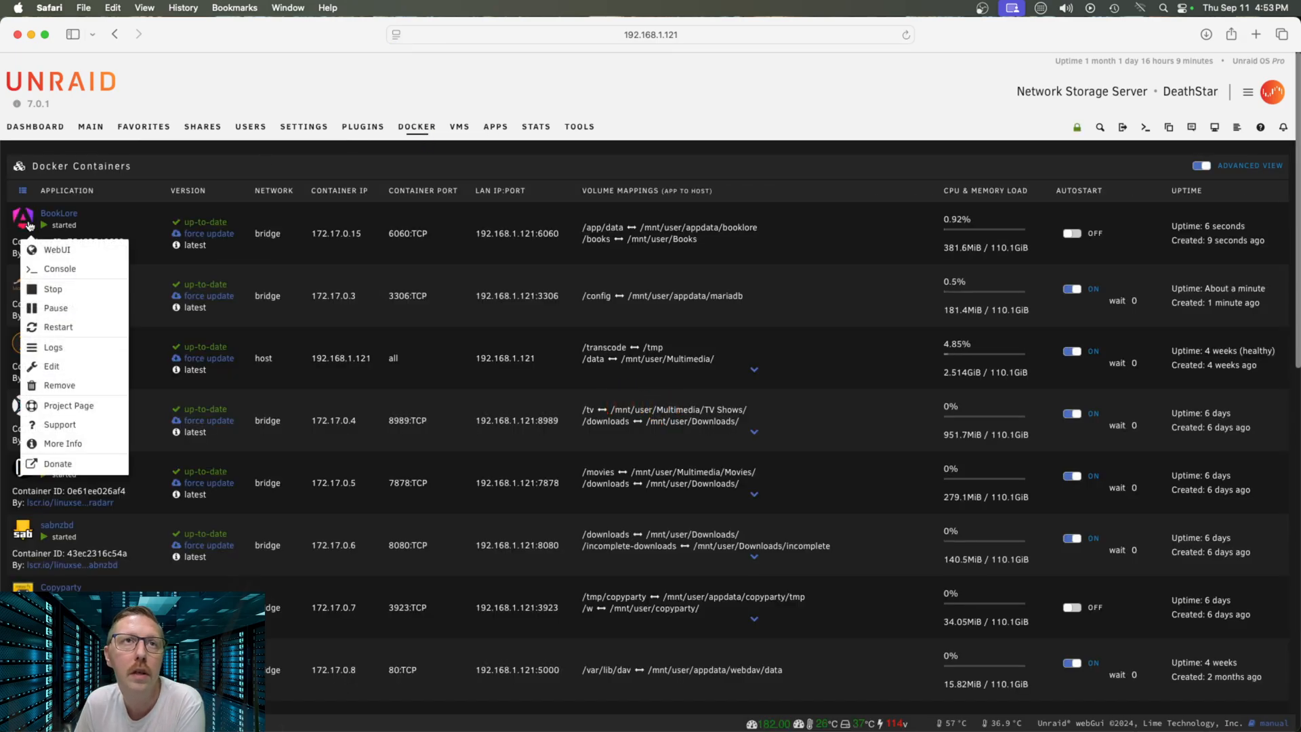
pyautogui.click(53, 347)
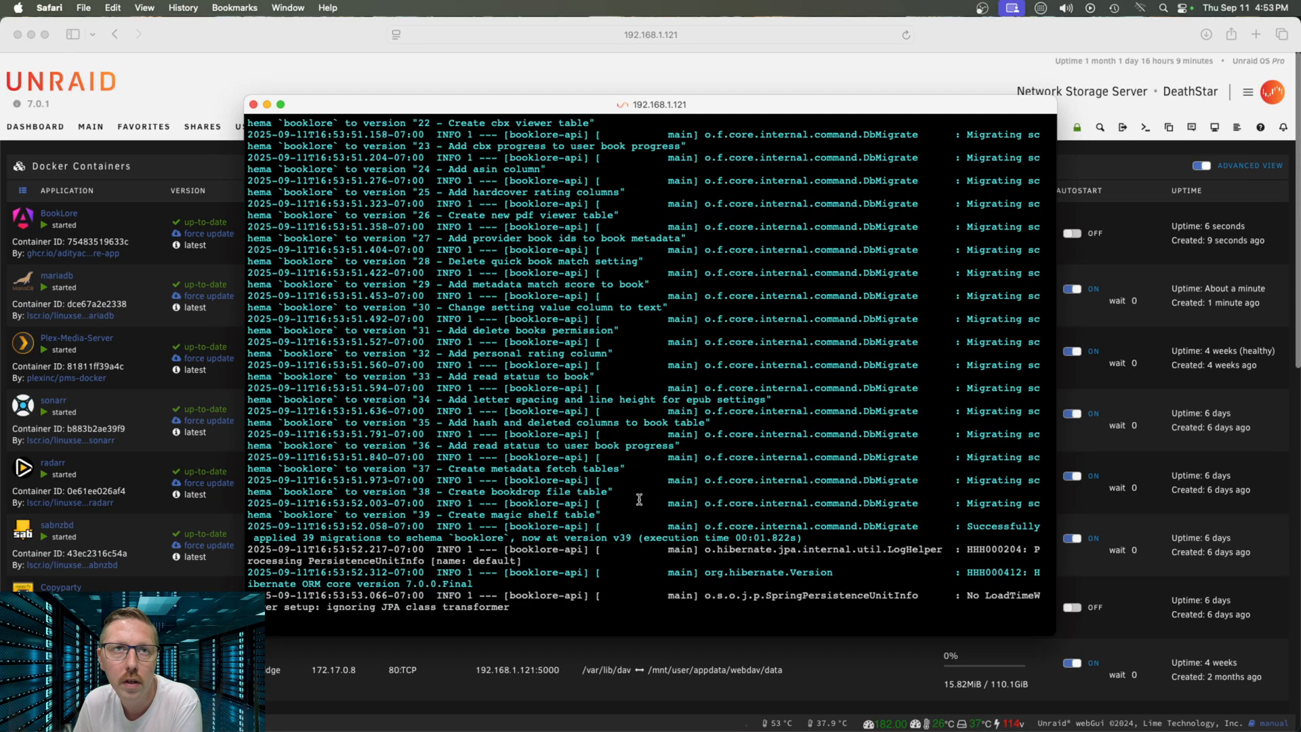
pyautogui.scroll(3)
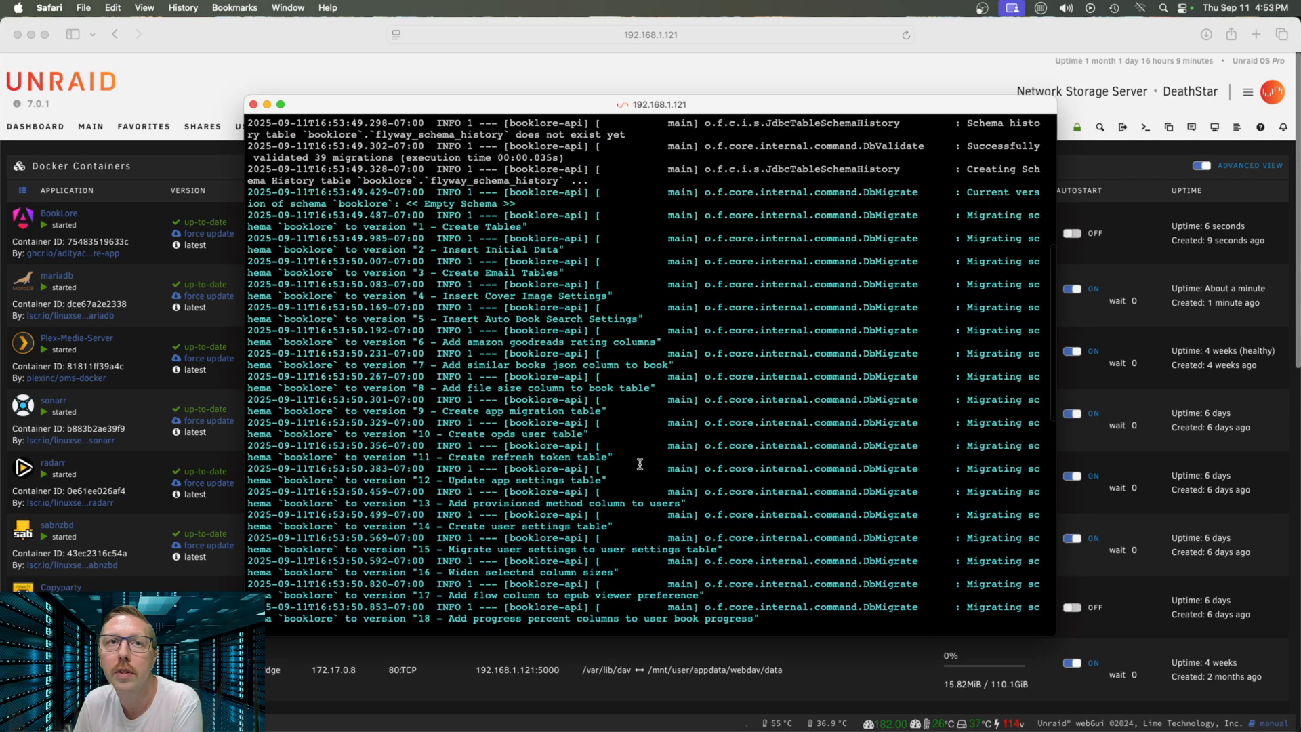
pyautogui.scroll(-3)
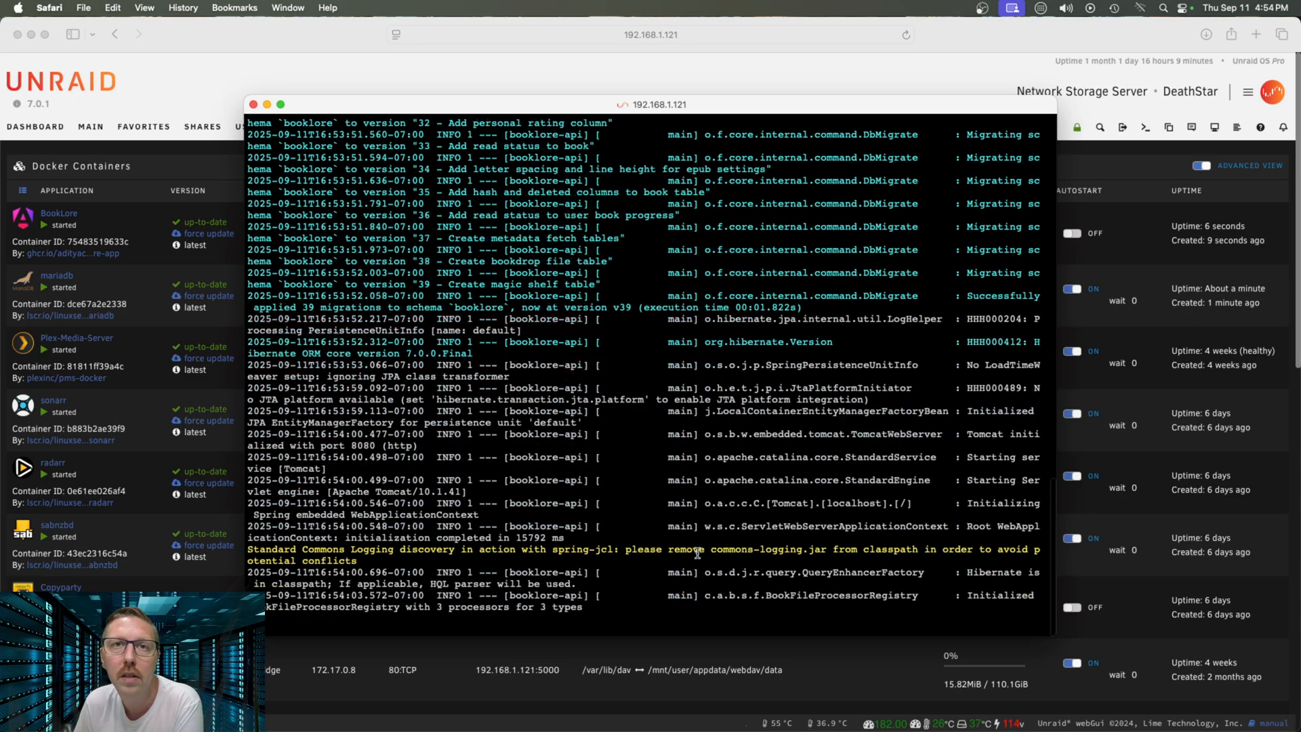
pyautogui.scroll(-3)
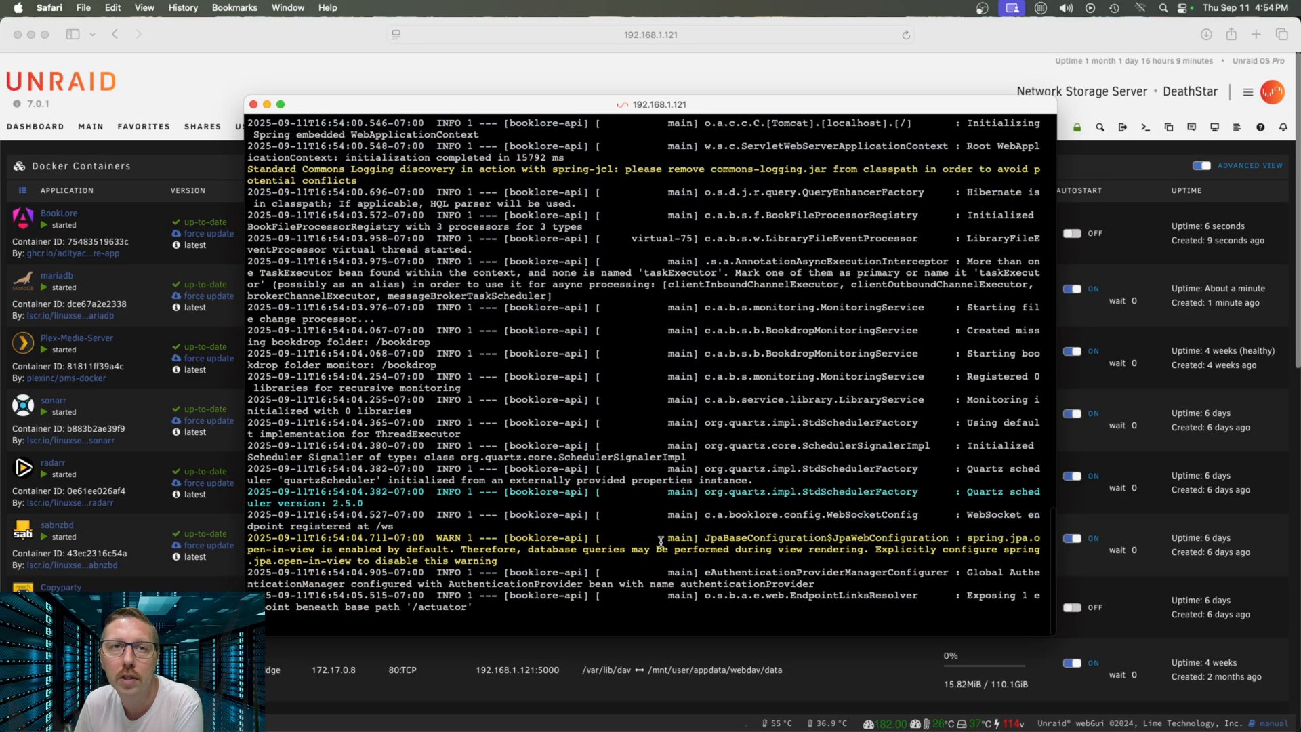
pyautogui.scroll(-3)
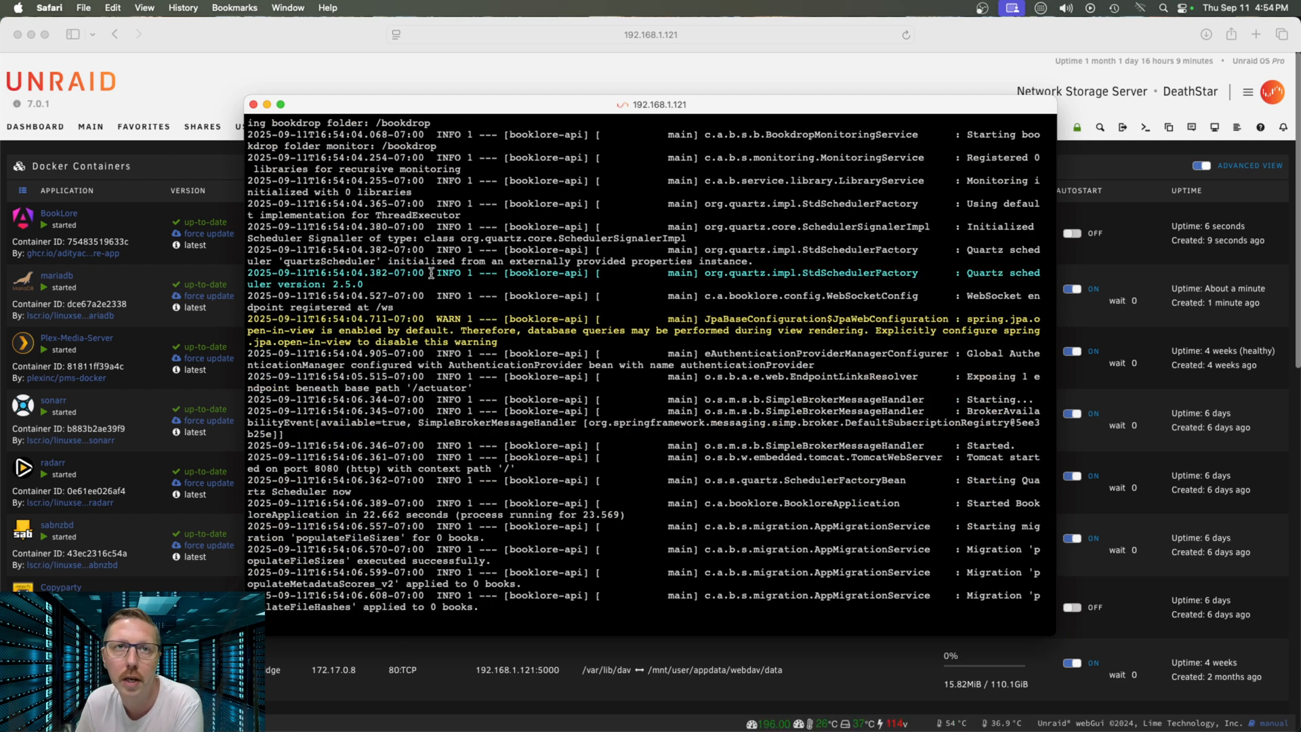
pyautogui.click(253, 104)
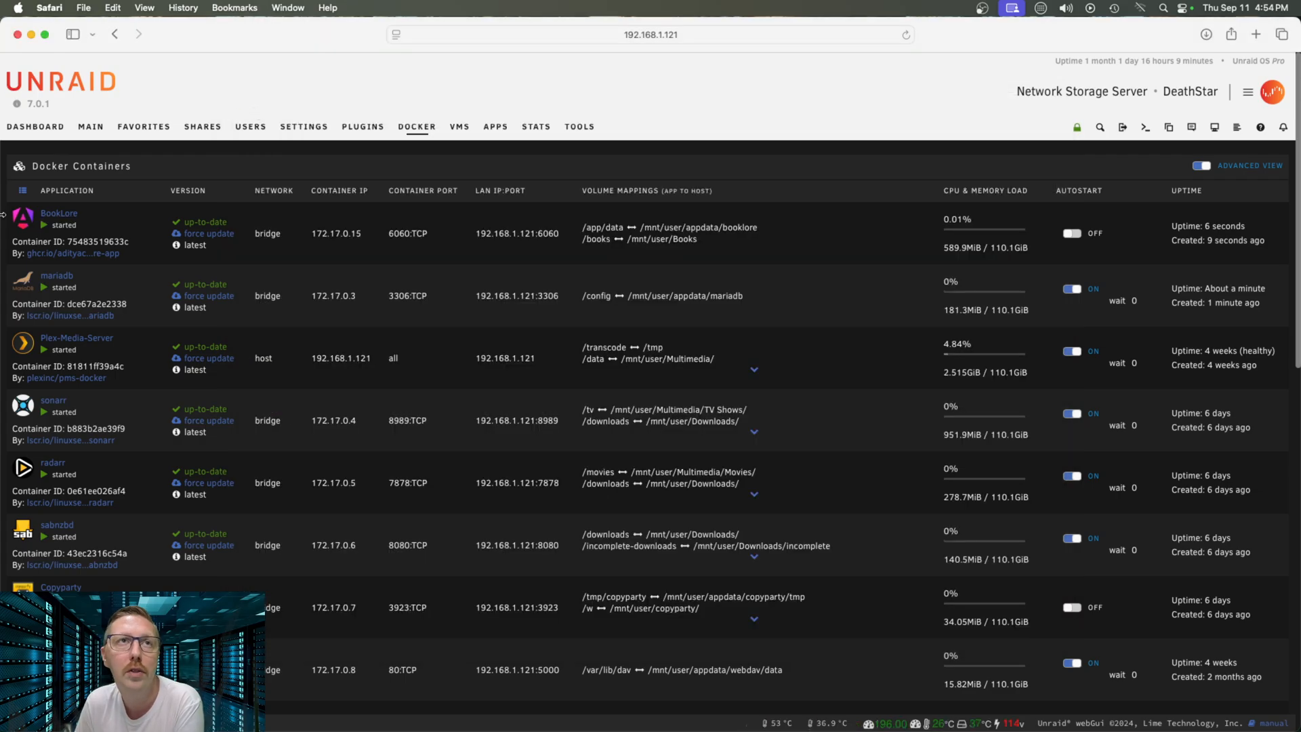
pyautogui.click(1255, 34)
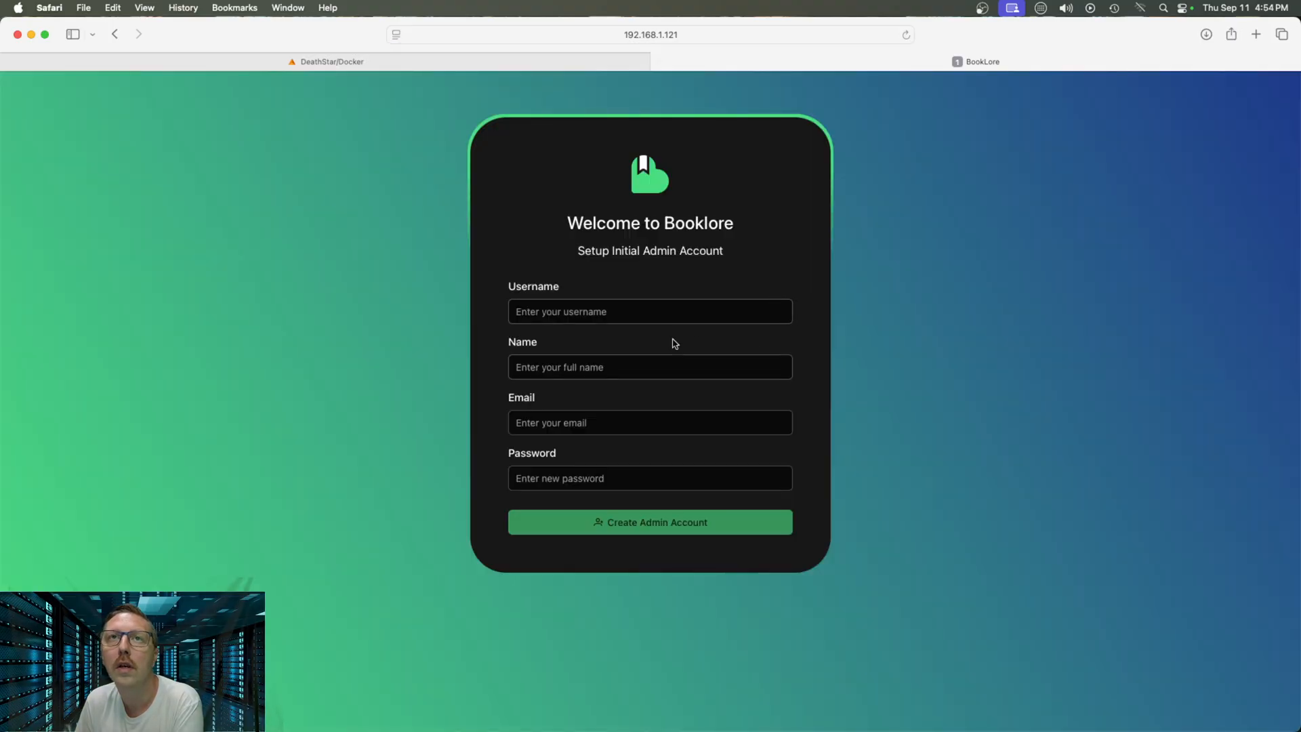
pyautogui.click(649, 312)
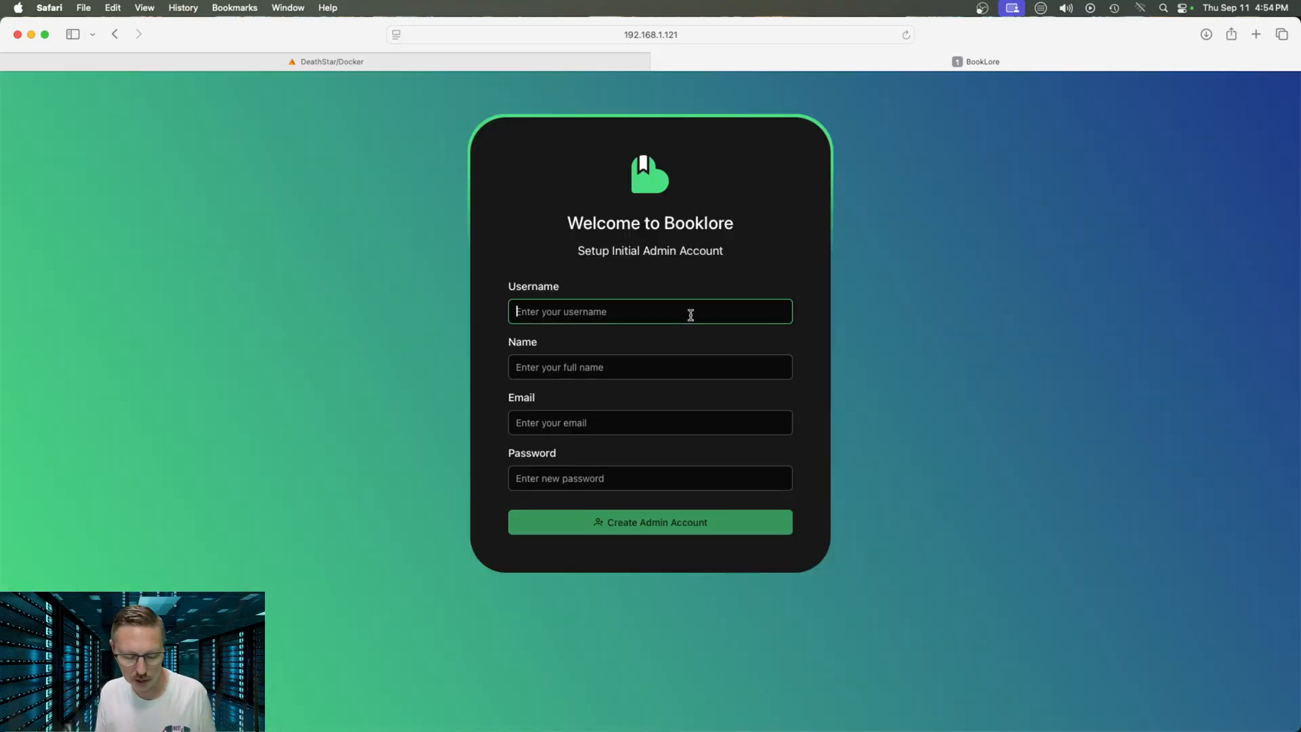
pyautogui.write('bcadventure')
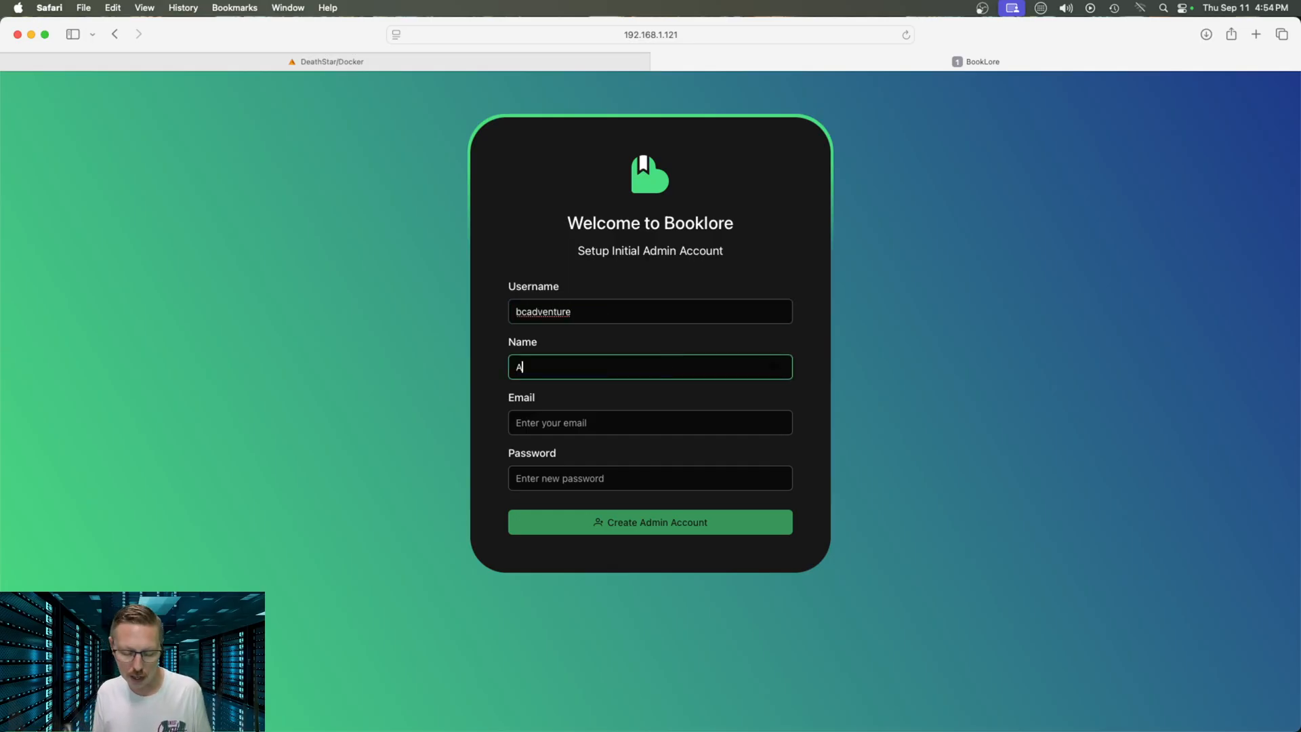
pyautogui.click(649, 423)
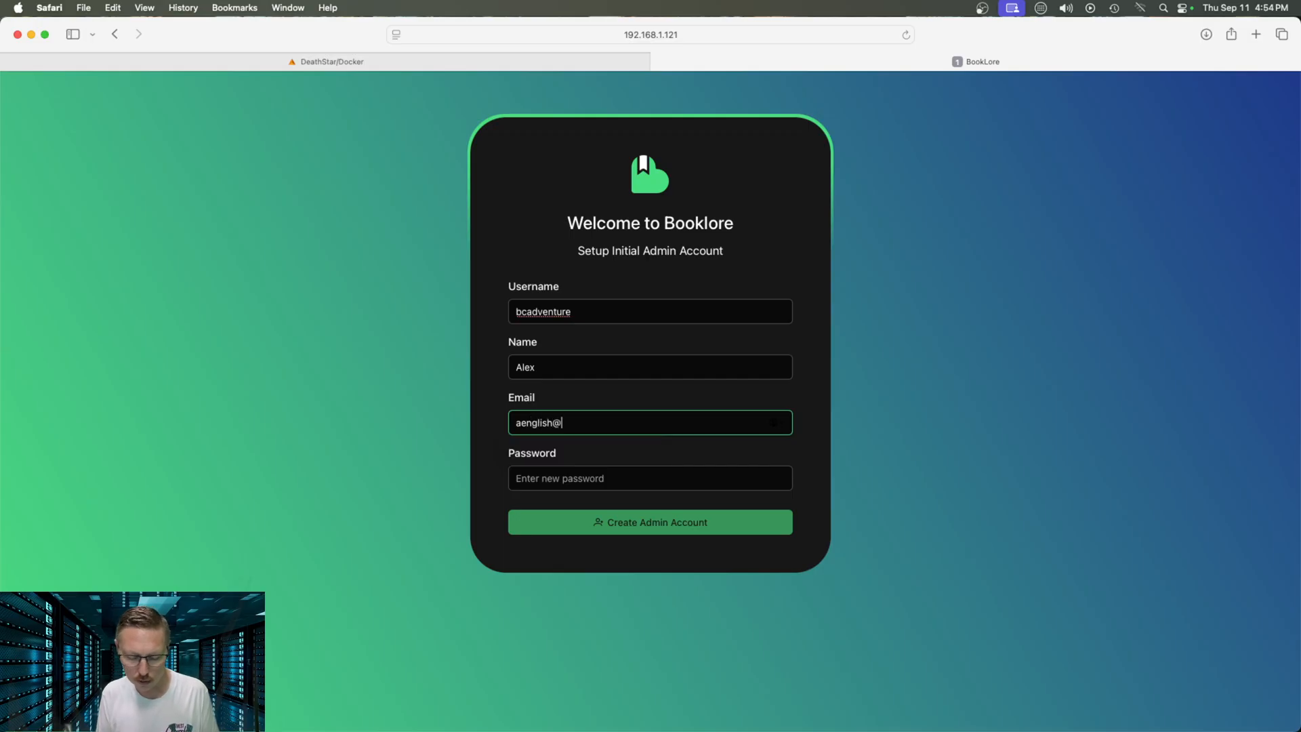
pyautogui.write('oputlook.com')
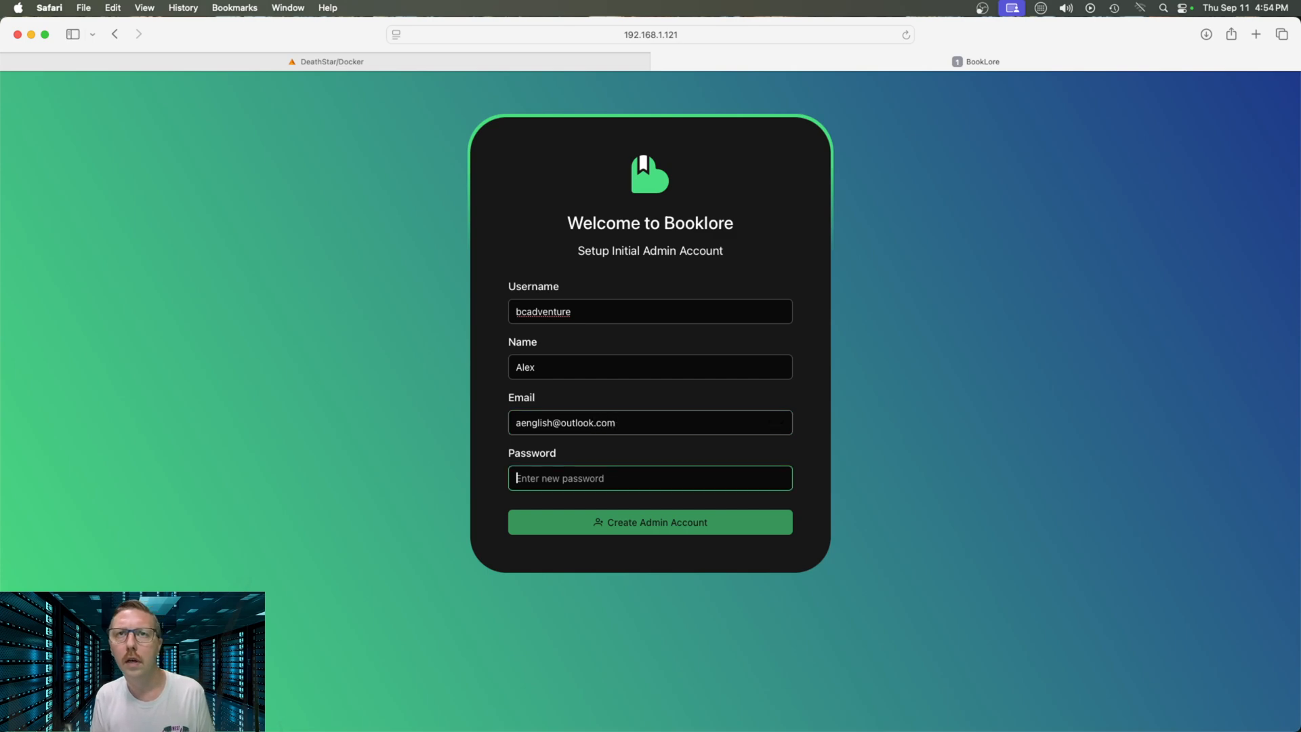
pyautogui.write('password')
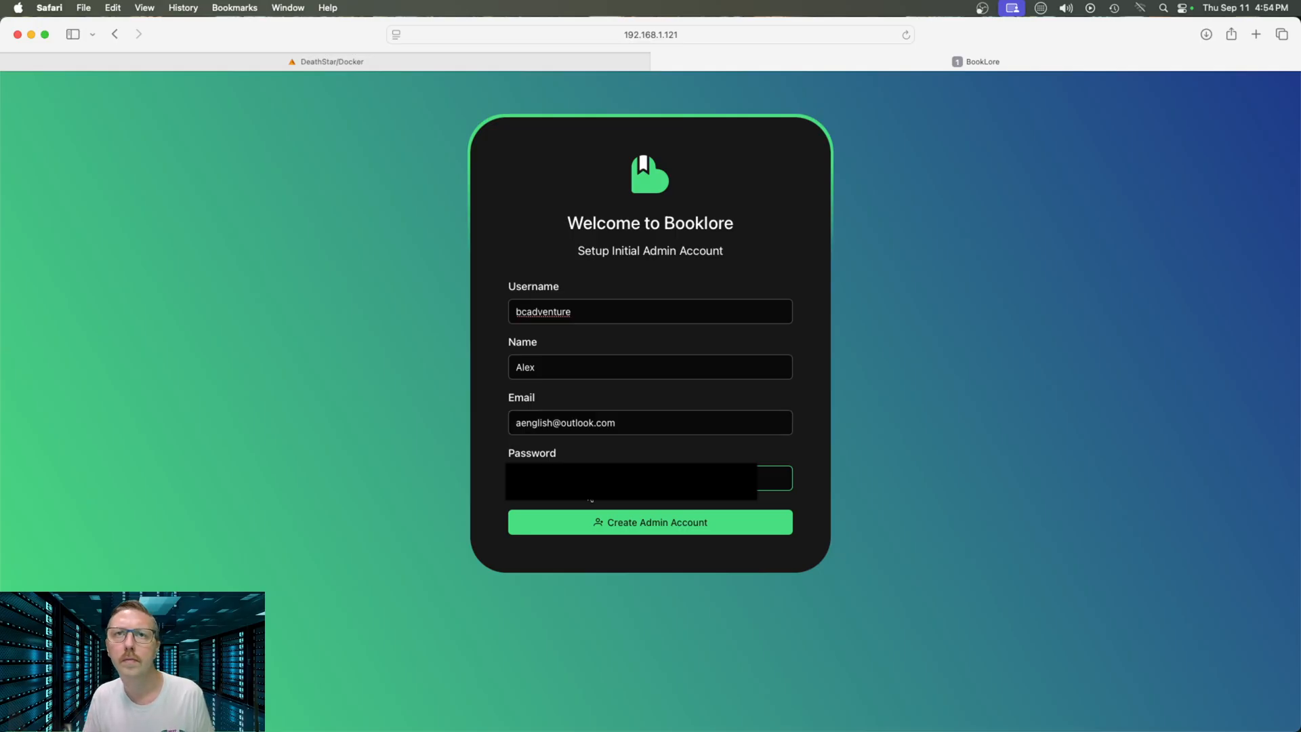
pyautogui.moveTo(442, 477)
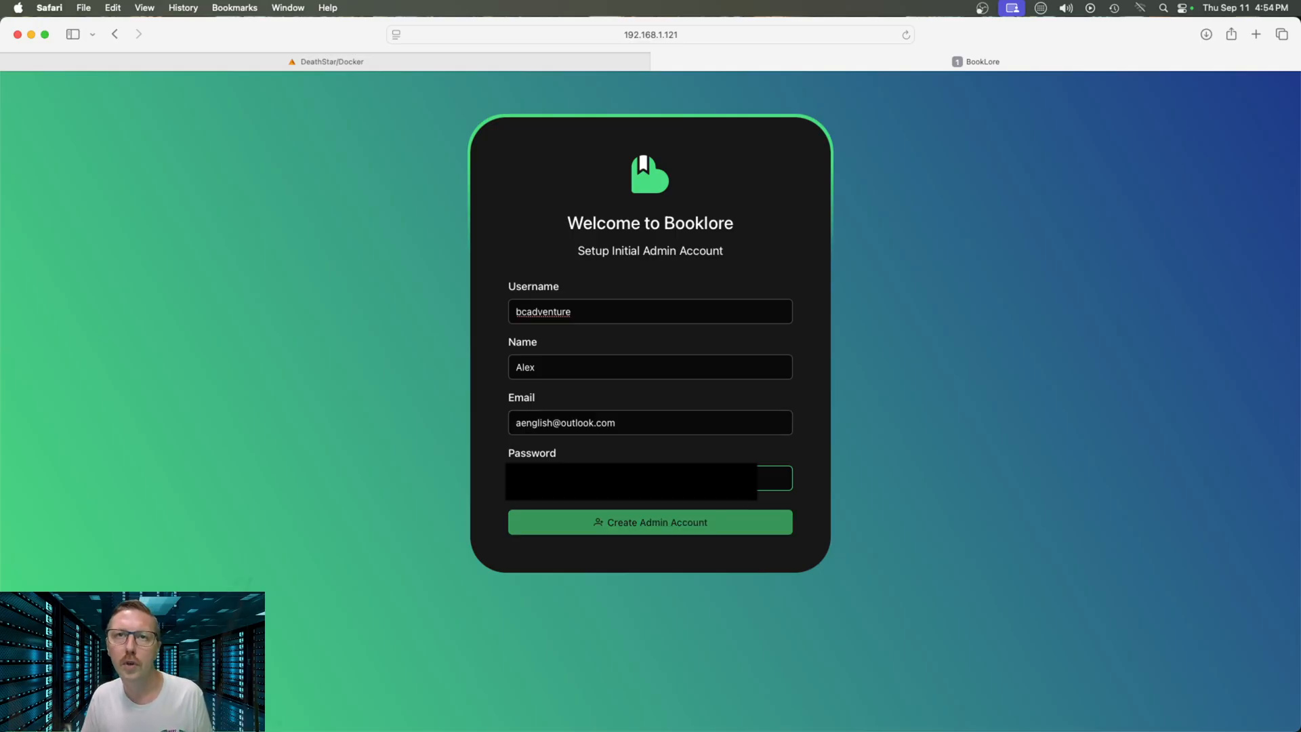
pyautogui.click(649, 478)
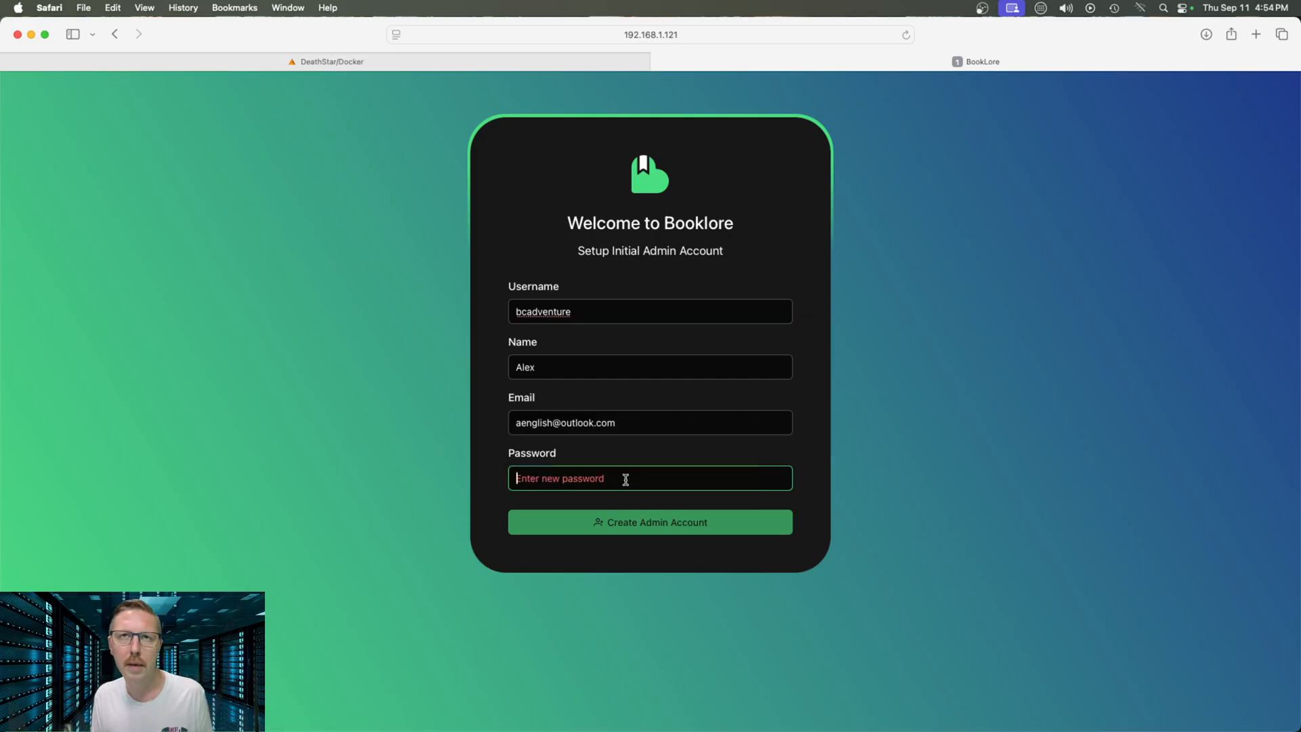
pyautogui.write('password')
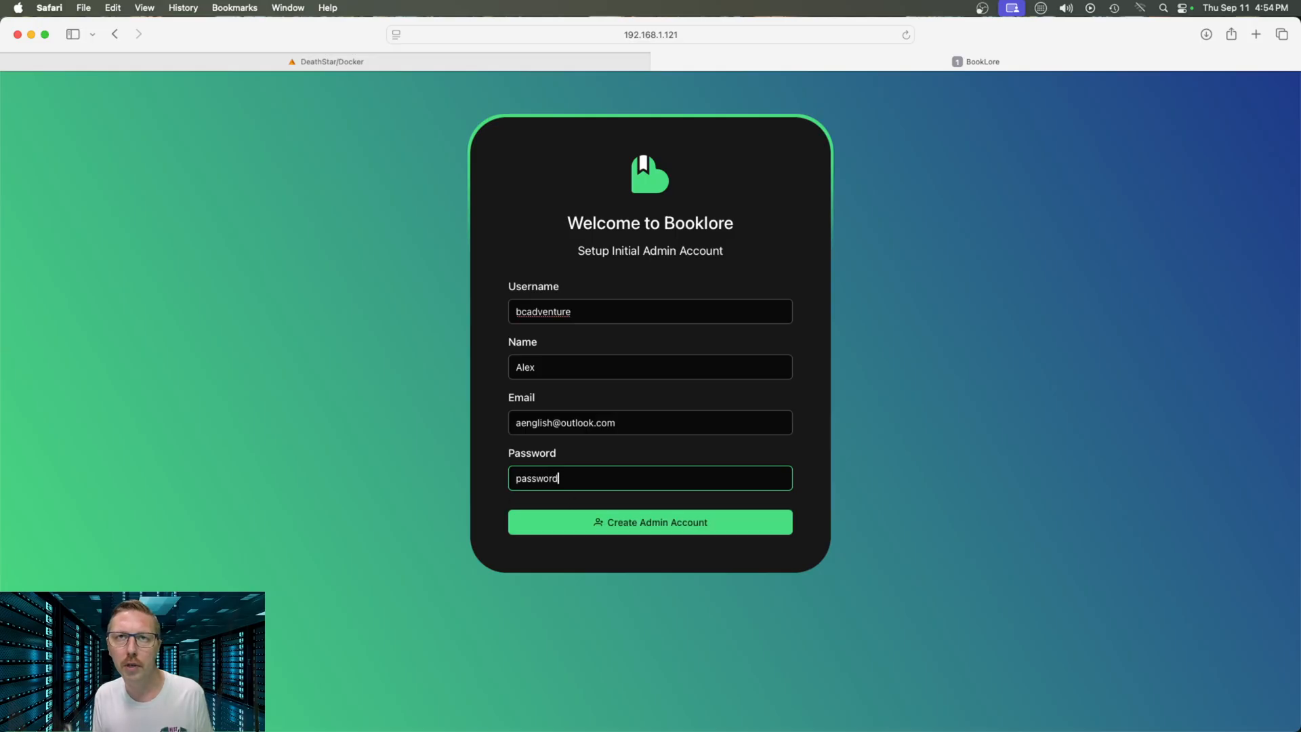
pyautogui.click(649, 522)
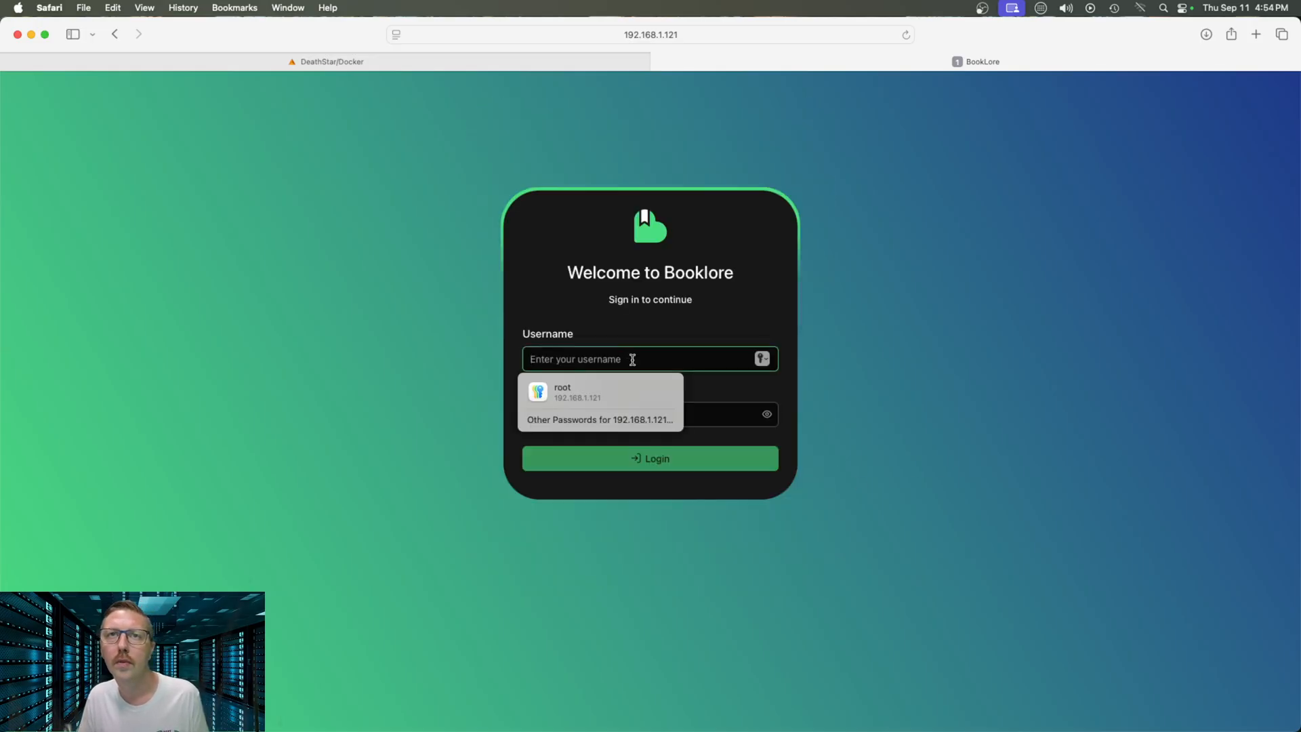
# Step: Sign in to BookLore as bcadventure, reaching the empty library dashboard
pyautogui.write('bcadventure')
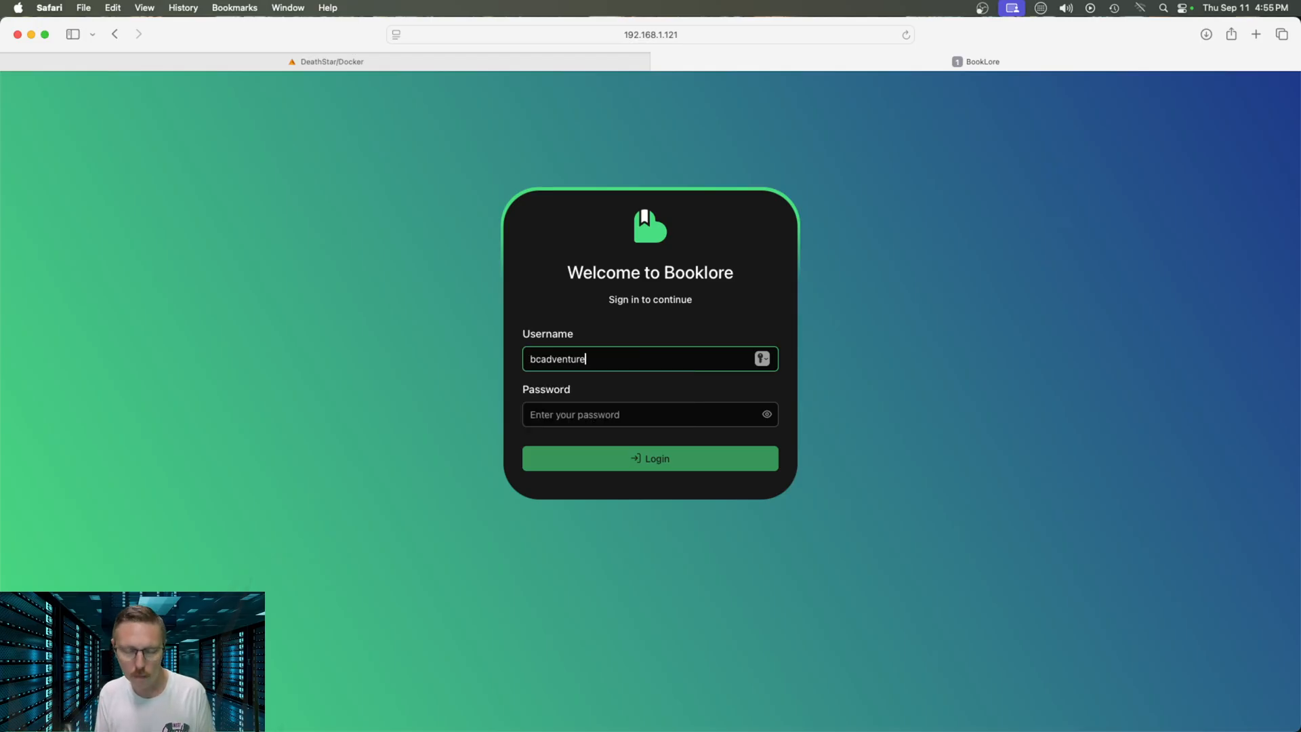
pyautogui.click(649, 414)
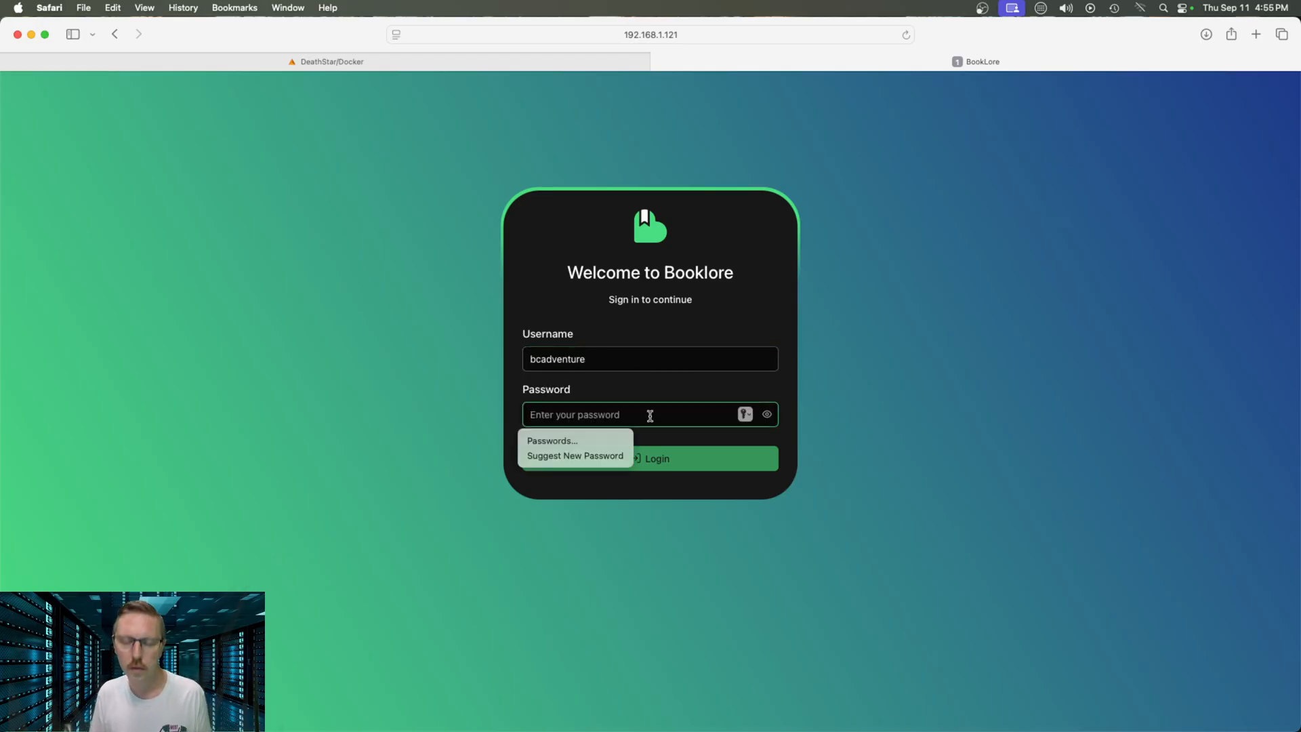
pyautogui.click(656, 458)
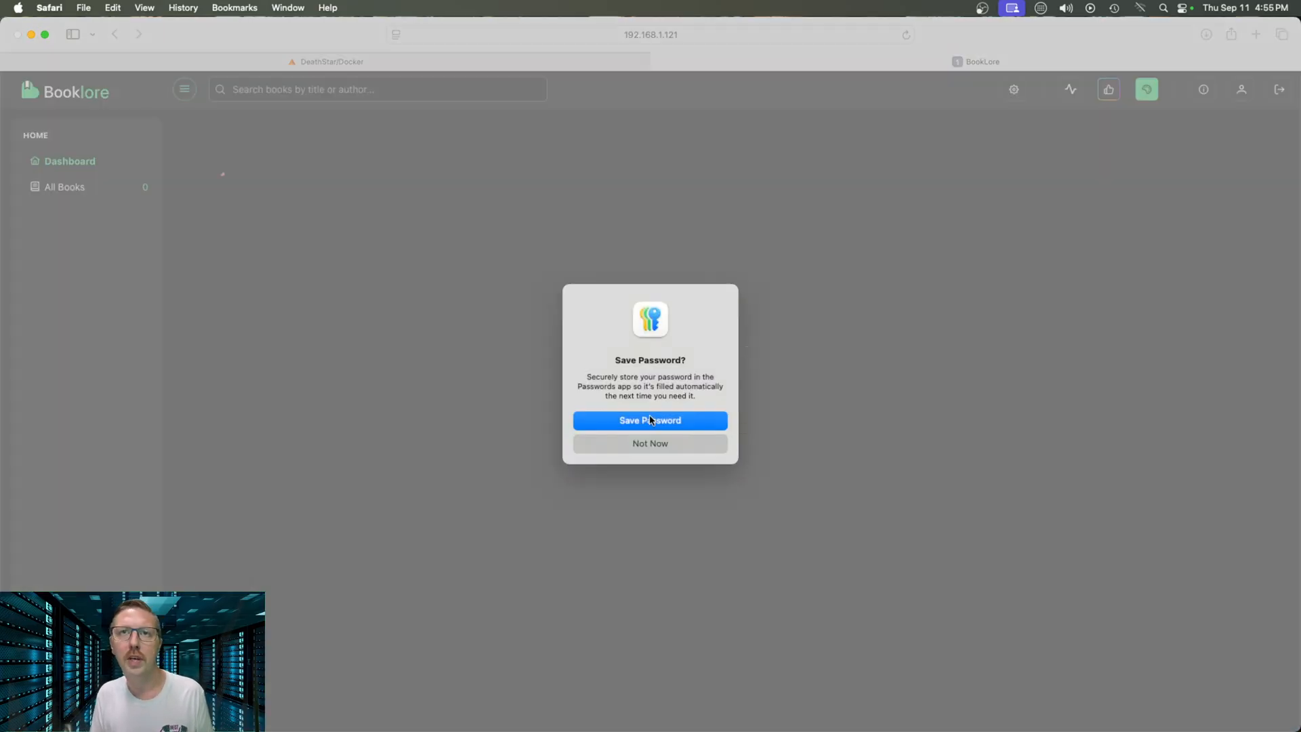
# Step: Dismiss the save-password prompt and switch between the dashboard and the empty All Books view
pyautogui.click(650, 420)
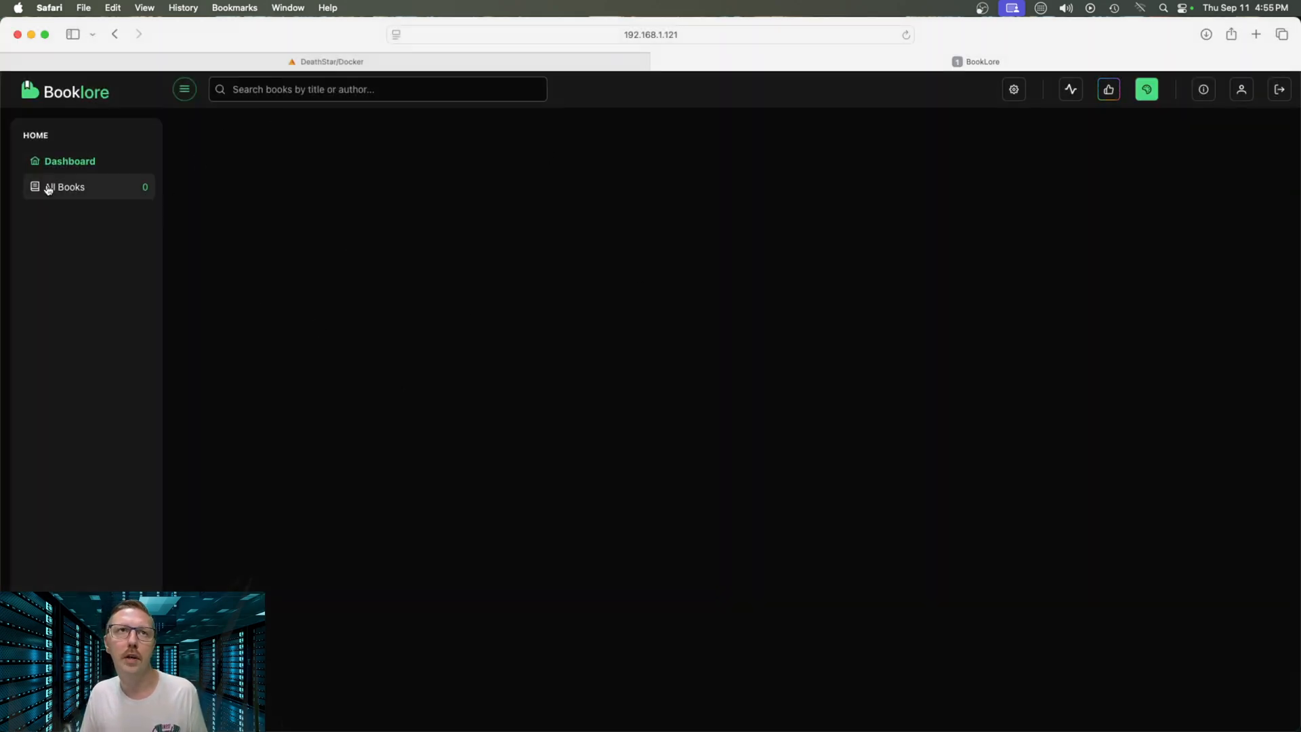
pyautogui.click(70, 187)
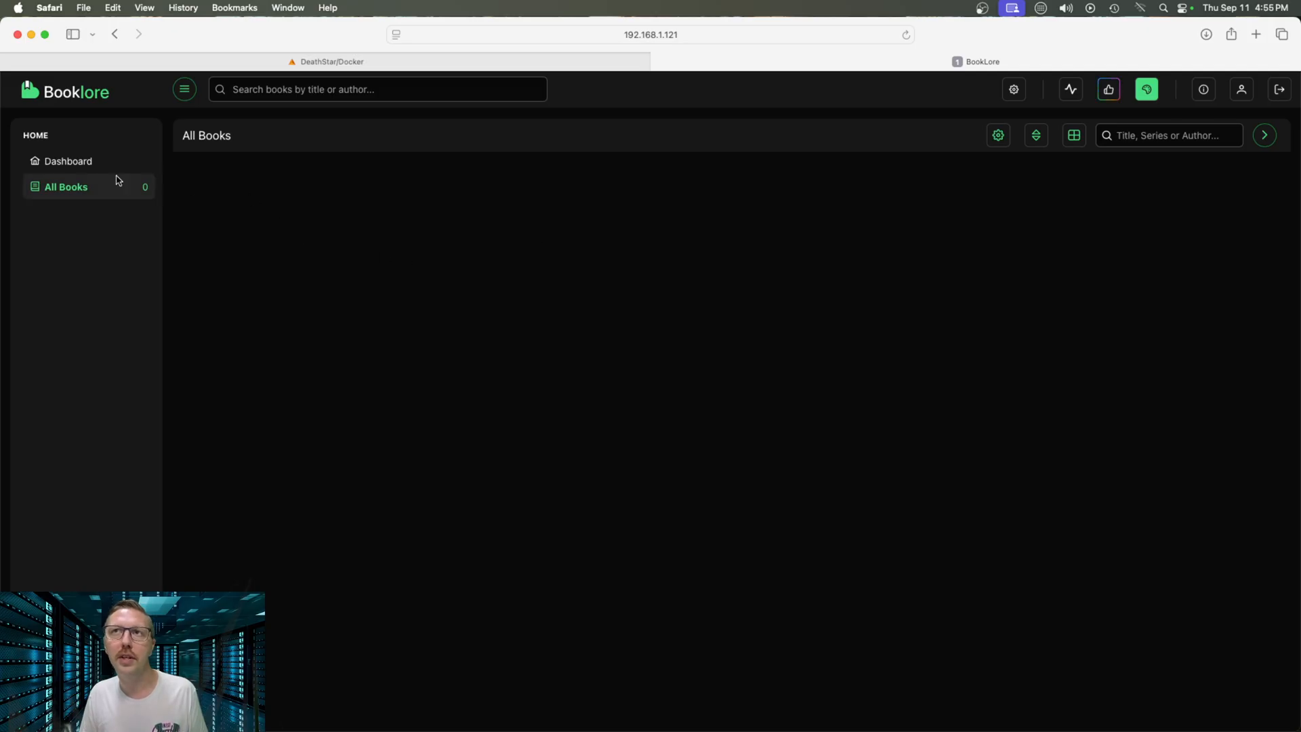
pyautogui.click(69, 161)
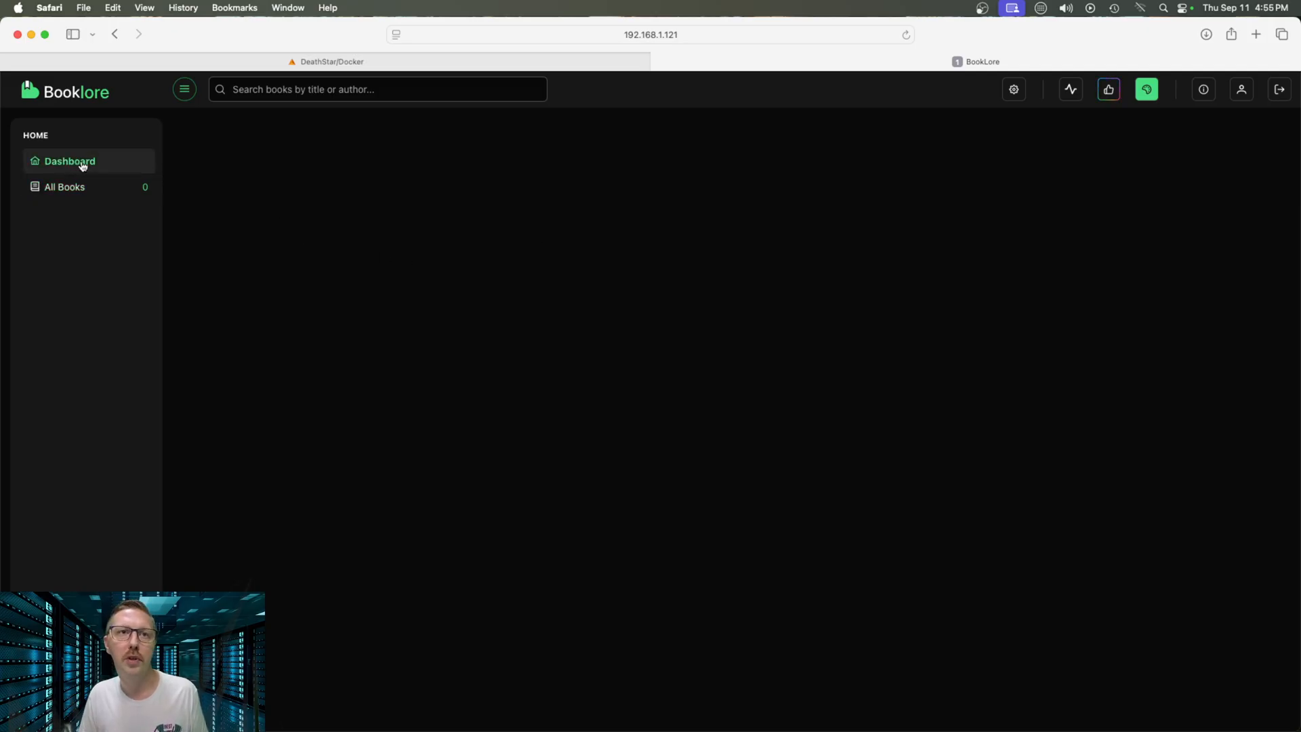
pyautogui.moveTo(1188, 152)
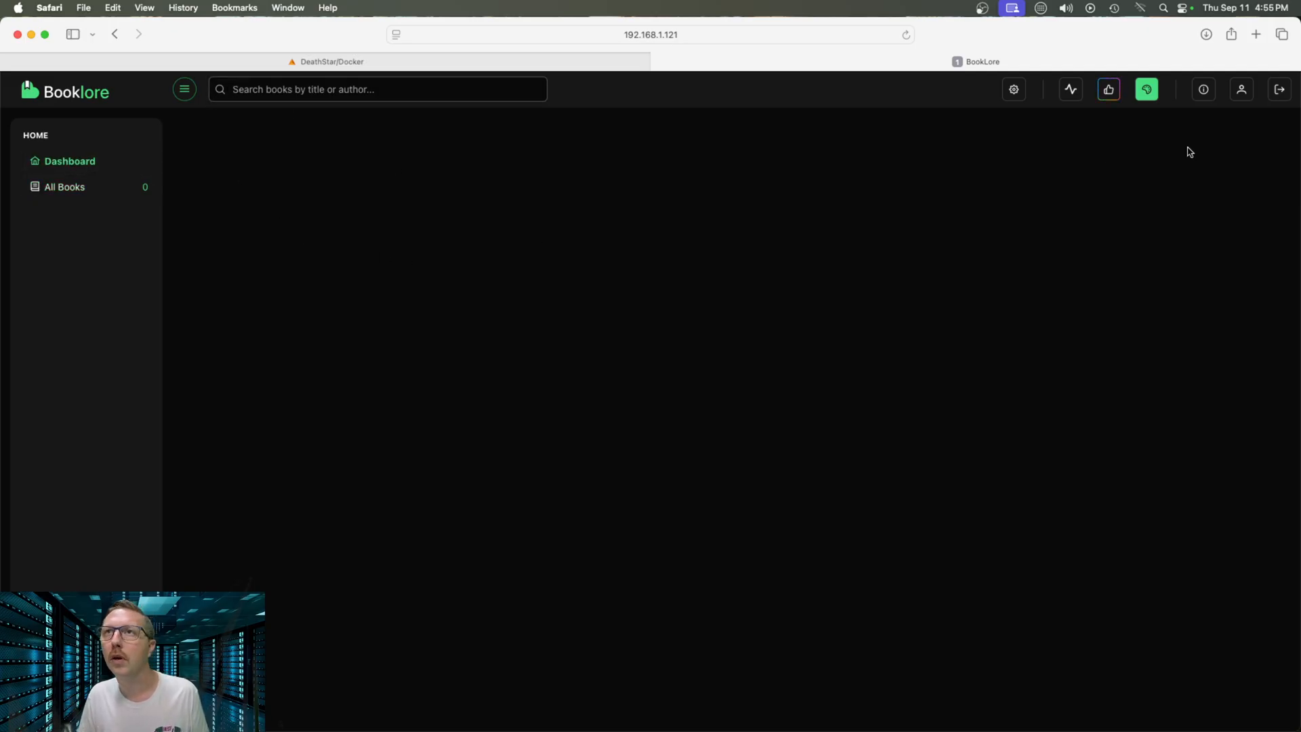
pyautogui.moveTo(924, 108)
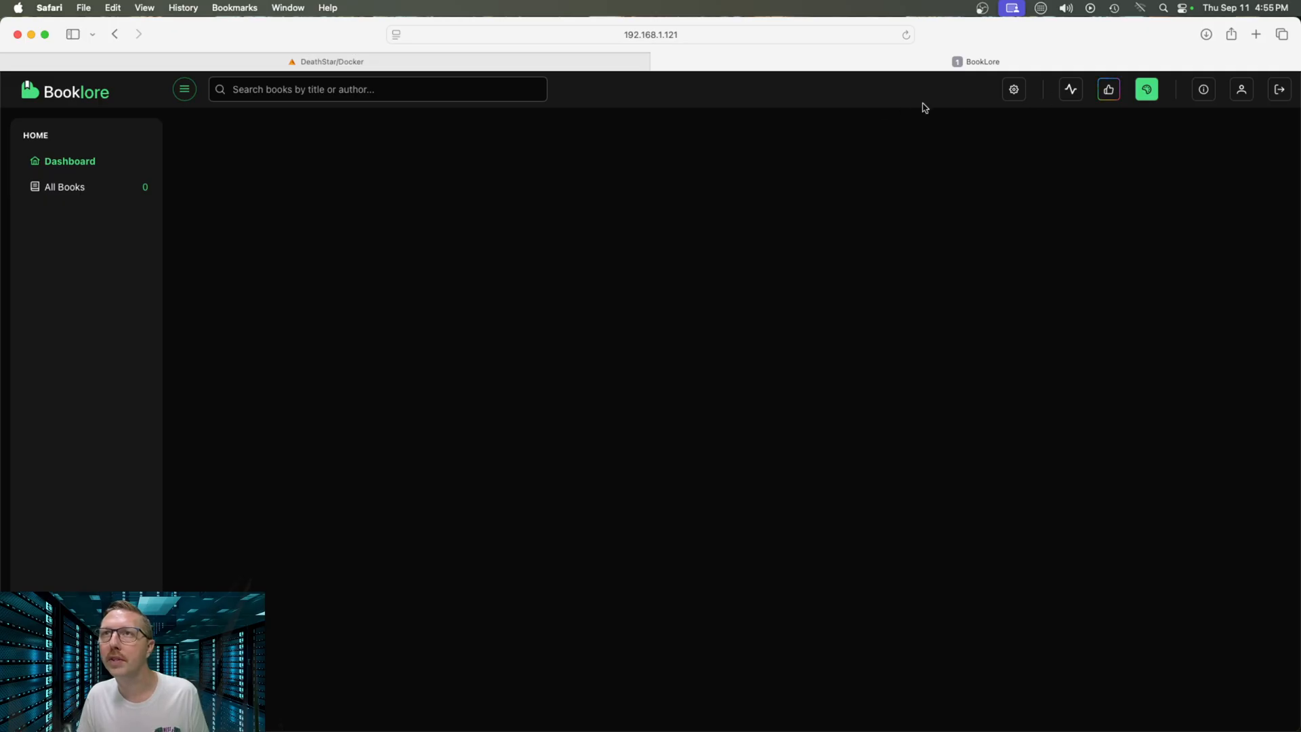
pyautogui.click(64, 187)
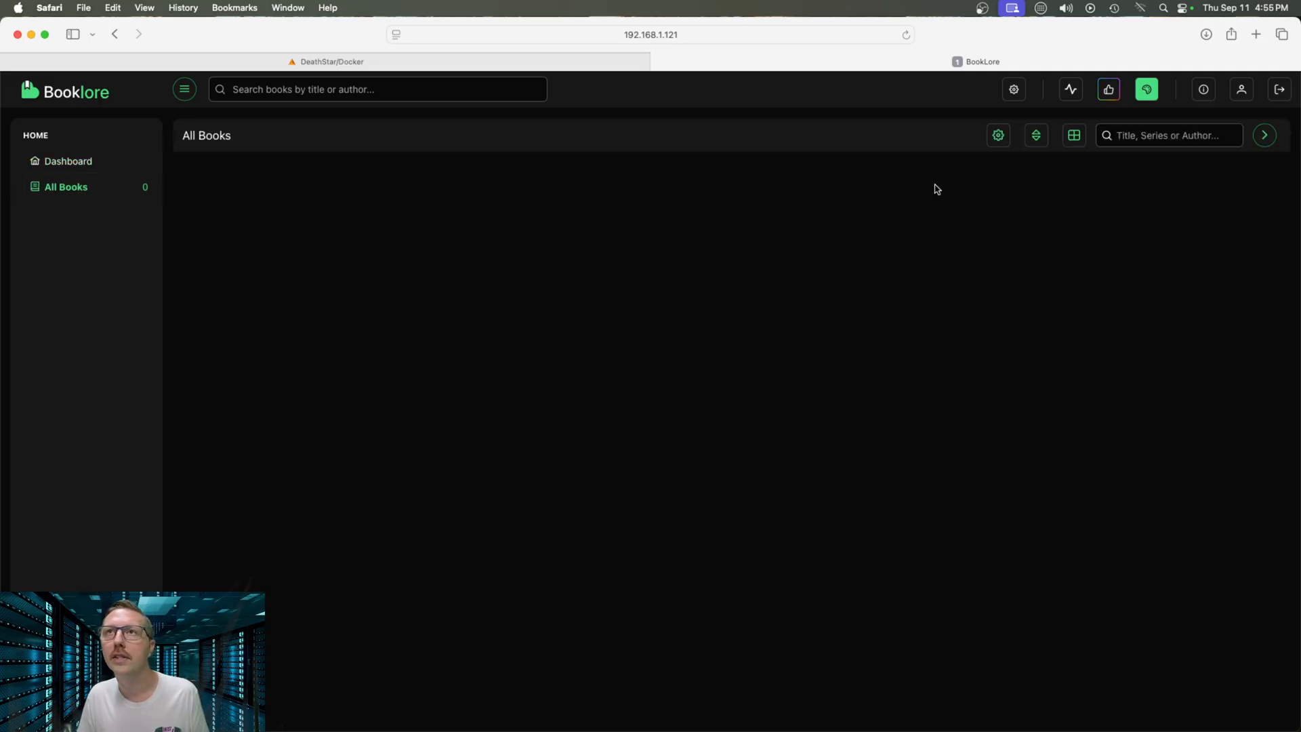
pyautogui.moveTo(439, 200)
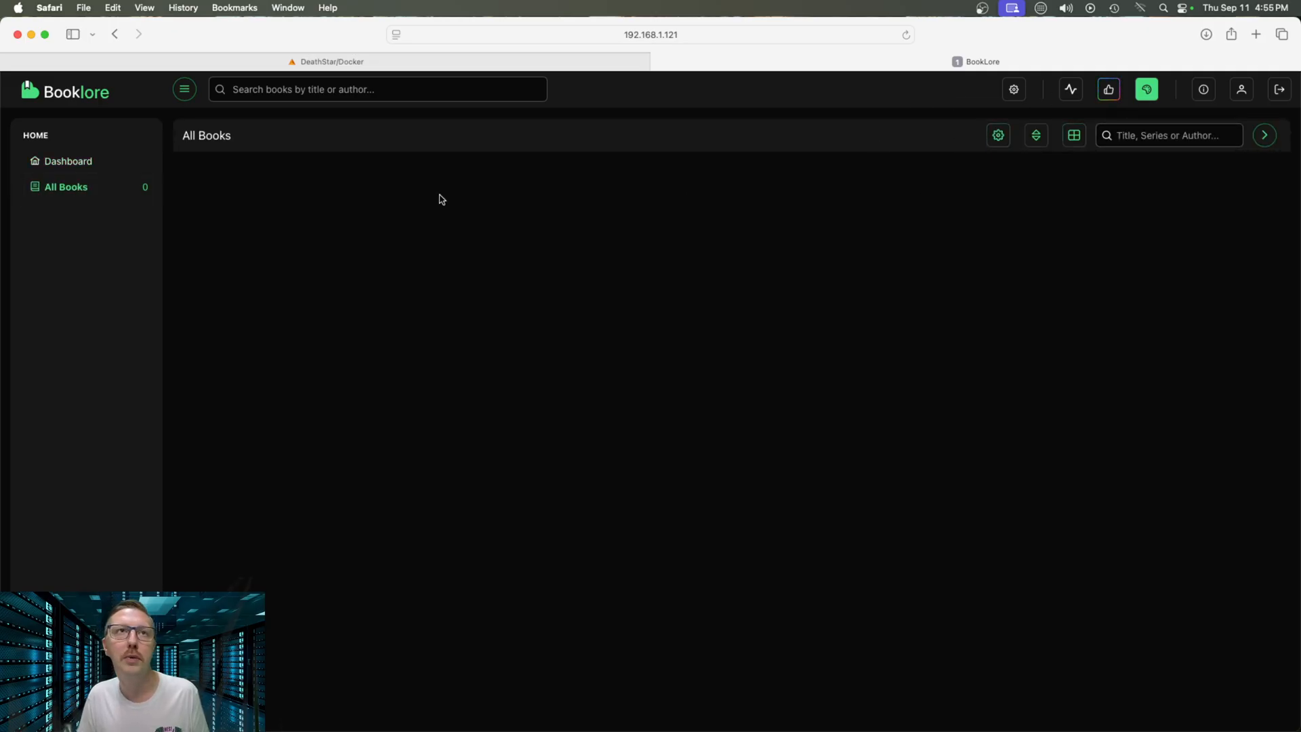
pyautogui.moveTo(1070, 89)
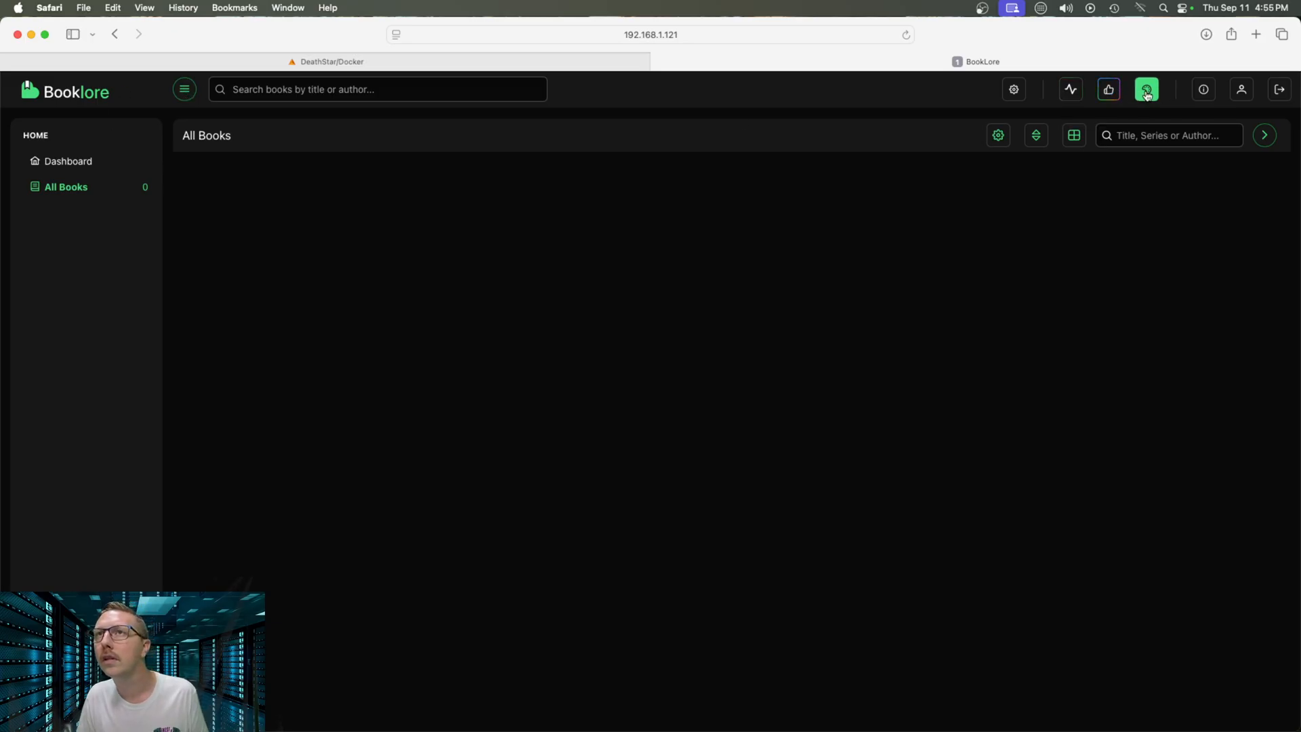
pyautogui.moveTo(1277, 89)
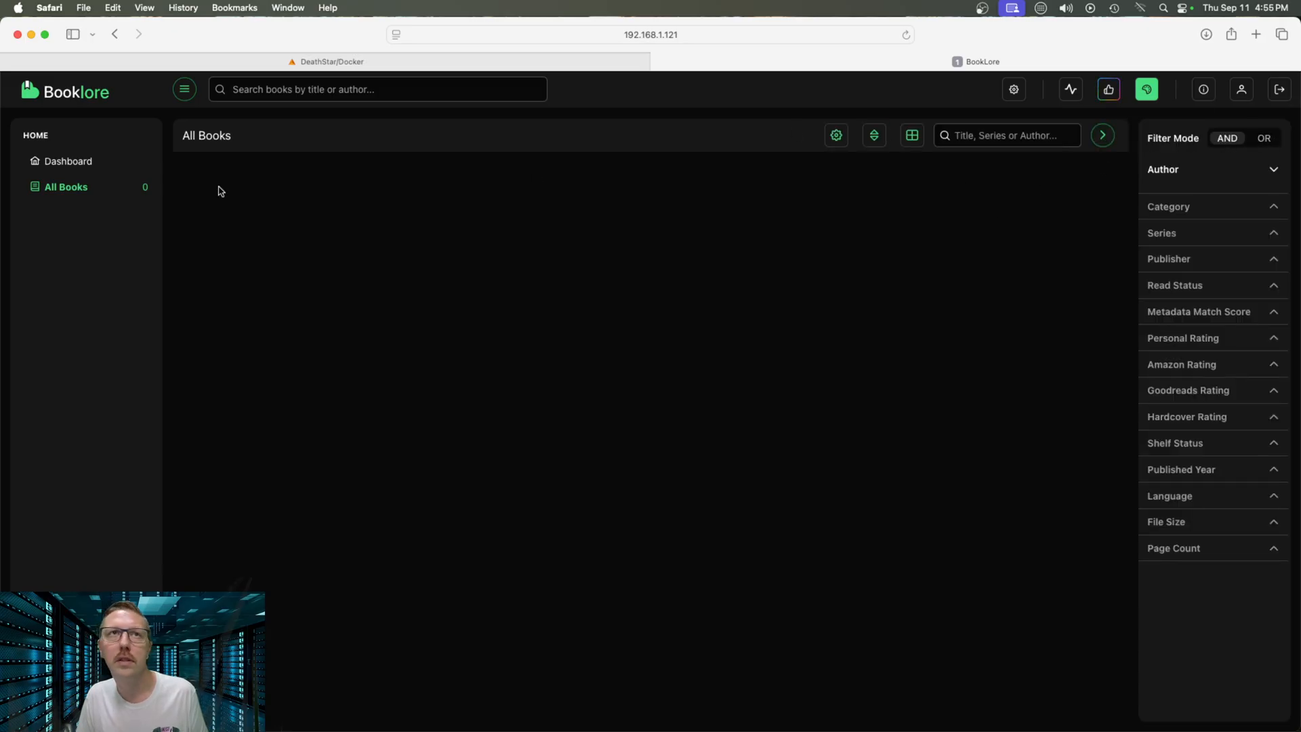
pyautogui.moveTo(814, 146)
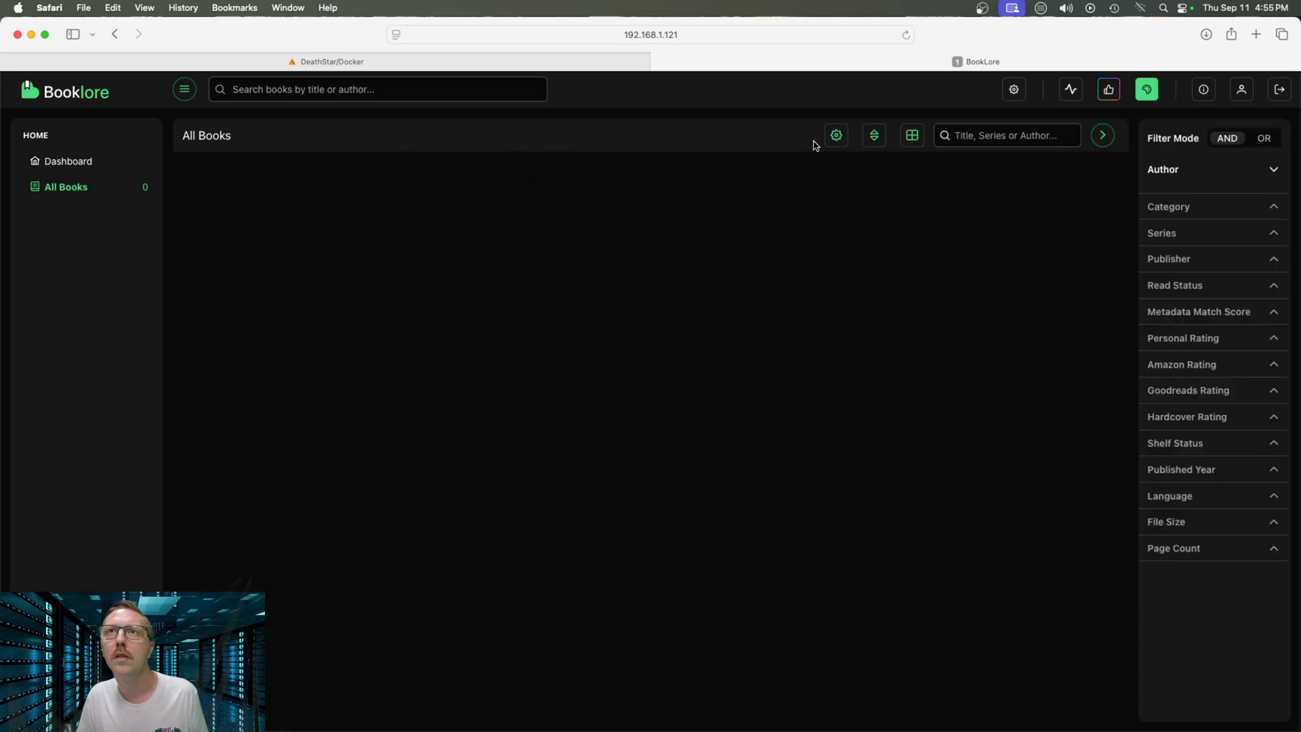
pyautogui.moveTo(892, 152)
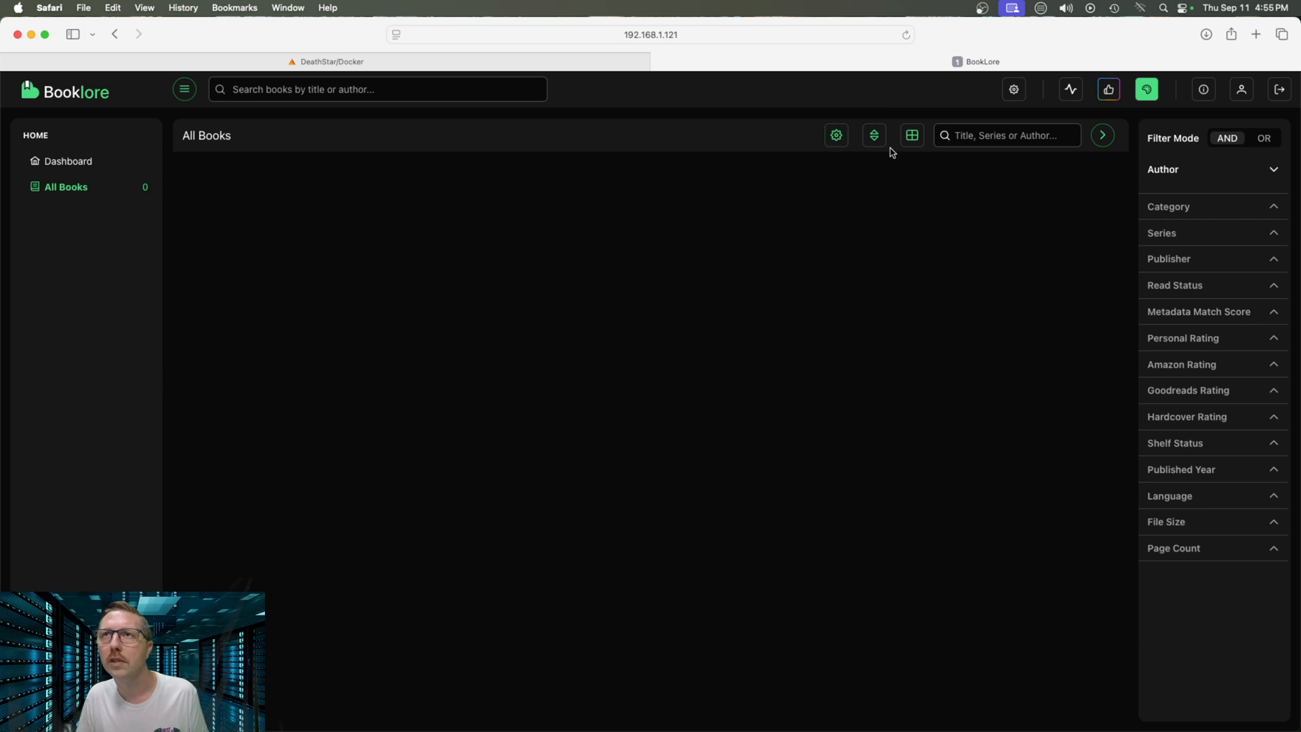
# Step: Glance at the User Profile Information and return to the library home page
pyautogui.click(1240, 89)
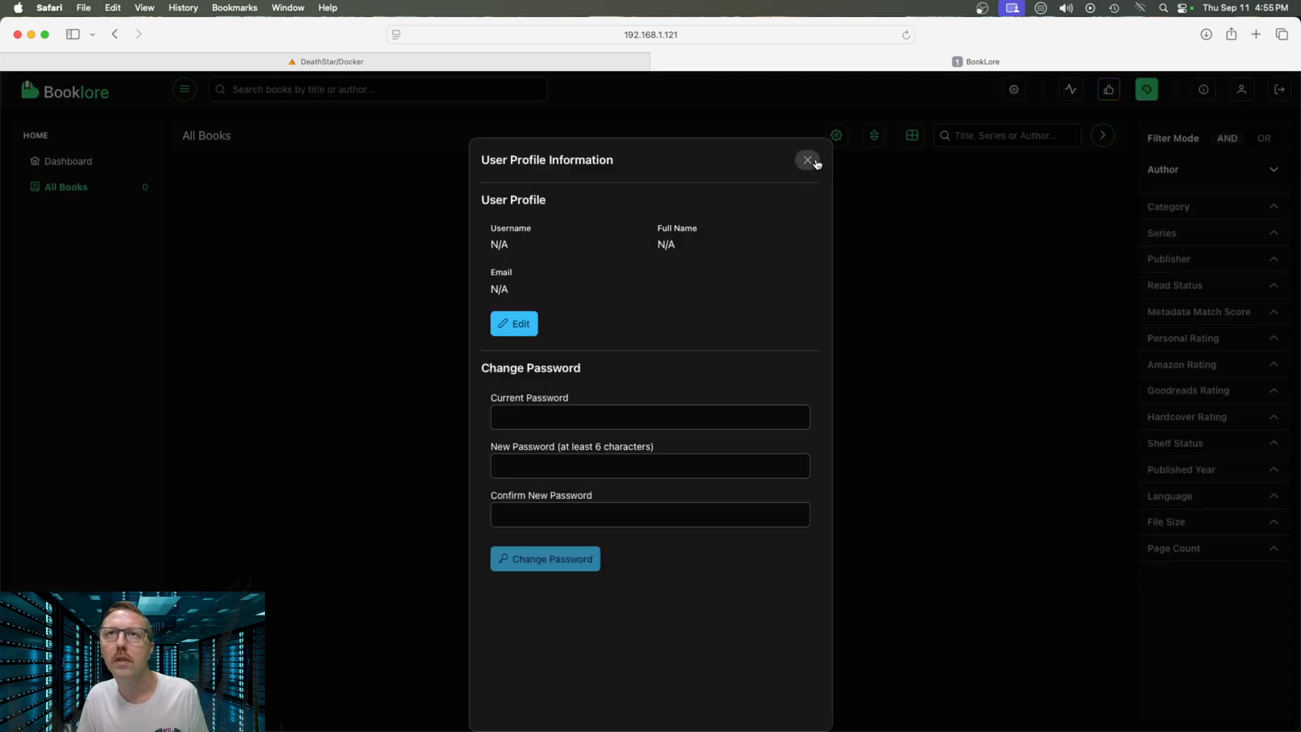
pyautogui.click(806, 160)
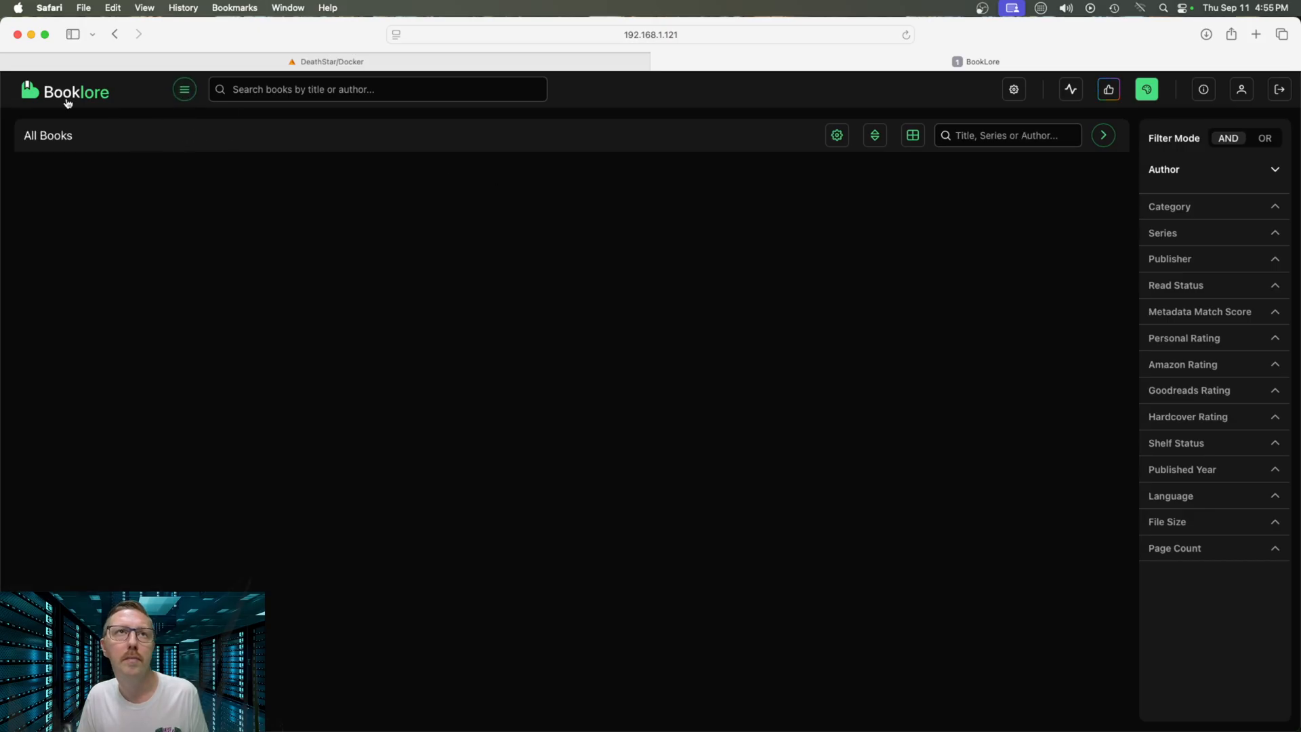
pyautogui.click(185, 89)
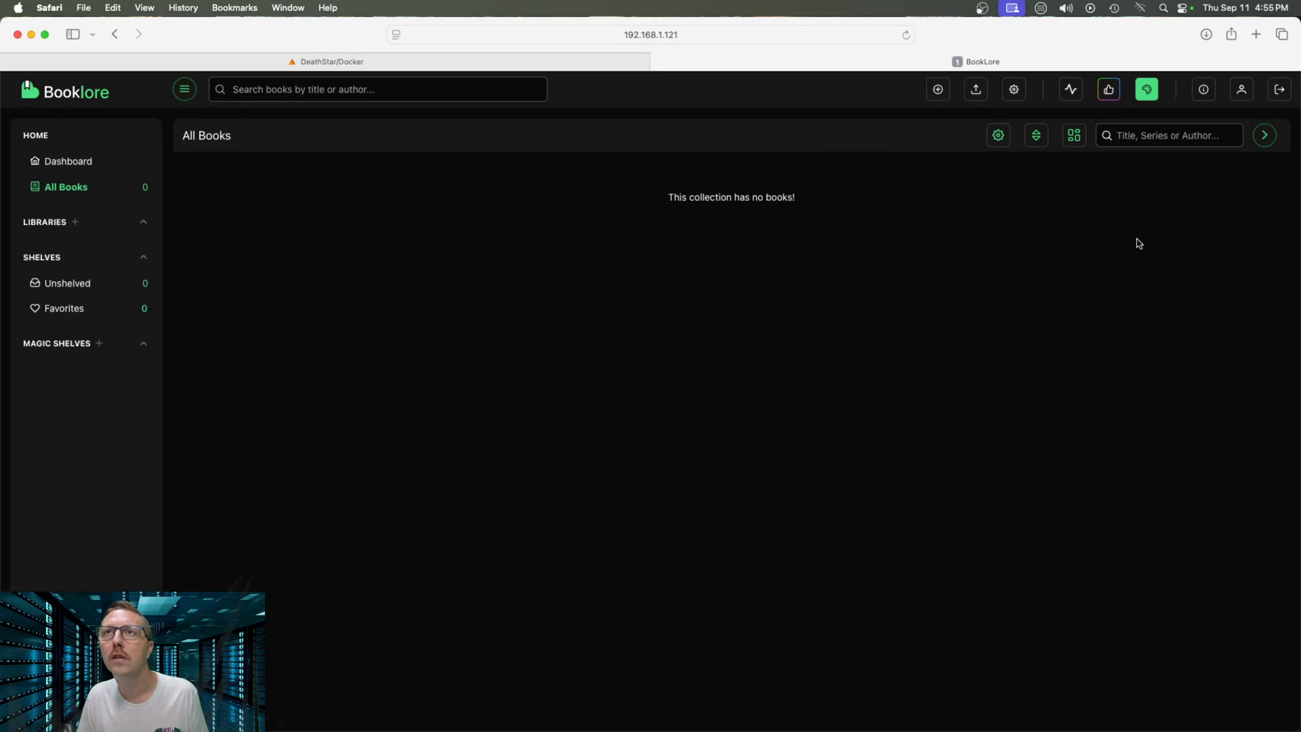
pyautogui.moveTo(974, 89)
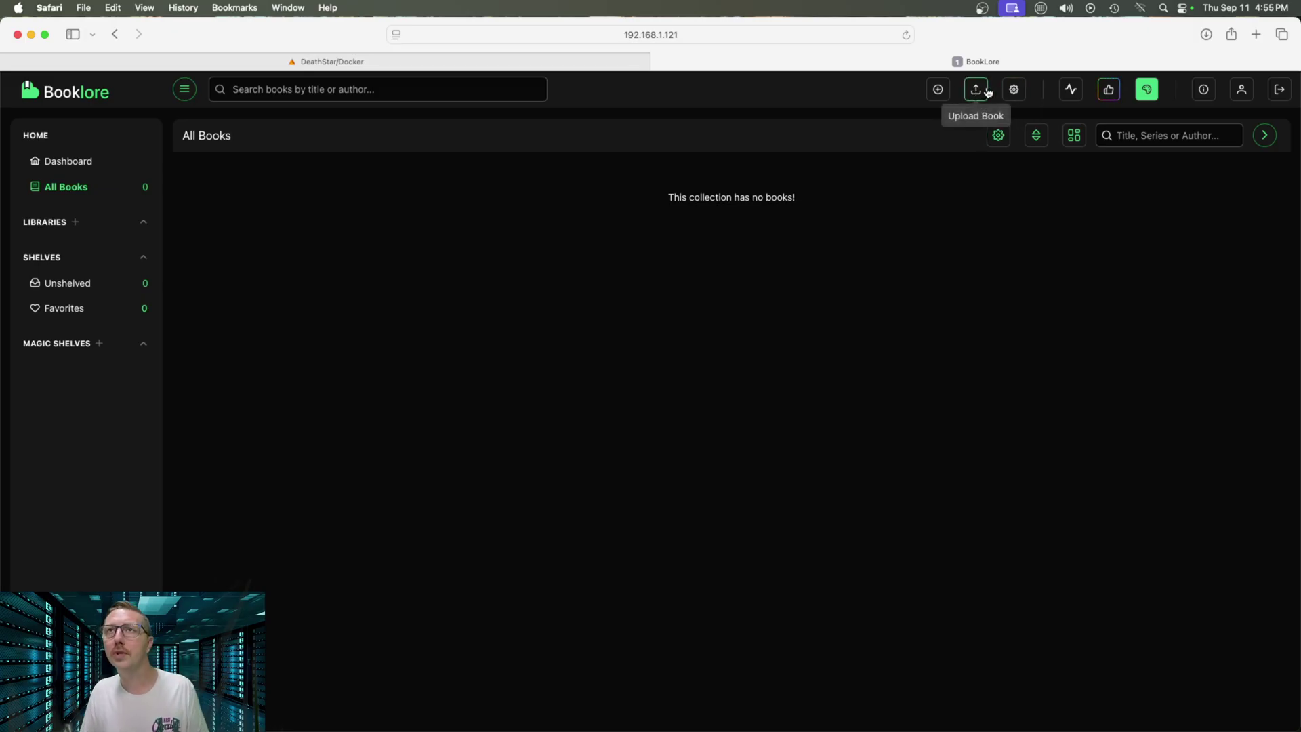
pyautogui.moveTo(52, 218)
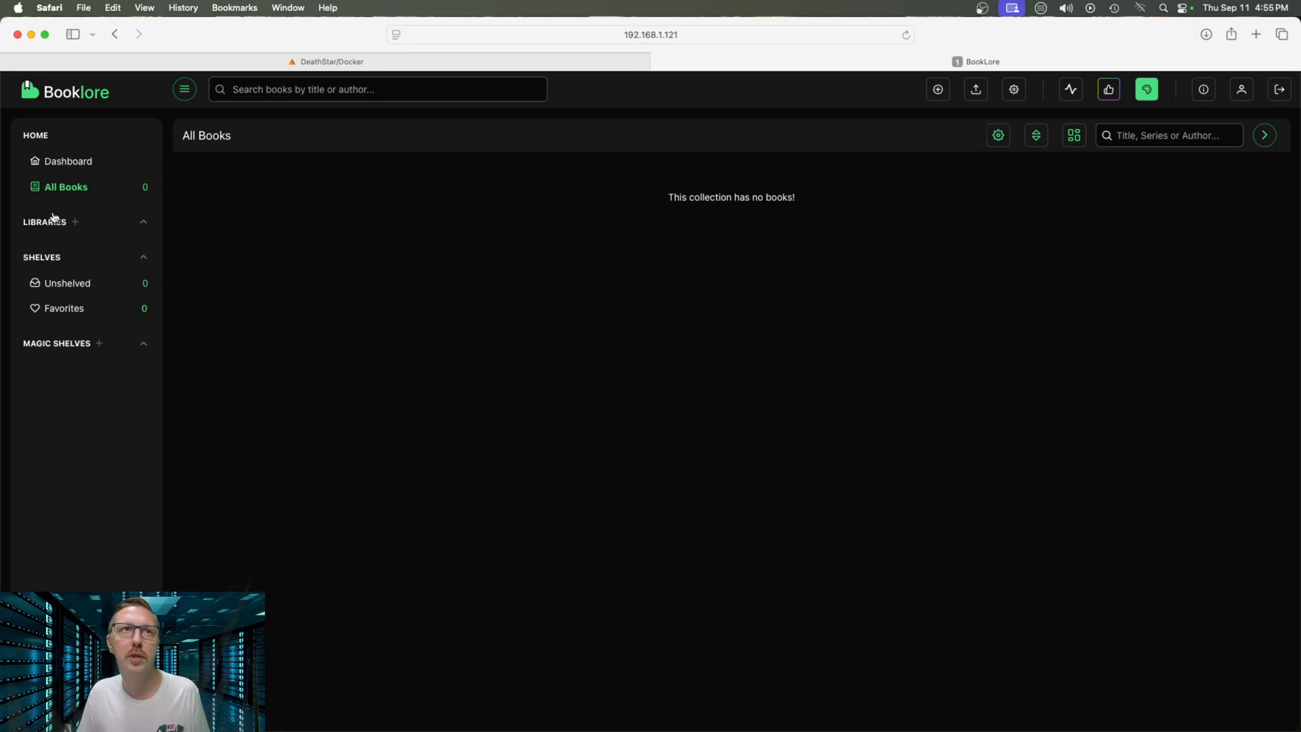
pyautogui.moveTo(110, 331)
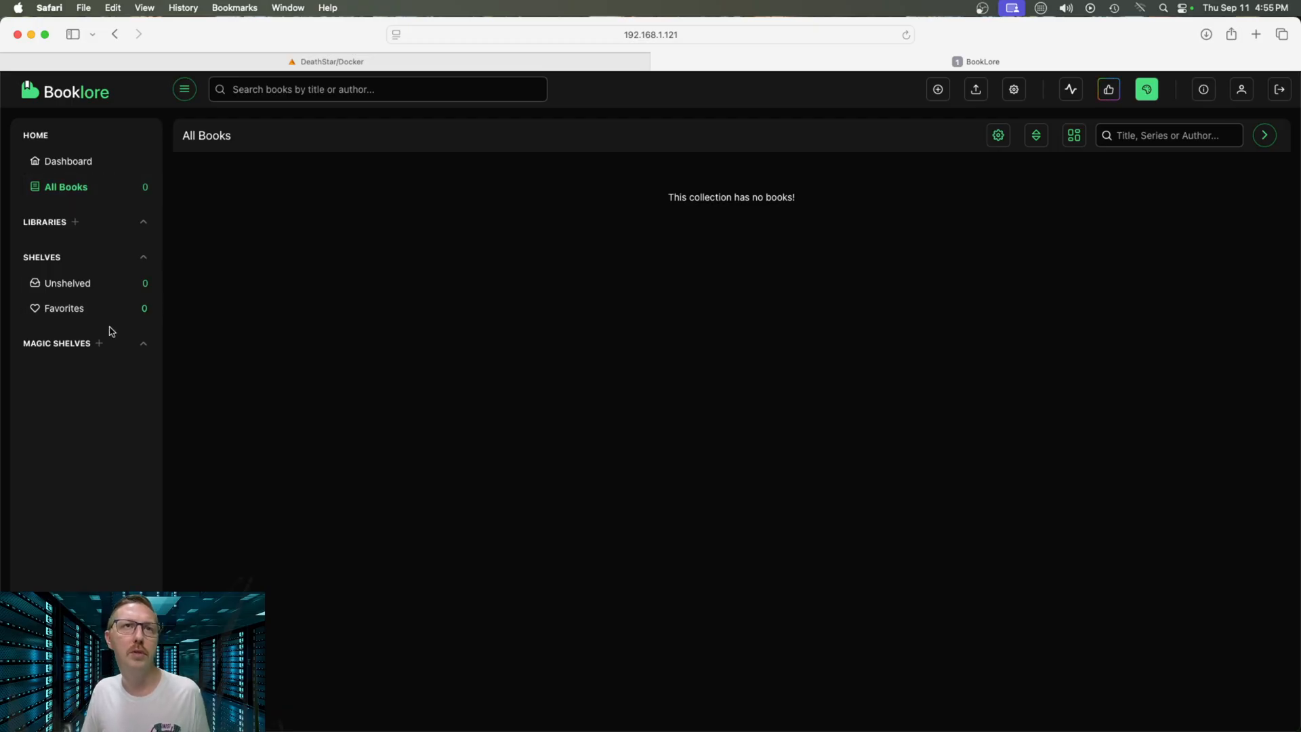
pyautogui.moveTo(103, 345)
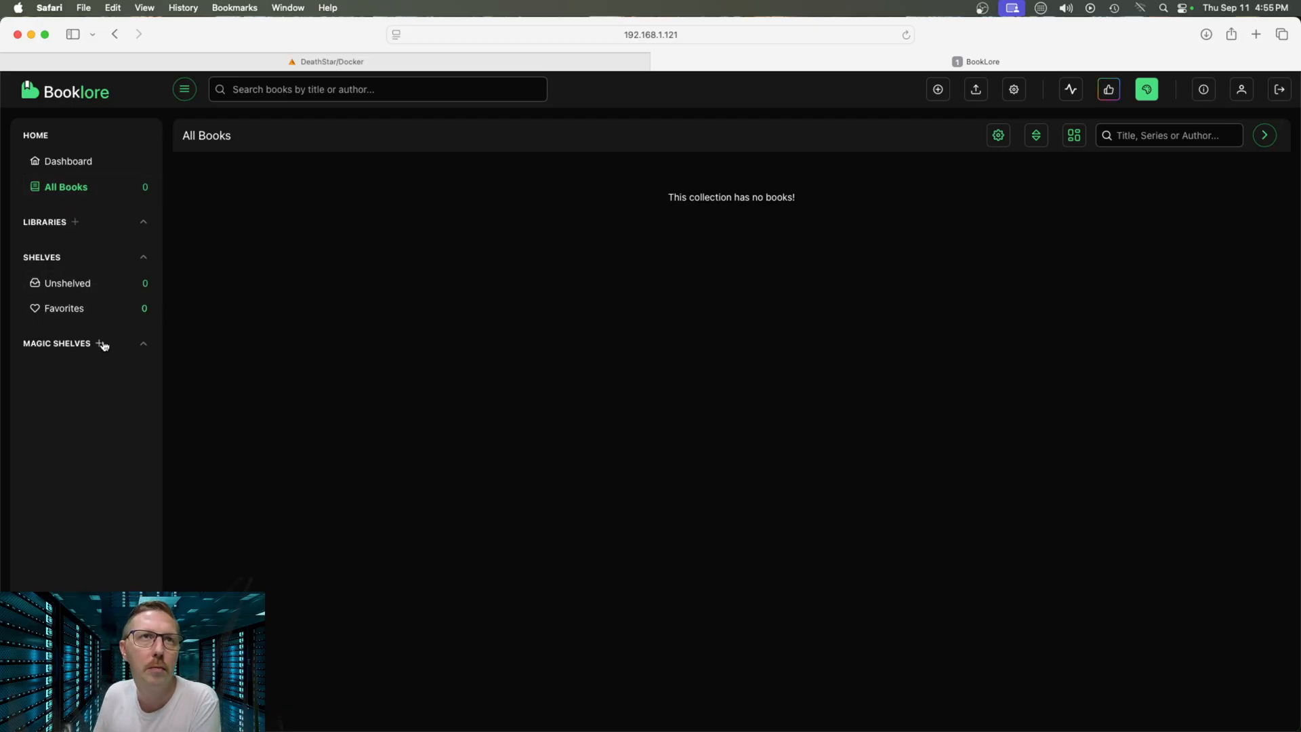
pyautogui.moveTo(98, 253)
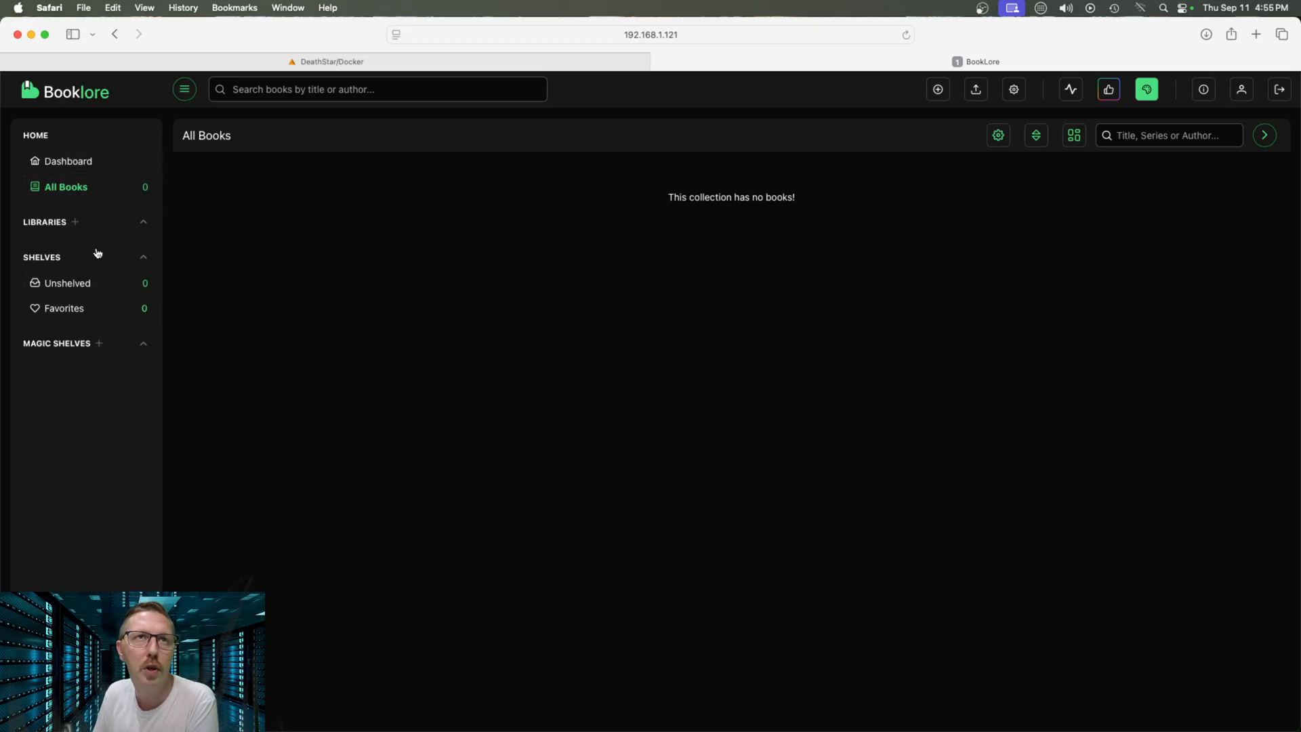
pyautogui.moveTo(76, 226)
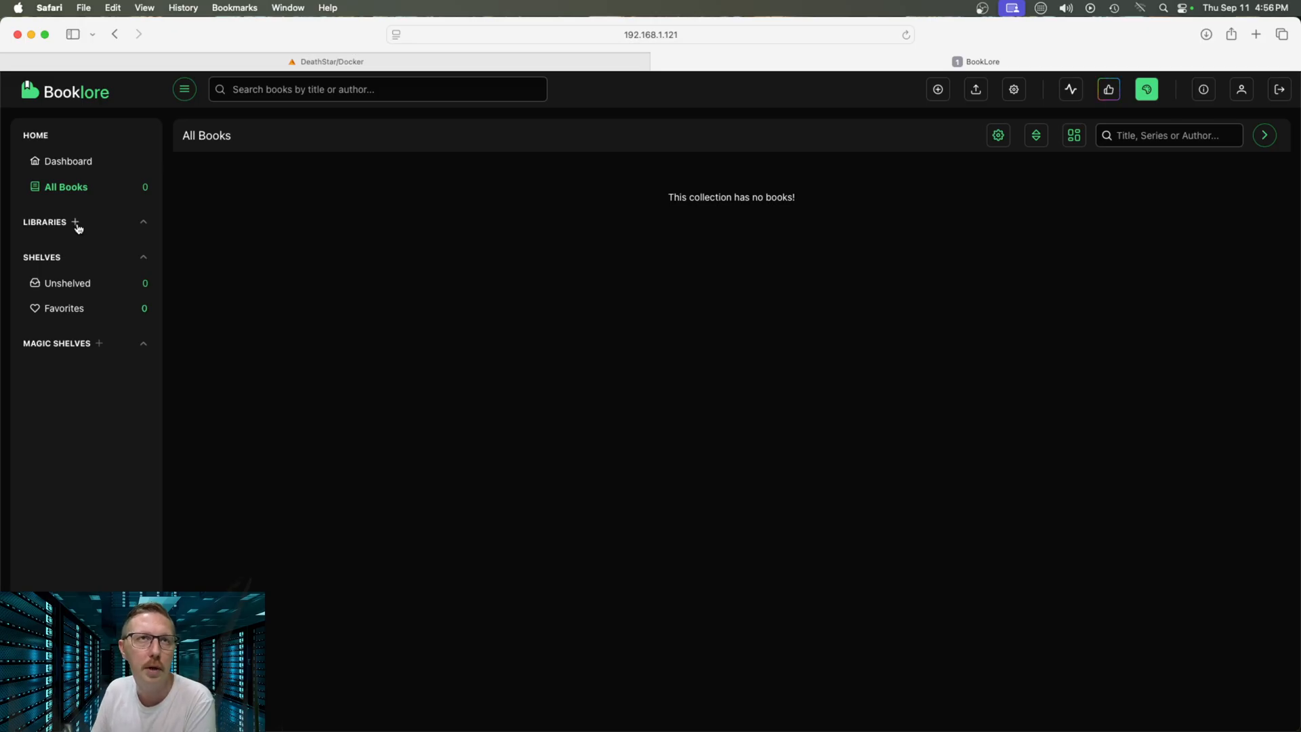
# Step: Create a Children's Books library with an icon, reading from the /books folder
pyautogui.click(75, 225)
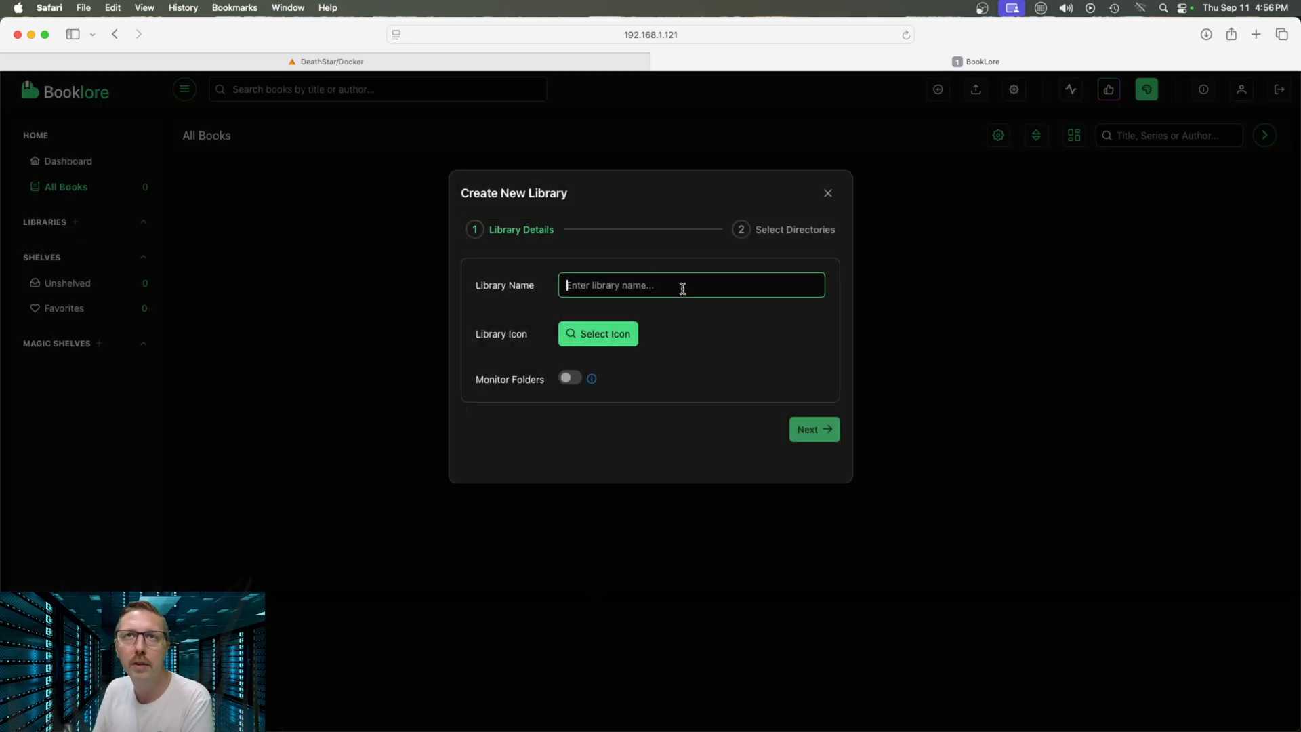
pyautogui.write("Children's Books")
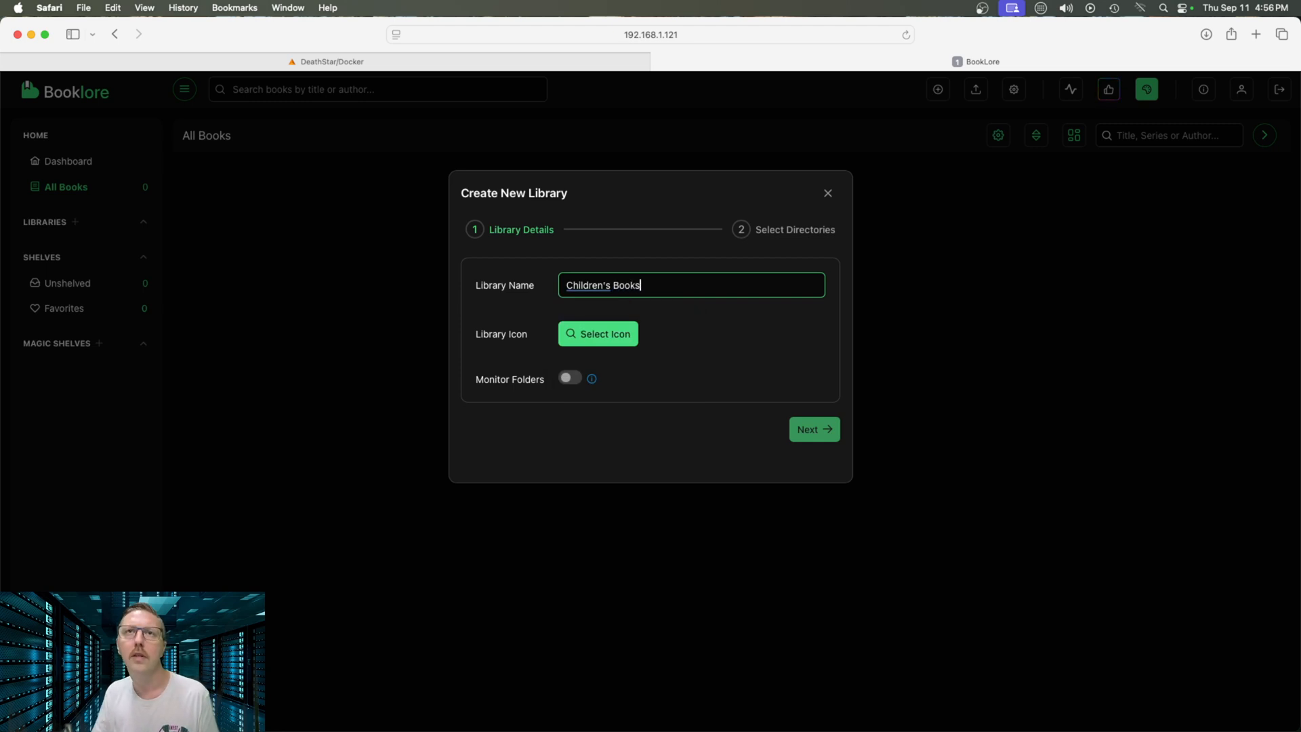
pyautogui.click(597, 333)
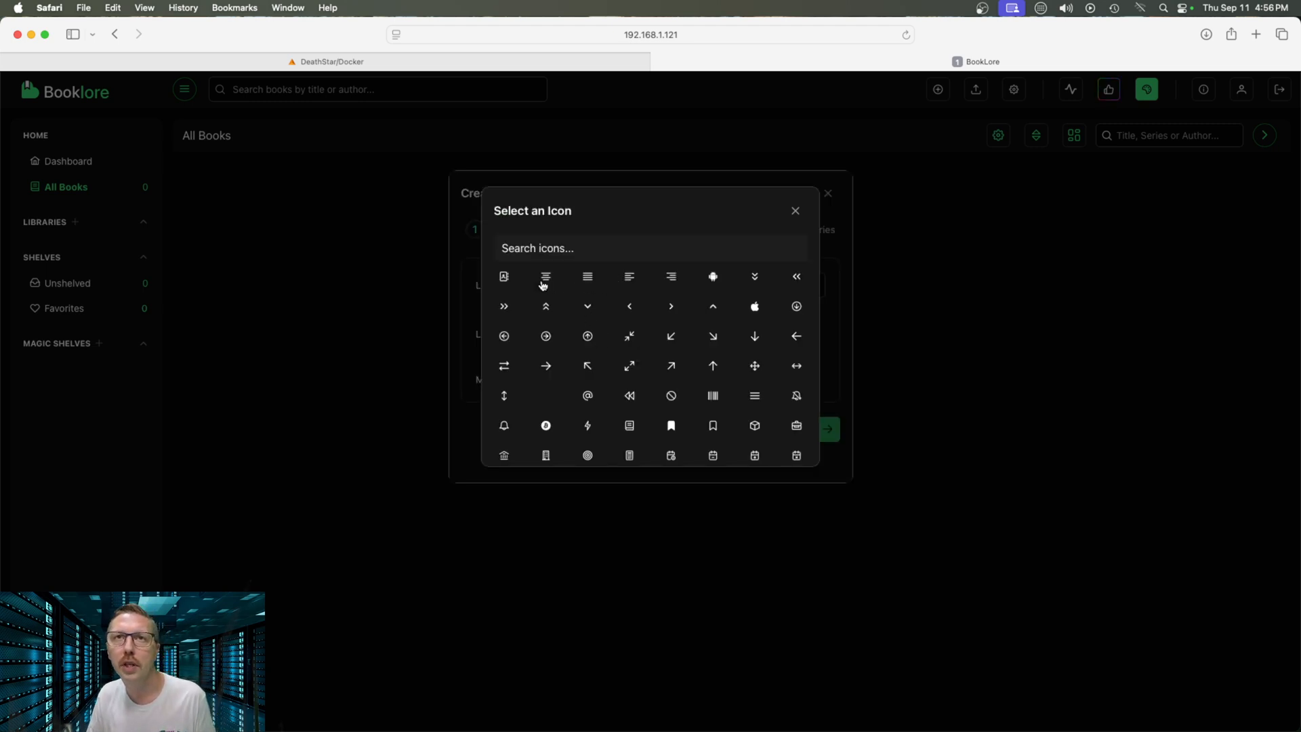
pyautogui.click(794, 210)
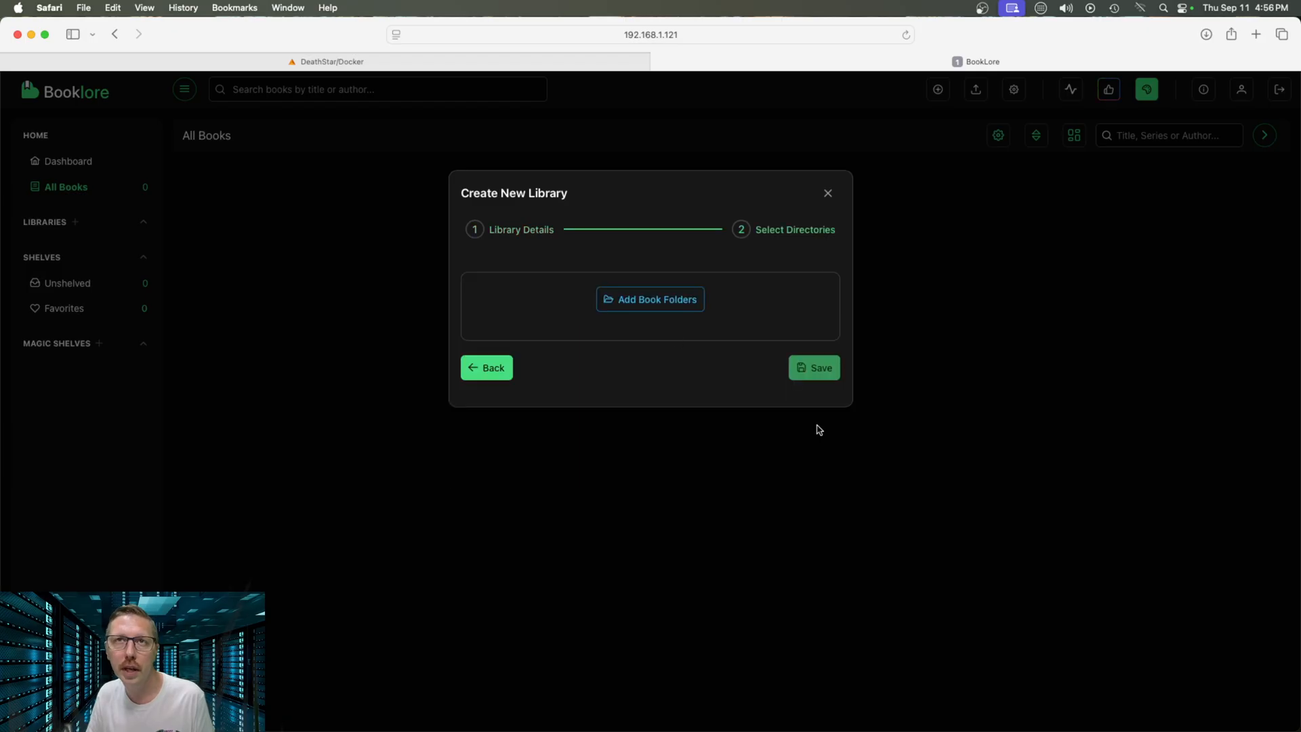
pyautogui.click(649, 298)
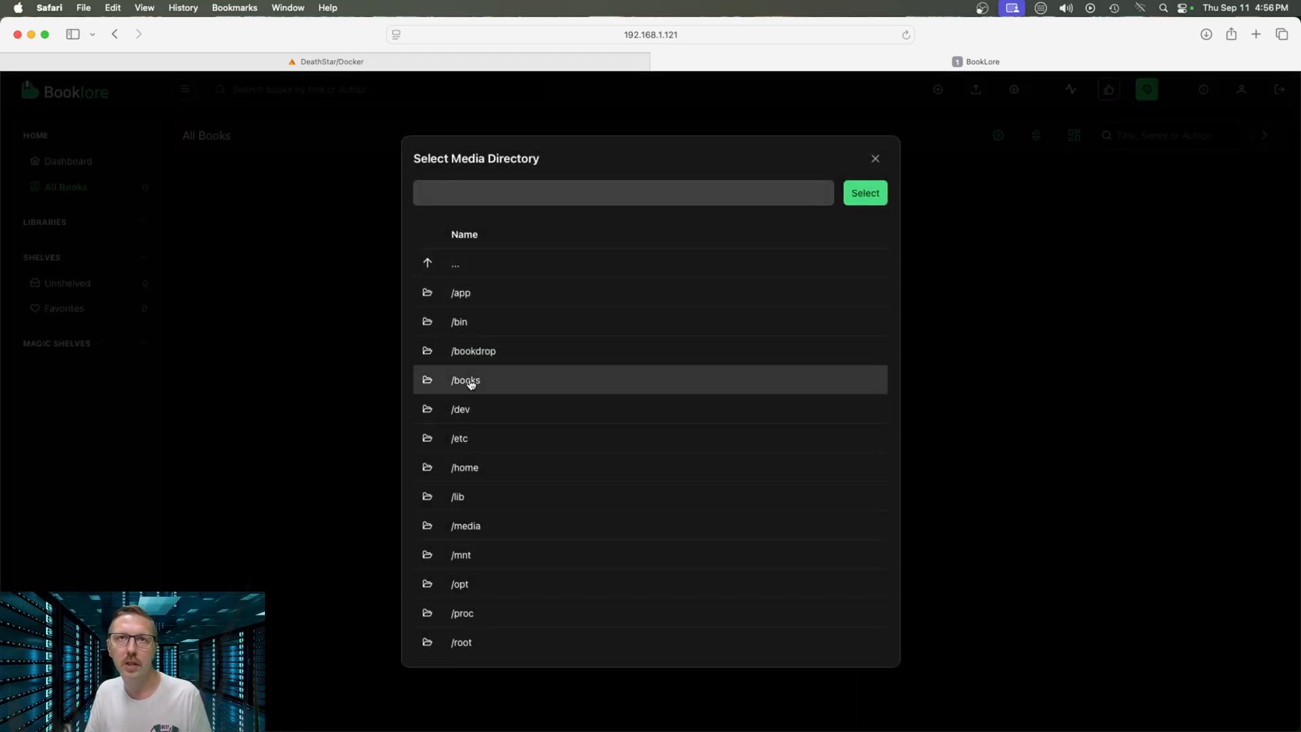
pyautogui.click(865, 193)
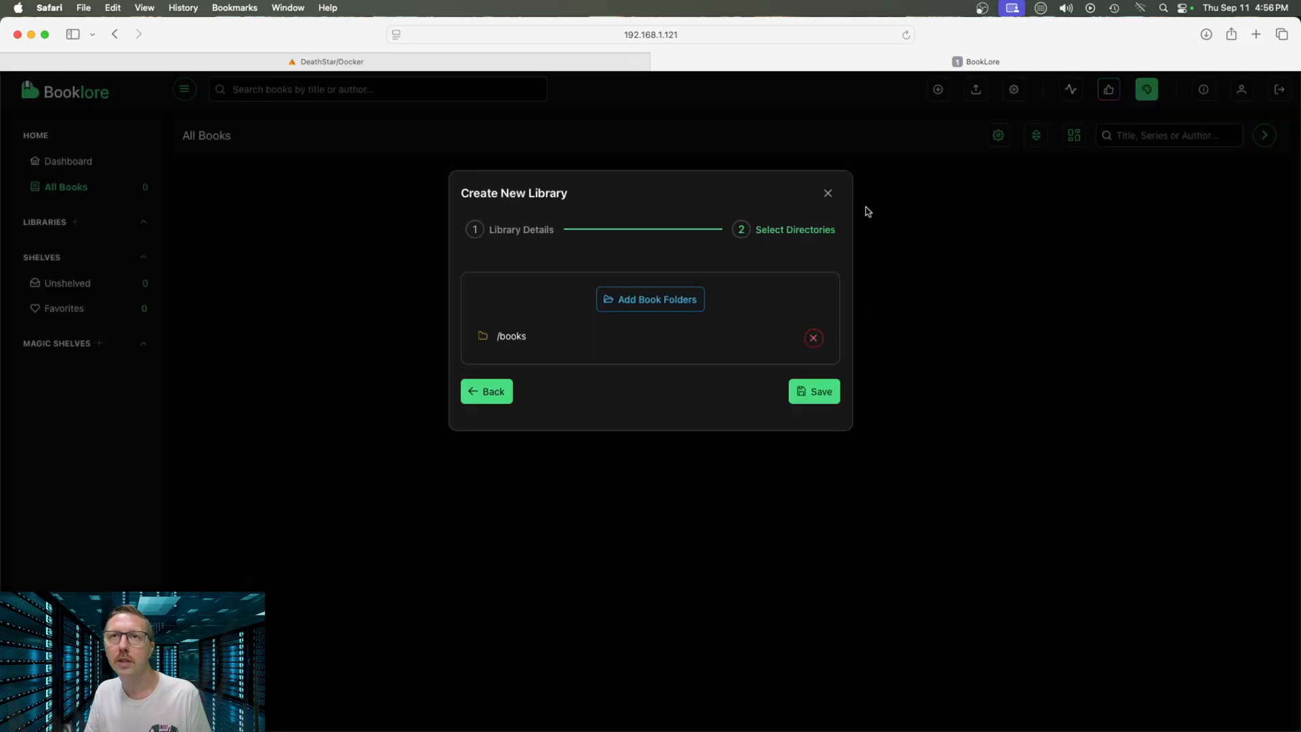
pyautogui.click(813, 391)
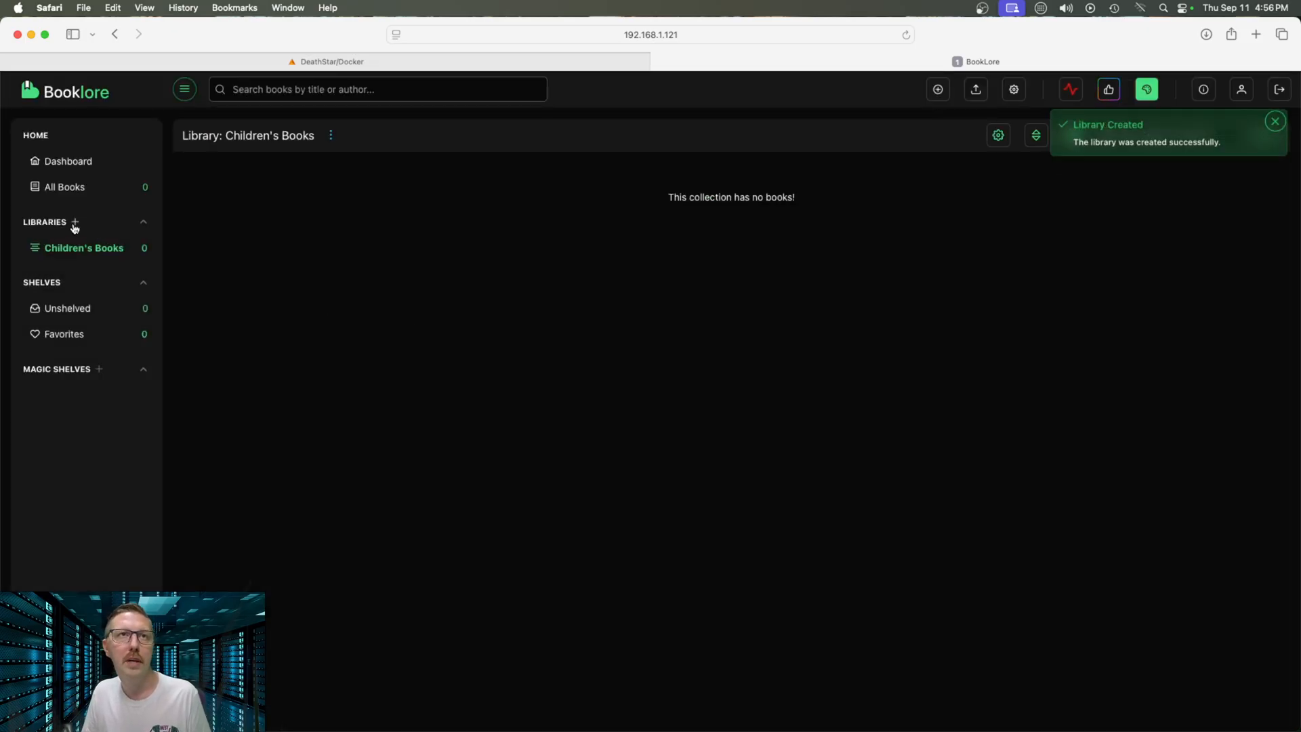
# Step: Create a PDF's library with an icon on /books, then open the empty Children's Books library
pyautogui.click(74, 221)
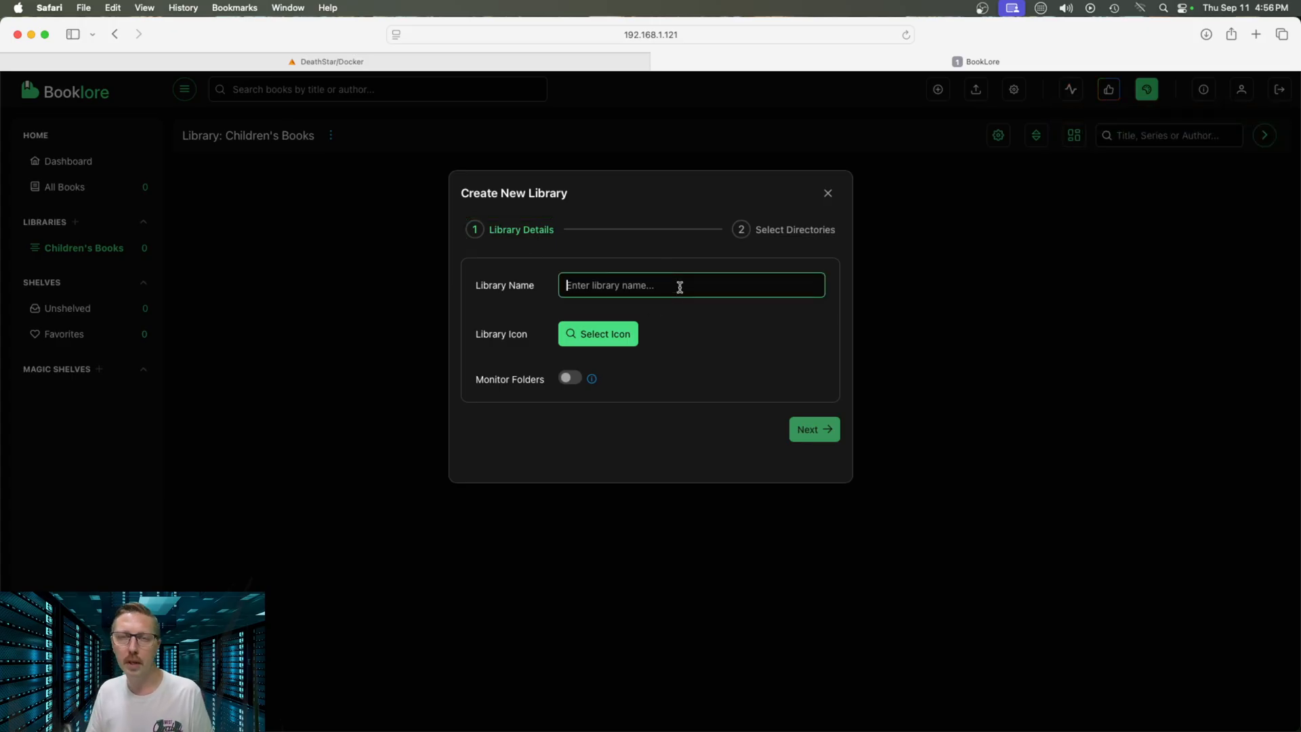
pyautogui.write('P')
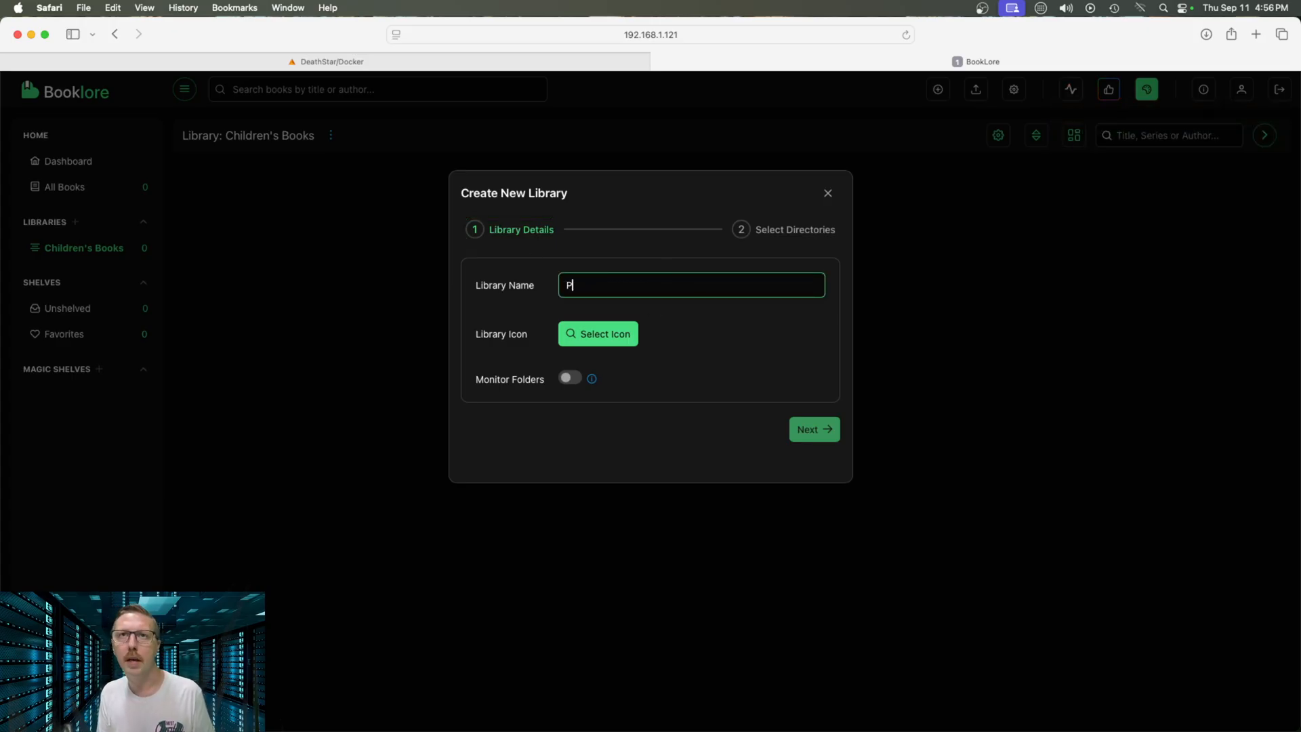
pyautogui.write("DF's")
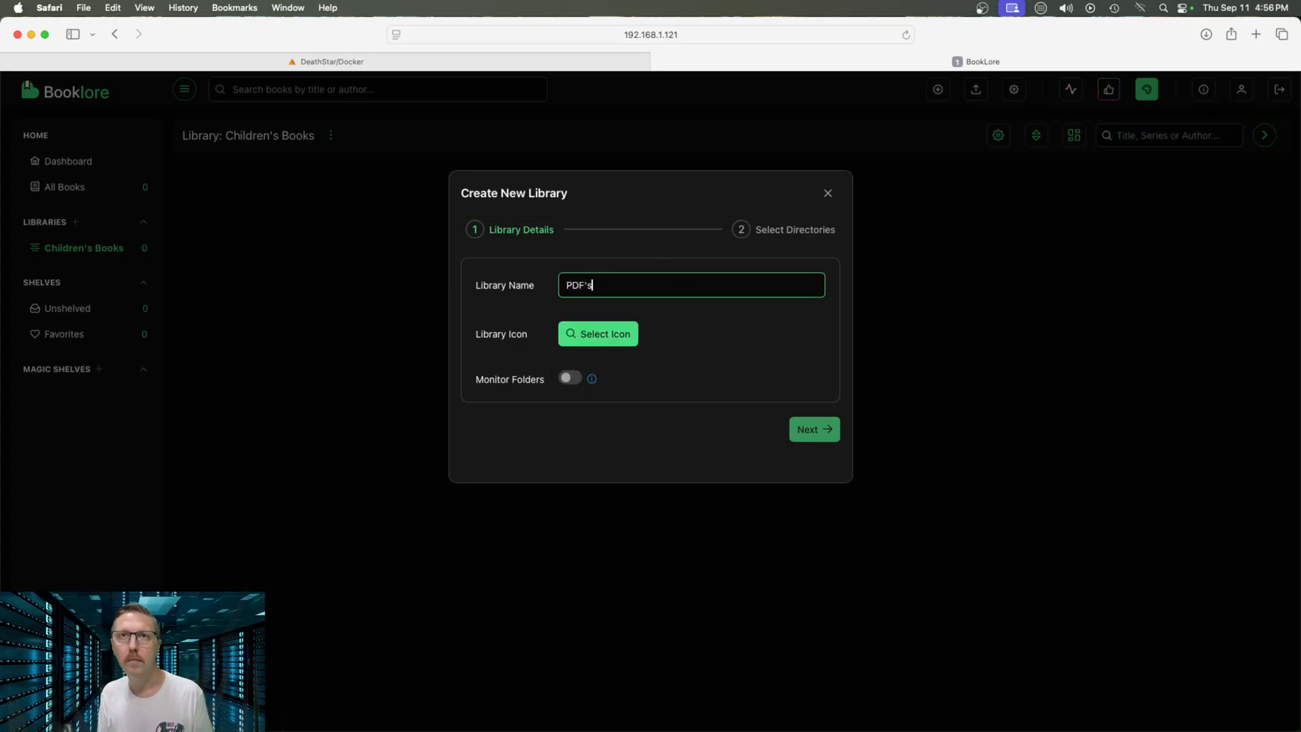
pyautogui.click(598, 334)
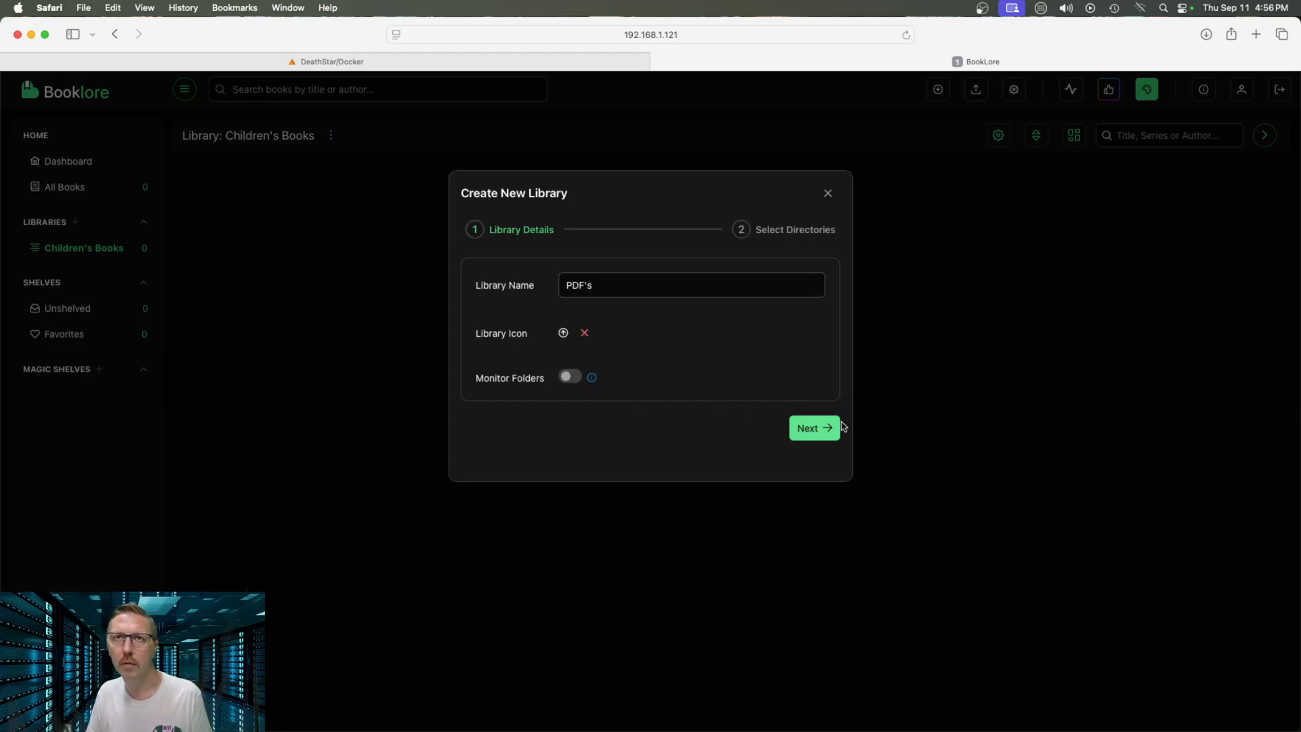
pyautogui.click(813, 428)
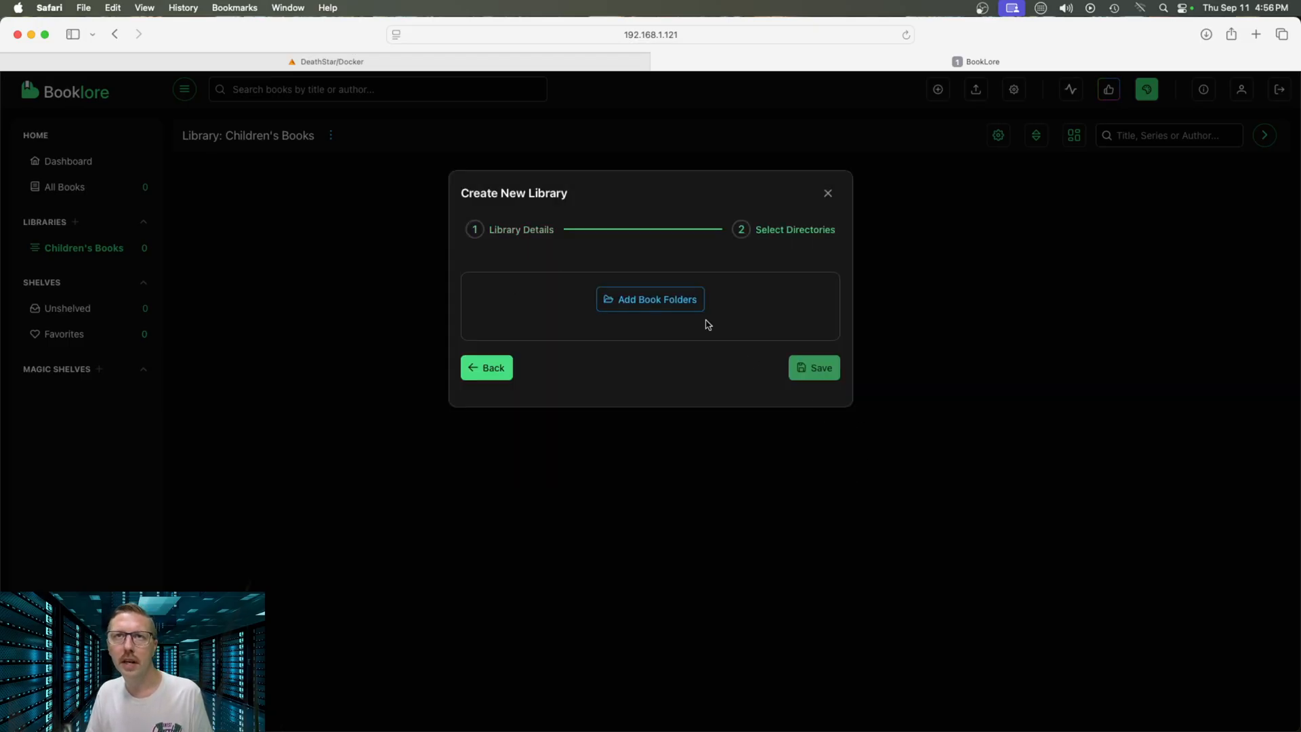
pyautogui.click(649, 298)
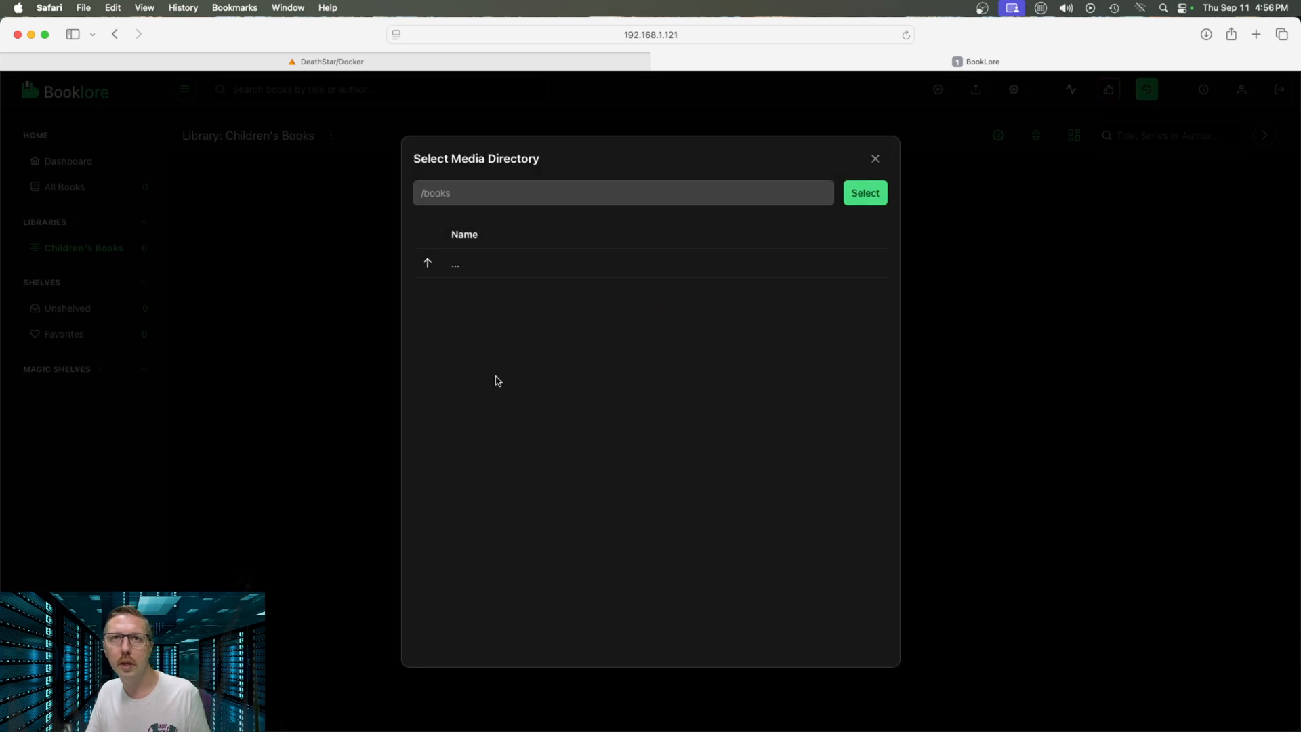
pyautogui.click(864, 192)
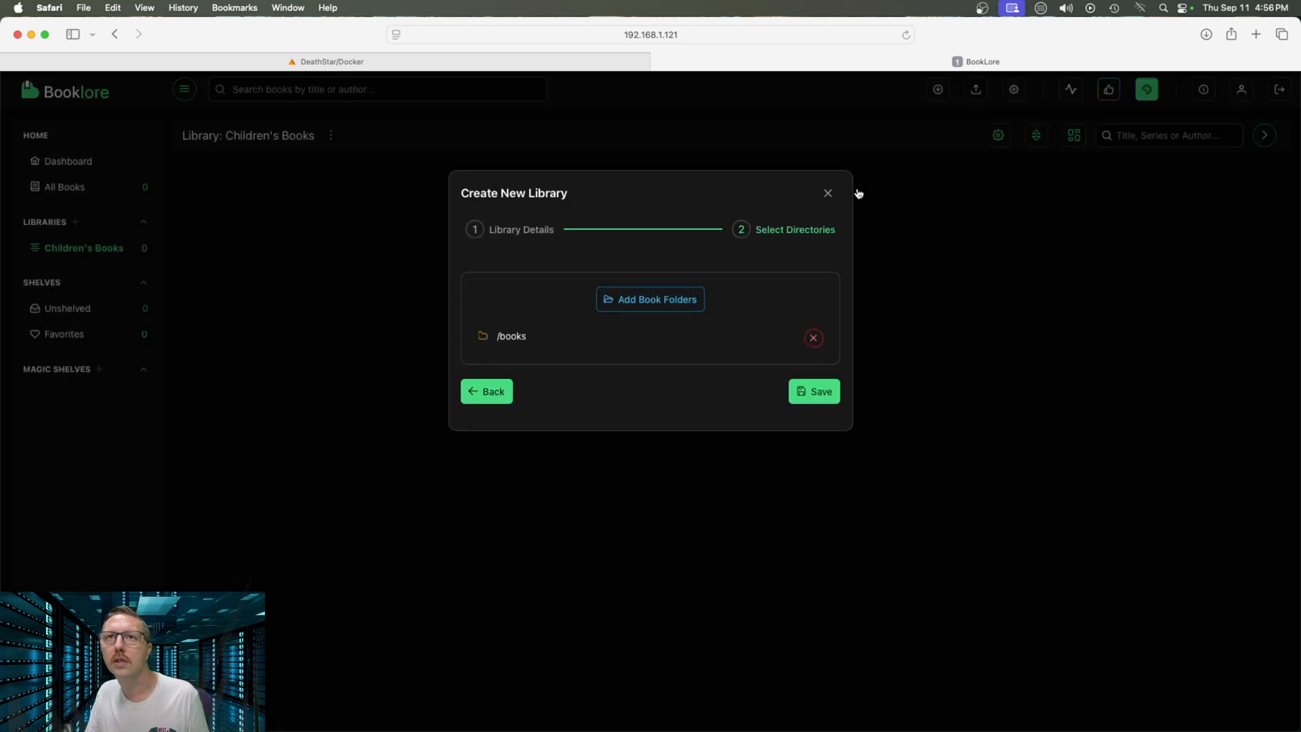
pyautogui.click(813, 391)
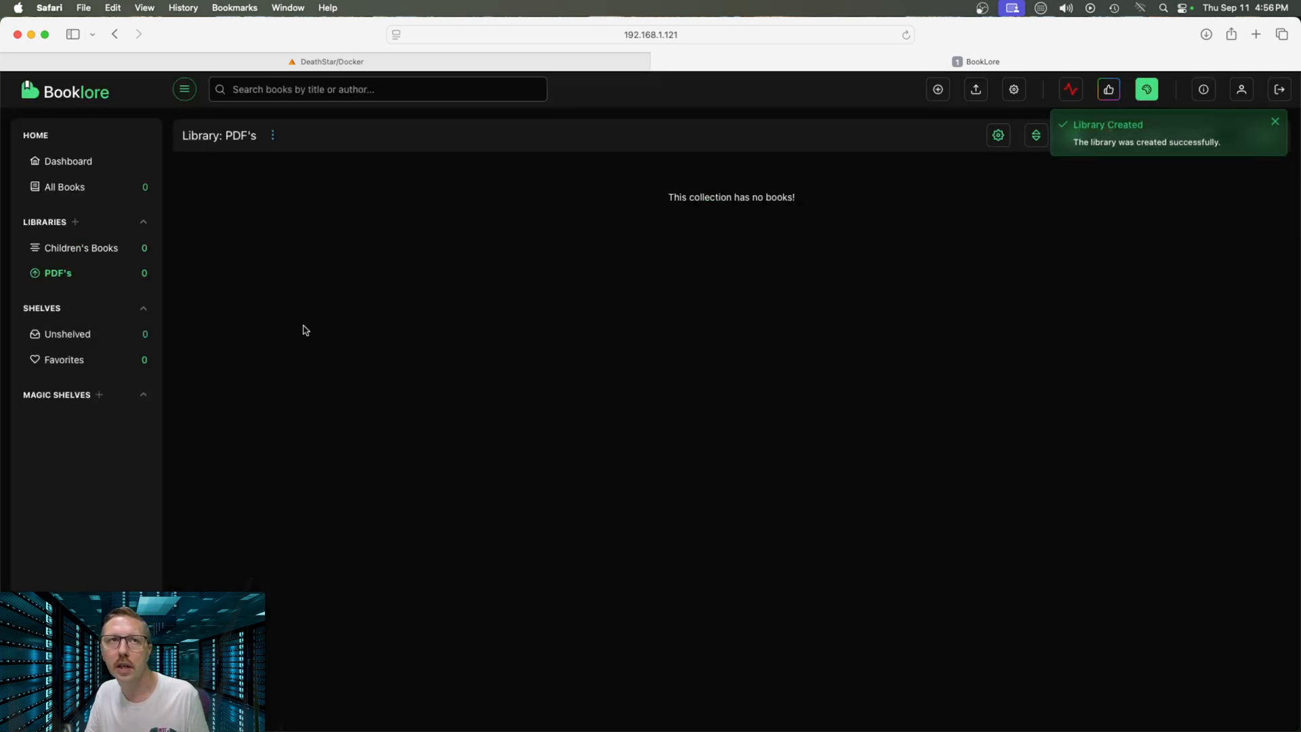
pyautogui.click(81, 246)
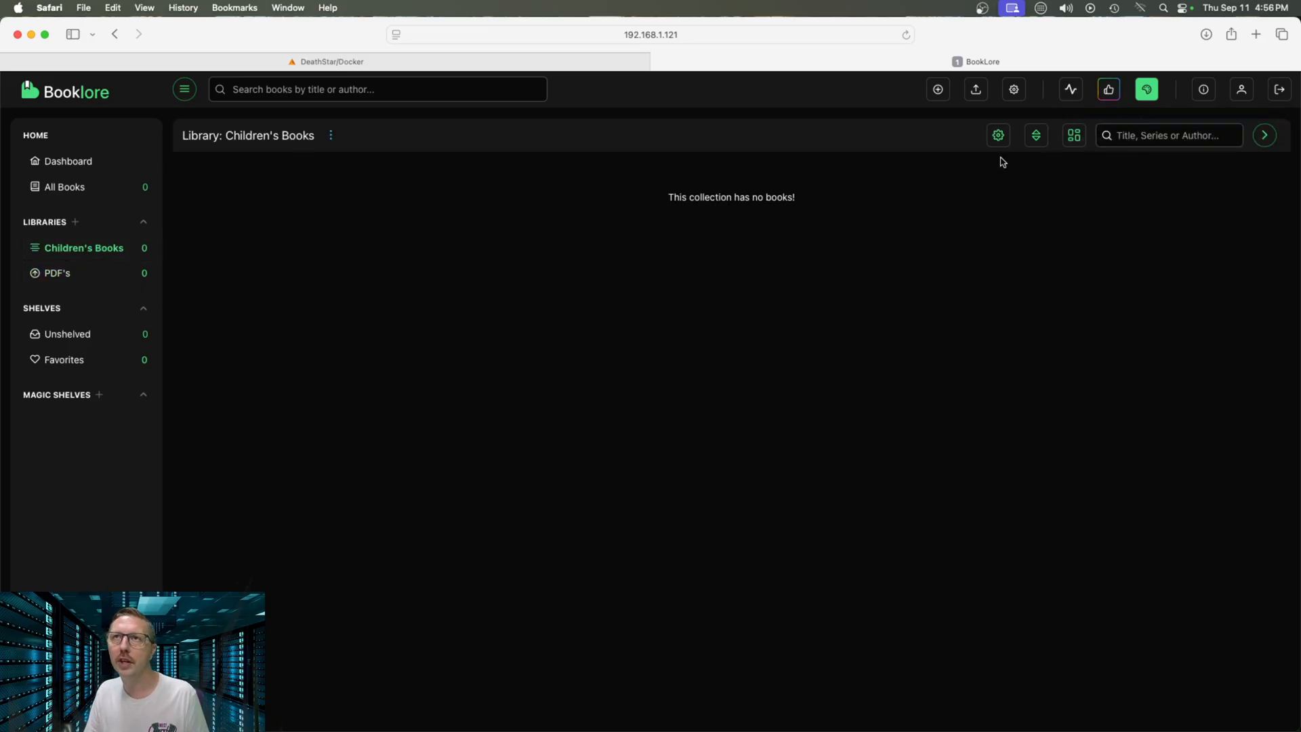
# Step: Upload Ginger the Giraffe and the second children's PDF to Children's Books at /books
pyautogui.click(976, 89)
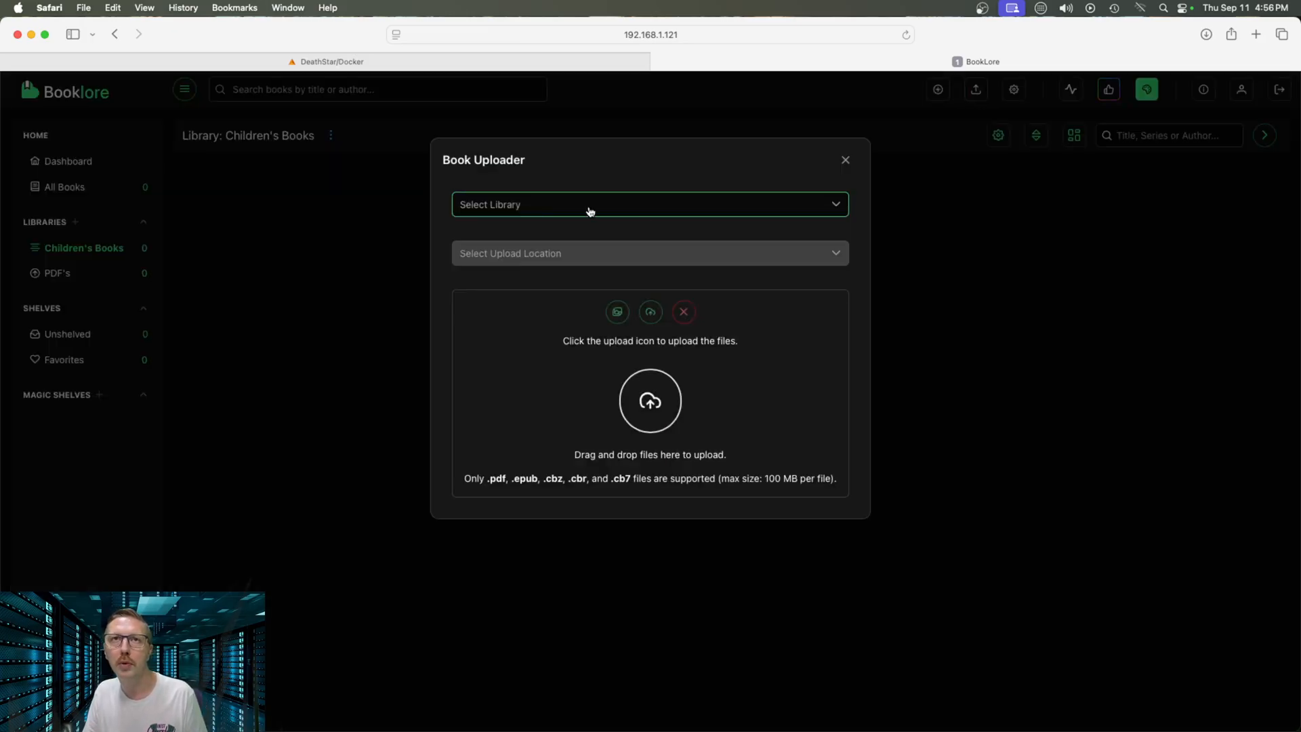
pyautogui.click(649, 204)
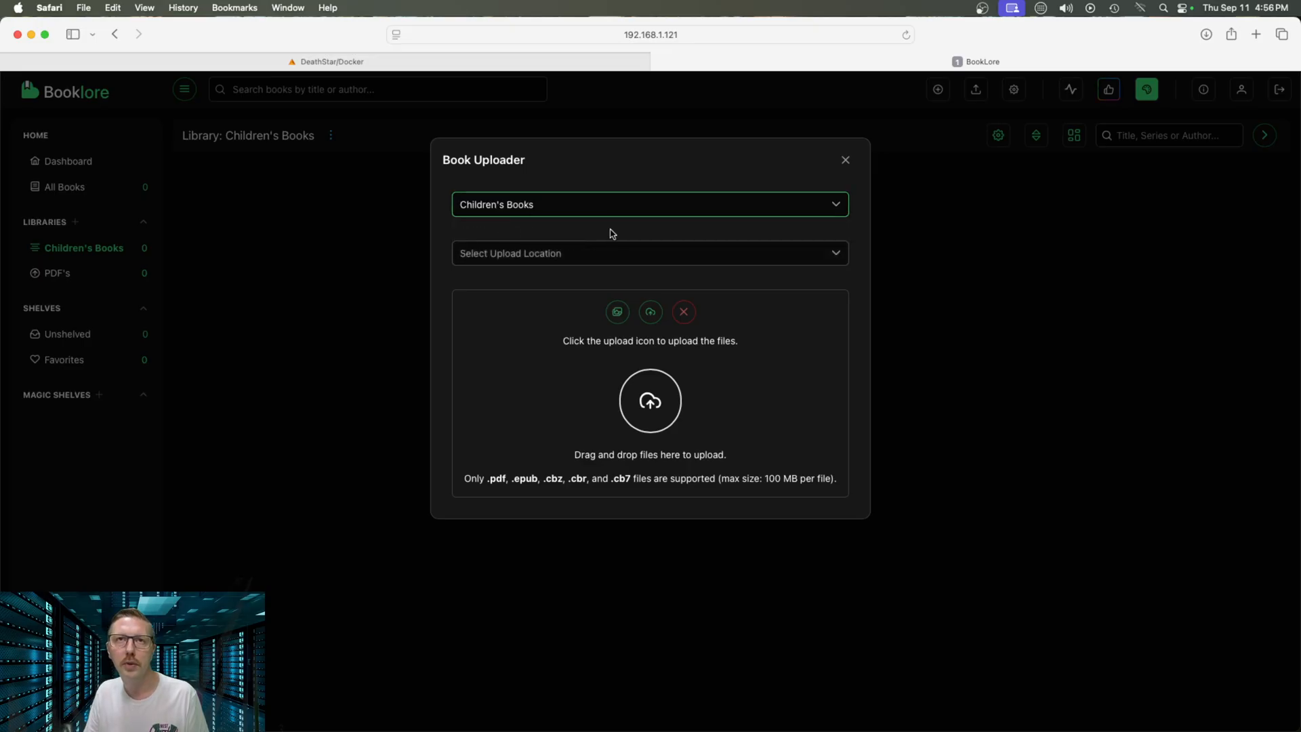
pyautogui.click(649, 254)
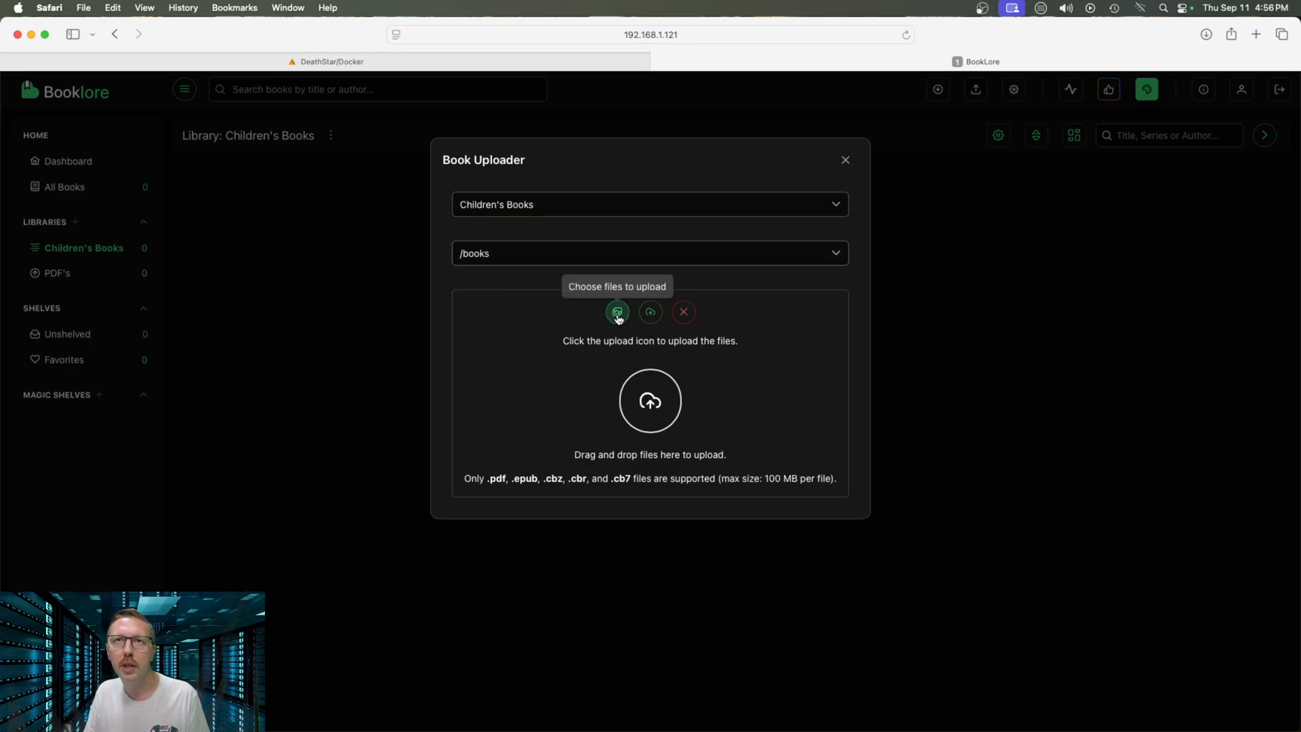
pyautogui.click(617, 311)
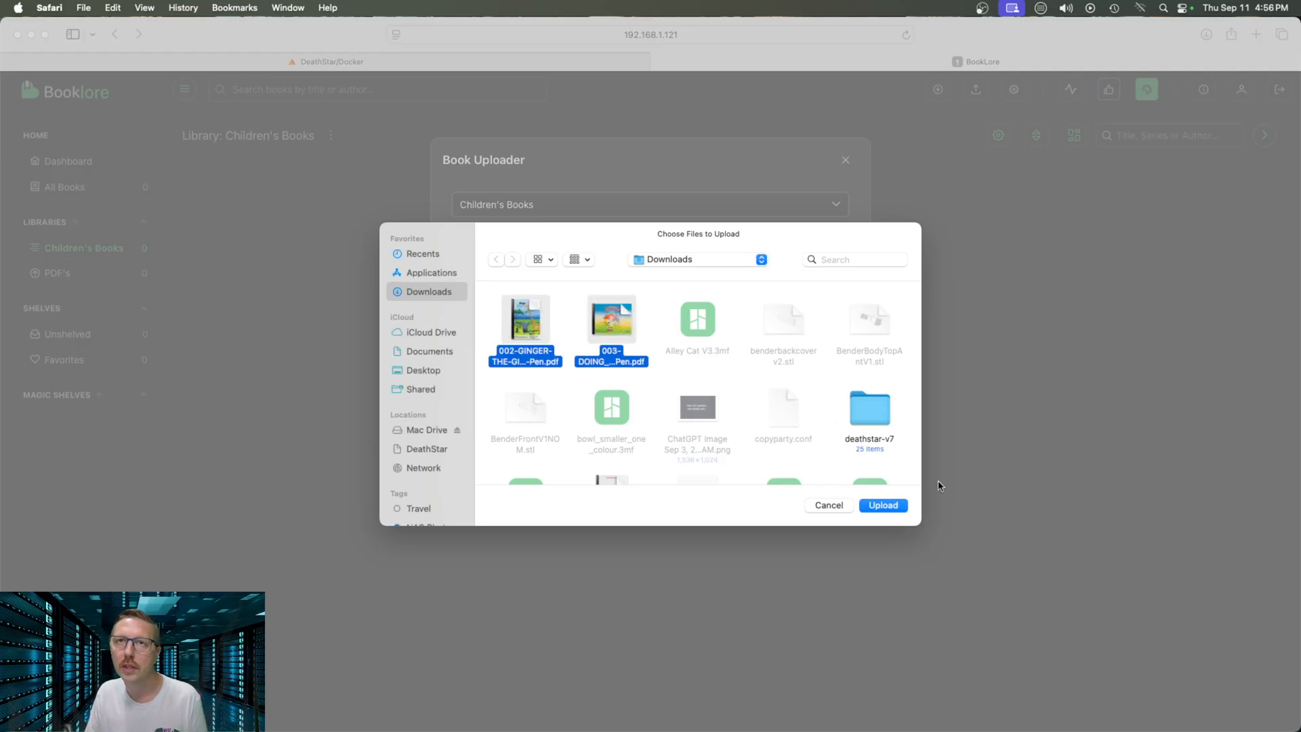
pyautogui.click(882, 504)
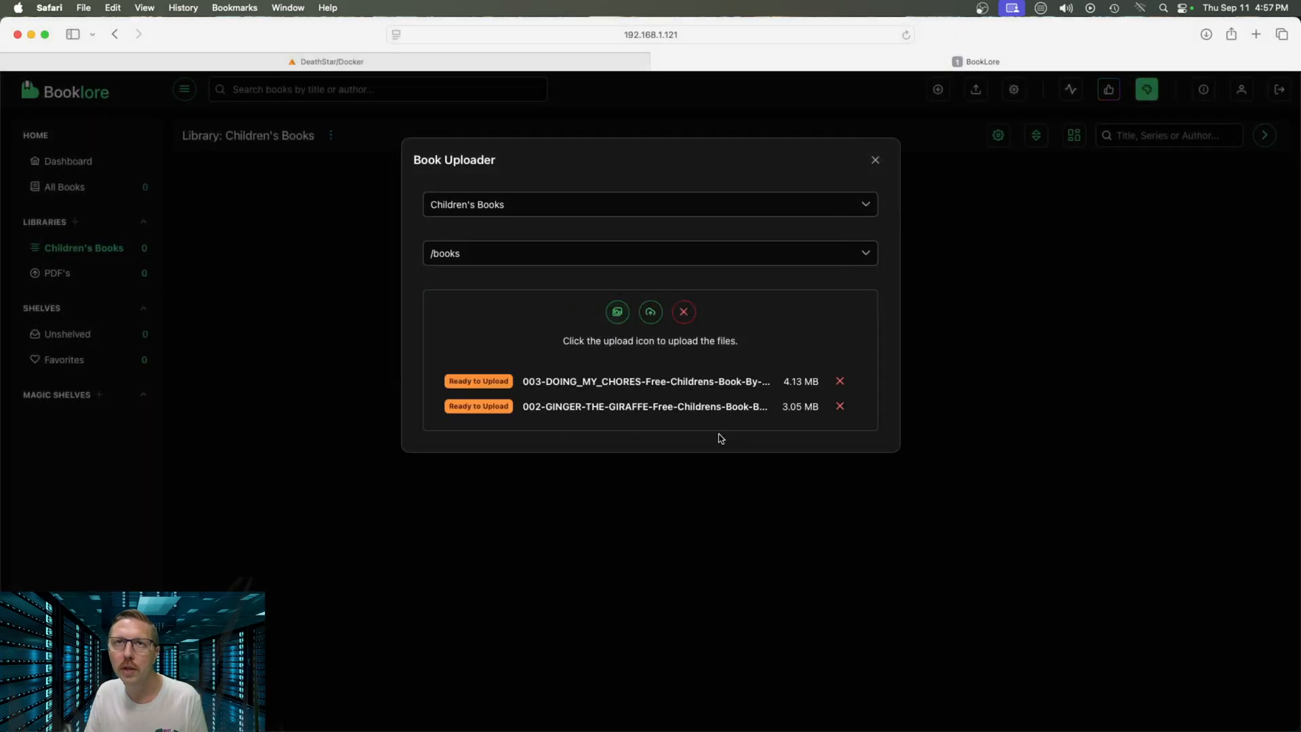
pyautogui.moveTo(790, 405)
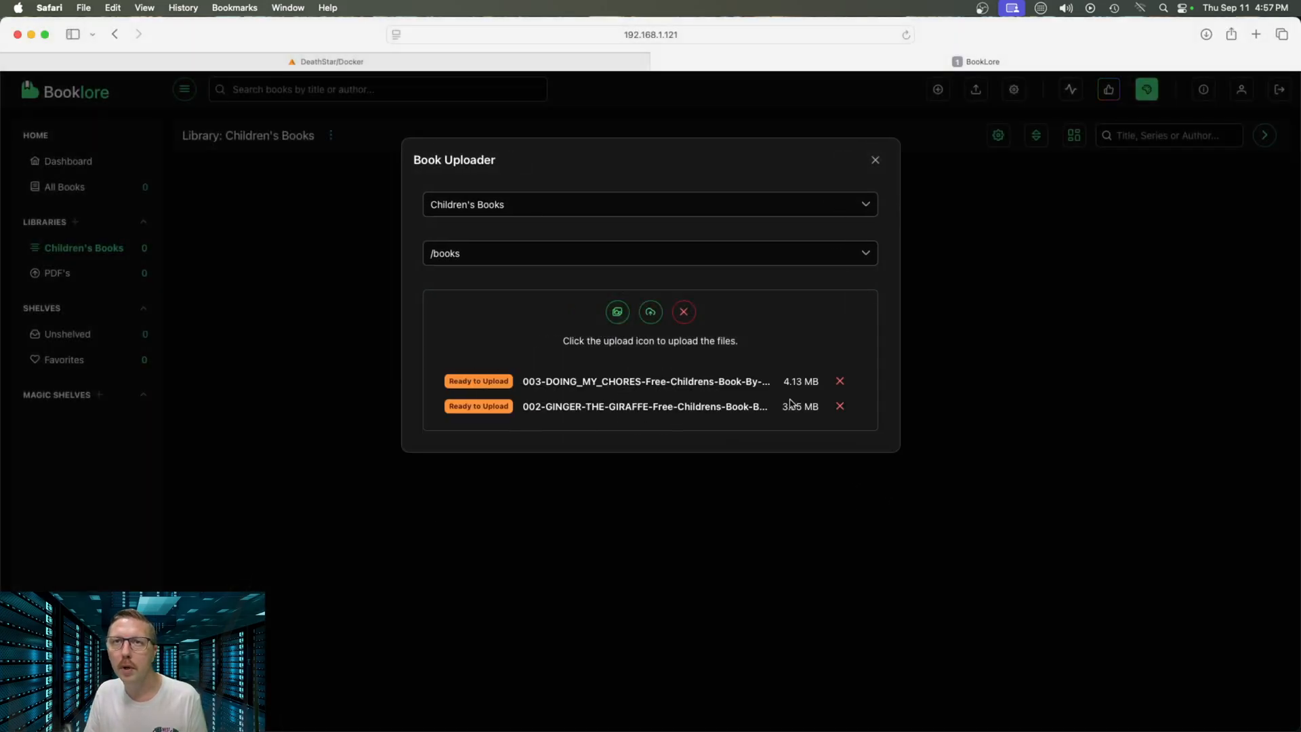
pyautogui.moveTo(651, 312)
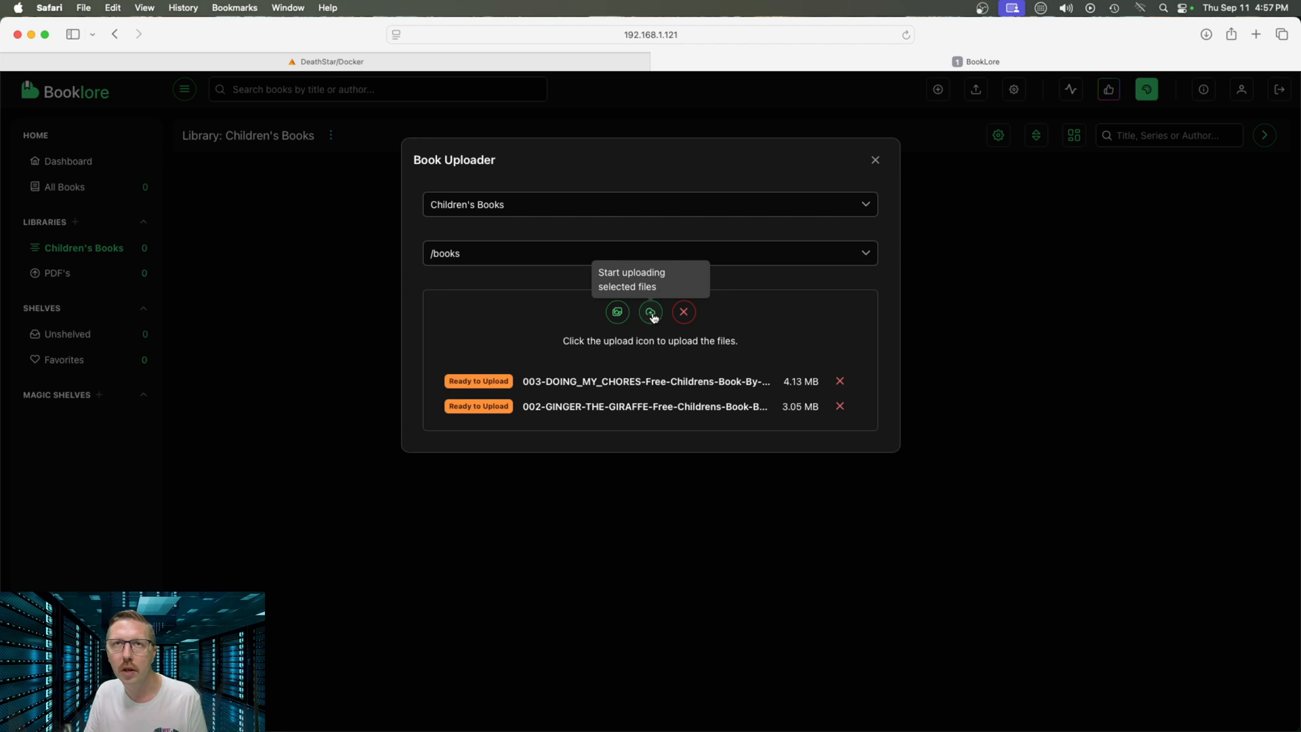
pyautogui.click(650, 312)
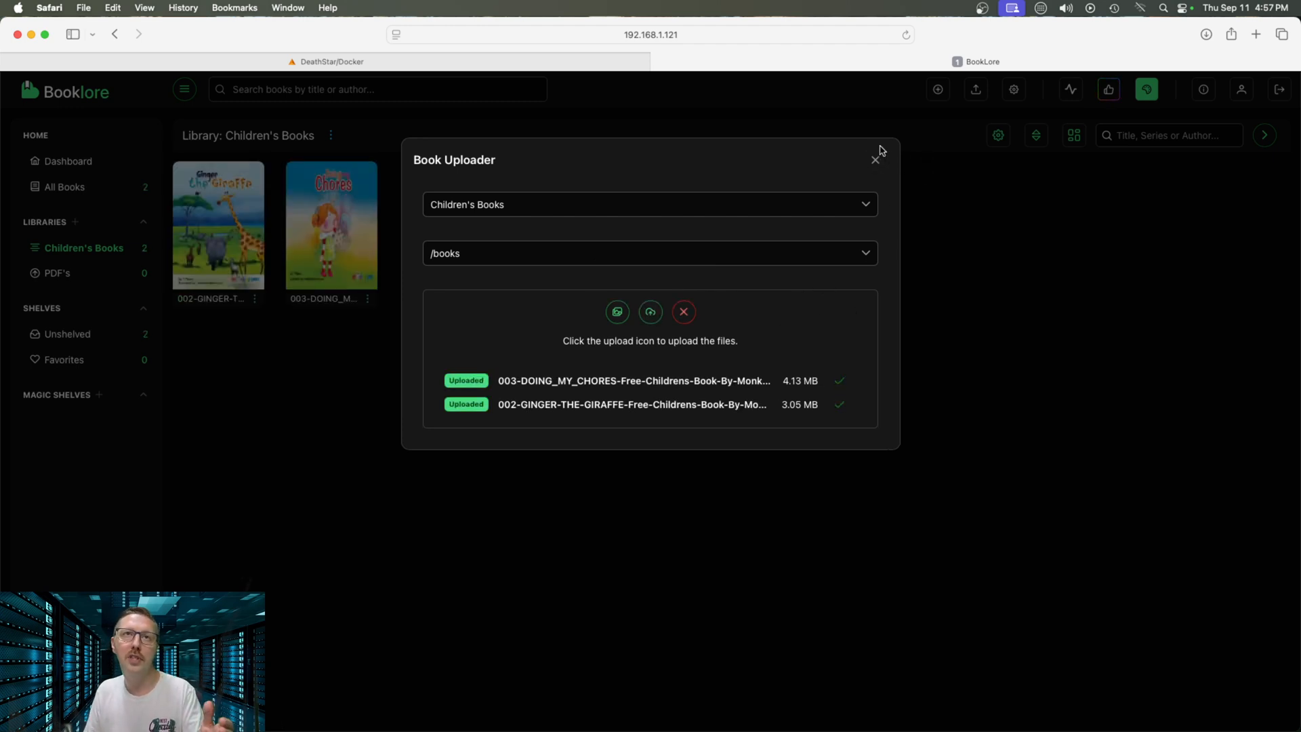
pyautogui.click(874, 160)
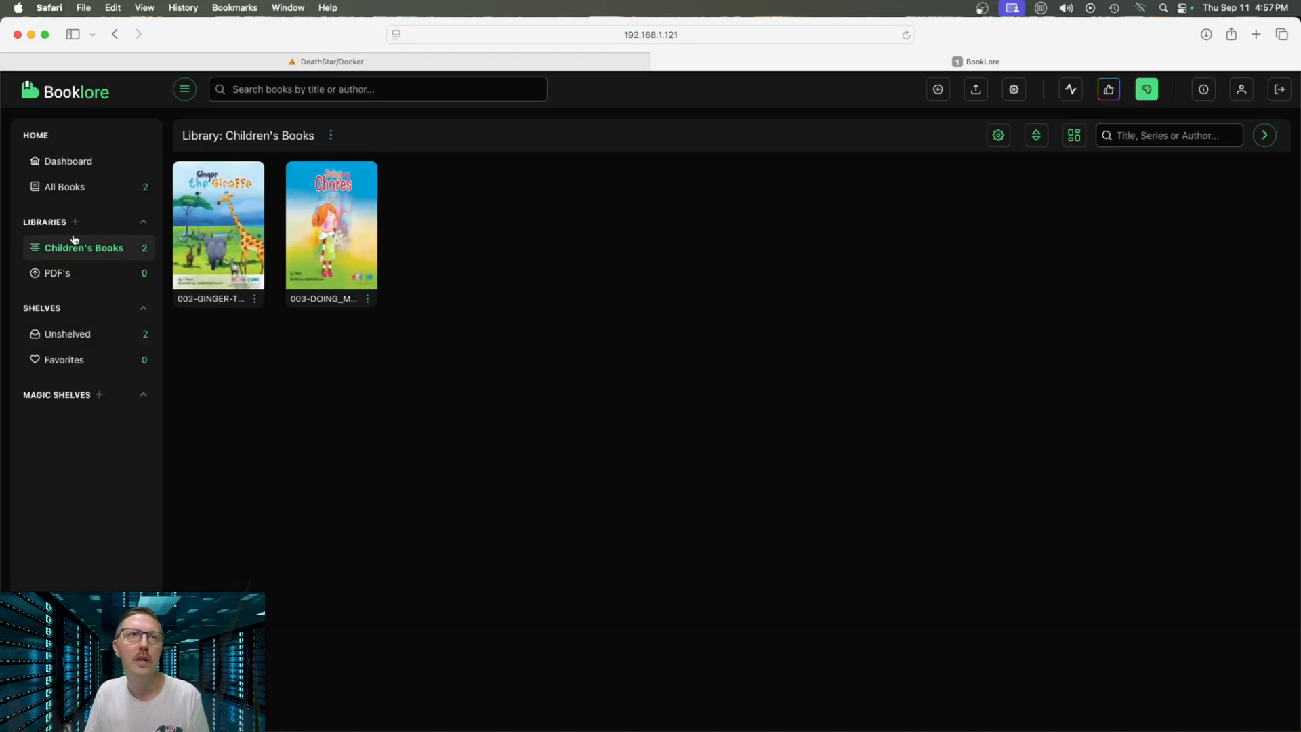
# Step: Upload the Policy Handbook PDF into the PDF's library at /books
pyautogui.click(57, 272)
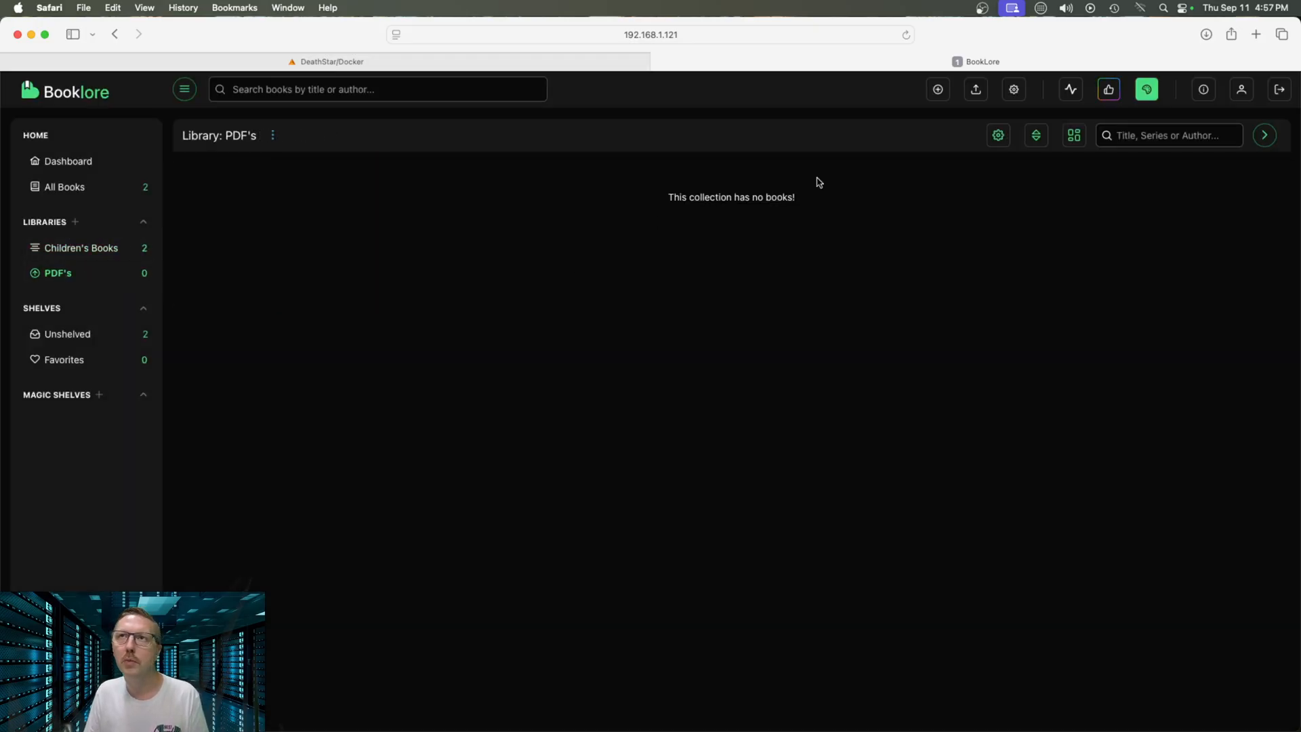
pyautogui.click(976, 89)
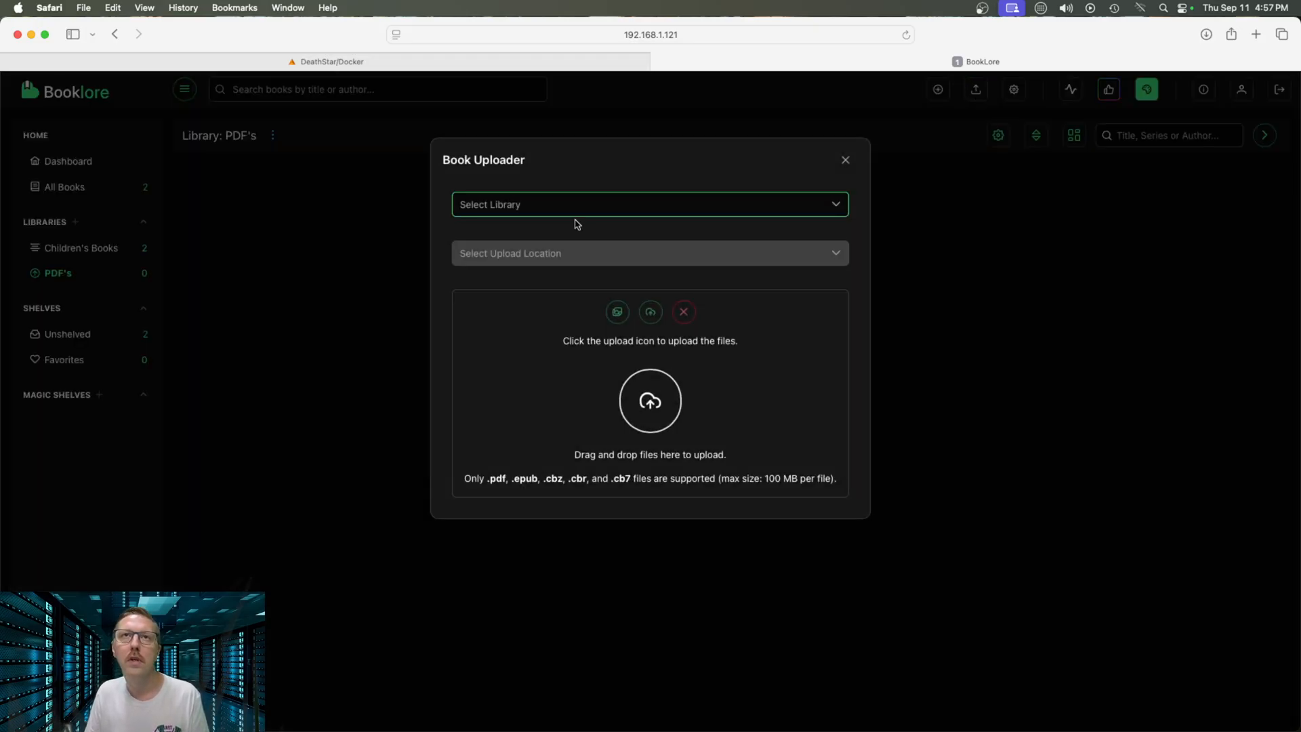
pyautogui.click(649, 205)
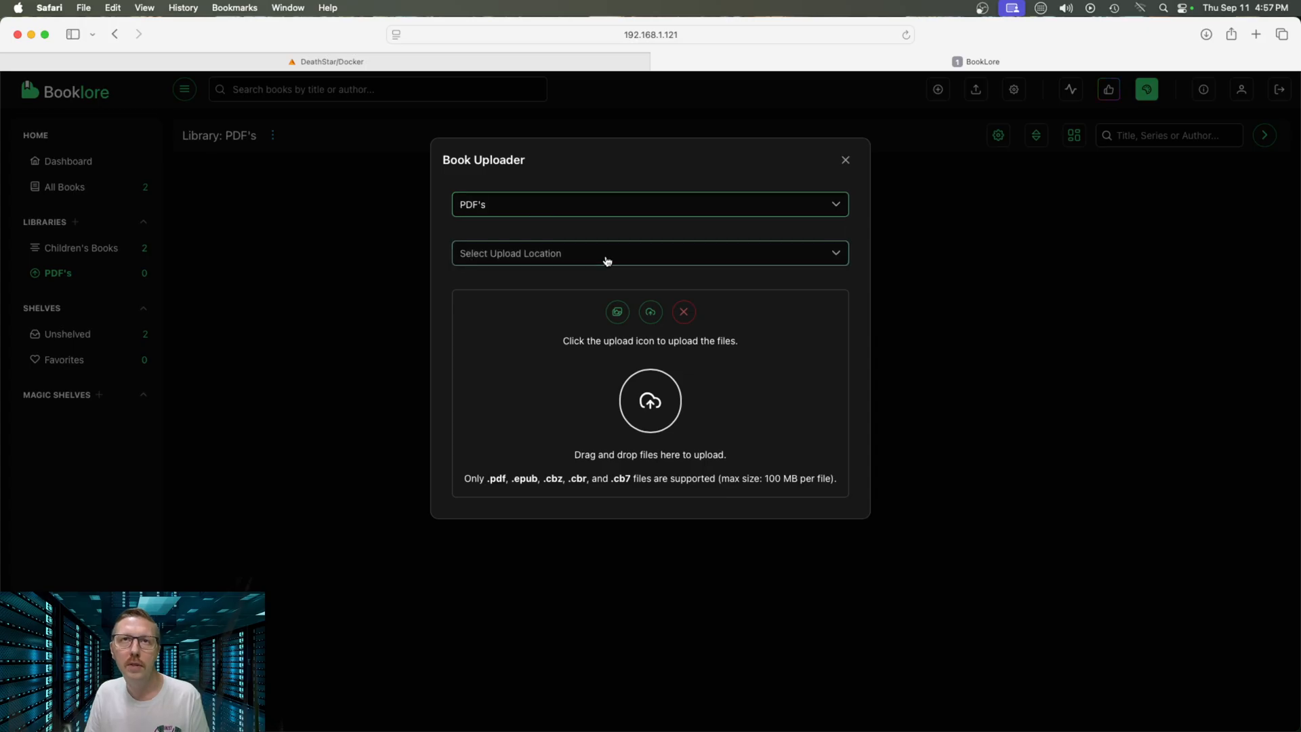
pyautogui.click(649, 253)
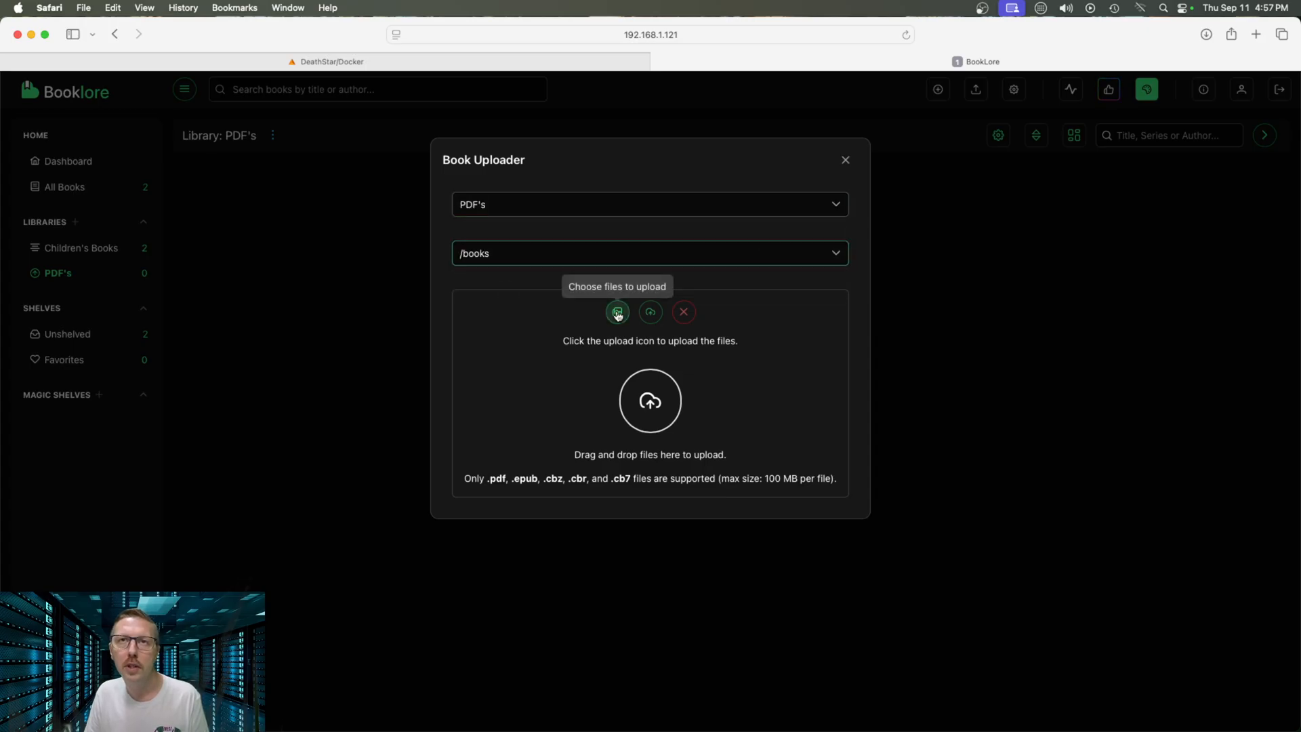
pyautogui.click(616, 312)
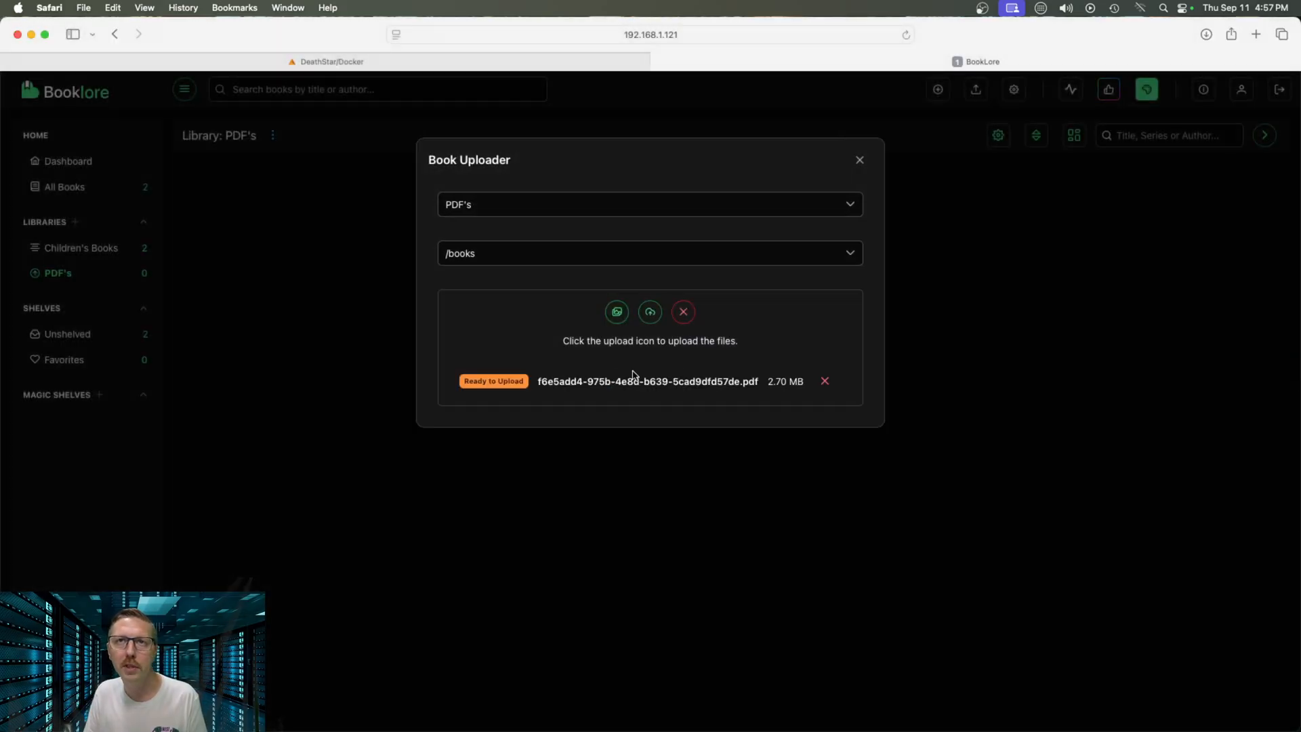
pyautogui.moveTo(649, 312)
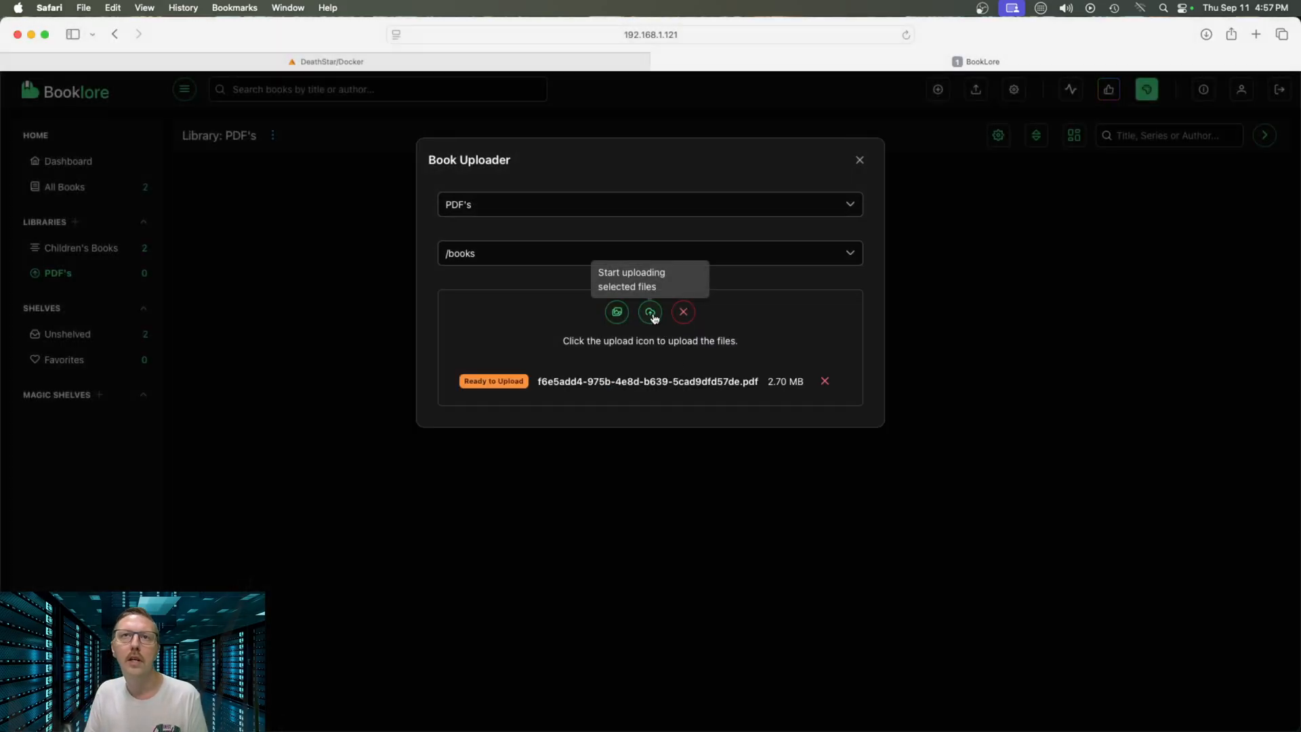
pyautogui.click(649, 312)
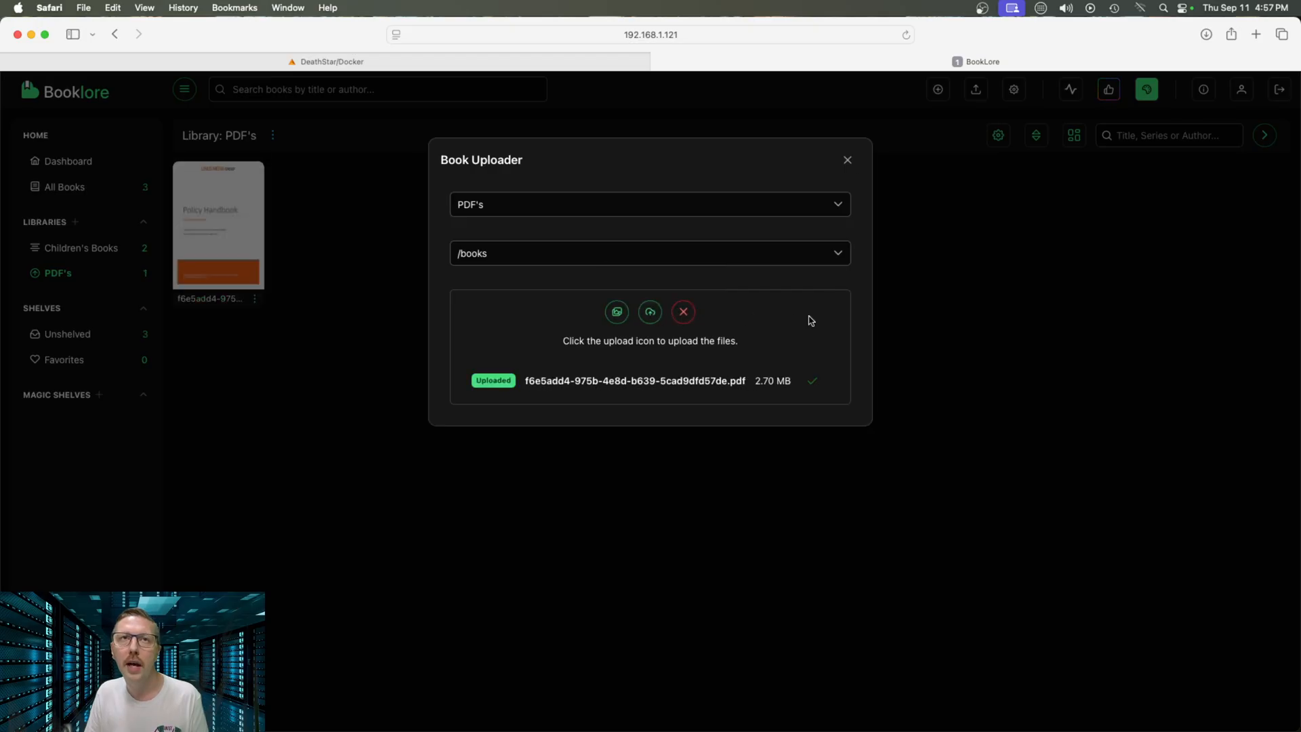
pyautogui.moveTo(847, 160)
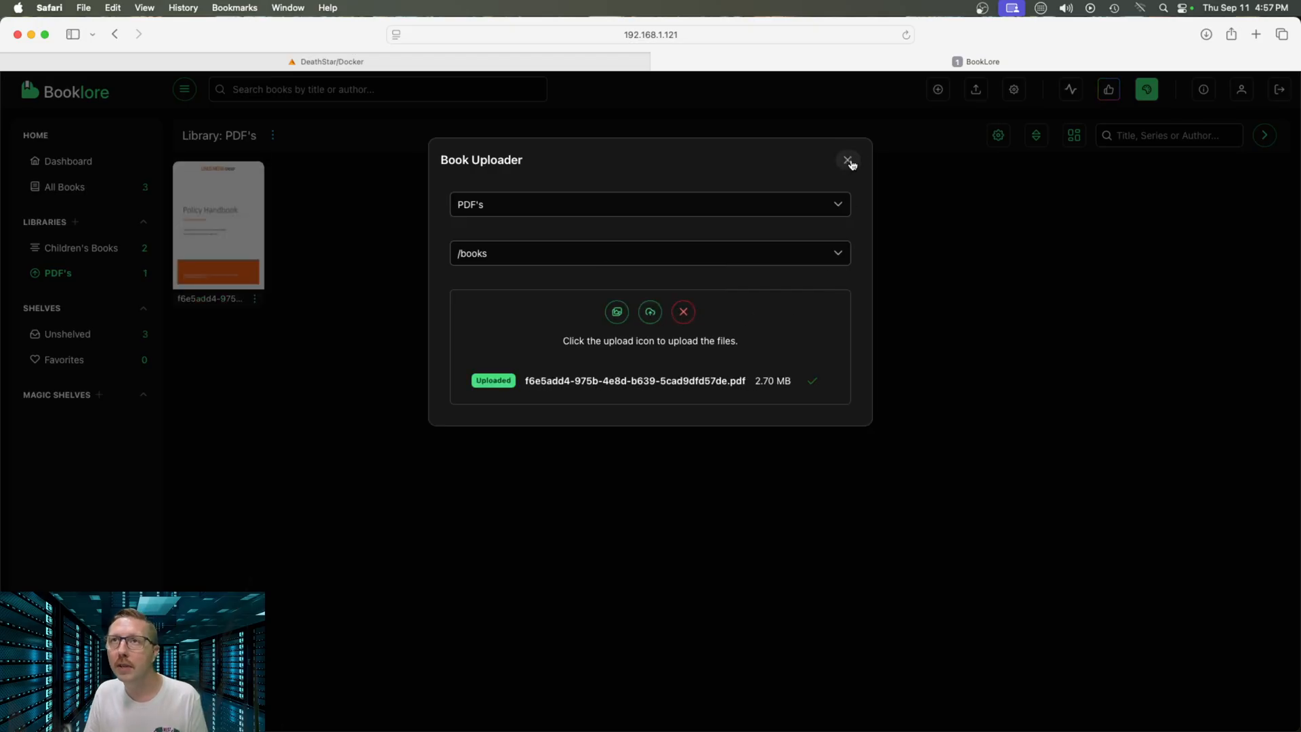
pyautogui.click(846, 160)
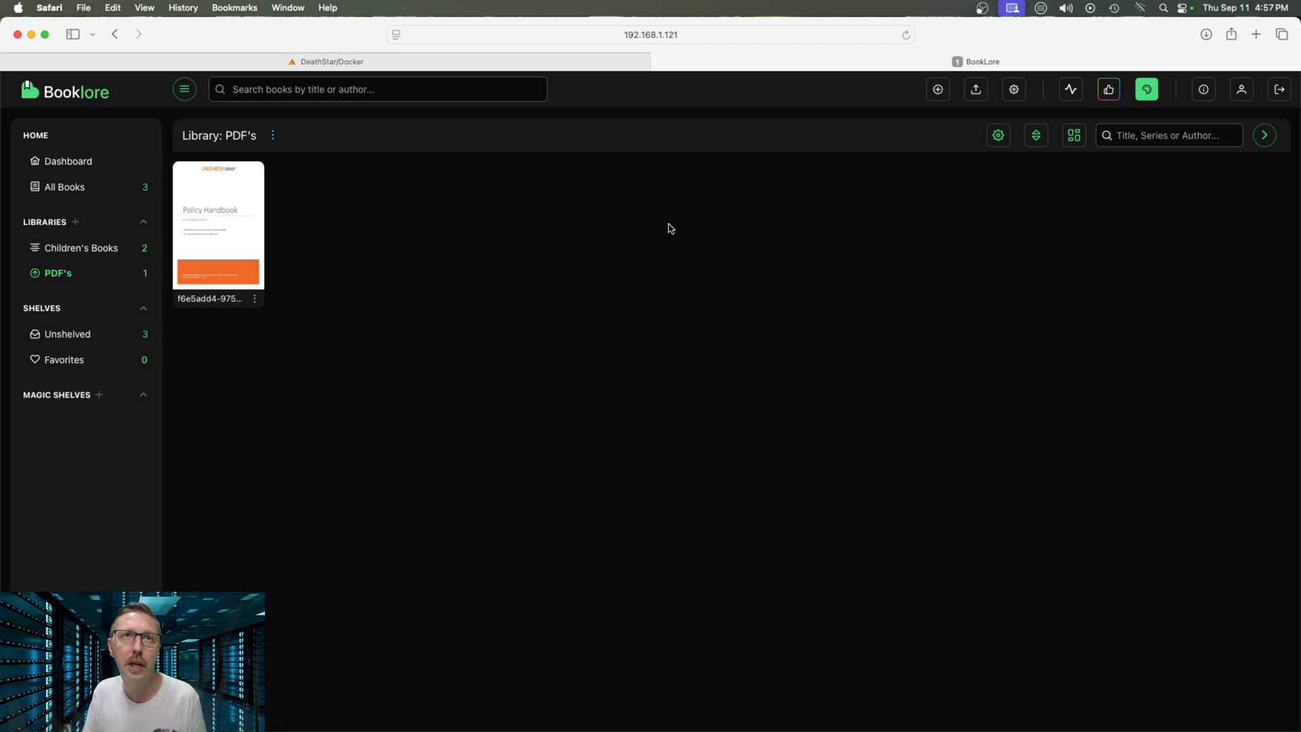
pyautogui.moveTo(119, 281)
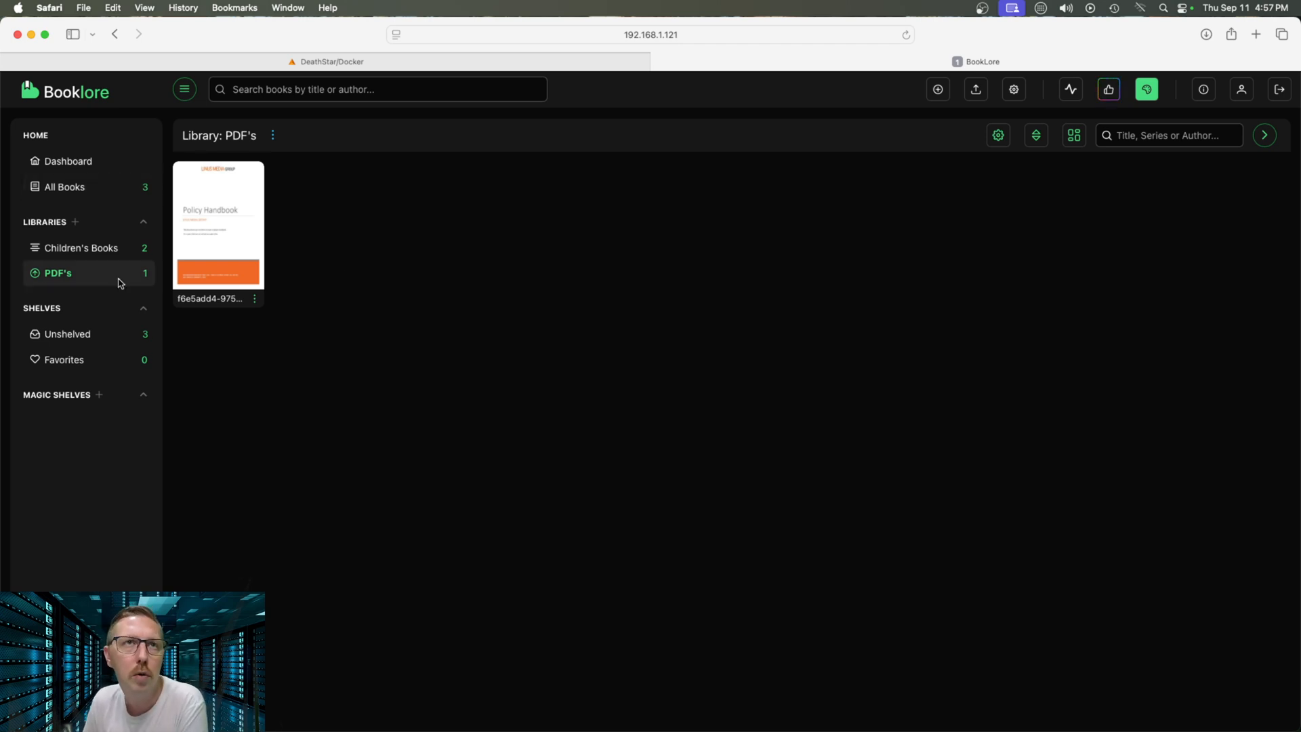
# Step: Read Ginger the Giraffe from Children's Books through to its last page, 17 of 17
pyautogui.click(83, 247)
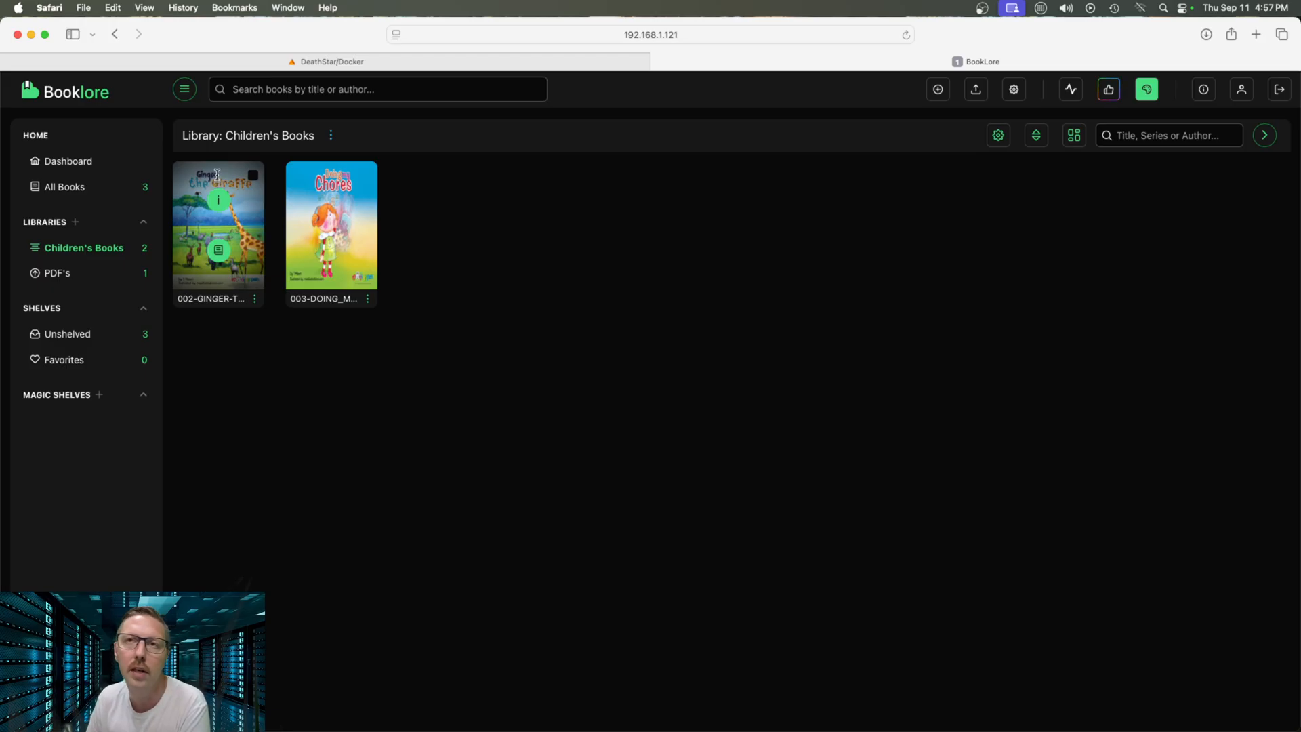
pyautogui.moveTo(568, 266)
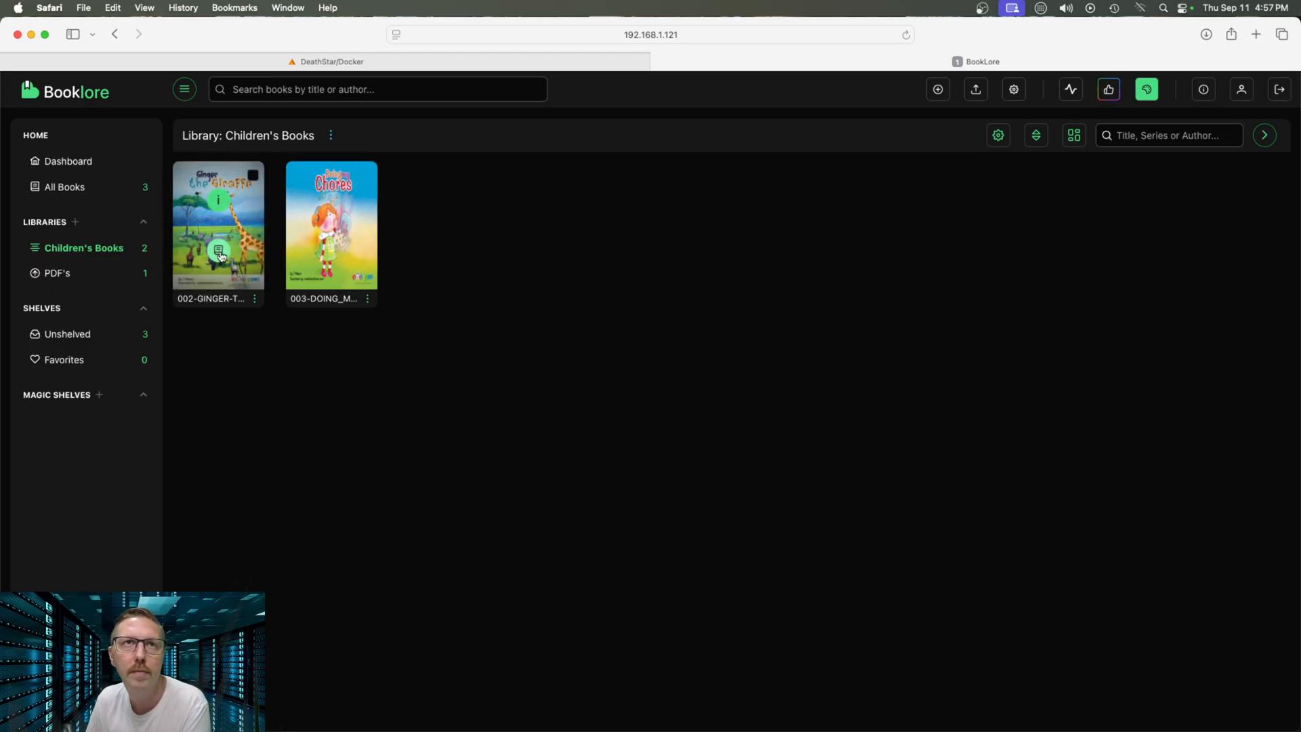
pyautogui.click(218, 250)
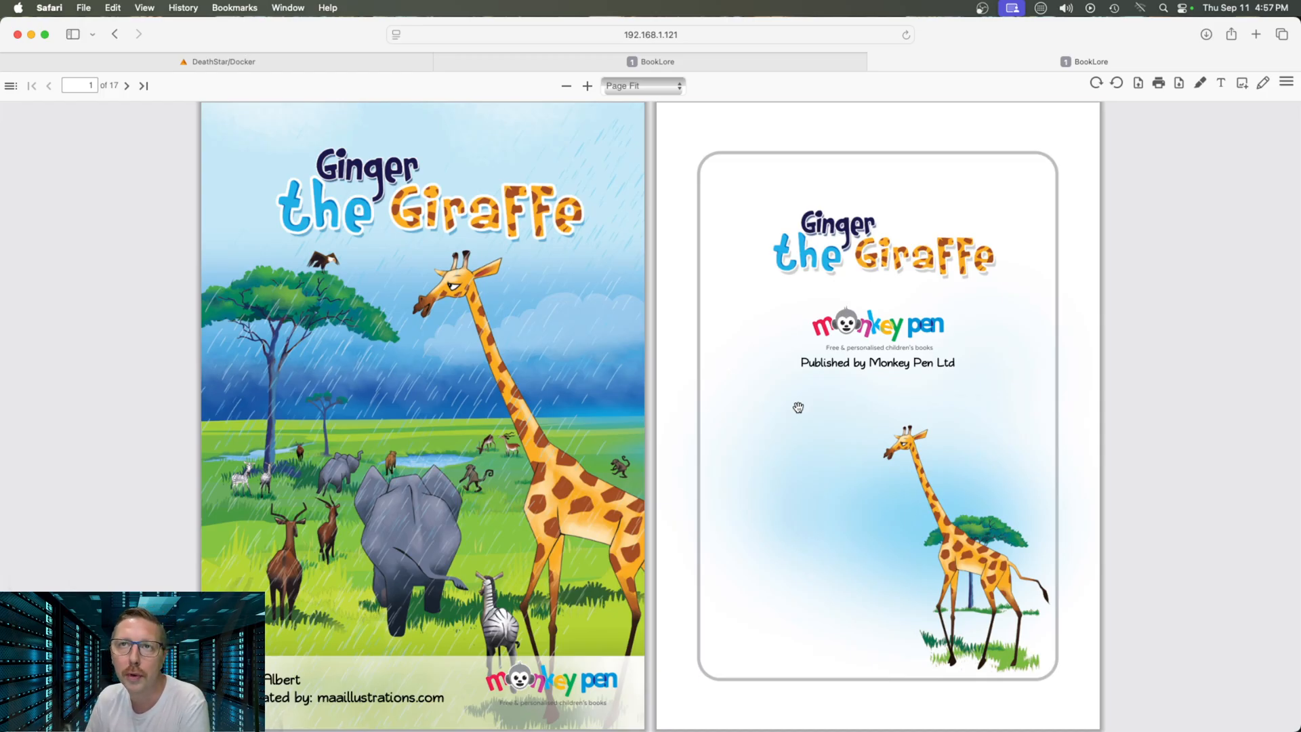
pyautogui.click(128, 85)
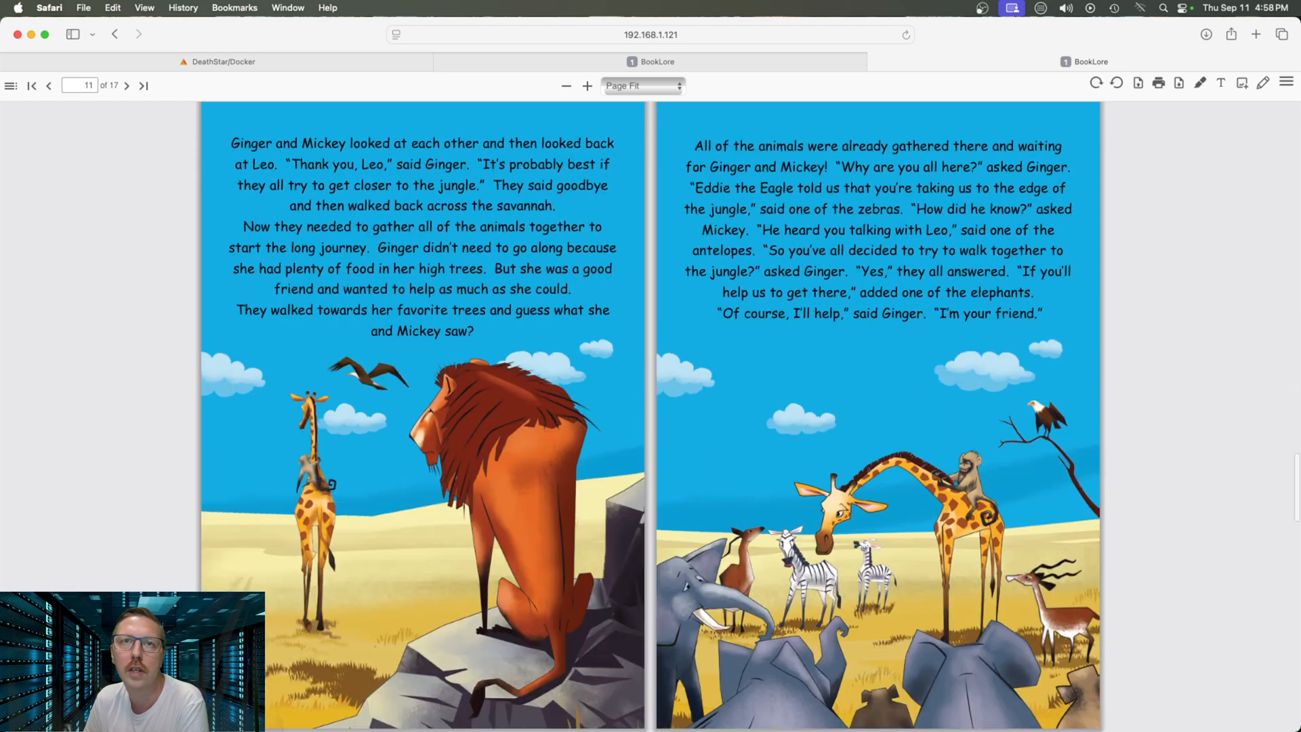
pyautogui.click(128, 86)
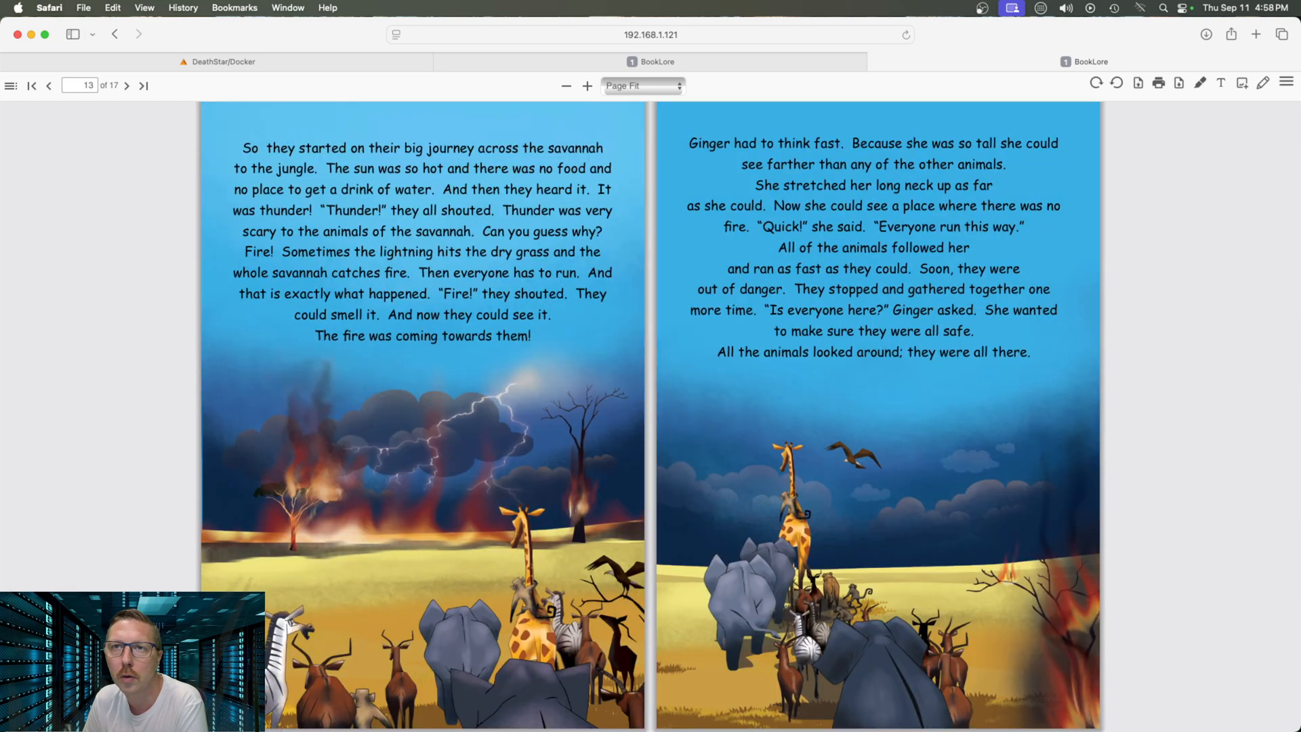
pyautogui.click(128, 85)
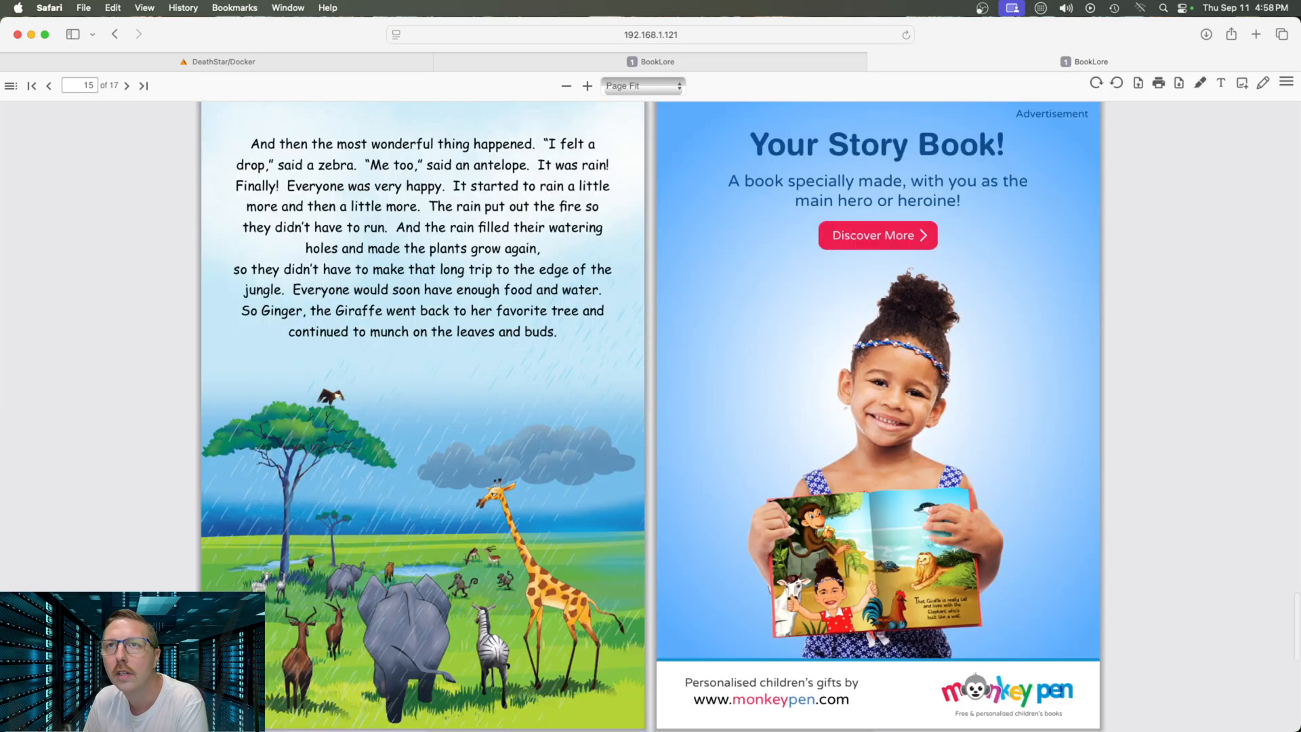
pyautogui.click(142, 85)
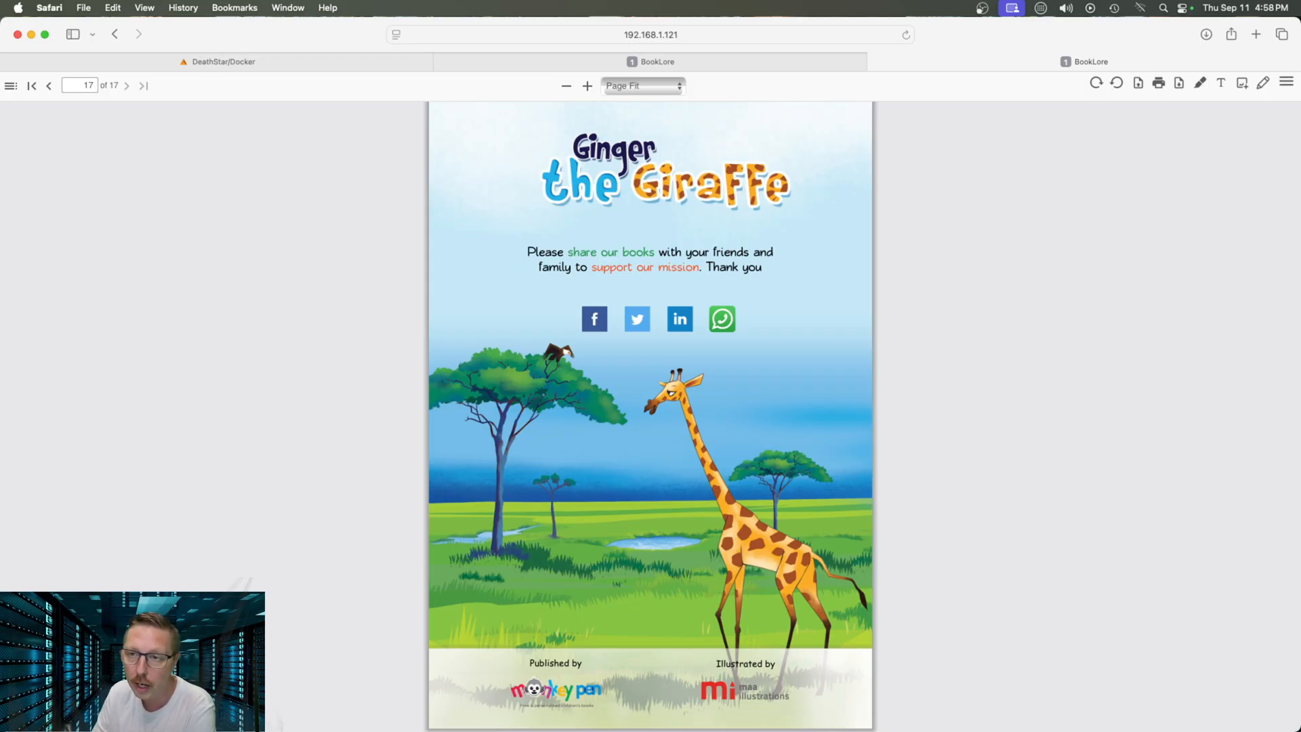
pyautogui.moveTo(875, 62)
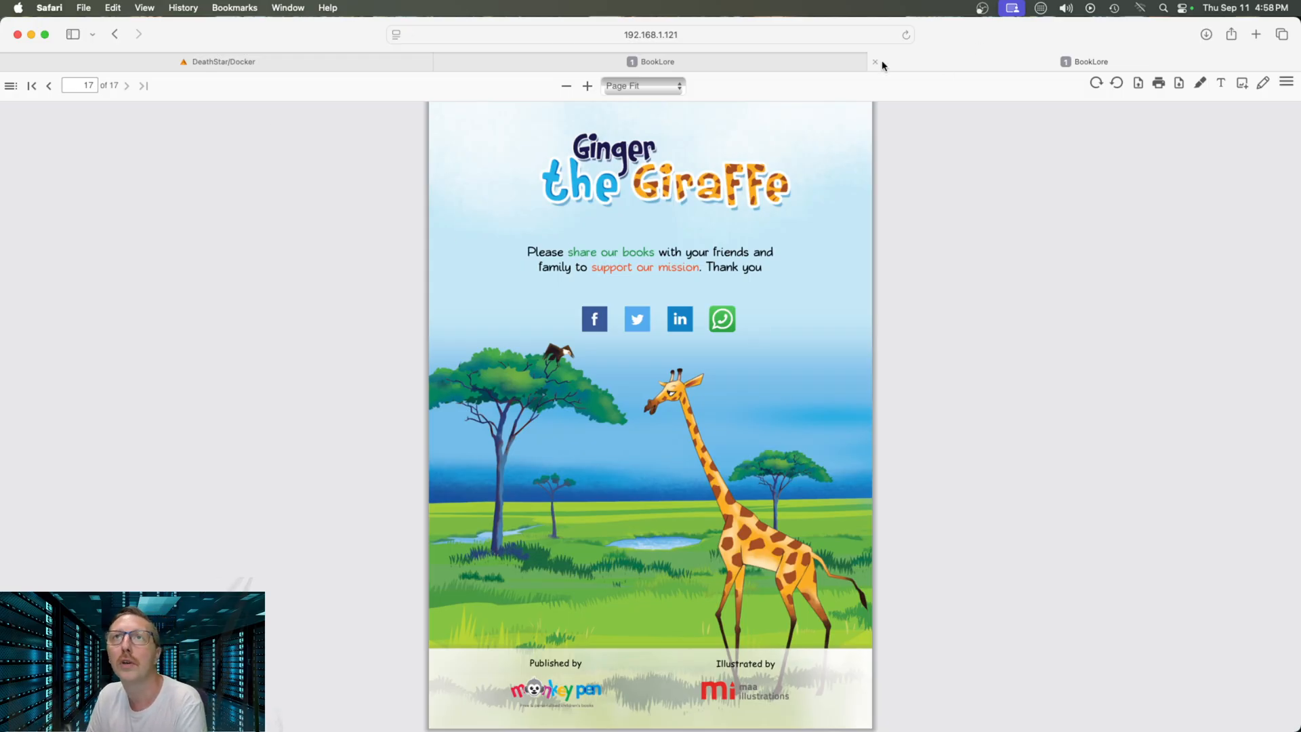
# Step: Close the Ginger reader and page Doing my Chores to its closing spread, 19 of 20
pyautogui.click(875, 61)
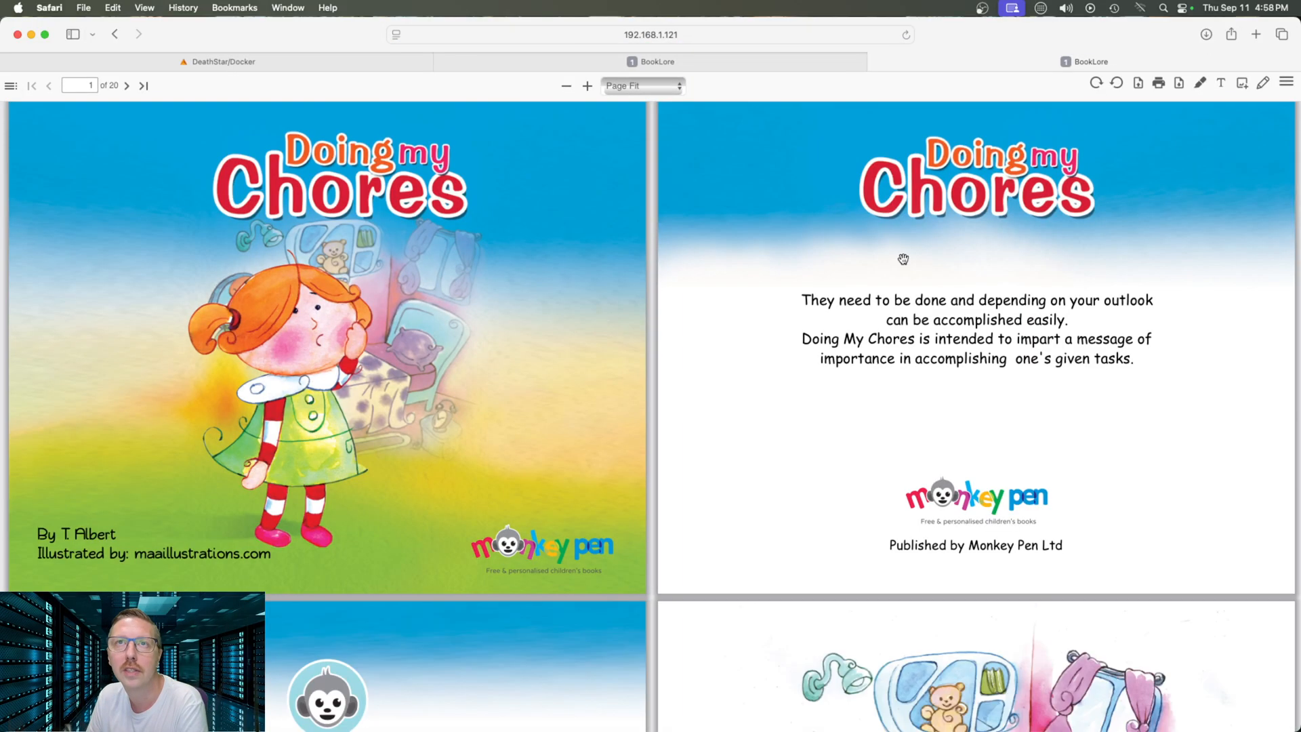
pyautogui.scroll(-3)
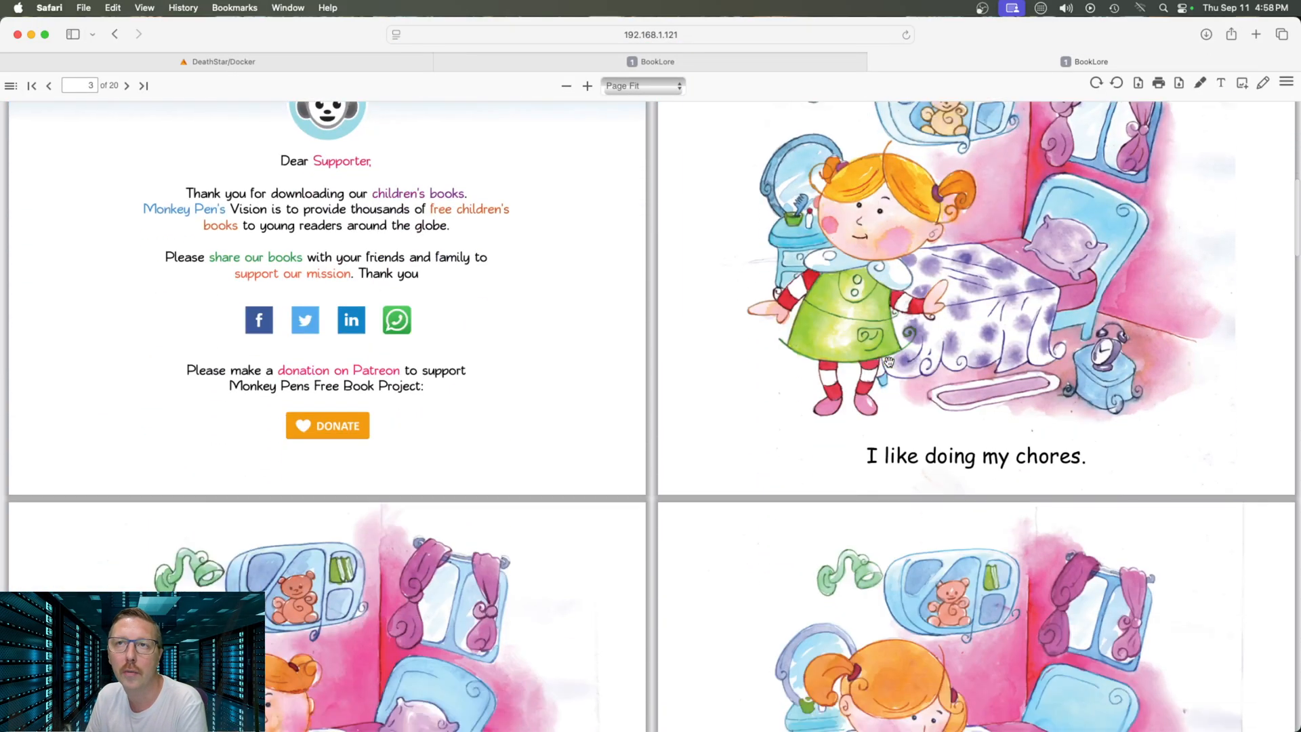
pyautogui.click(31, 86)
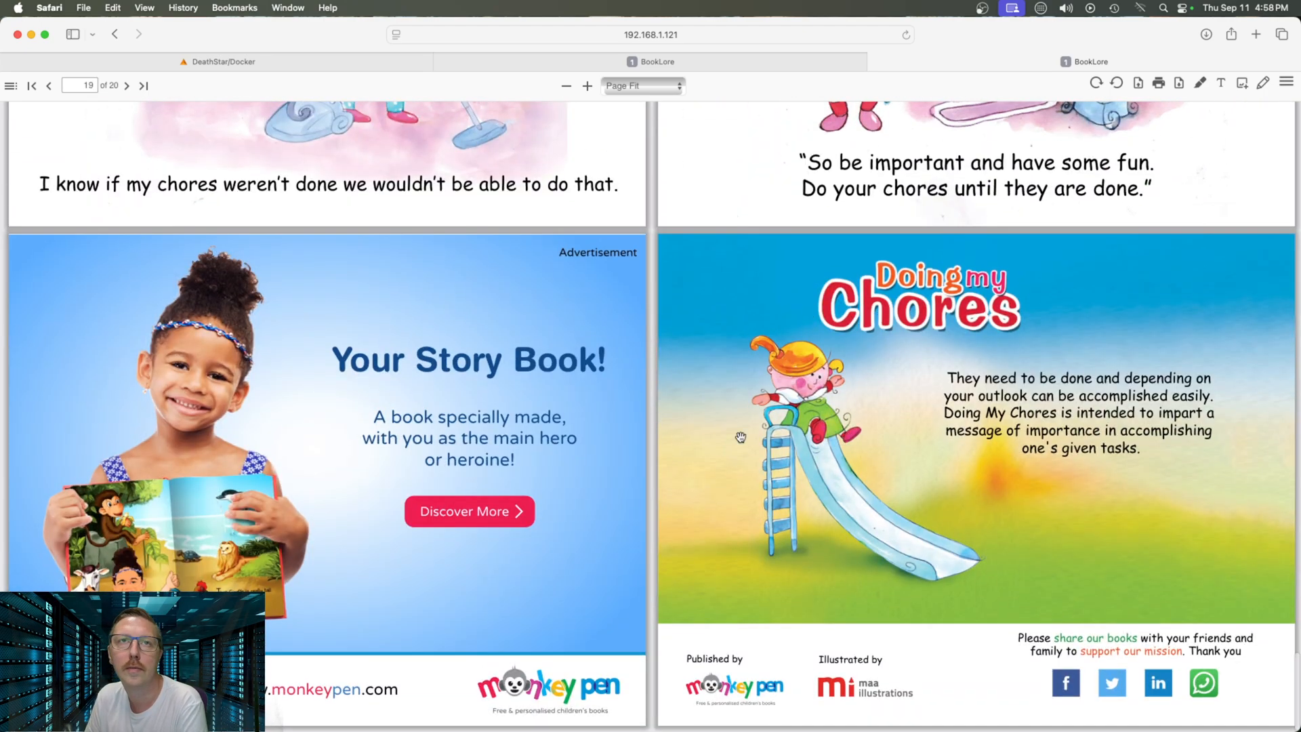
pyautogui.moveTo(1092, 389)
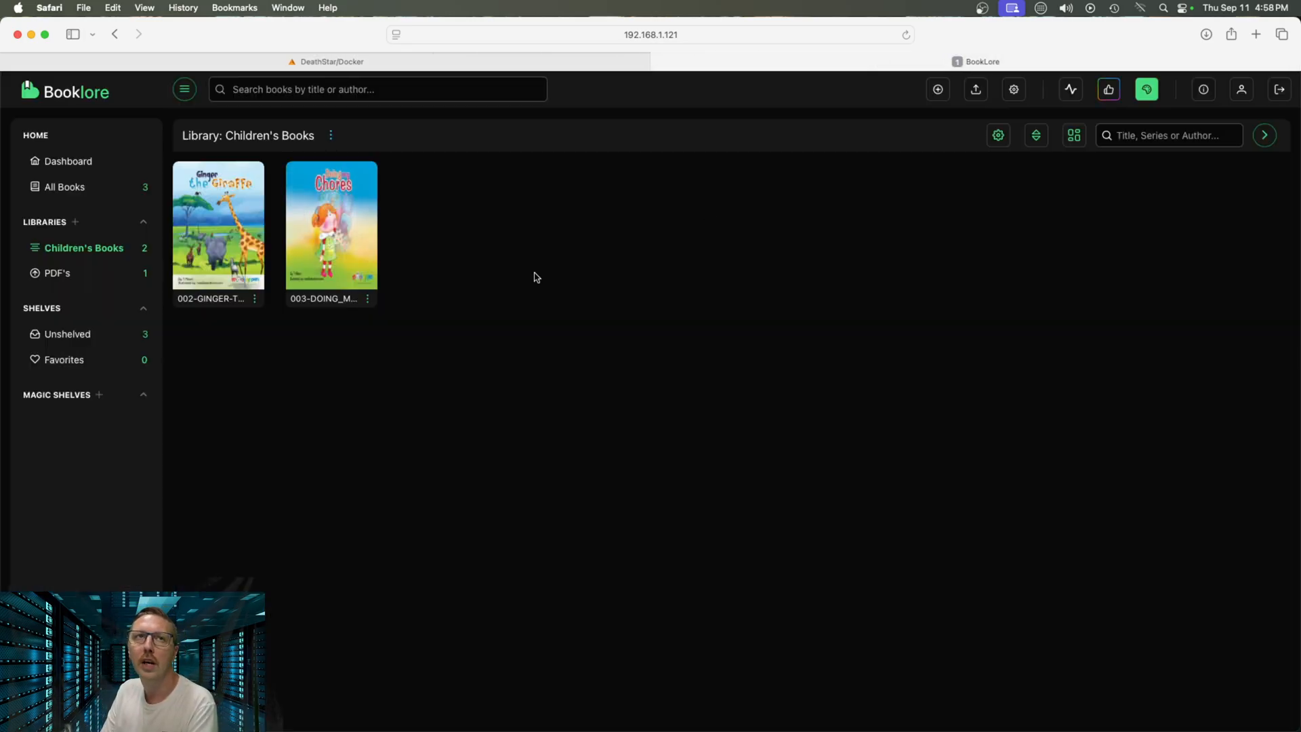
# Step: Open the Policy Handbook from PDF's and scroll to The Day to Day section, page 14
pyautogui.click(57, 272)
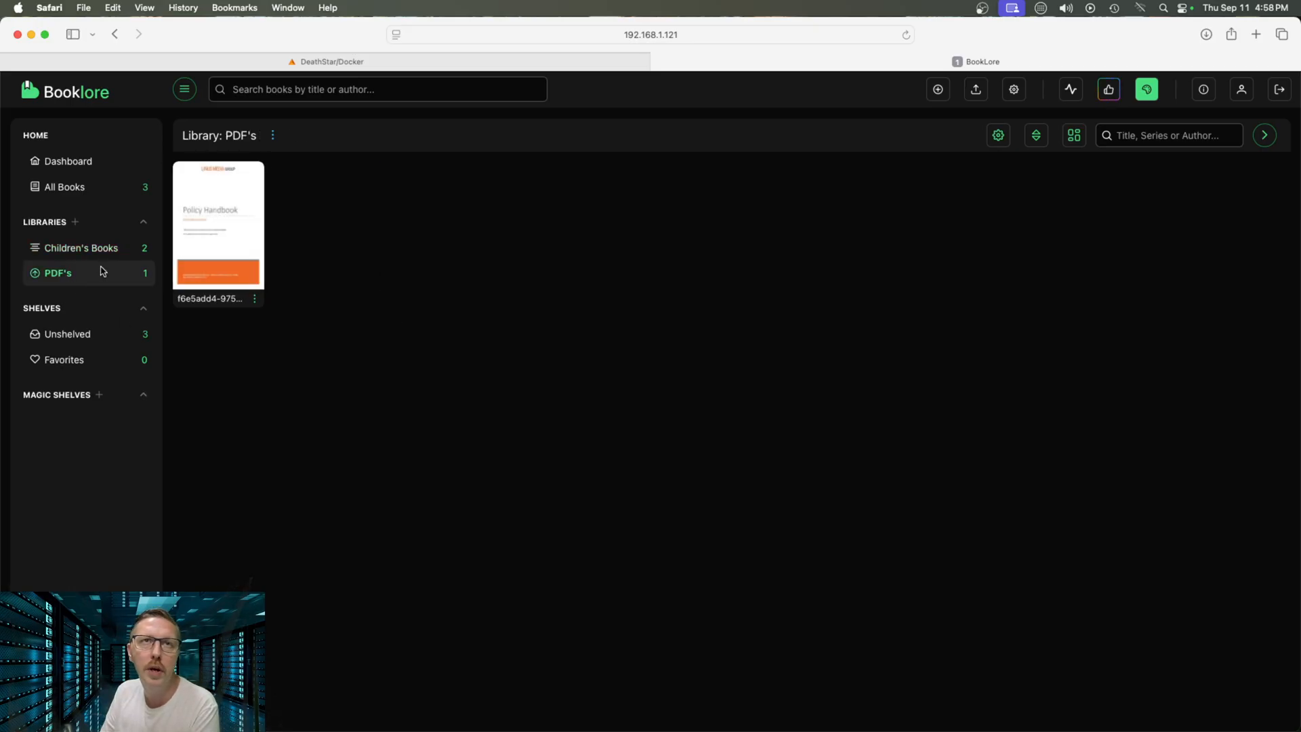
pyautogui.moveTo(218, 223)
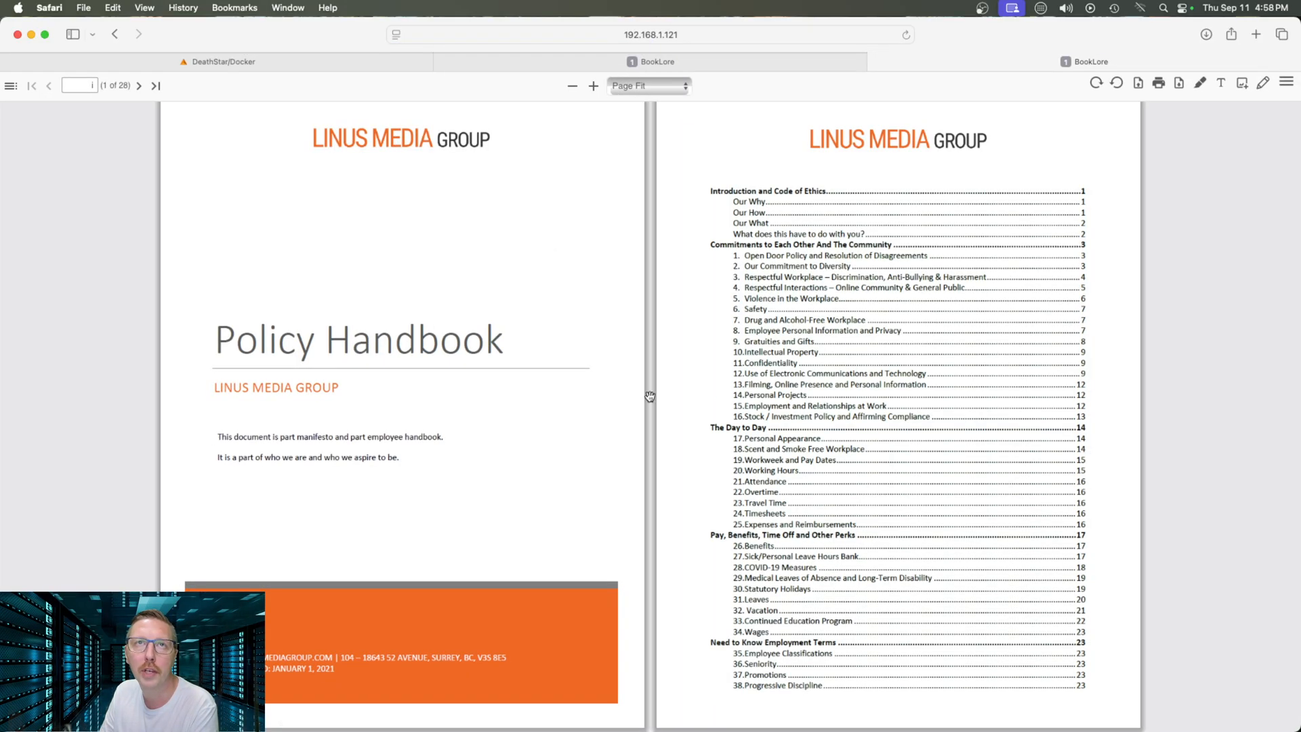
pyautogui.moveTo(1142, 364)
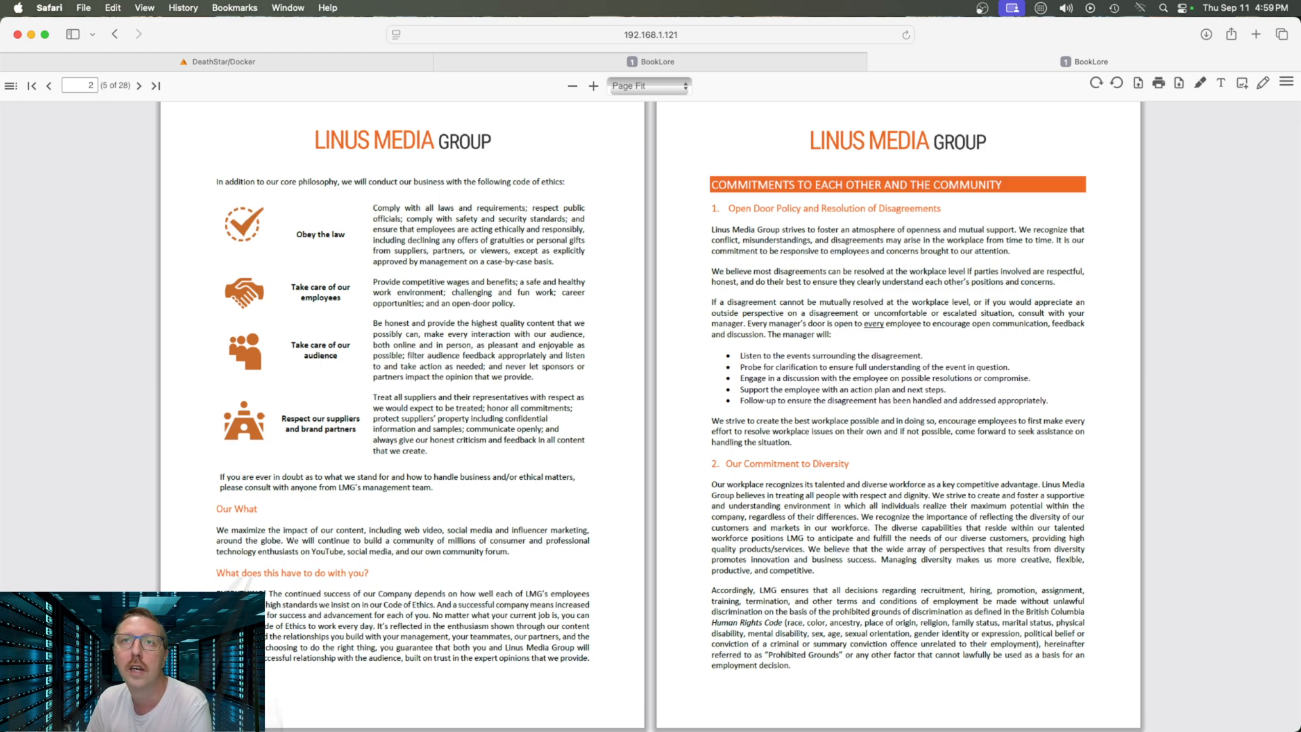
pyautogui.scroll(-3)
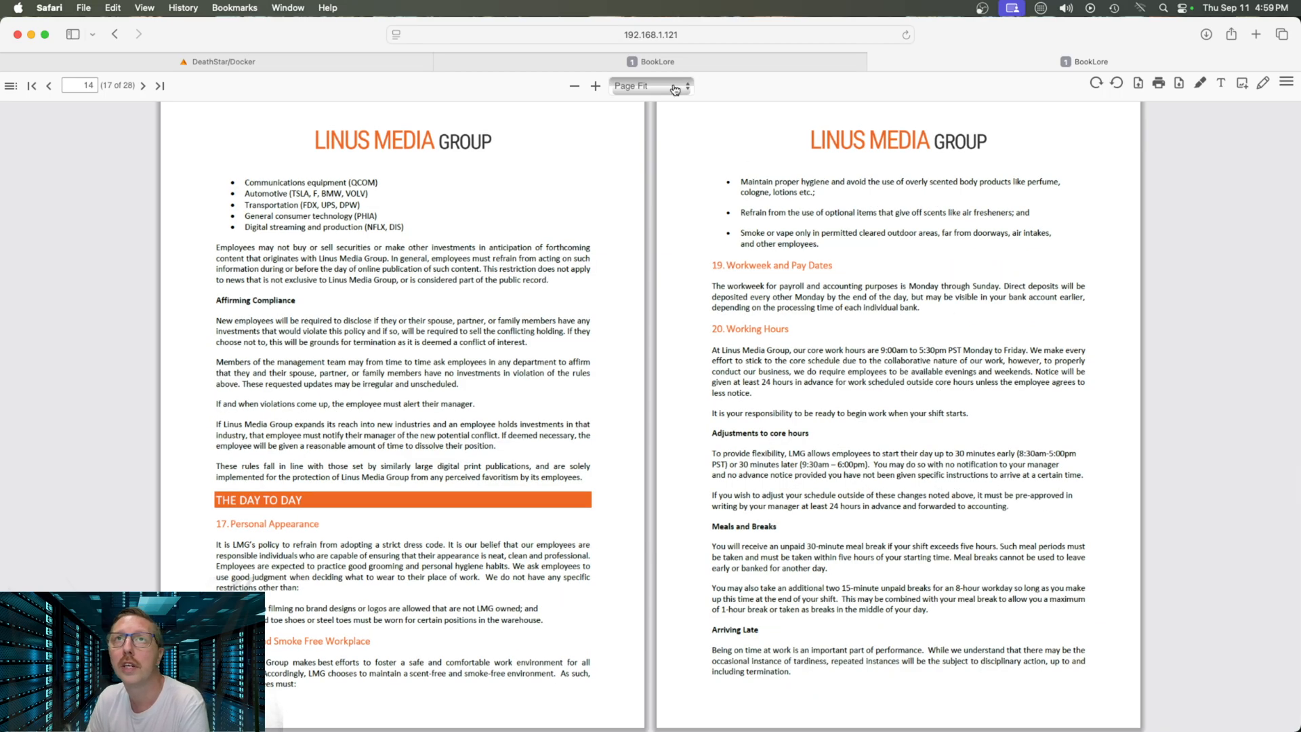
# Step: Zoom in on the handbook pages, rotate them sideways and back upright
pyautogui.click(595, 85)
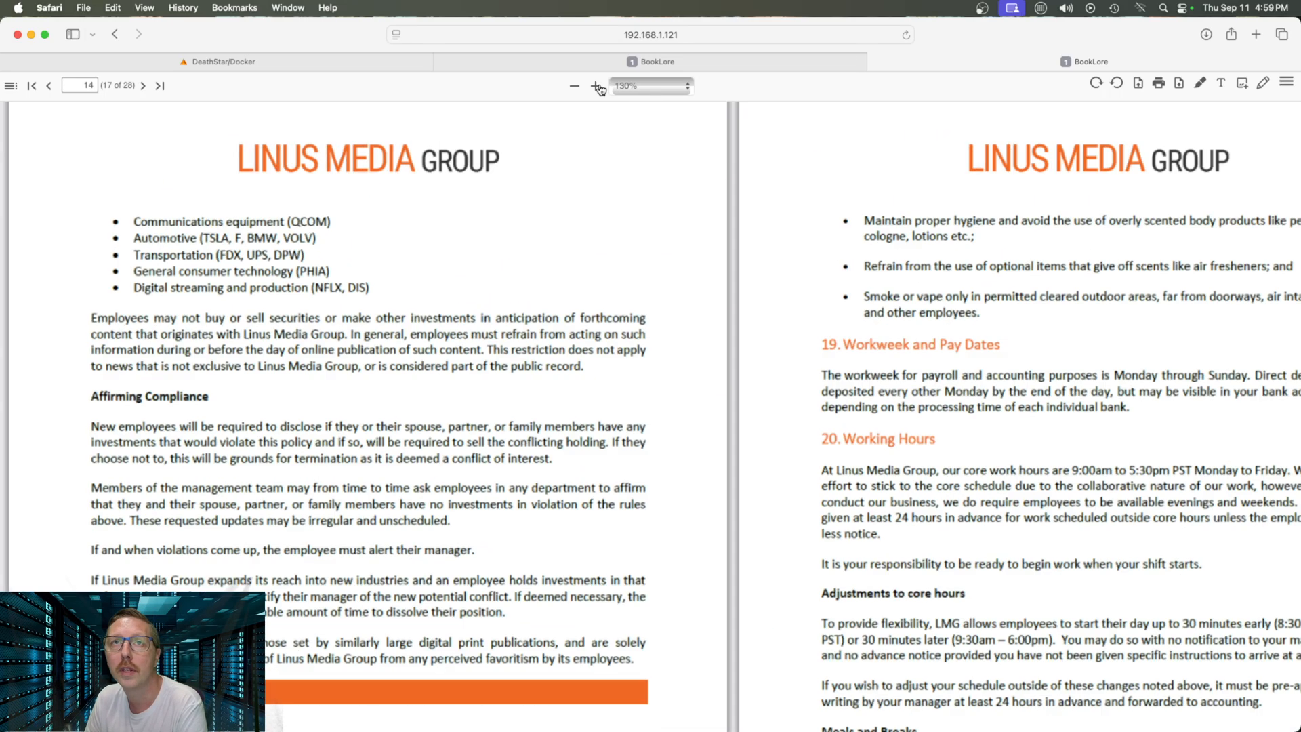
pyautogui.click(596, 86)
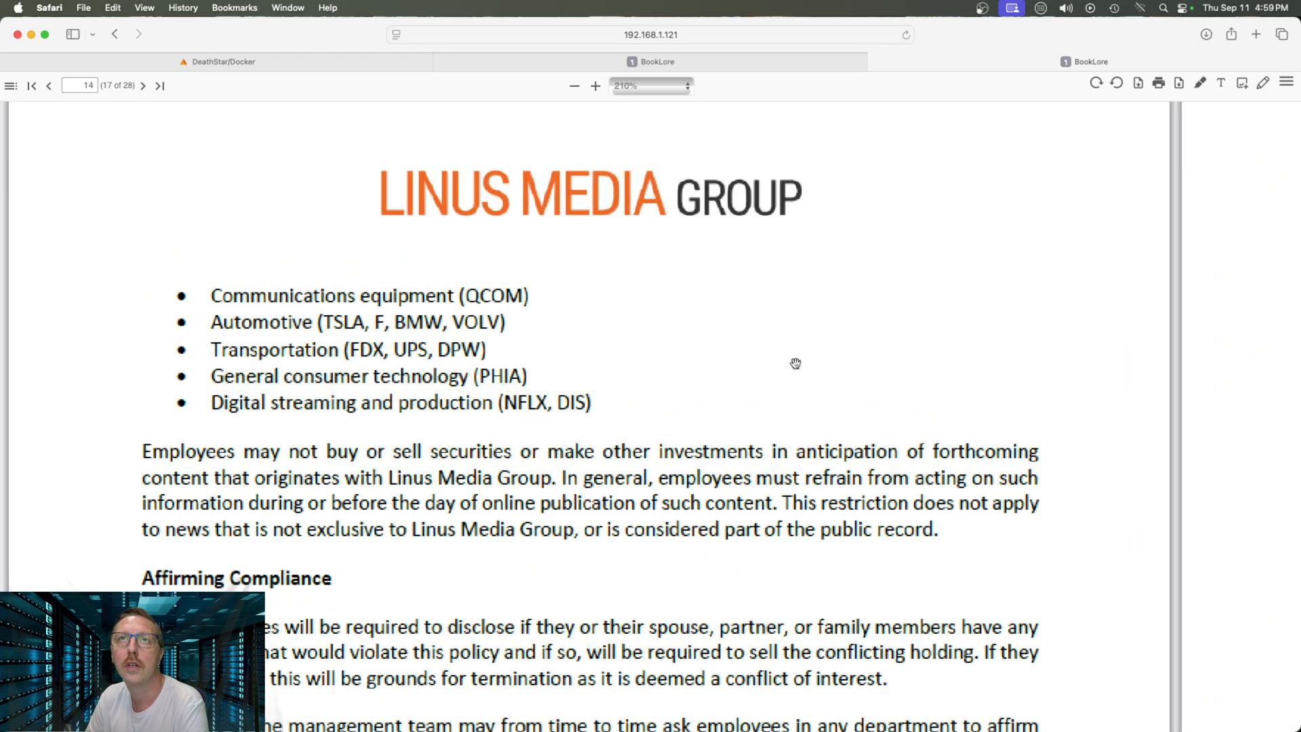
pyautogui.click(573, 85)
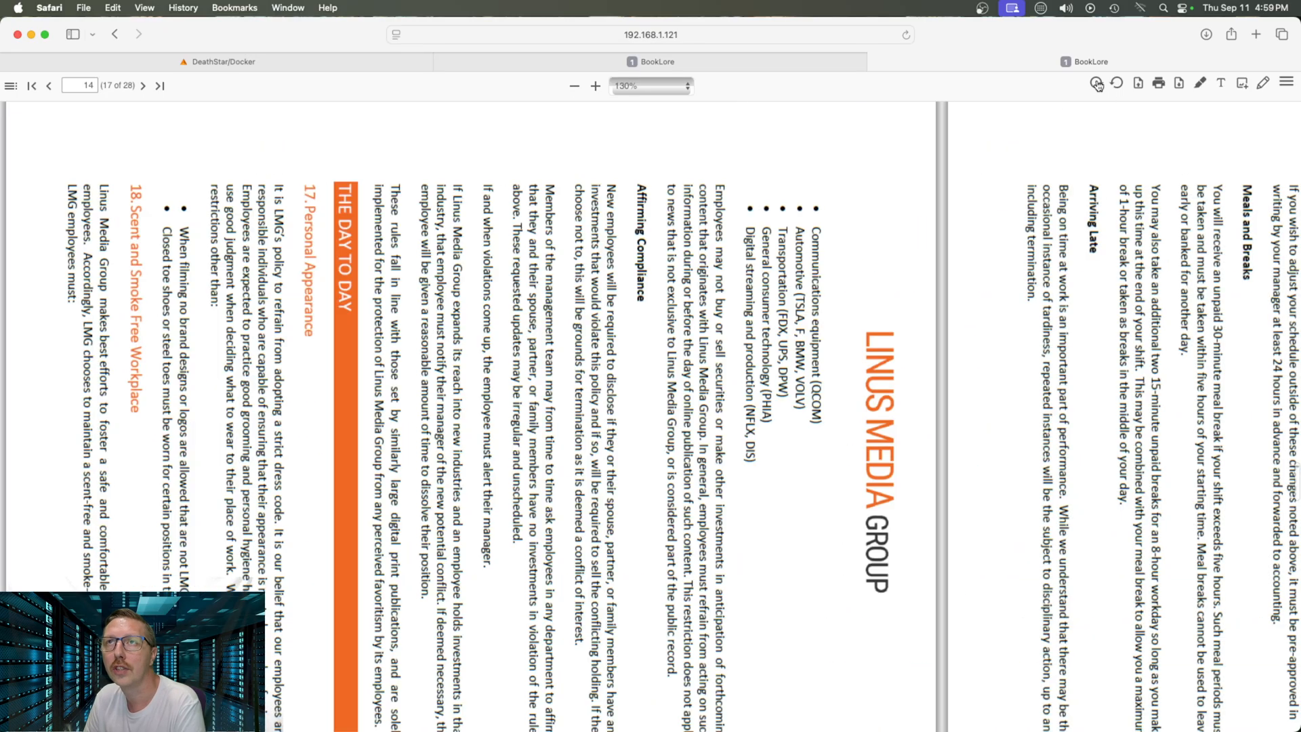
pyautogui.click(1096, 84)
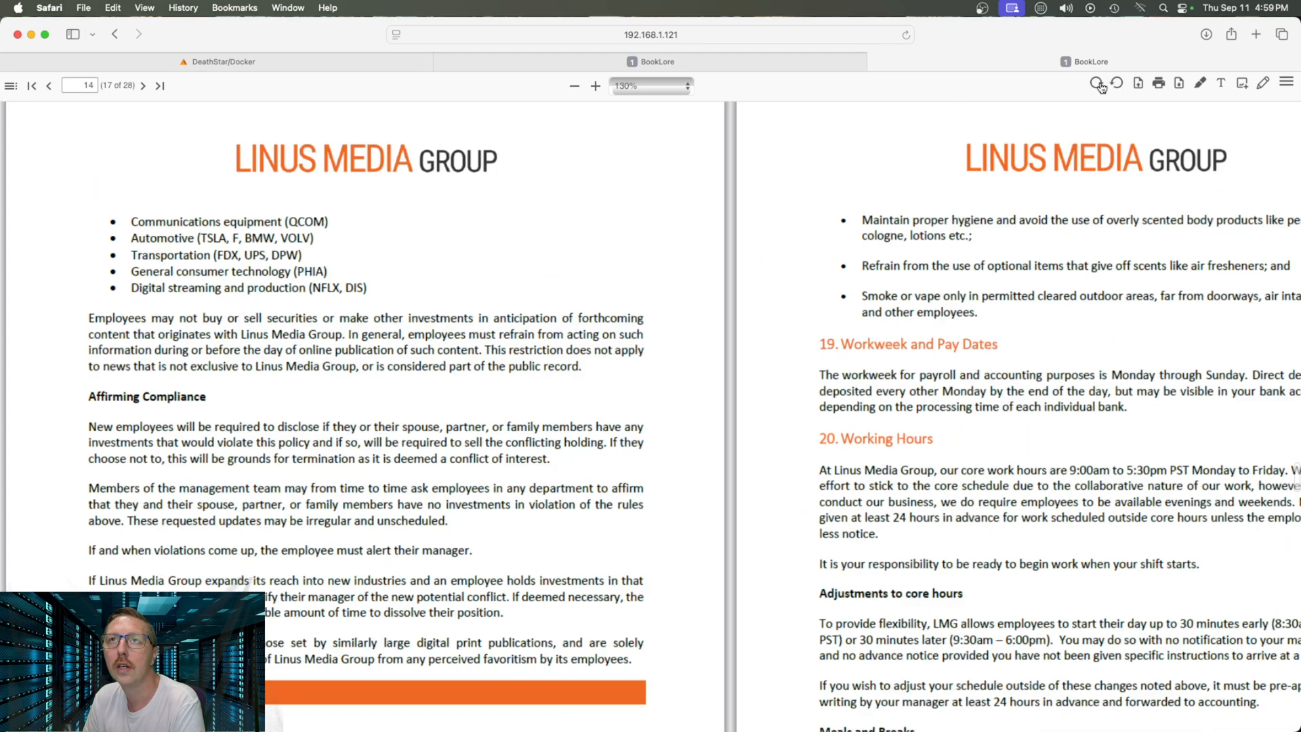
pyautogui.moveTo(1047, 172)
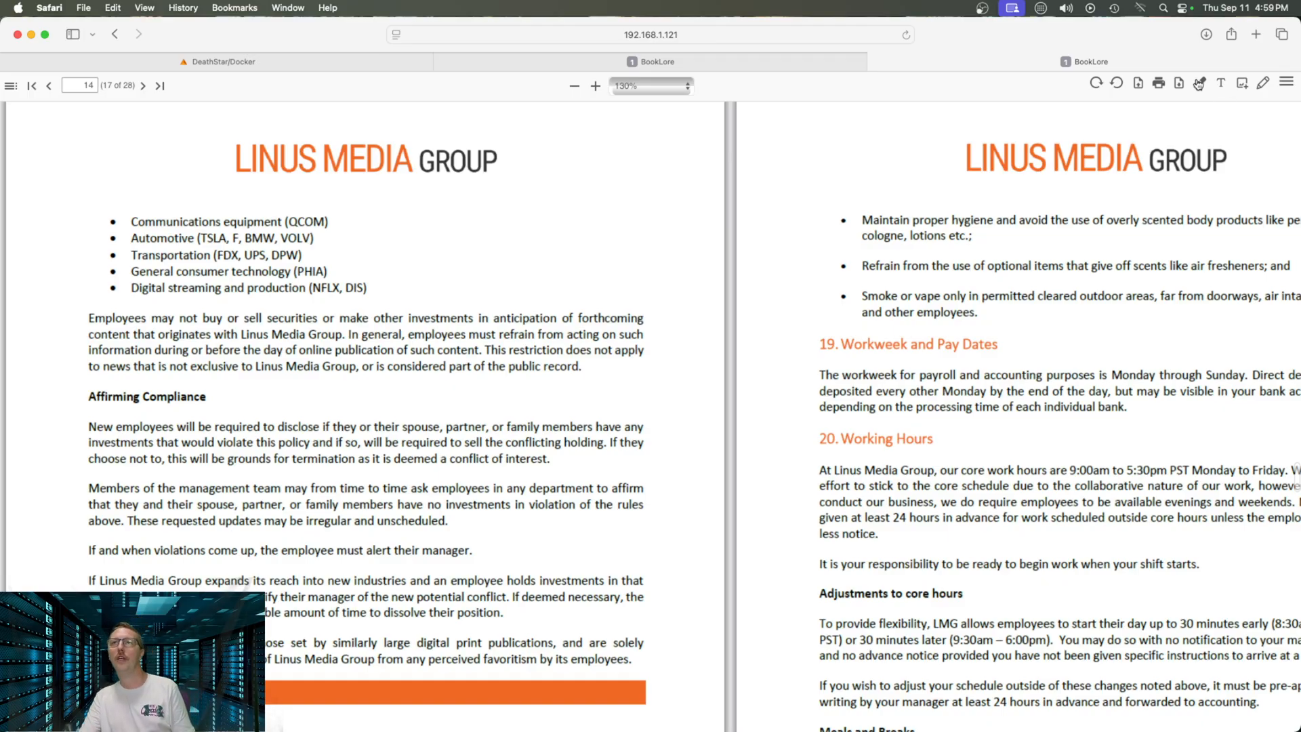
pyautogui.click(1198, 84)
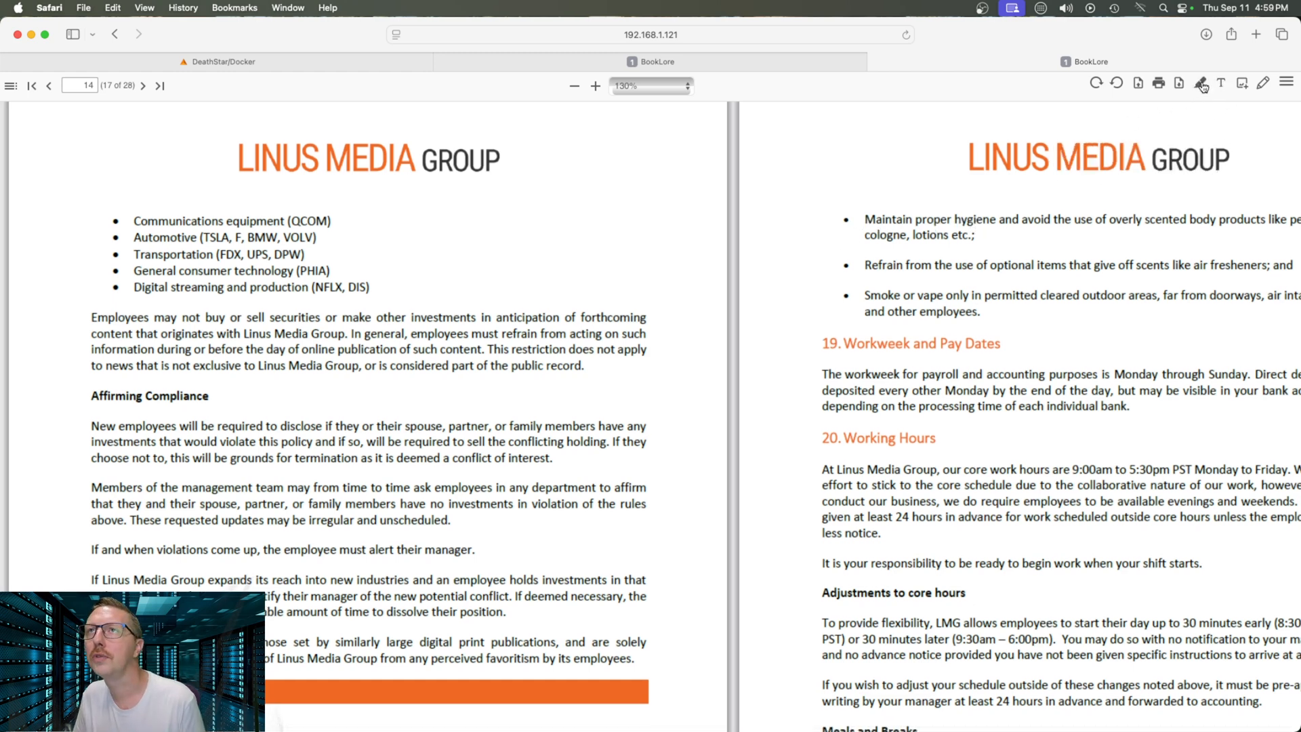
# Step: Add an orange text note reading 'hello' at the top of page 17
pyautogui.click(1200, 84)
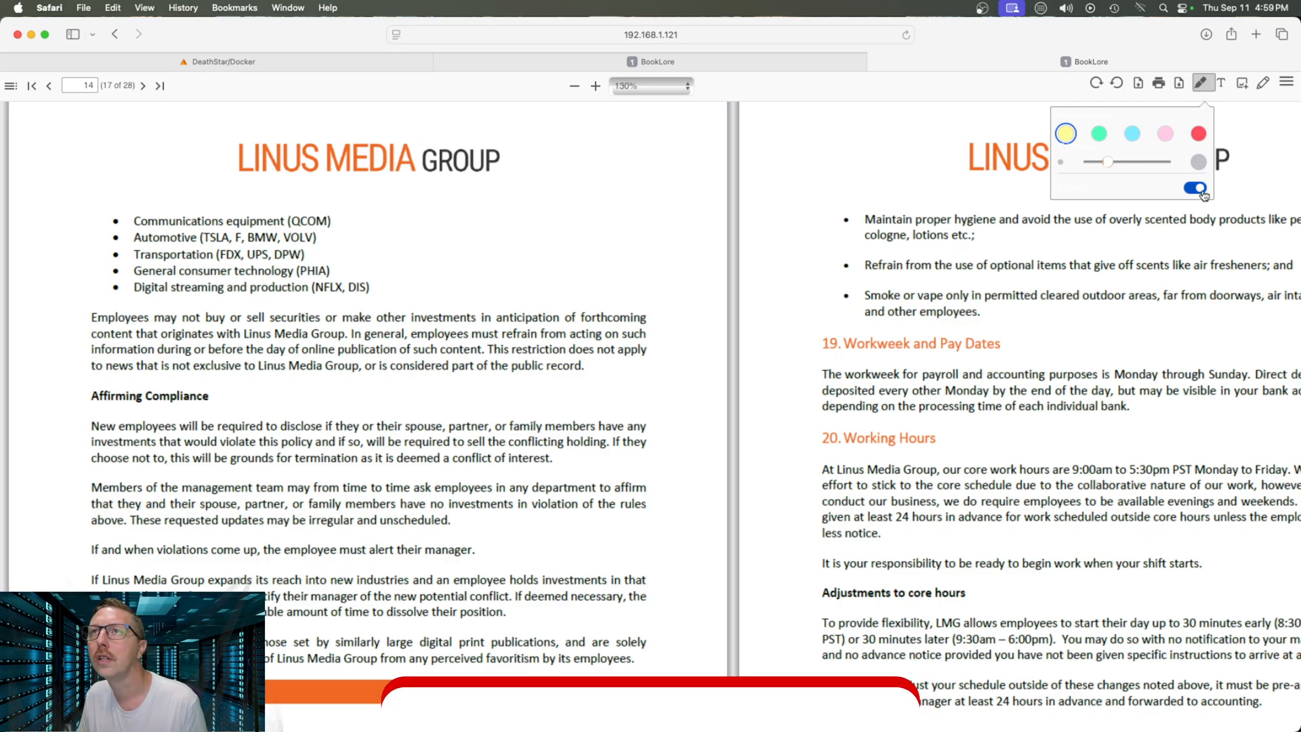
pyautogui.click(1099, 134)
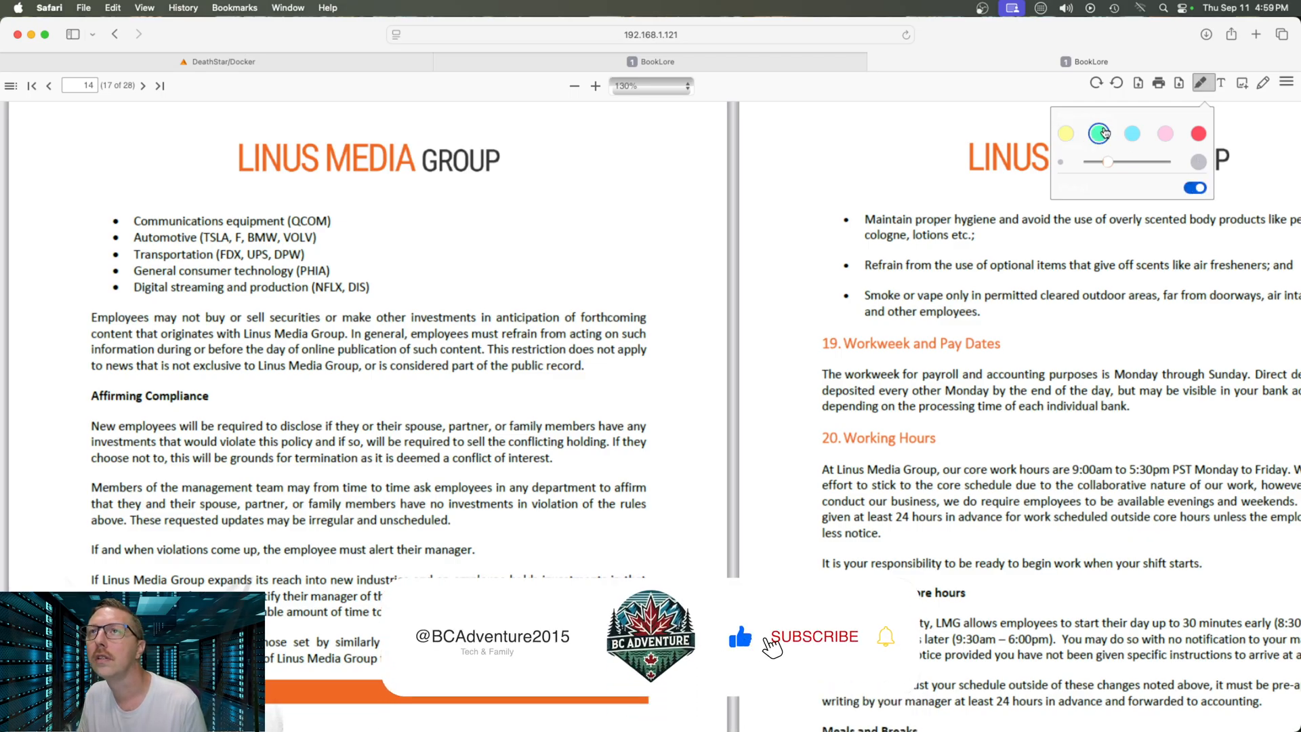
pyautogui.click(1197, 134)
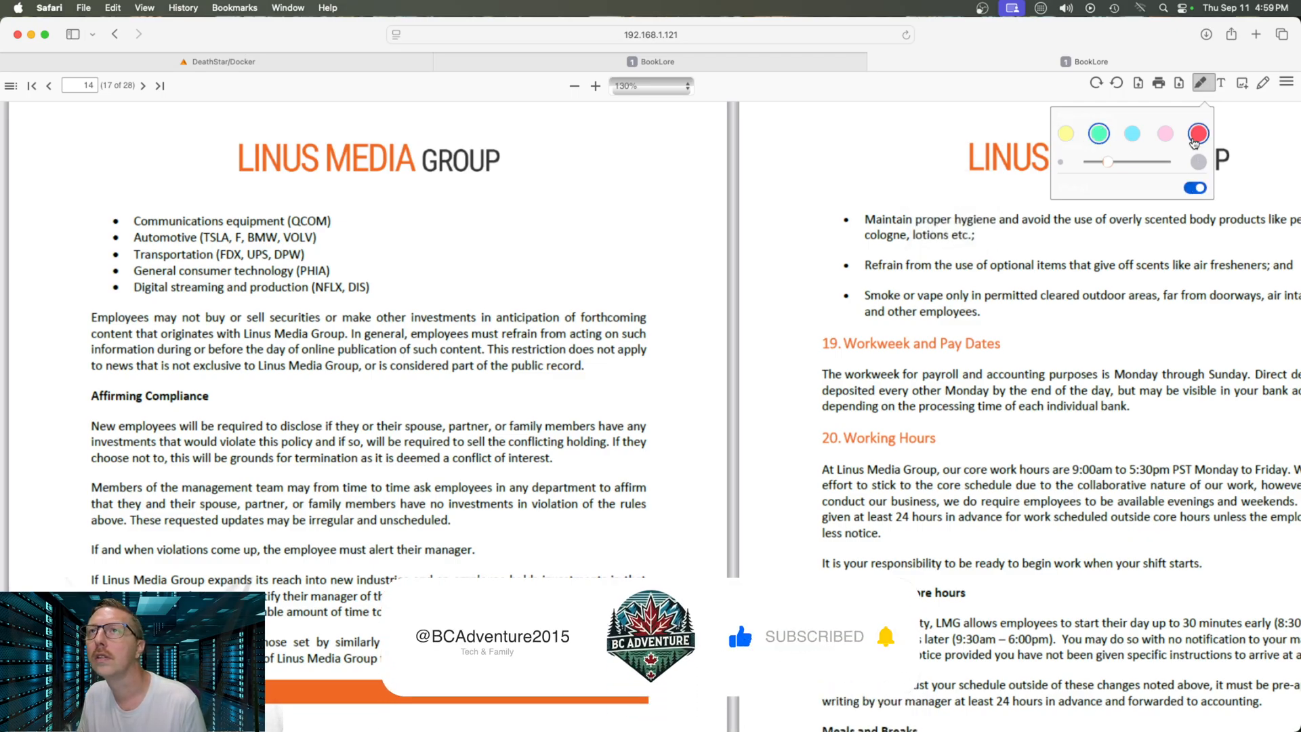
pyautogui.click(1221, 83)
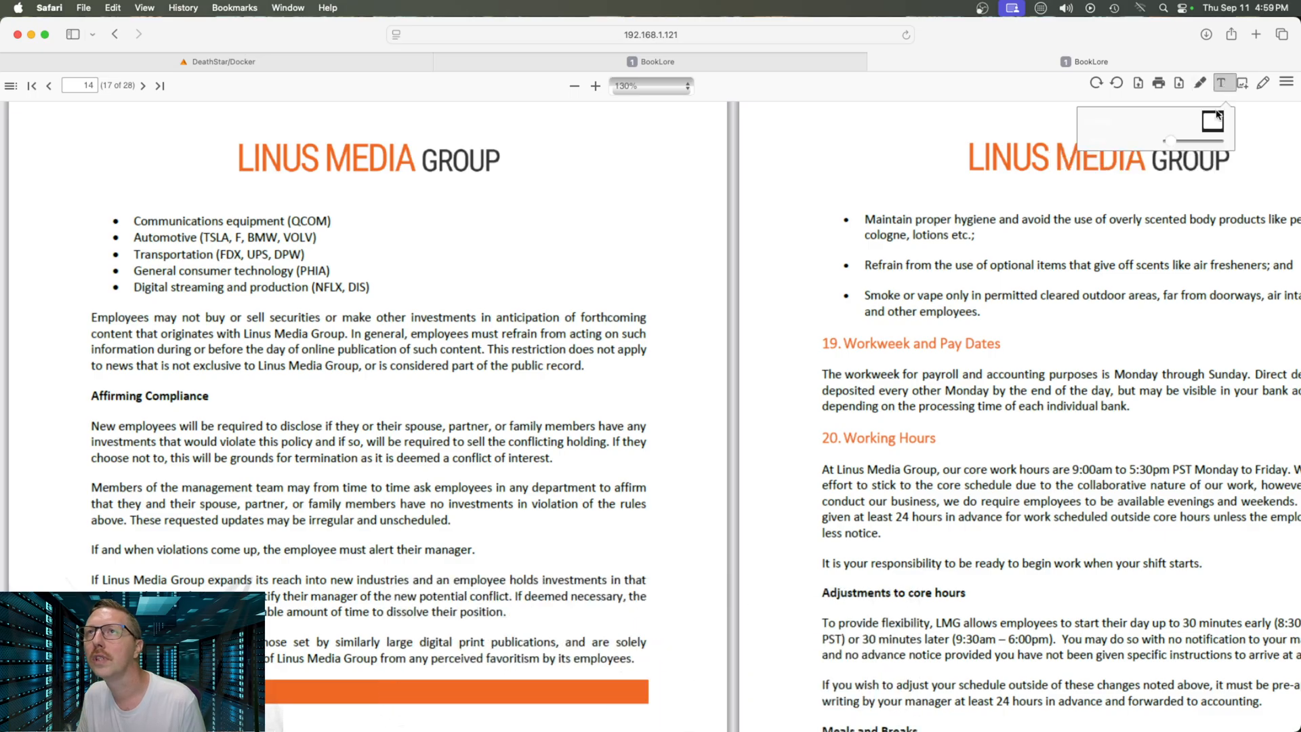
pyautogui.click(1214, 119)
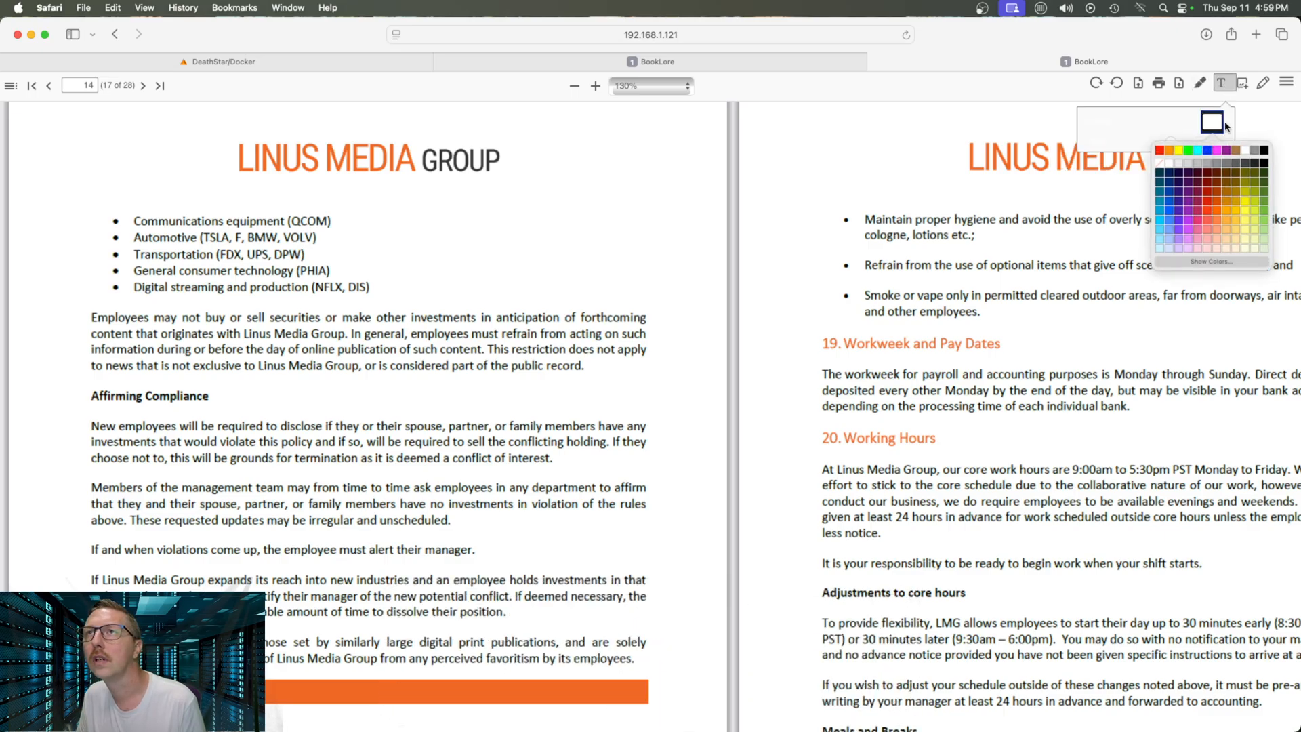
pyautogui.click(821, 116)
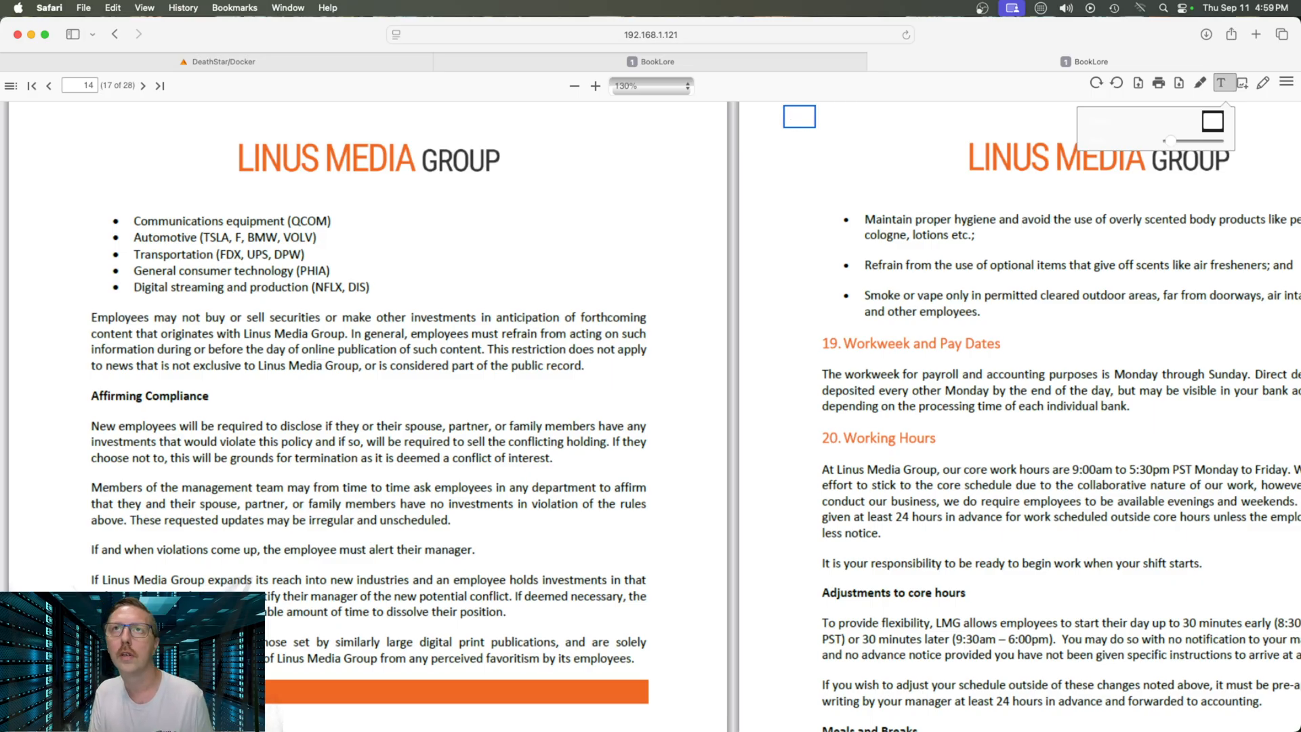
pyautogui.click(1212, 121)
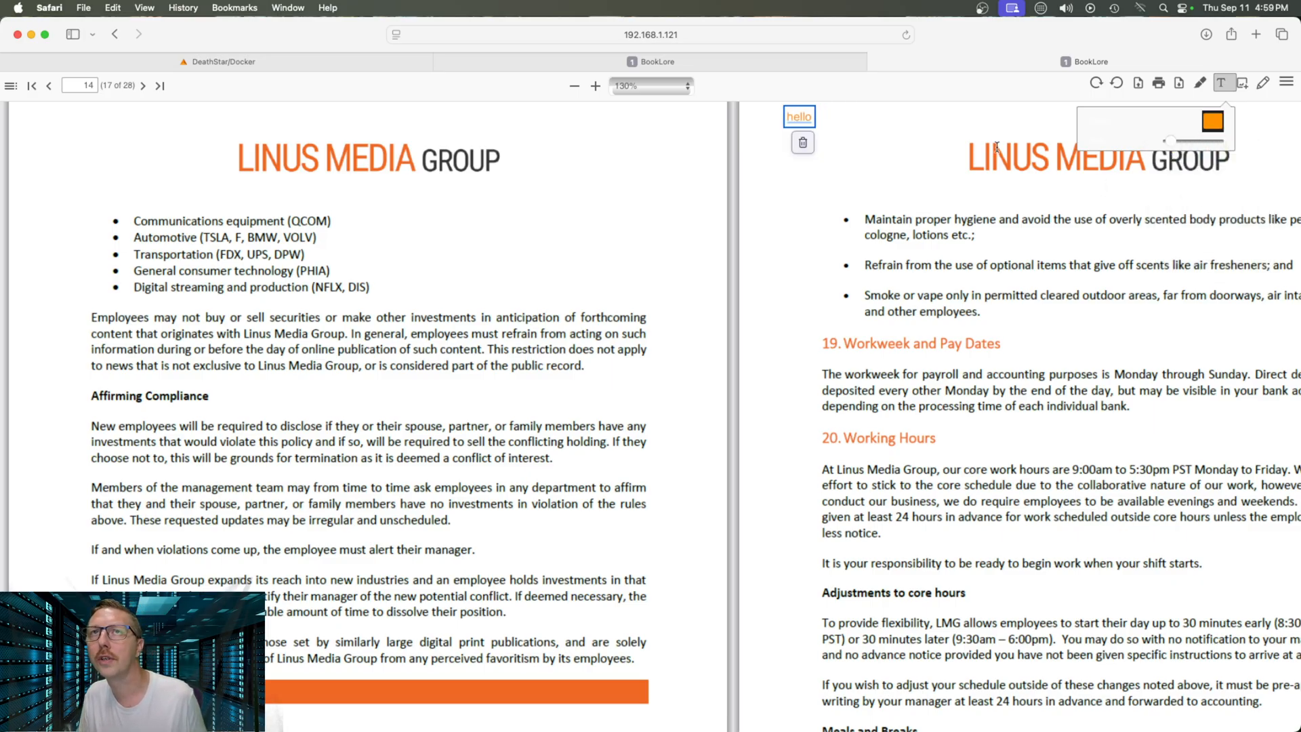
pyautogui.click(825, 131)
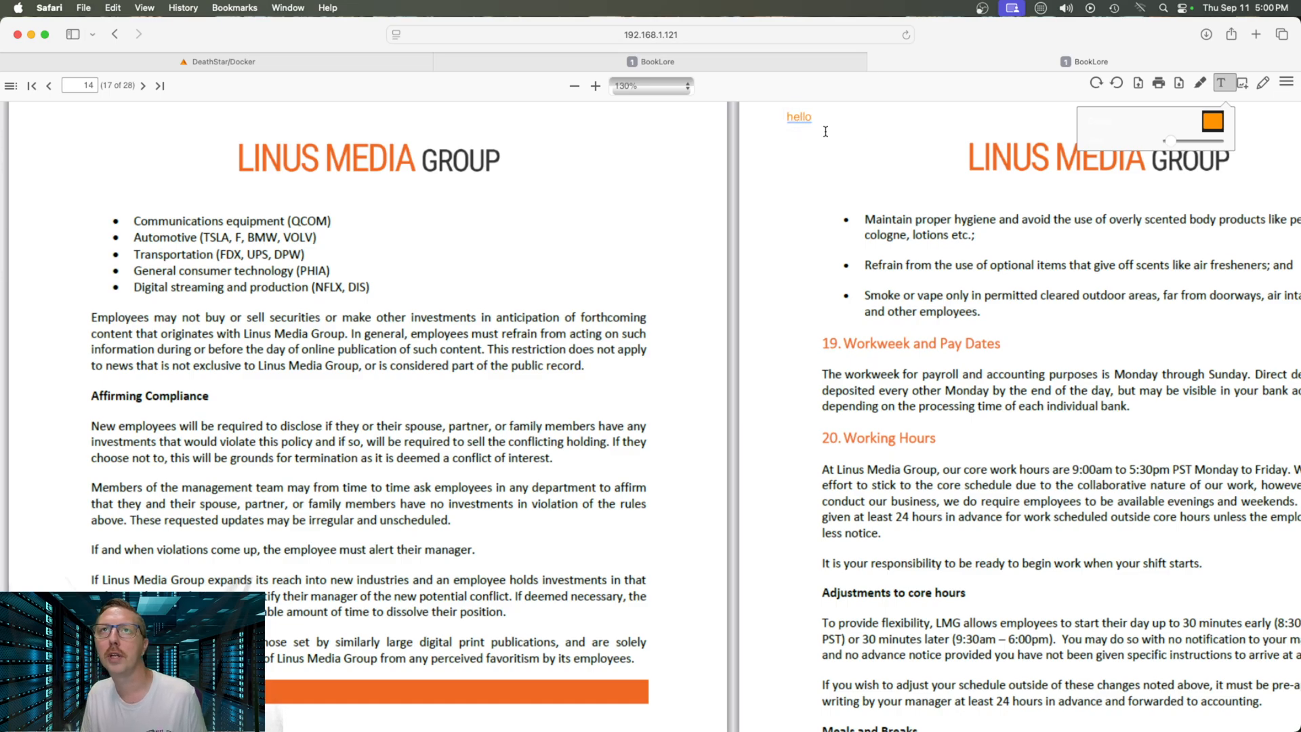
pyautogui.click(924, 151)
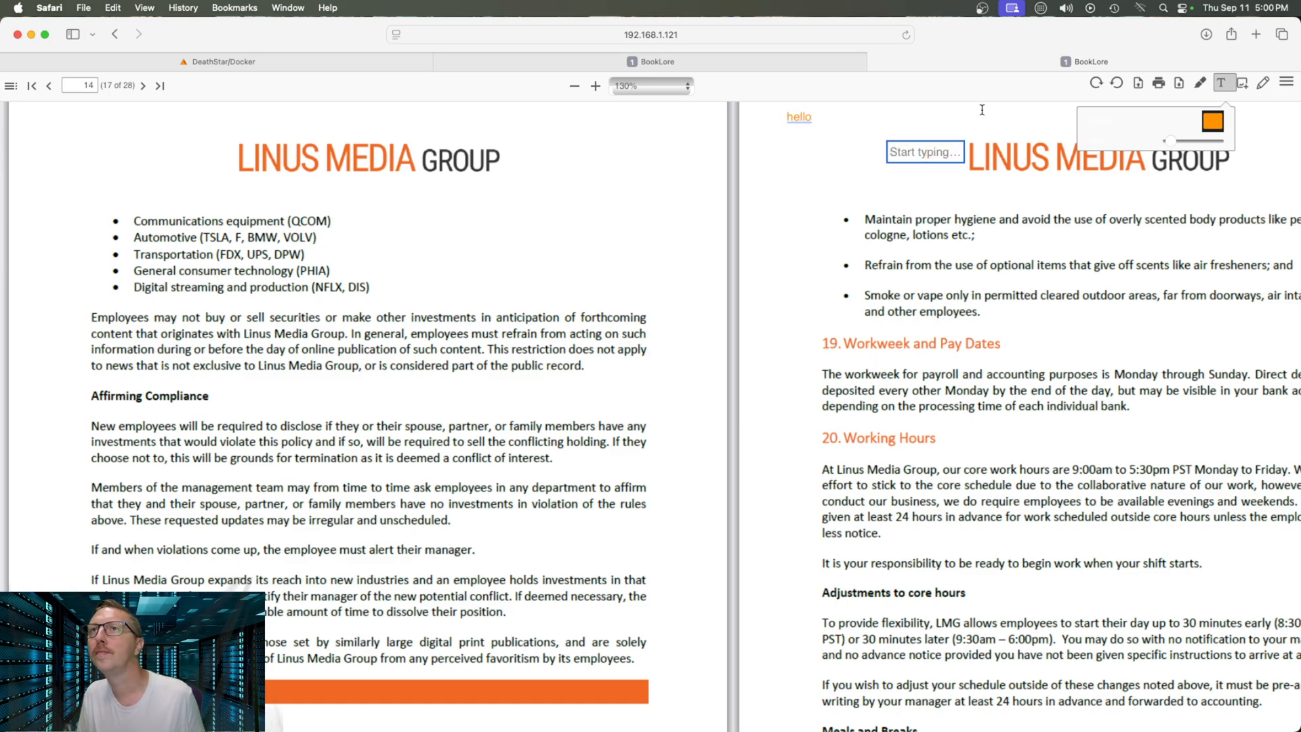
# Step: Set the drawing colour to yellow and toggle drawing off
pyautogui.click(1199, 84)
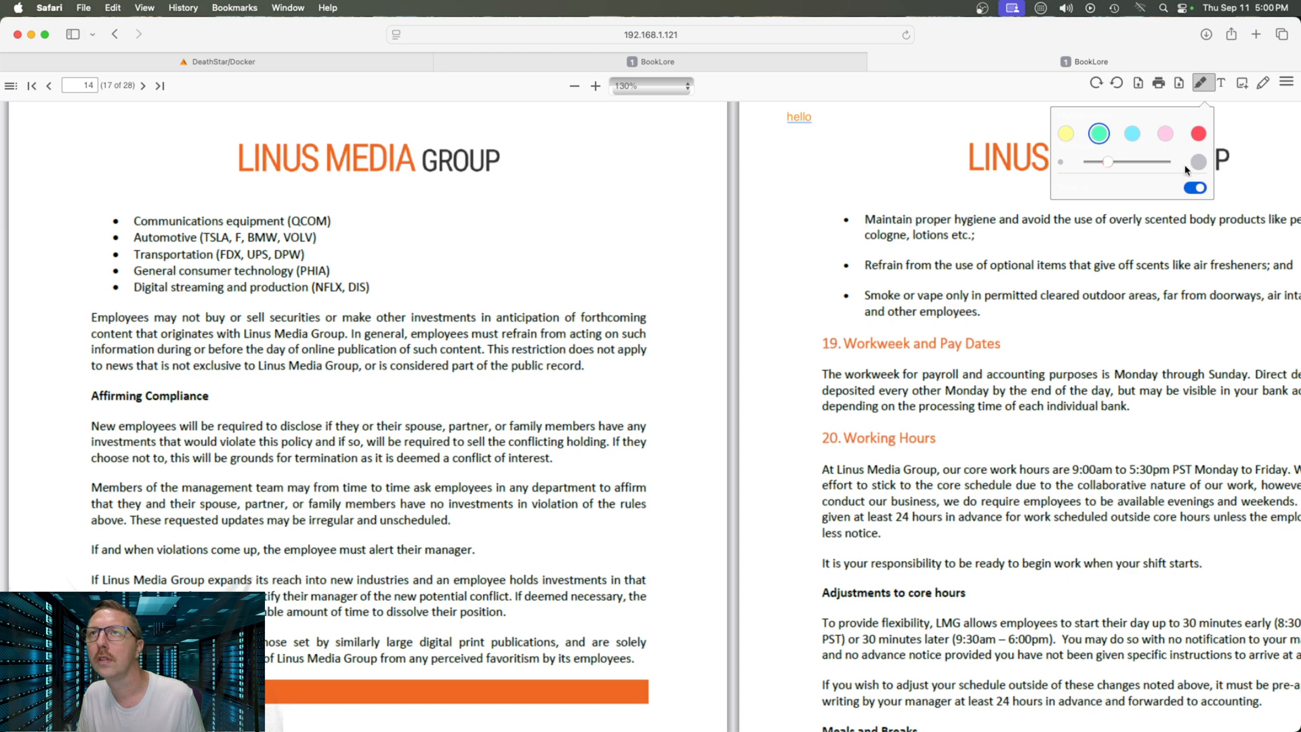
pyautogui.click(1065, 135)
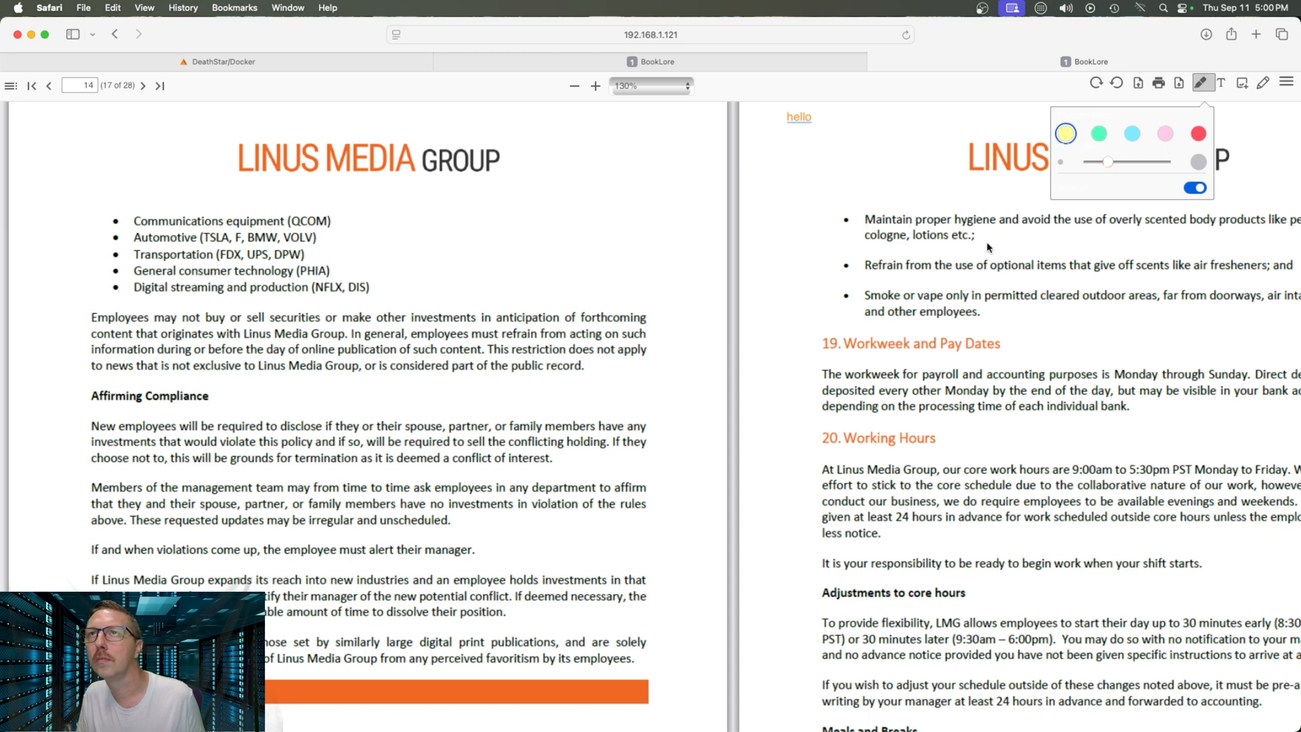
pyautogui.click(1192, 187)
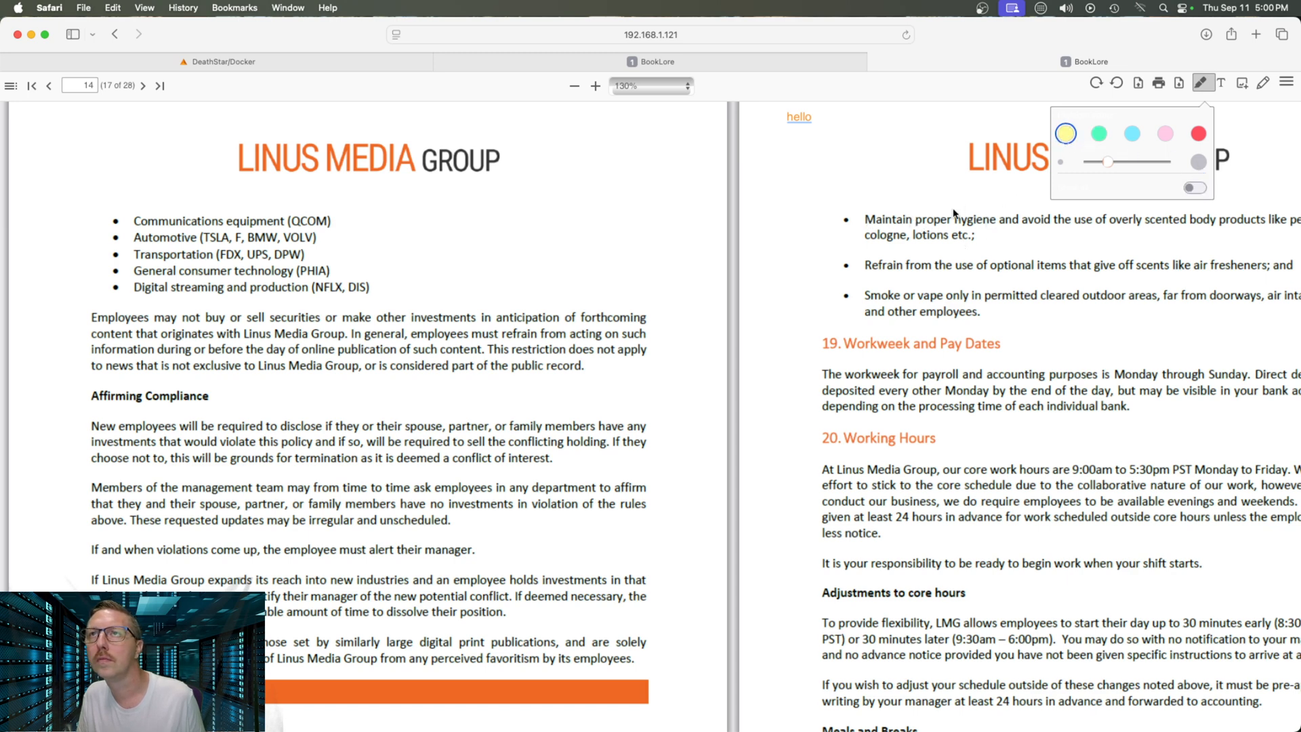
pyautogui.click(1190, 187)
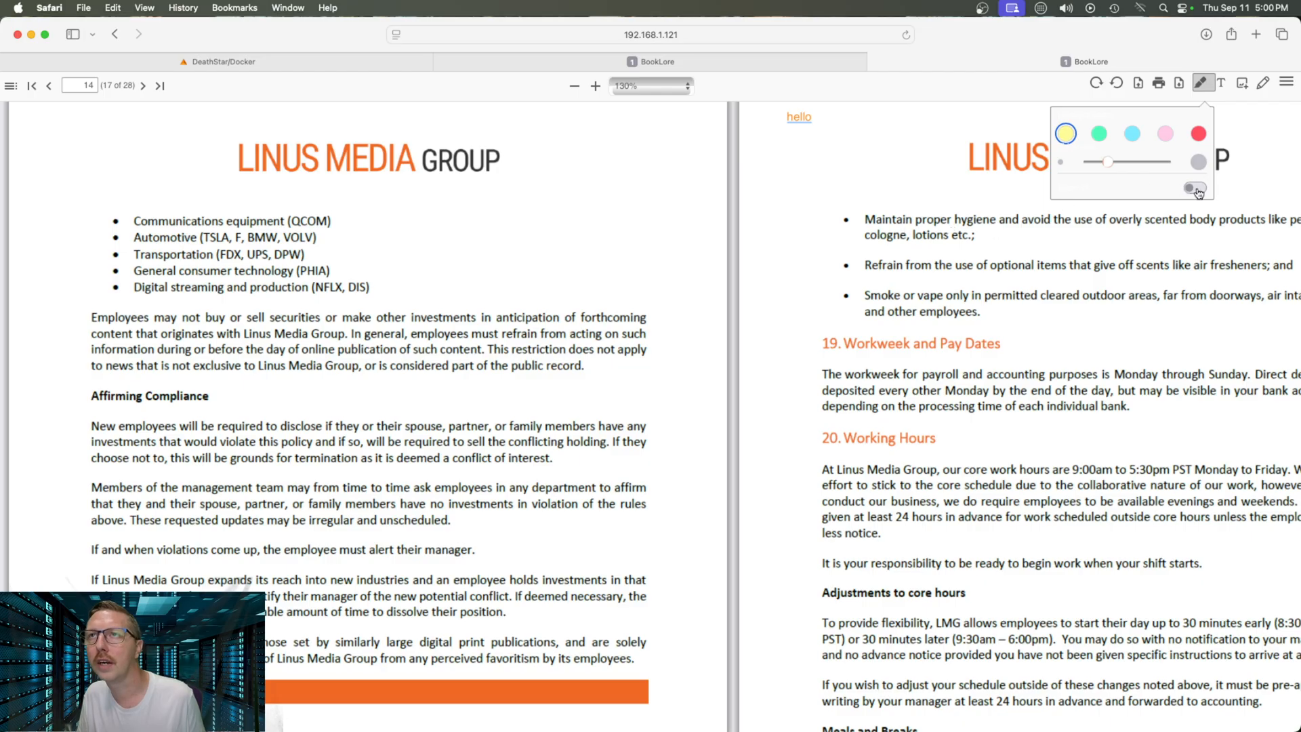
pyautogui.click(1192, 187)
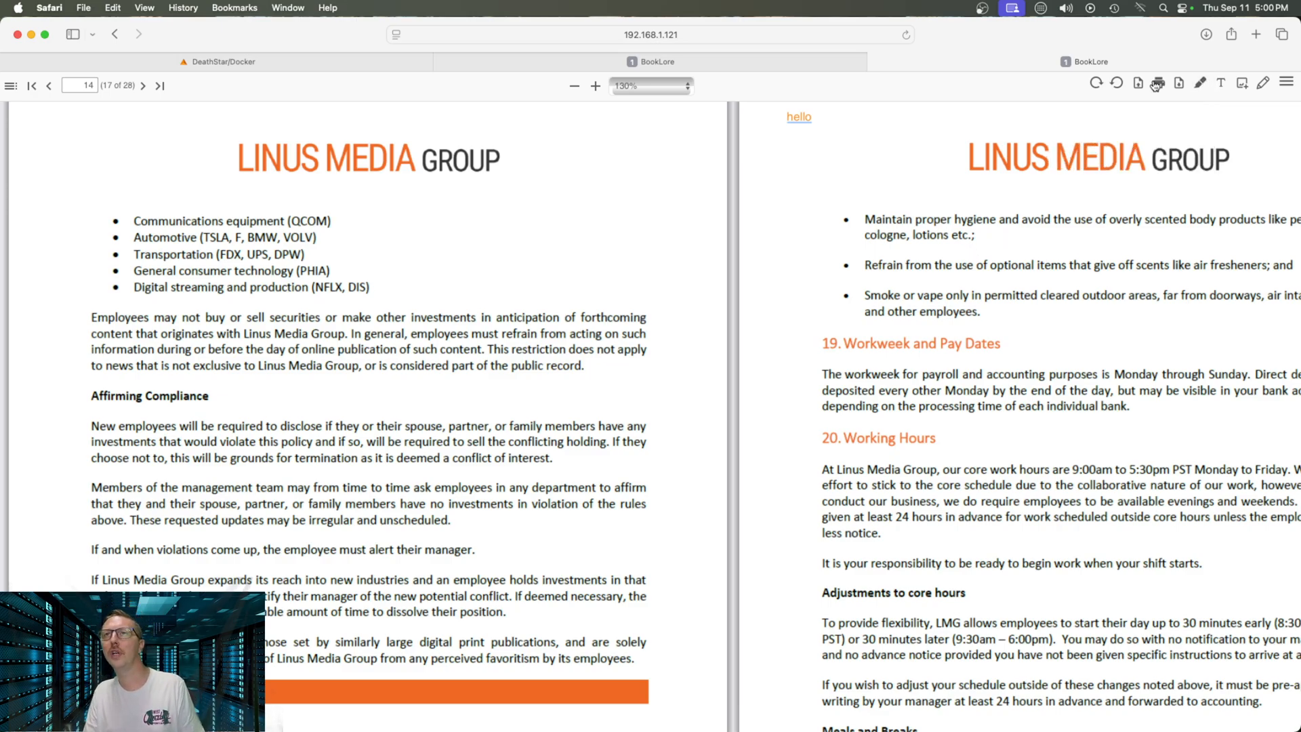
pyautogui.click(1156, 84)
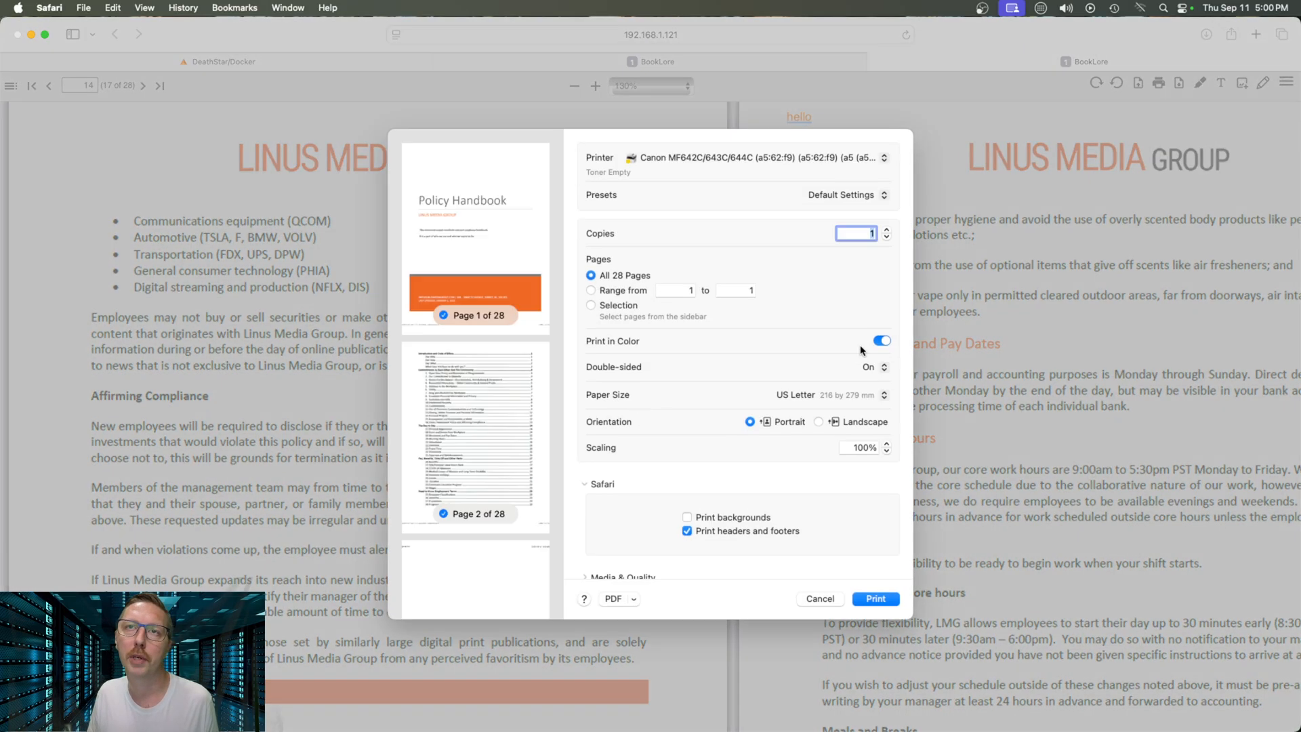
pyautogui.scroll(-3)
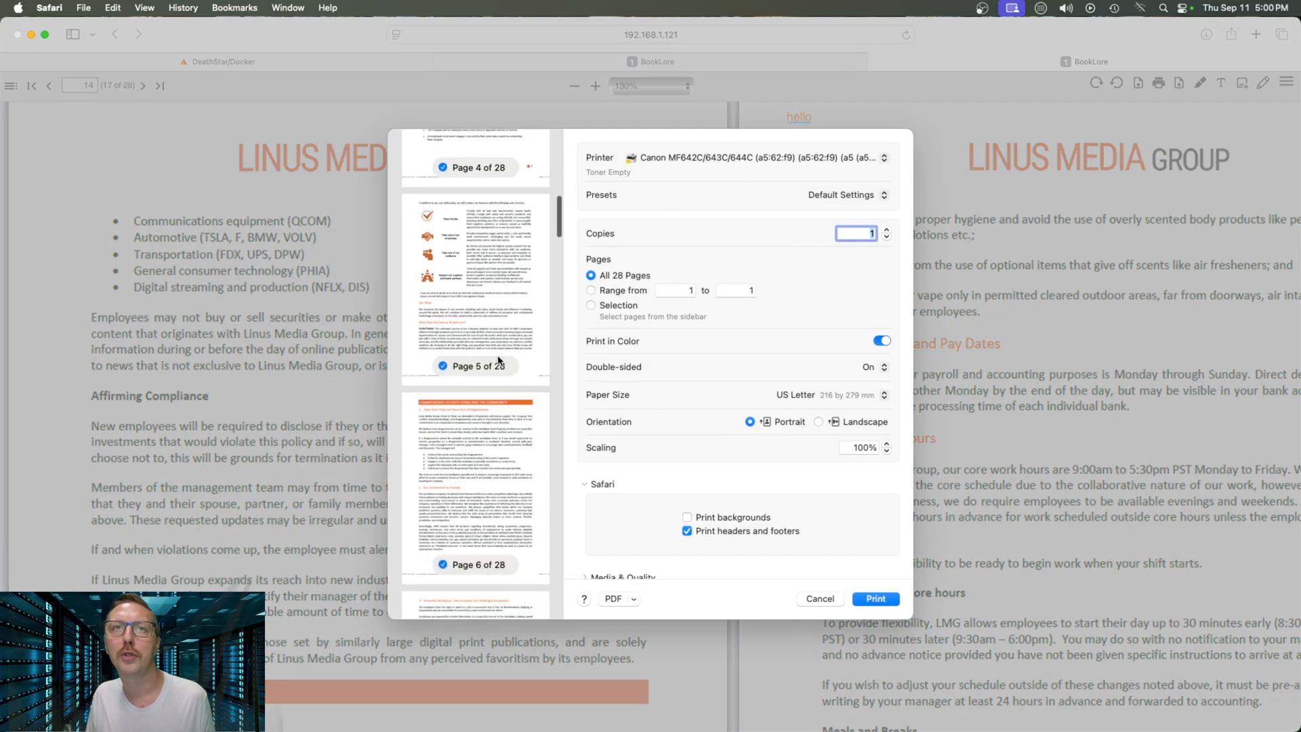
pyautogui.scroll(-3)
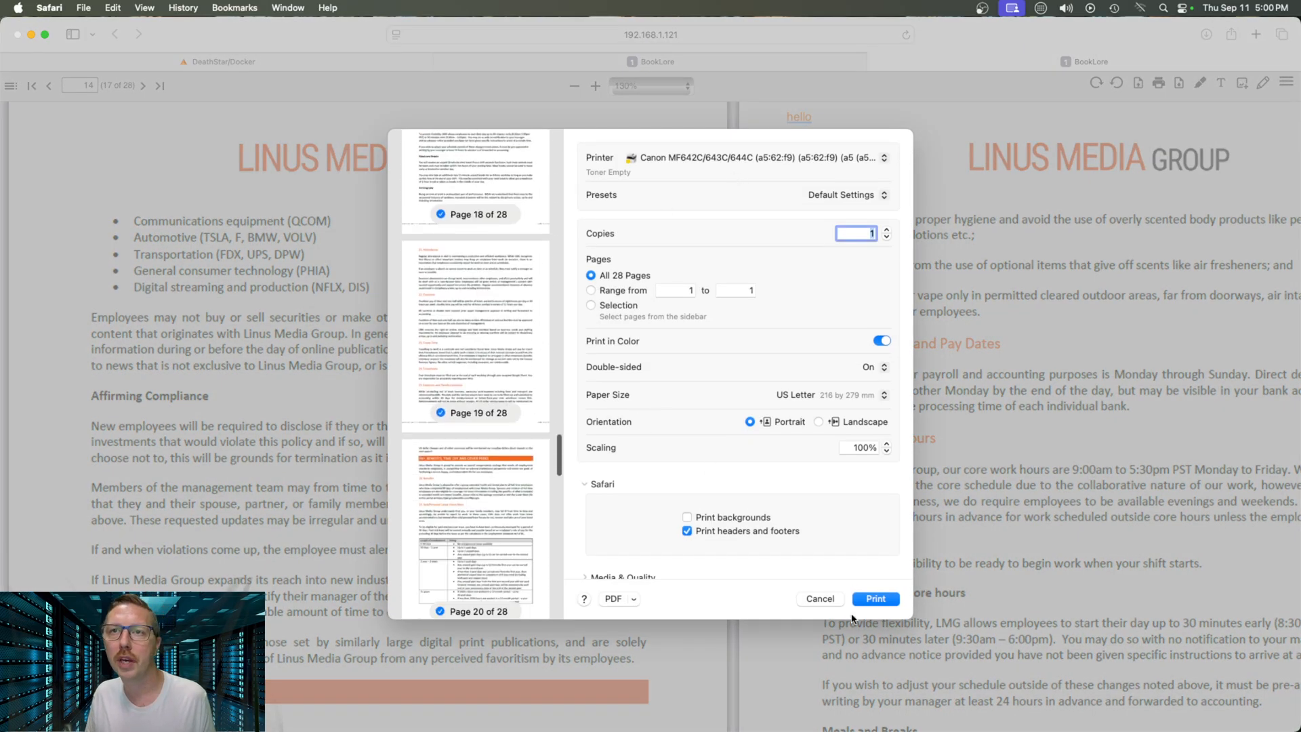
pyautogui.click(818, 598)
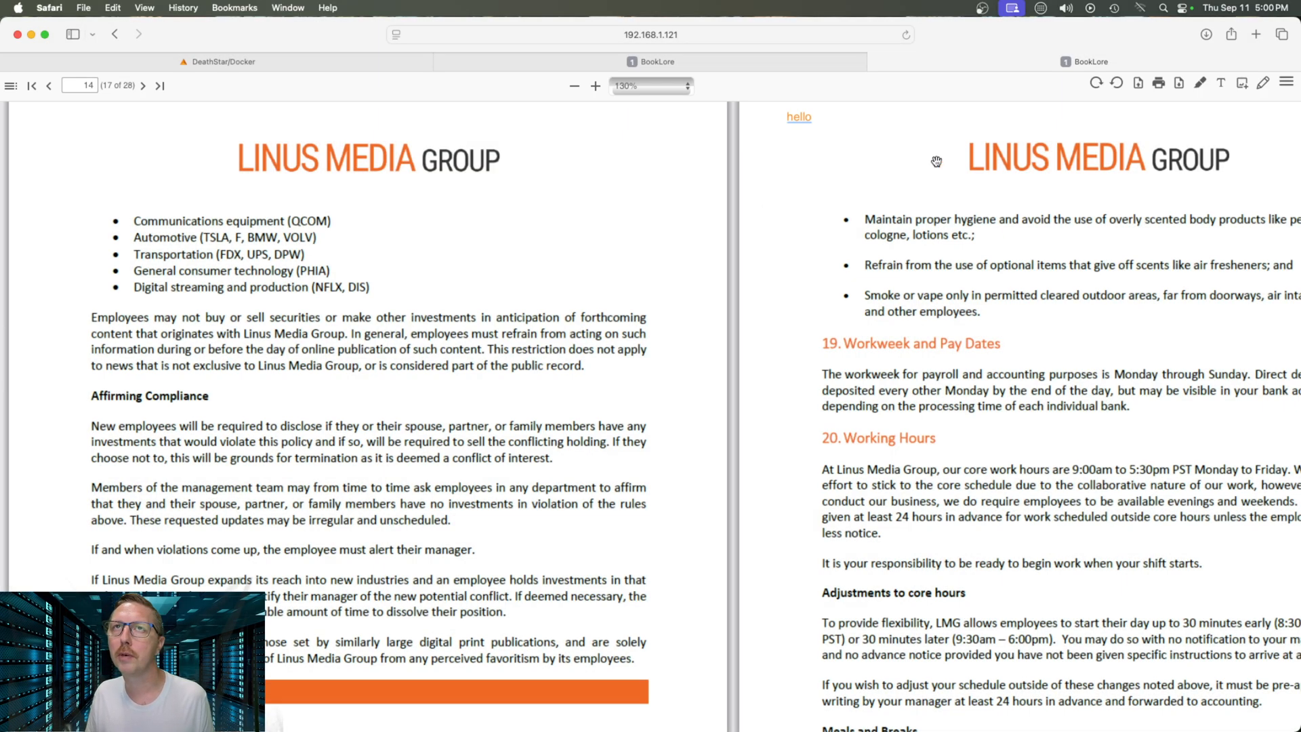
# Step: Close the handbook reader and dismiss a Create New Library dialog, landing on Children's Books
pyautogui.click(572, 85)
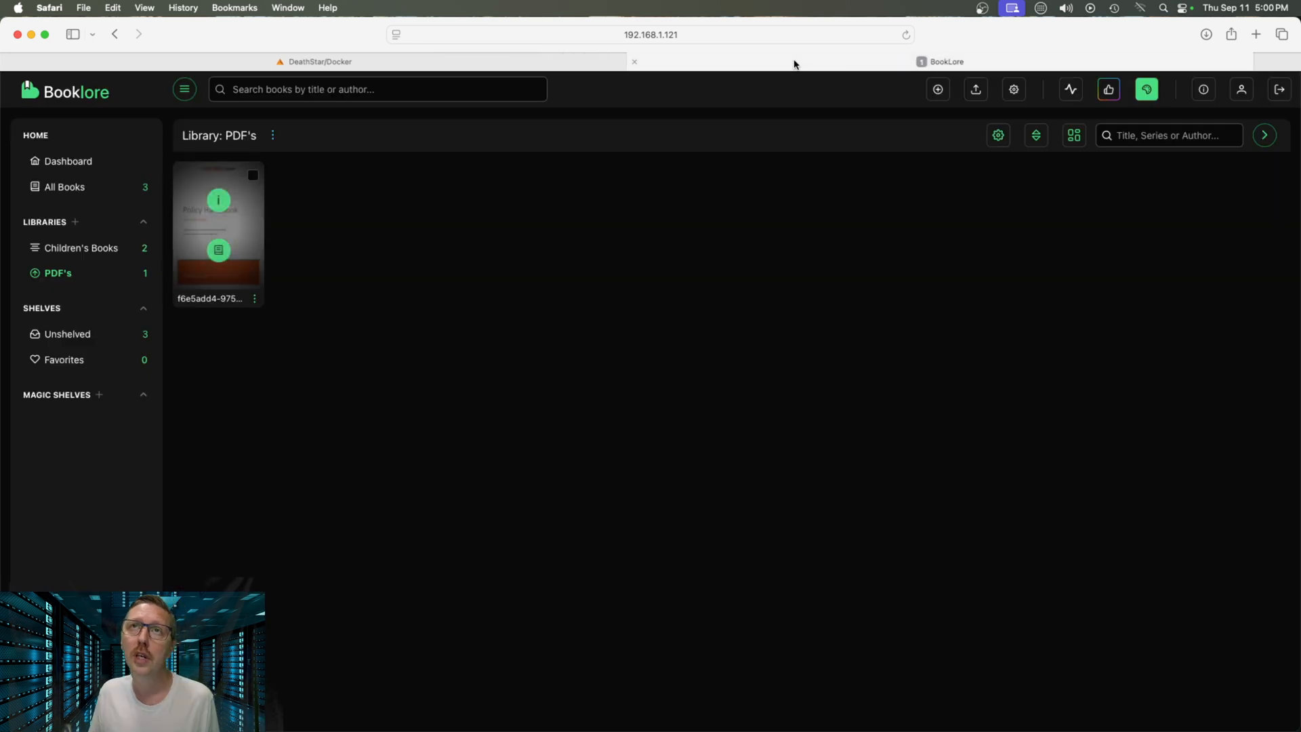
pyautogui.moveTo(382, 264)
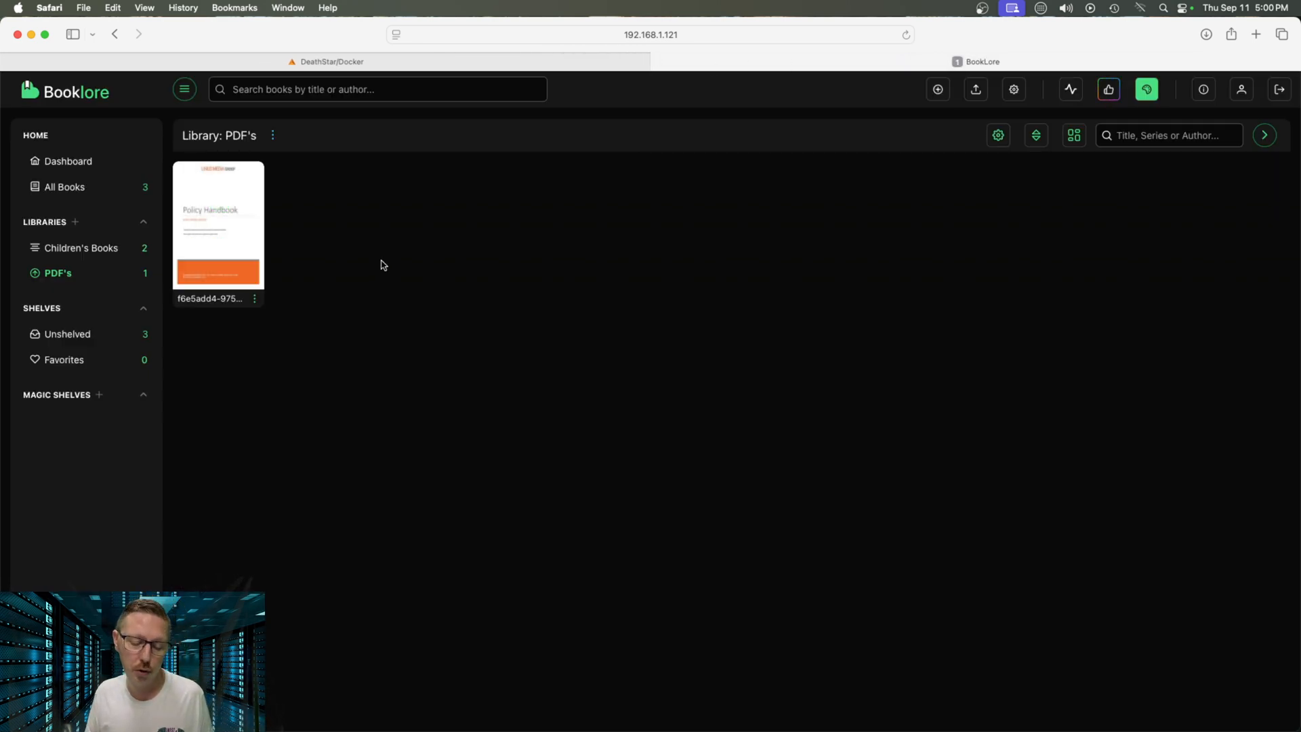
pyautogui.moveTo(83, 219)
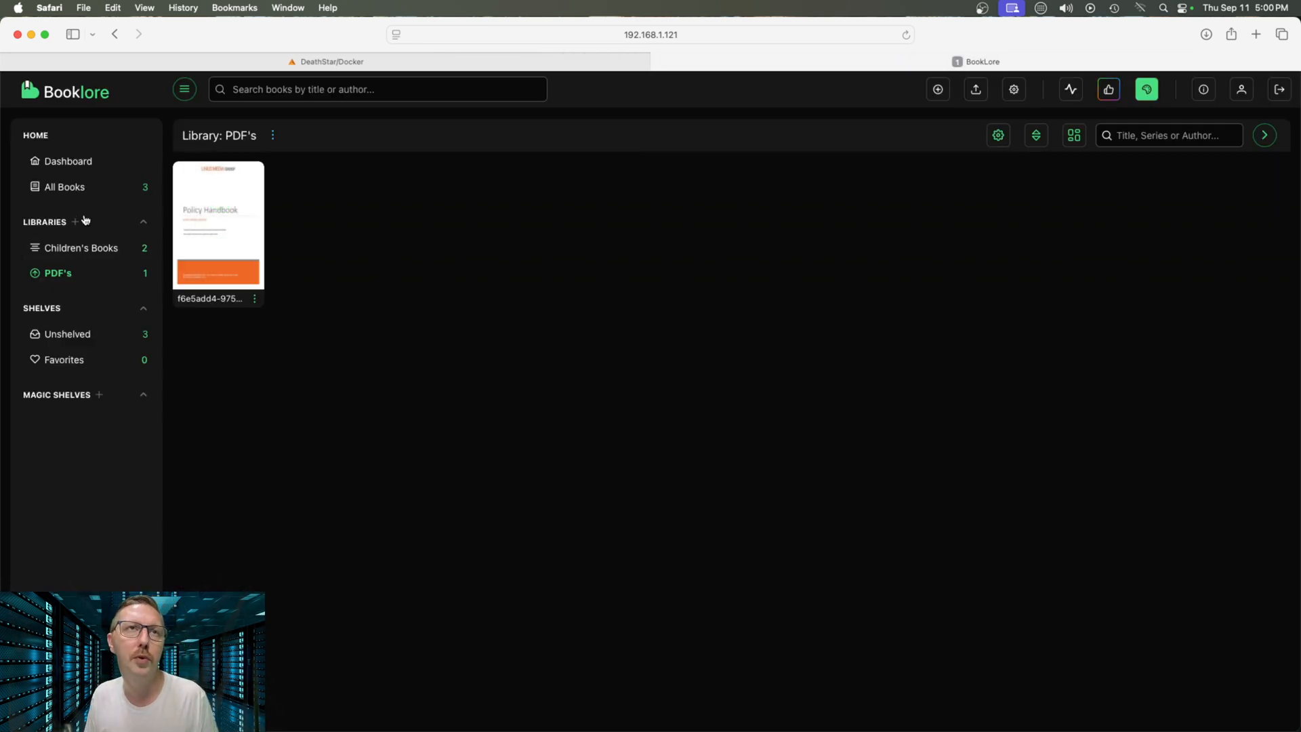
pyautogui.click(73, 221)
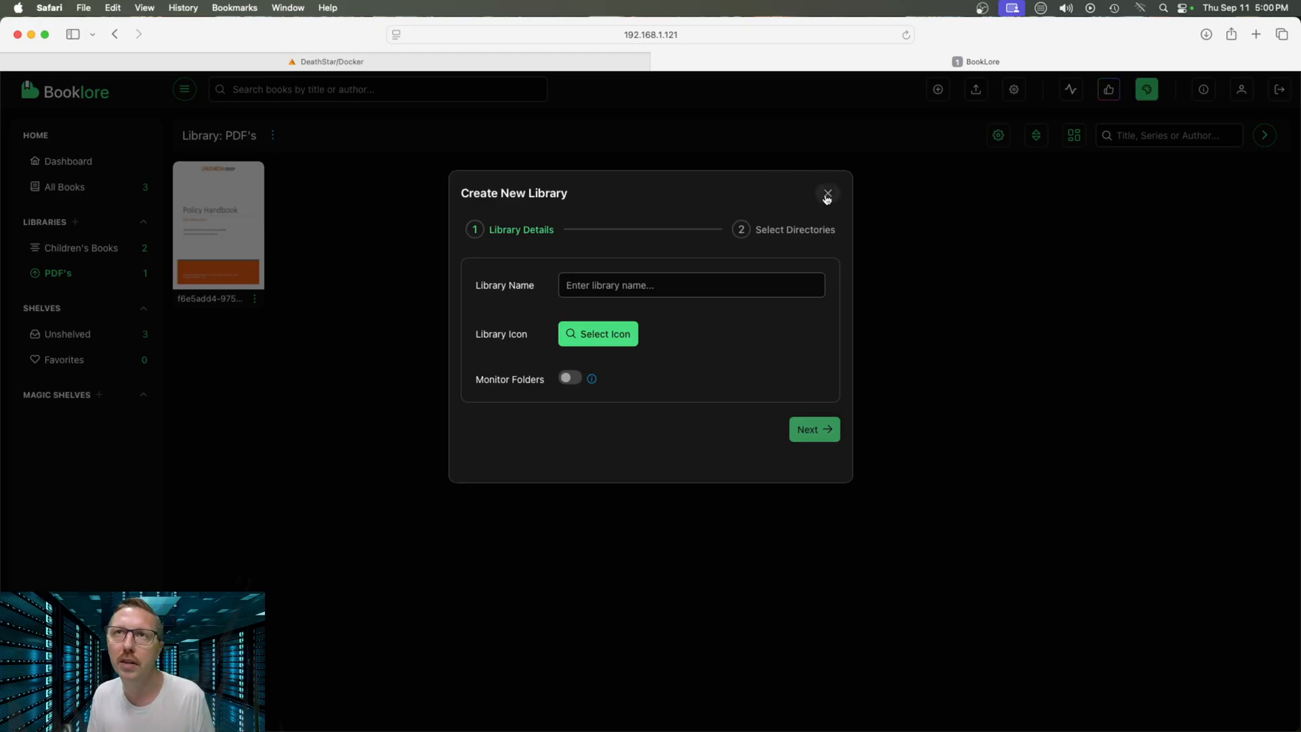
pyautogui.click(827, 193)
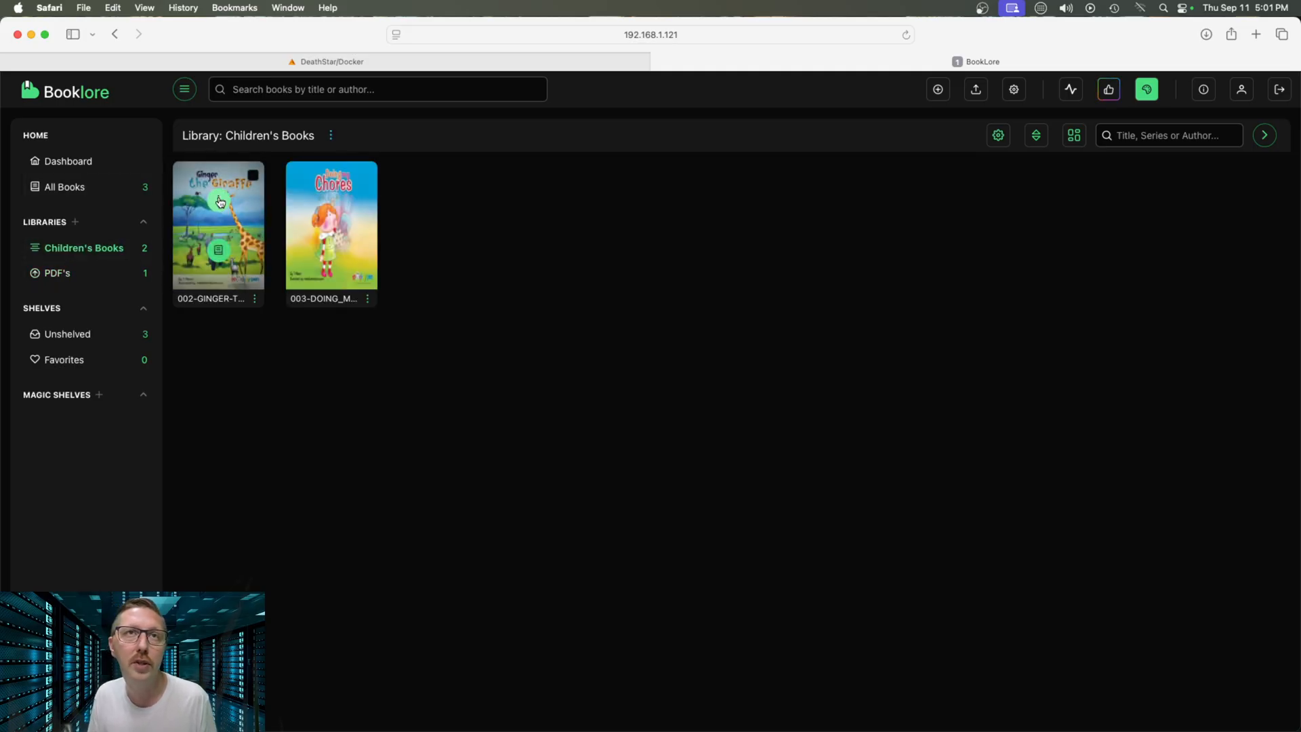
# Step: Mark Ginger the Giraffe as Read from its details page, progress 100%
pyautogui.click(218, 225)
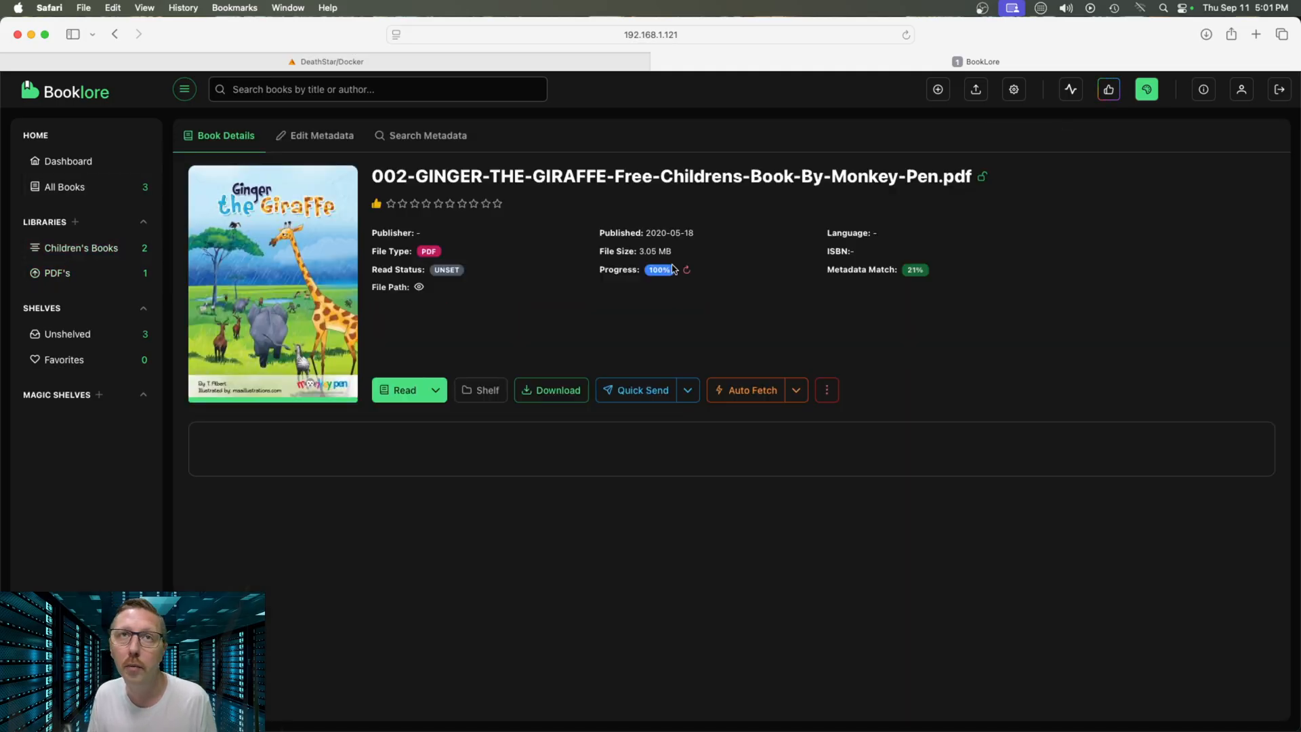
pyautogui.moveTo(512, 308)
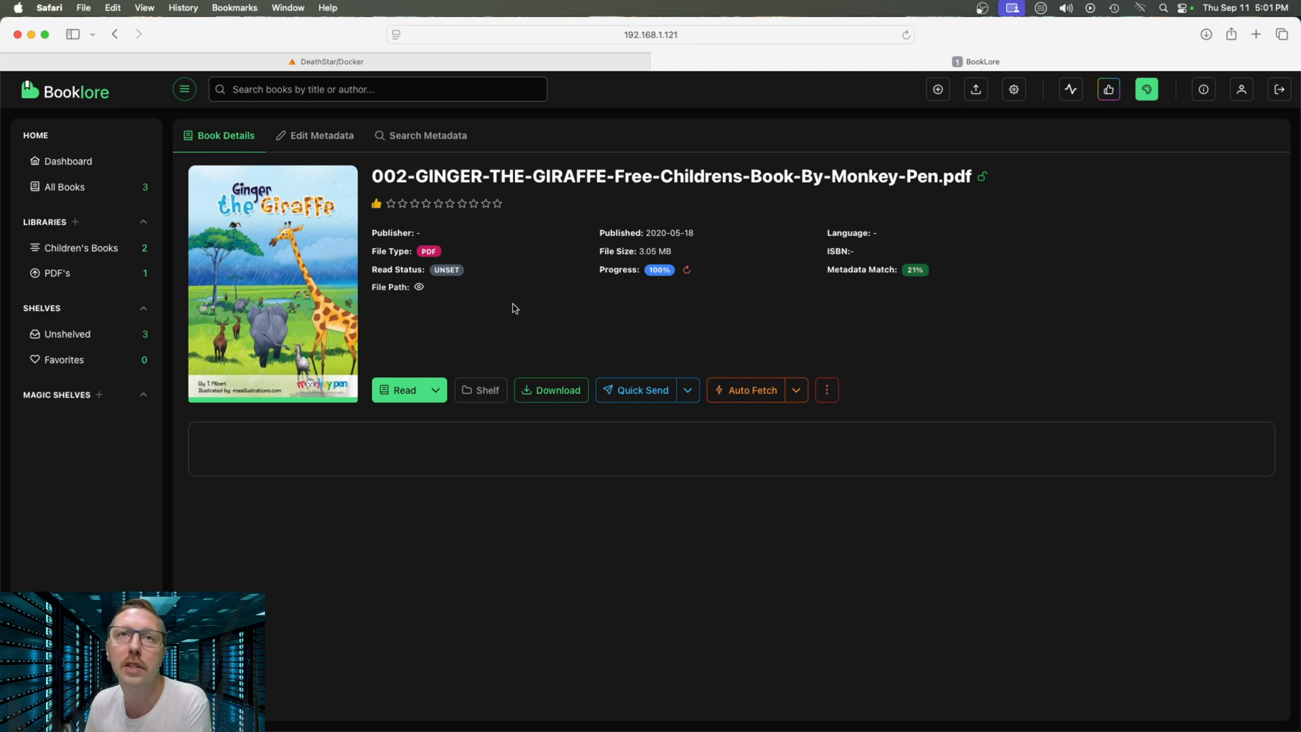
pyautogui.moveTo(427, 251)
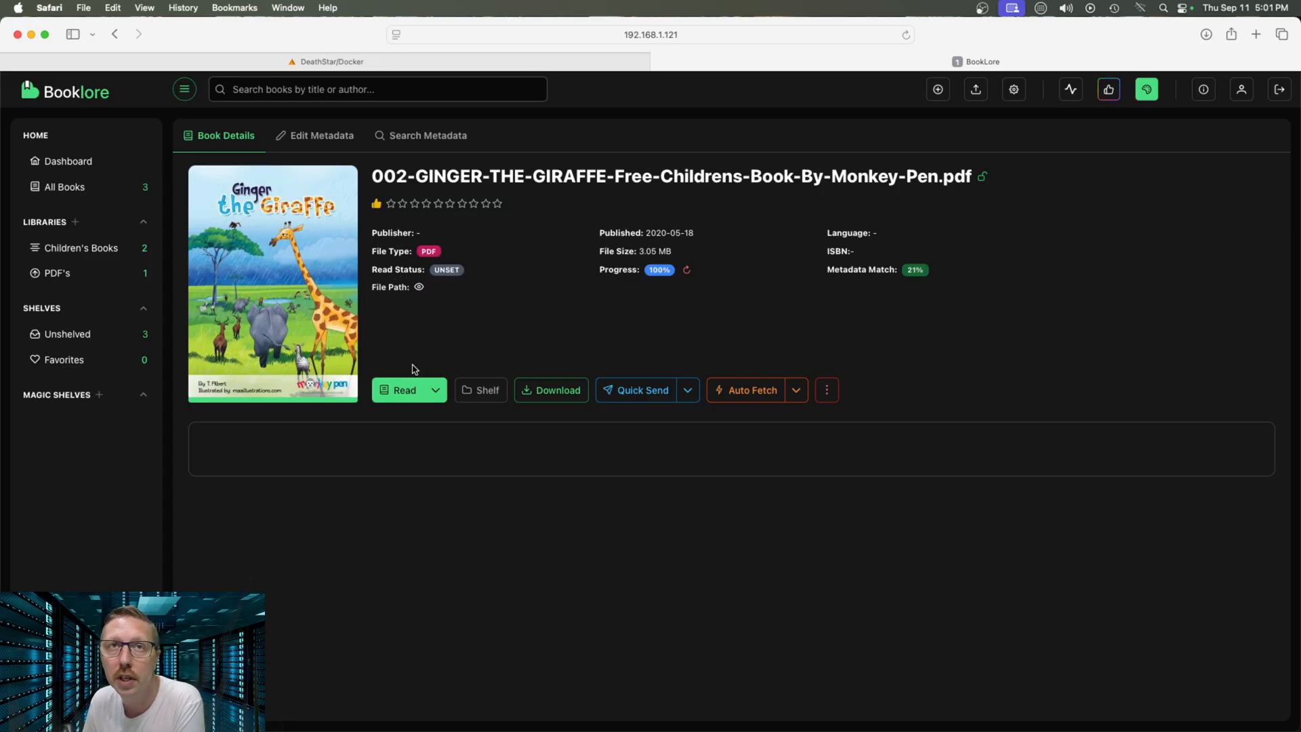
pyautogui.click(405, 391)
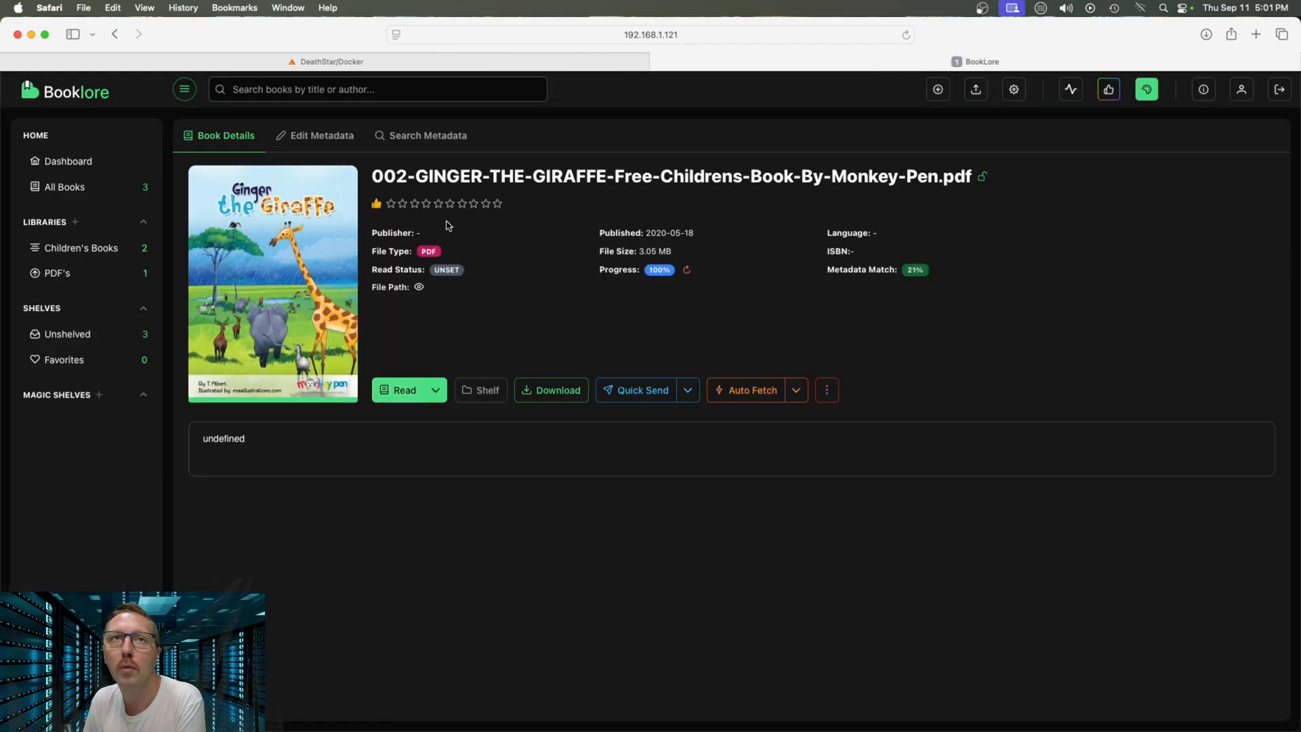
pyautogui.click(445, 268)
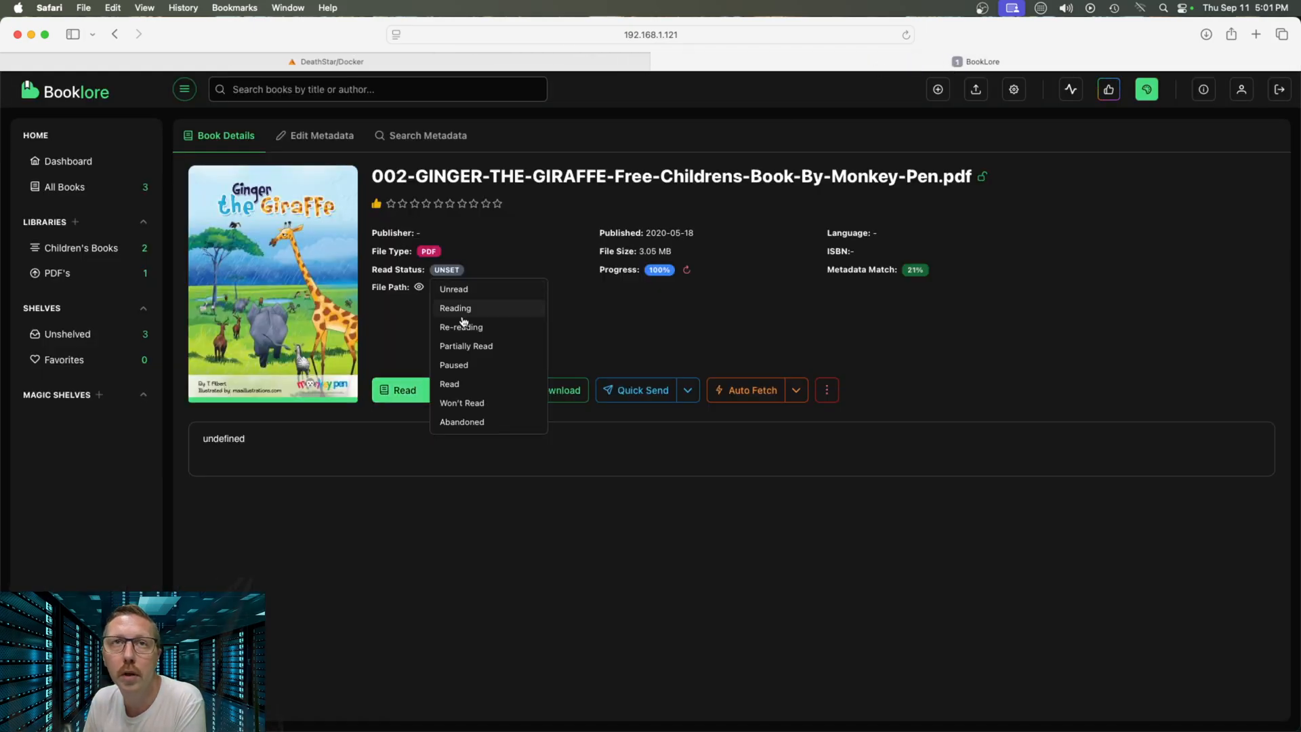
pyautogui.click(448, 384)
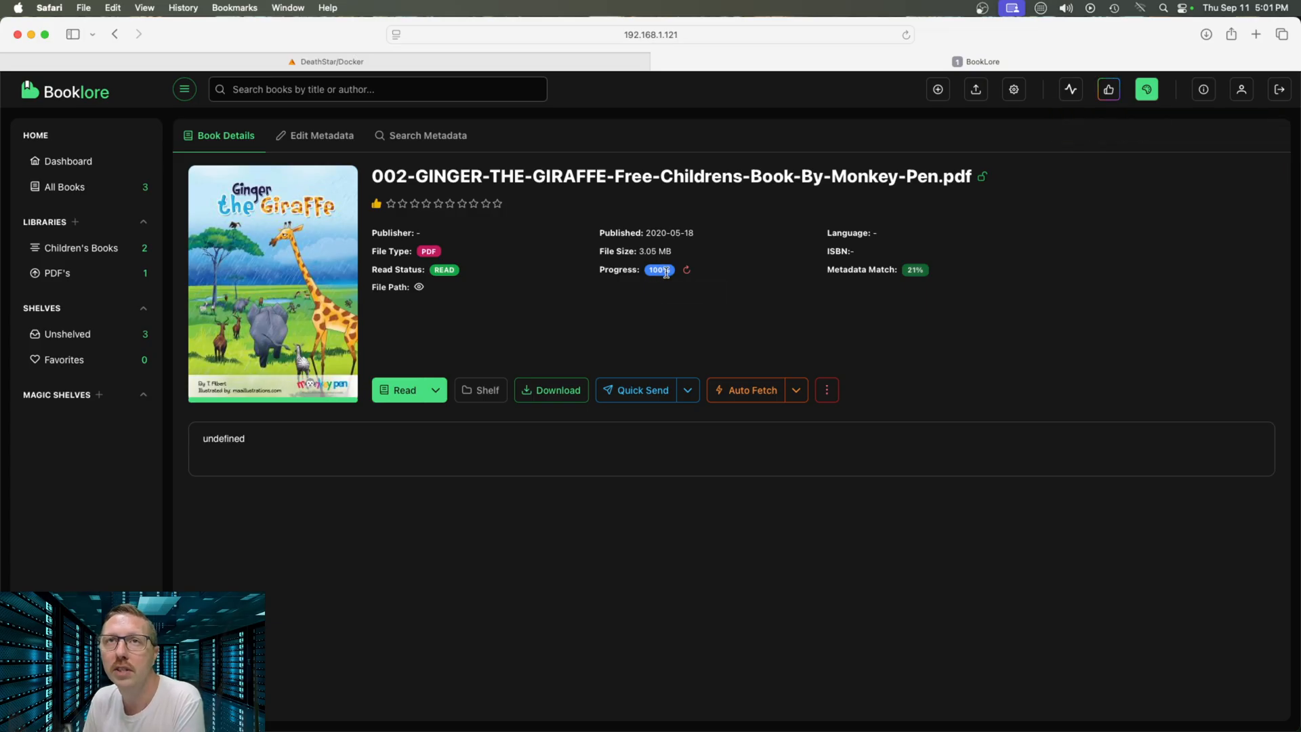
pyautogui.moveTo(831, 269)
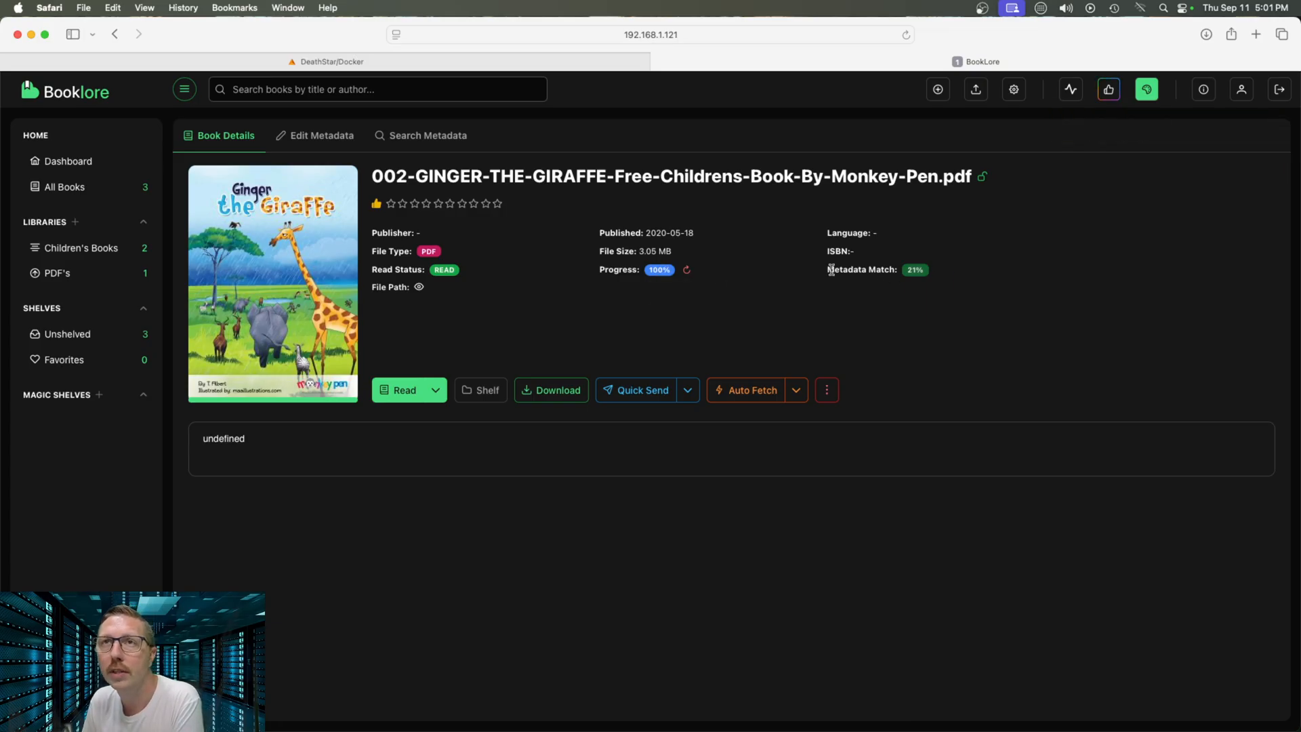
pyautogui.moveTo(999, 285)
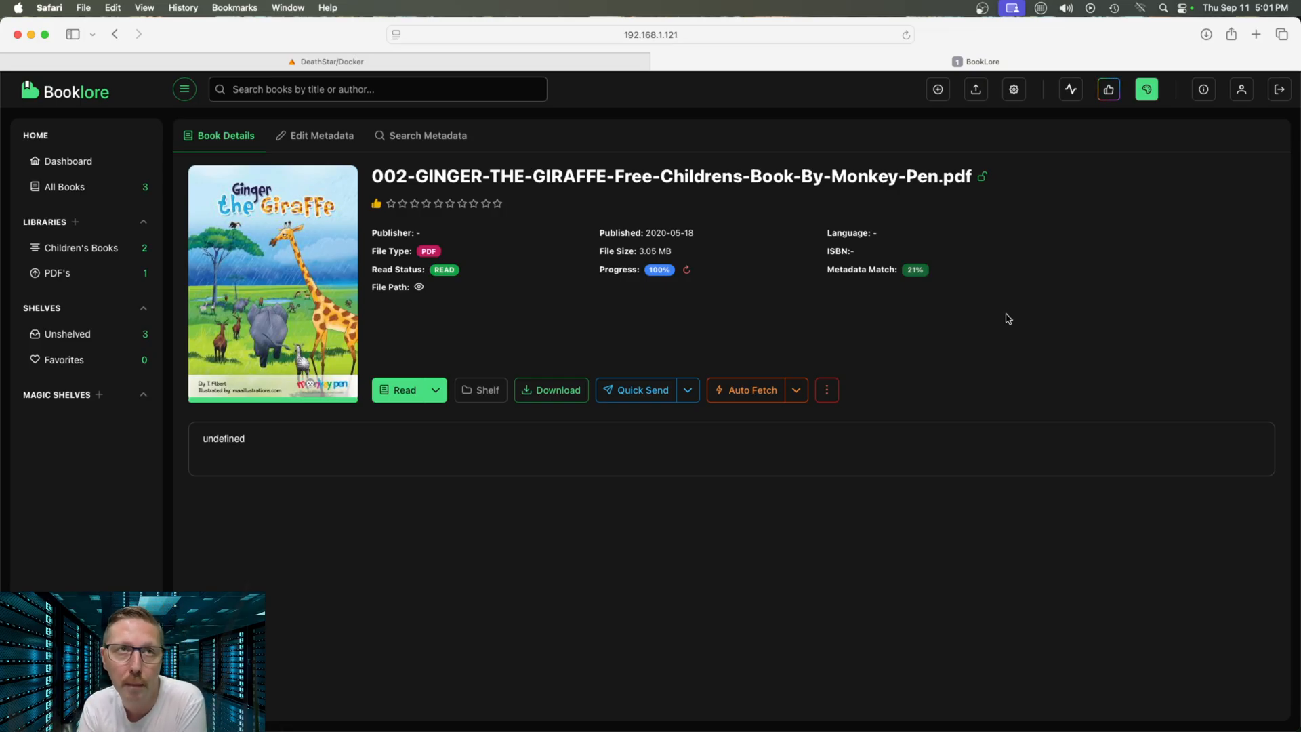
# Step: Attempt Quick Send (no email provider), auto-fetch metadata, then show the Dashboard
pyautogui.click(685, 390)
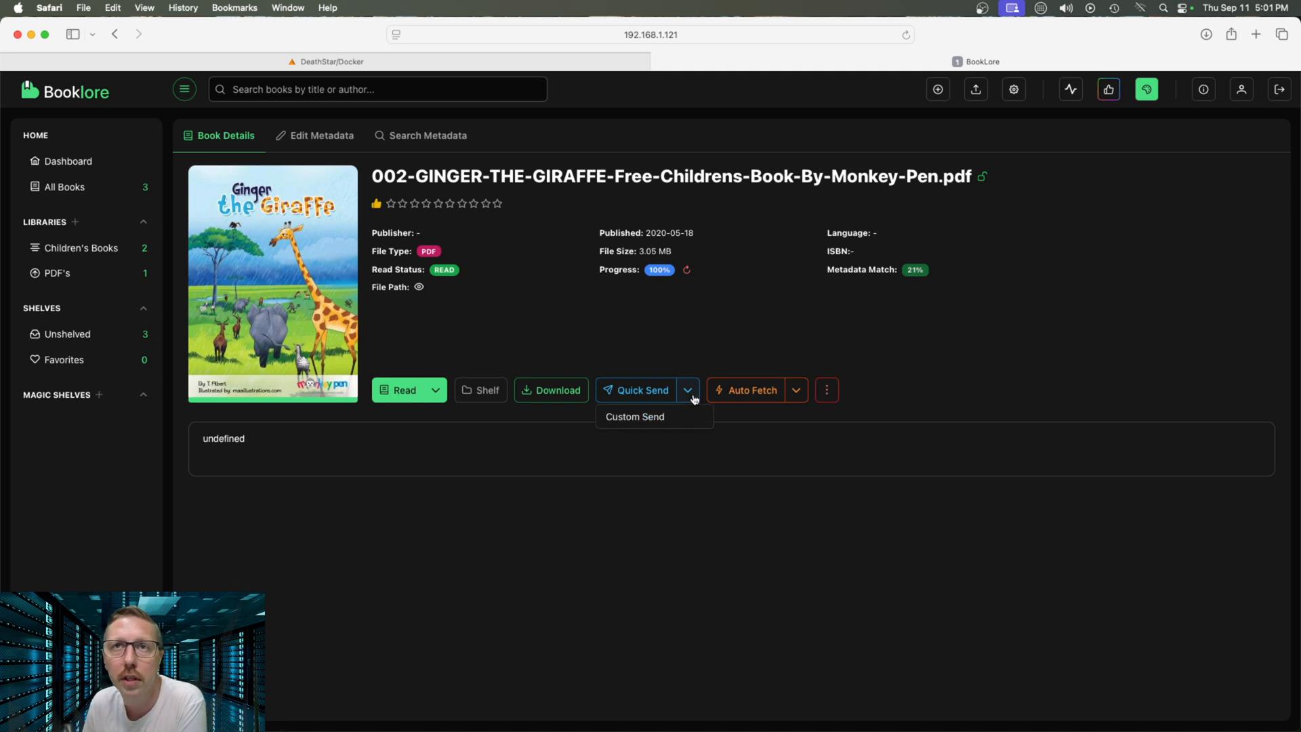
pyautogui.click(641, 390)
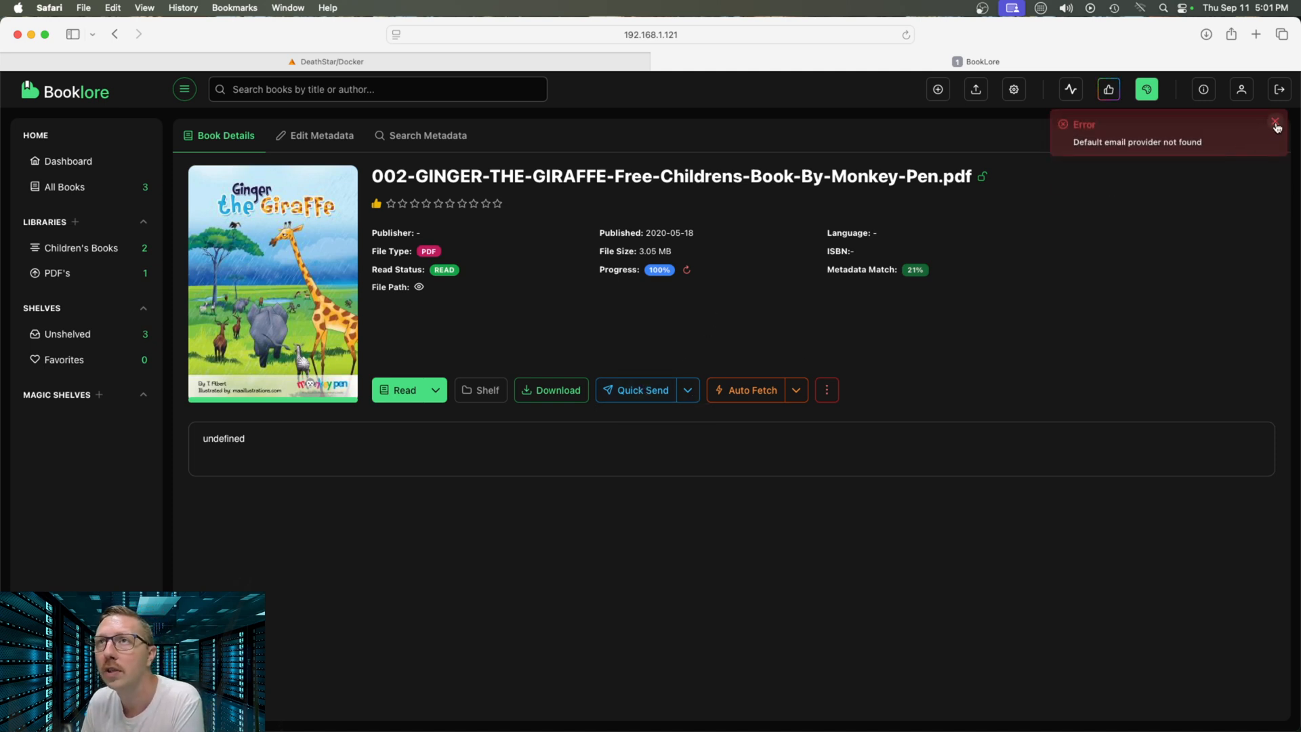
pyautogui.click(1275, 125)
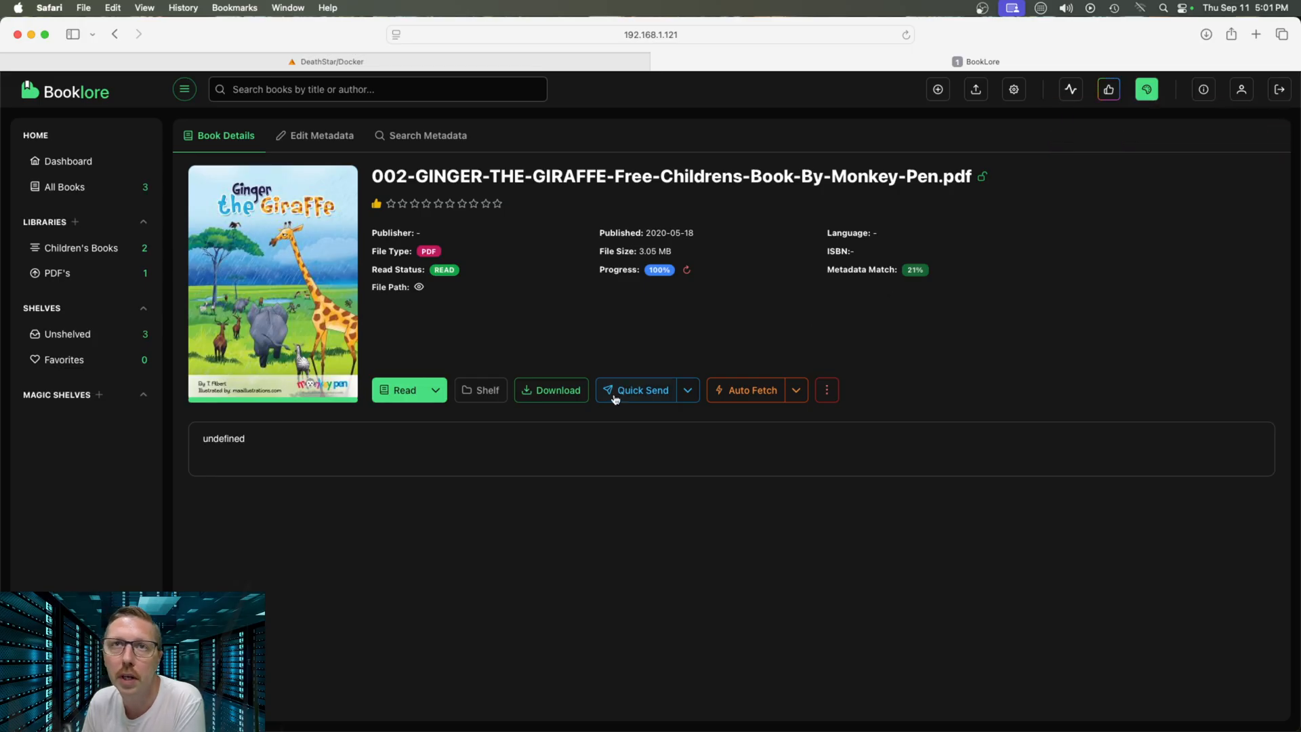
pyautogui.moveTo(749, 391)
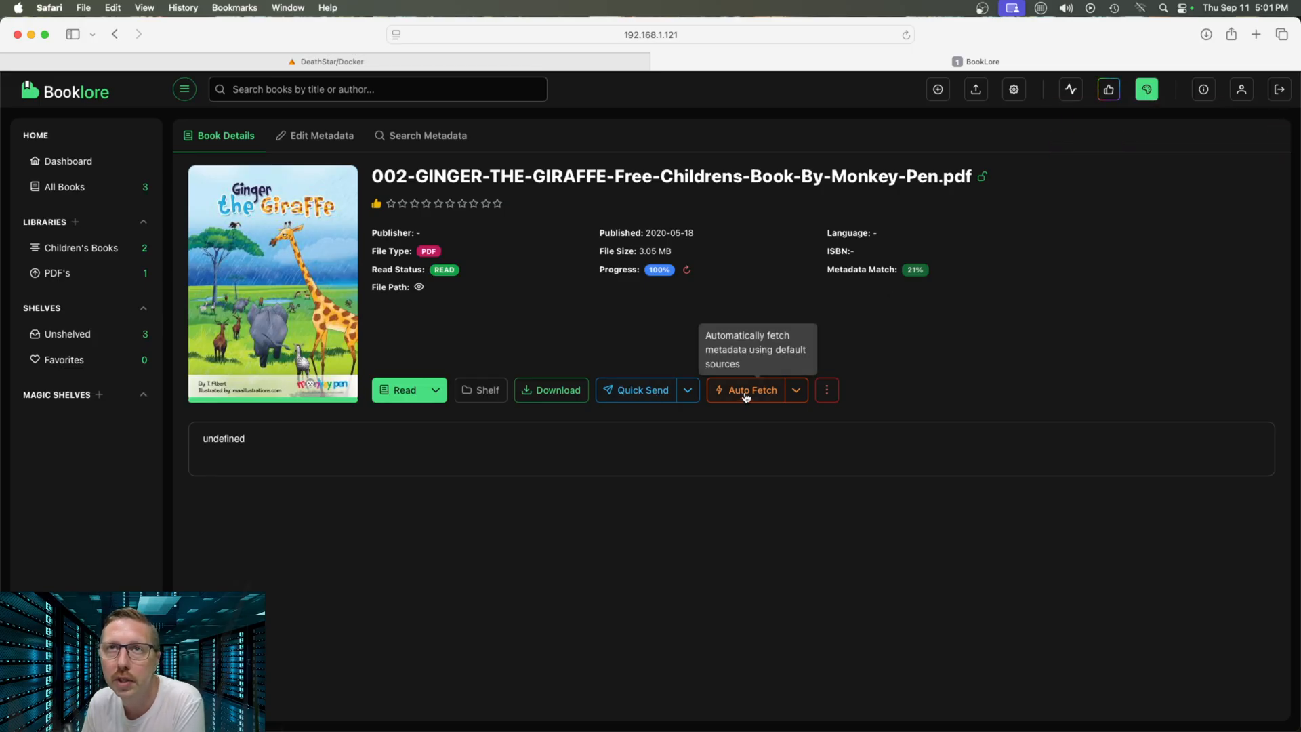
pyautogui.click(749, 391)
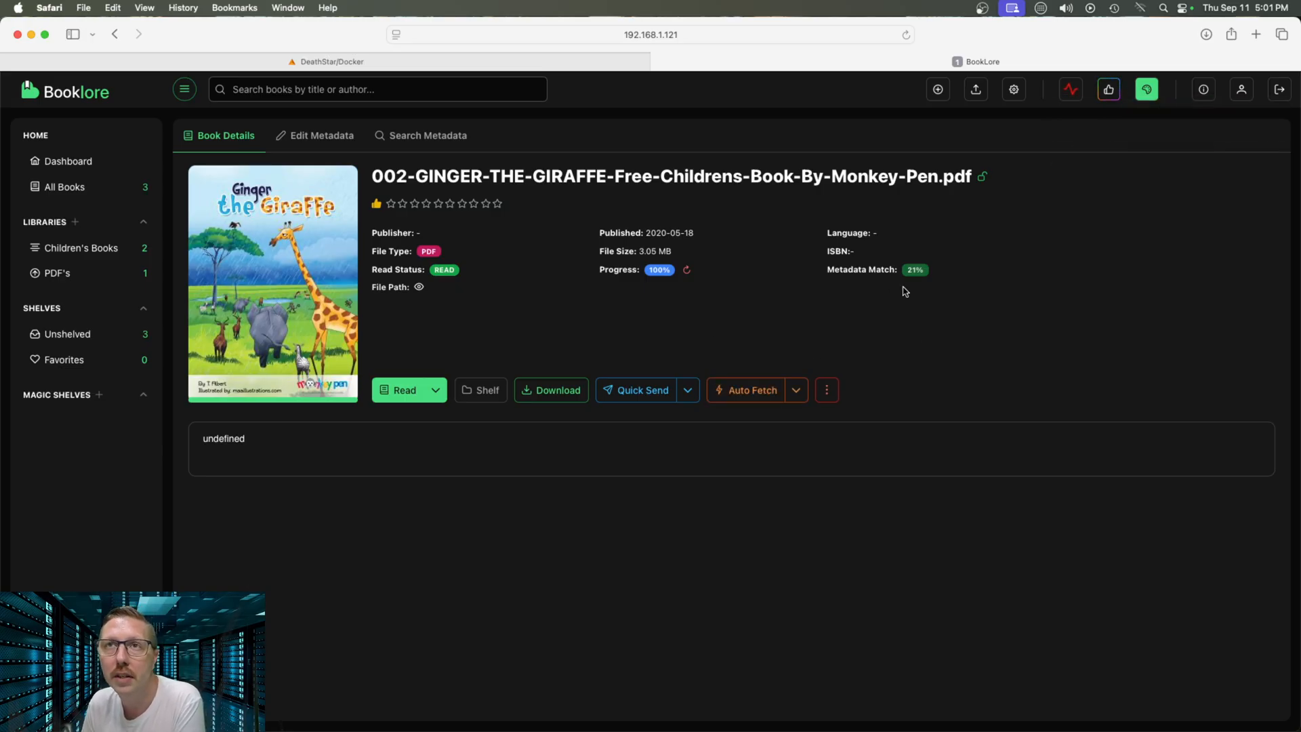
pyautogui.moveTo(693, 534)
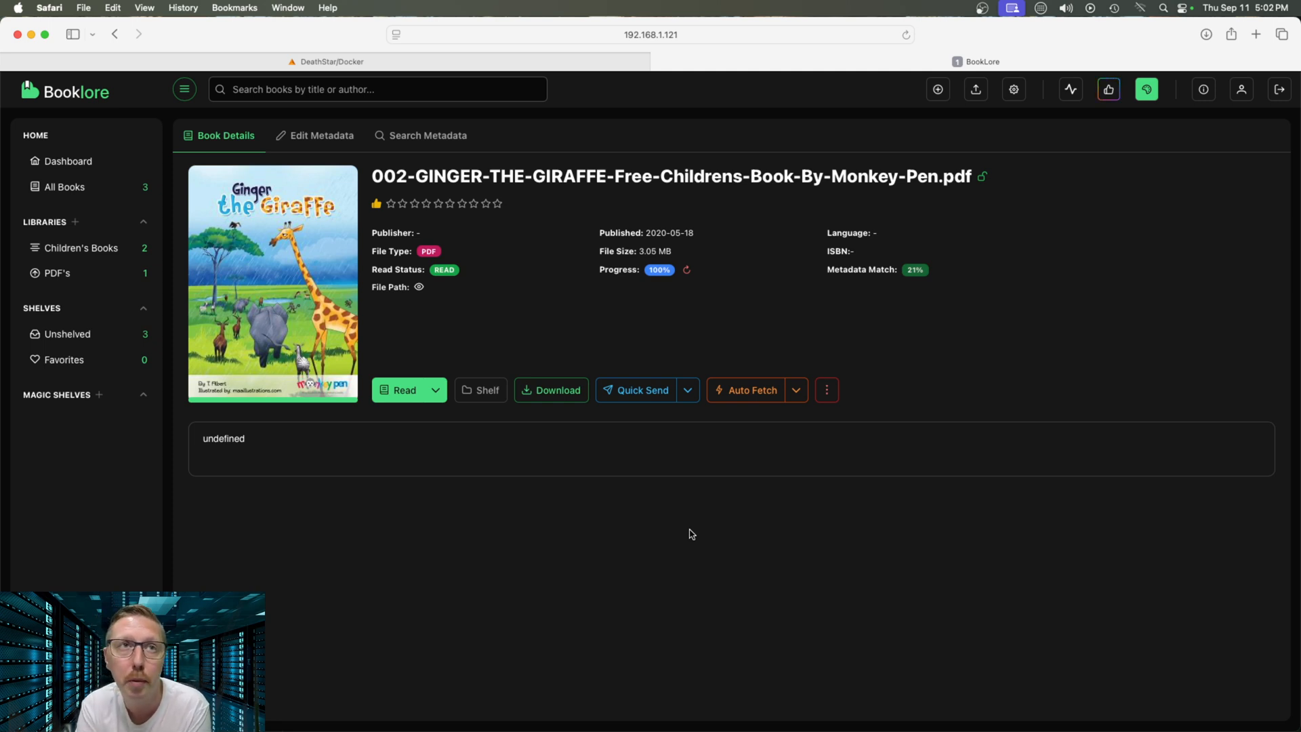
pyautogui.moveTo(69, 162)
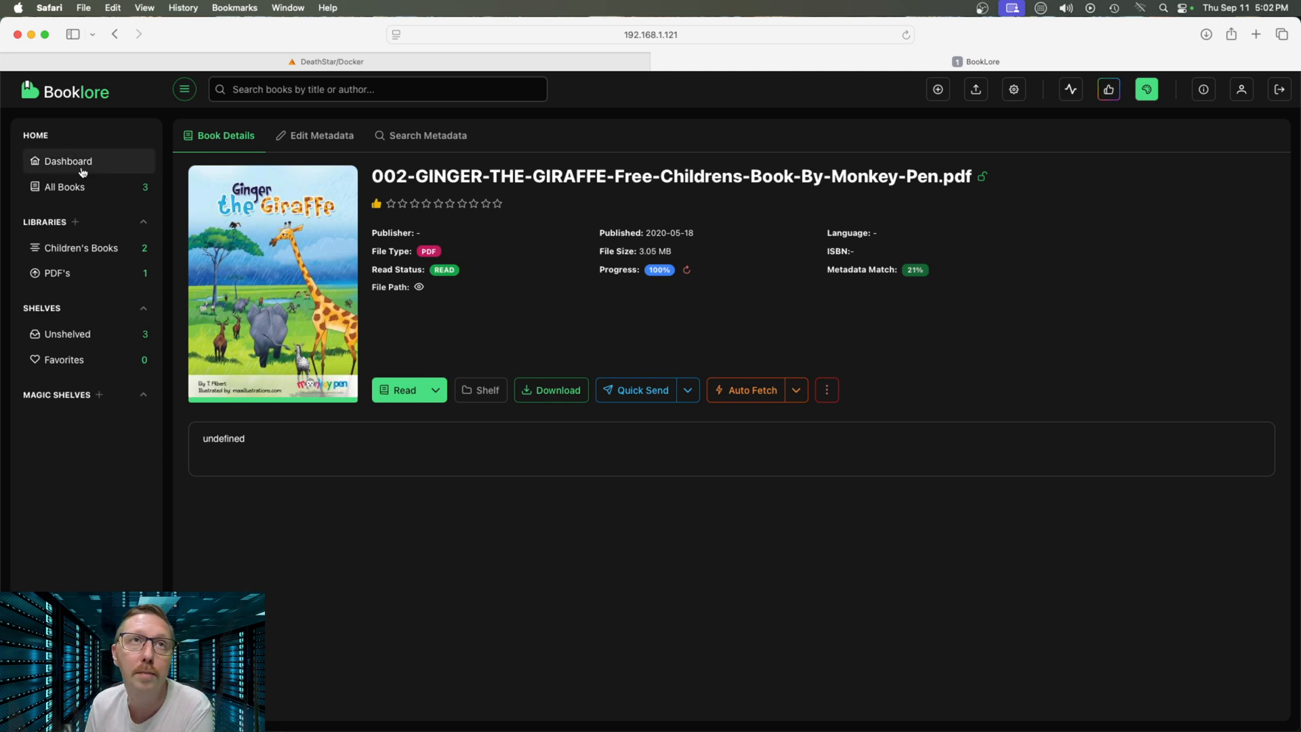
pyautogui.click(70, 162)
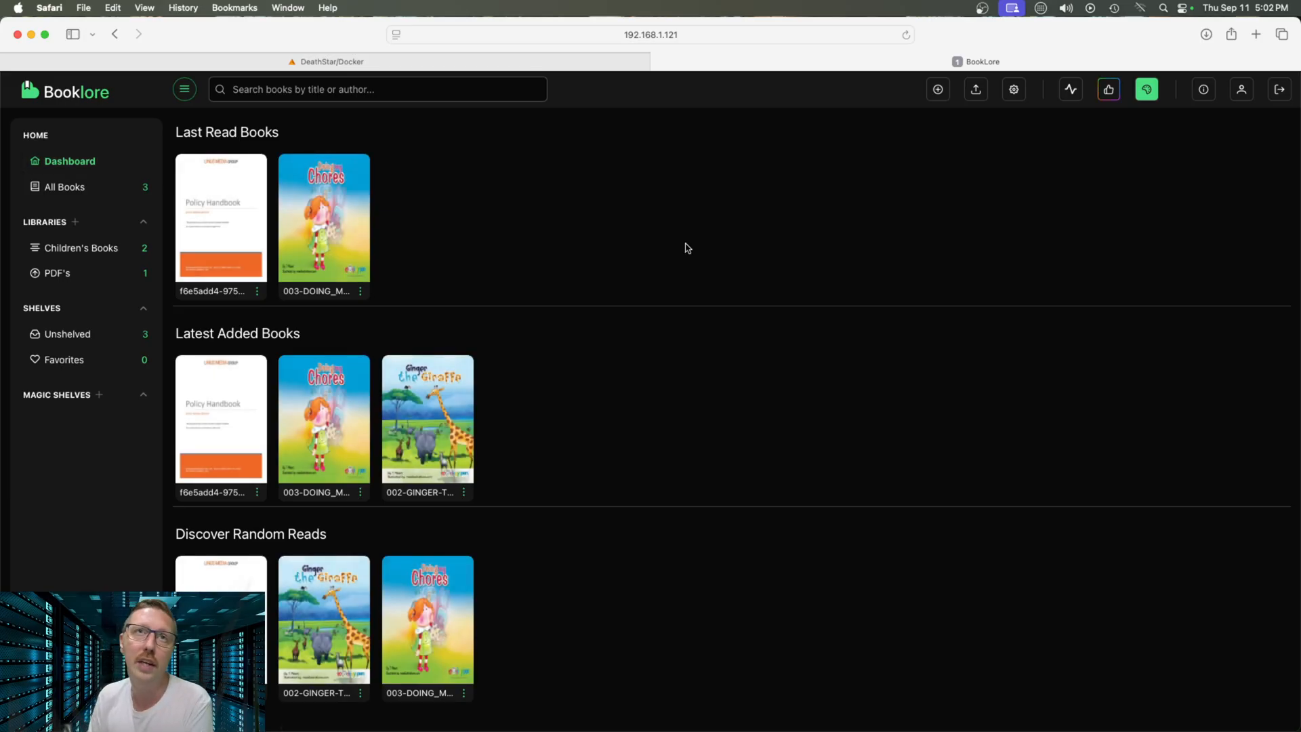